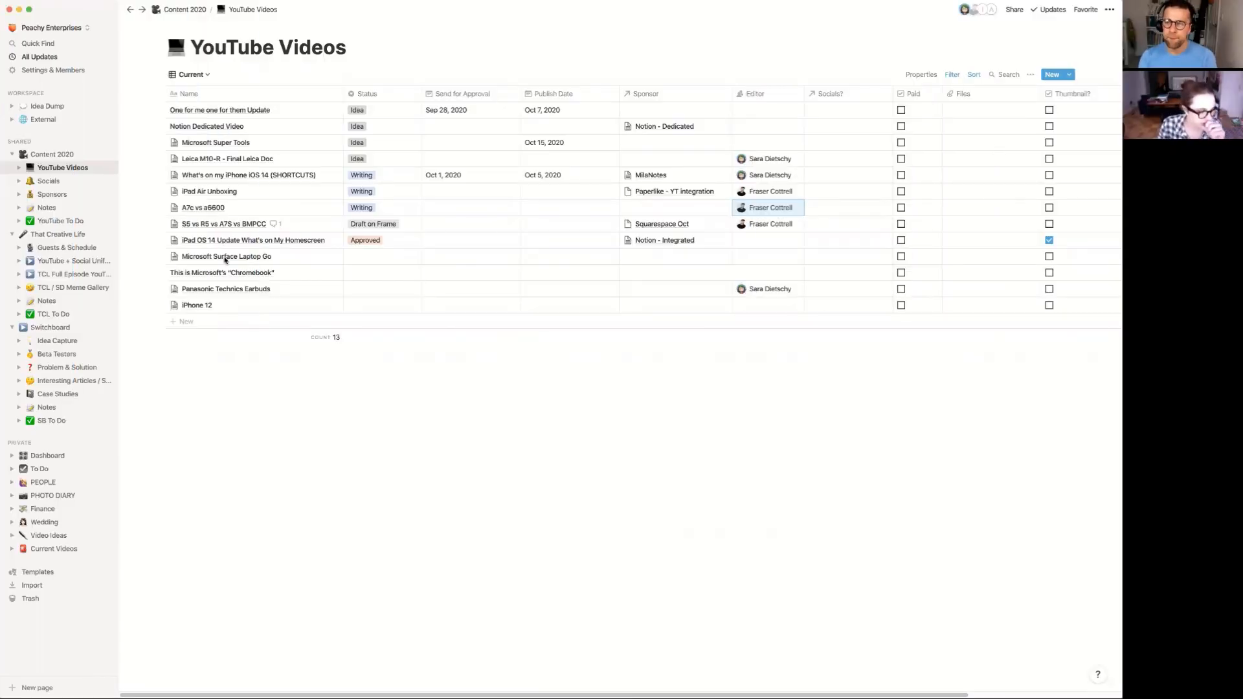
mouse_move(225, 310)
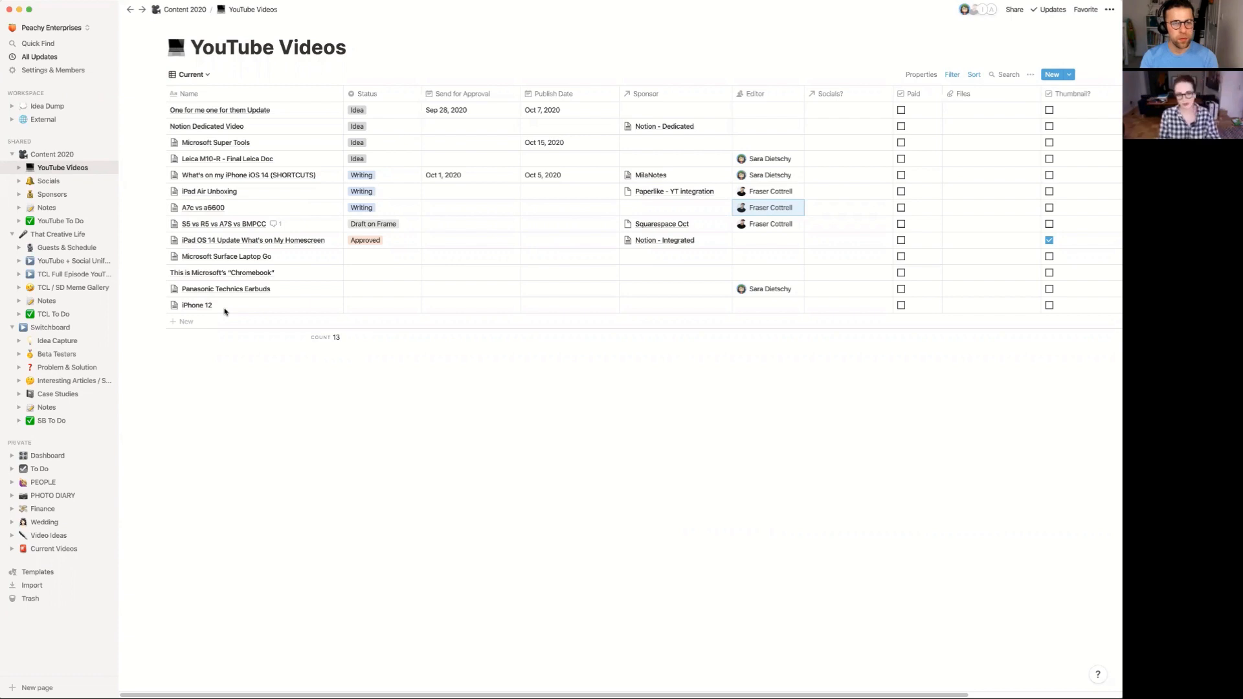
mouse_move(234, 312)
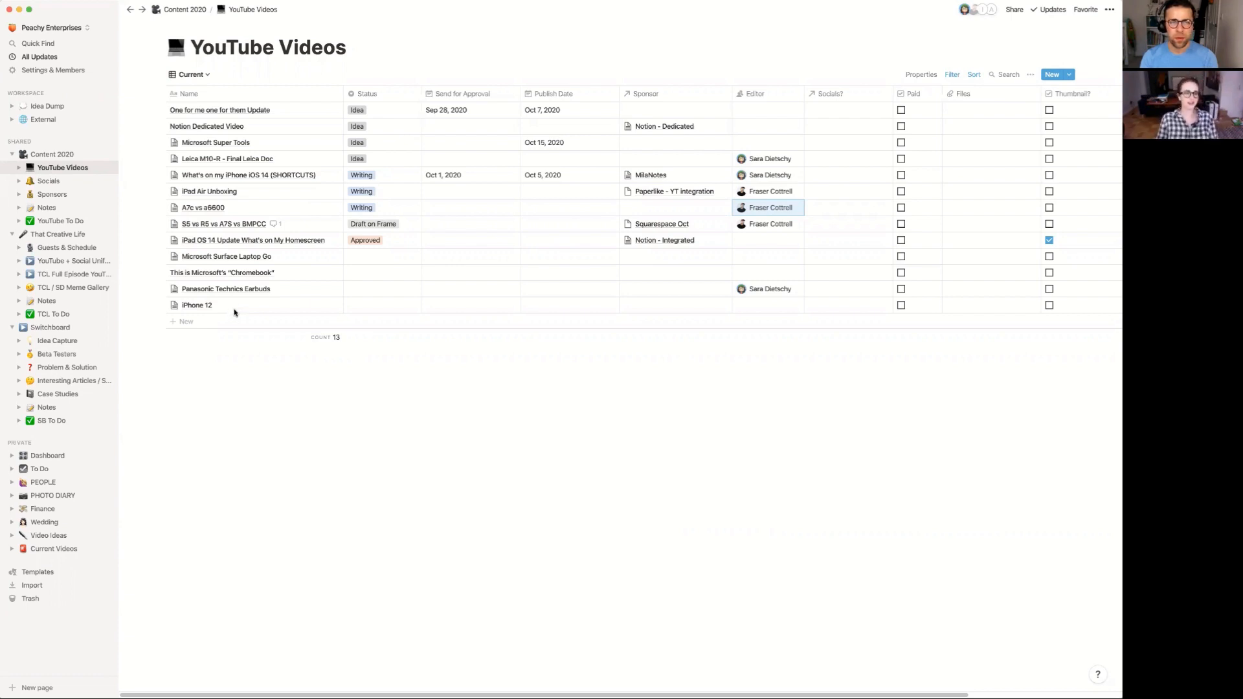
mouse_move(161, 457)
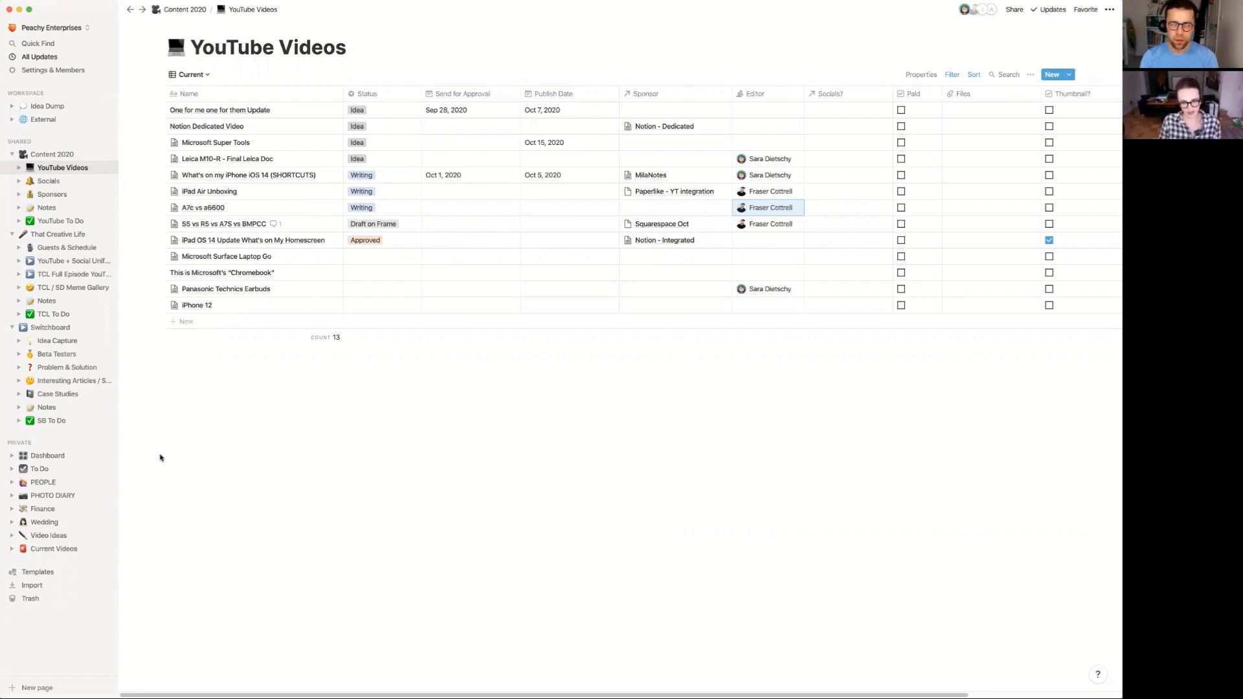
mouse_move(203, 453)
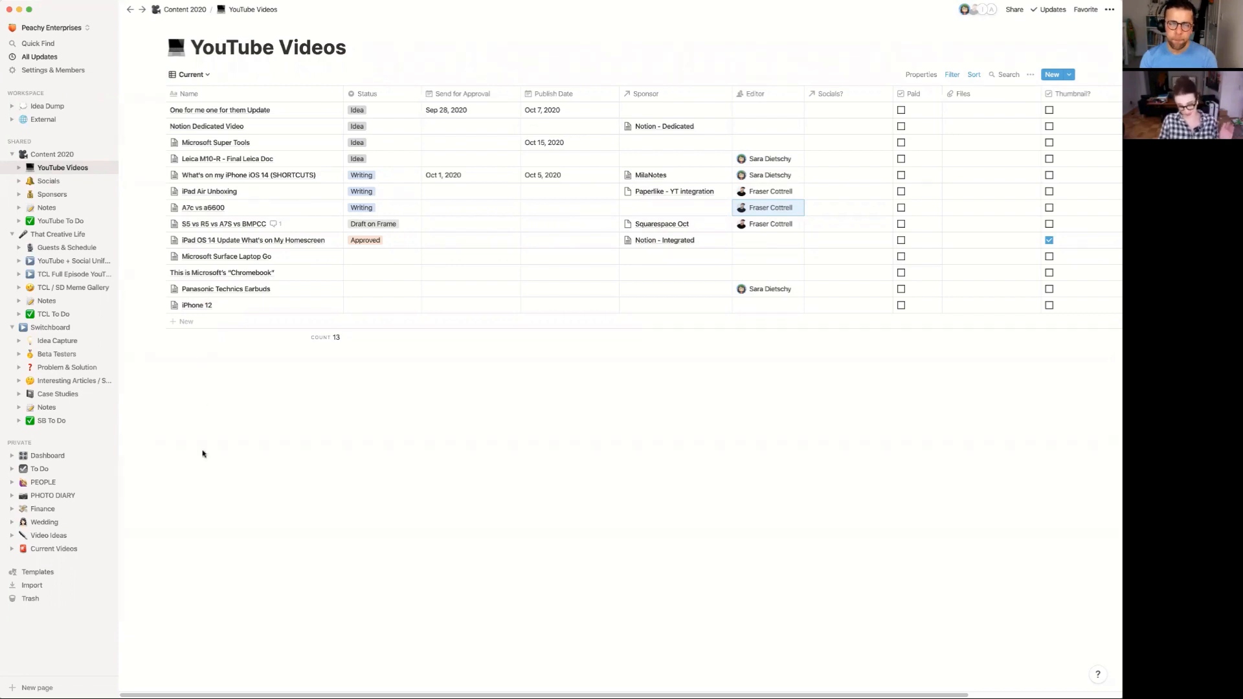
mouse_move(155, 481)
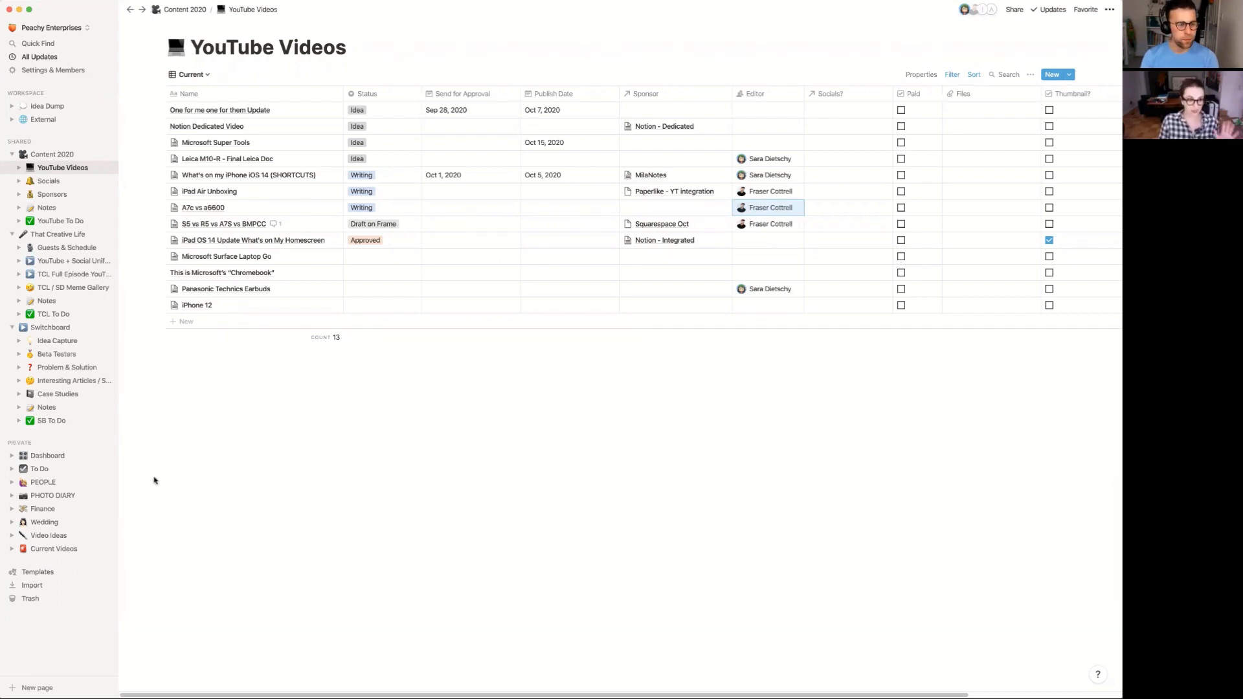
mouse_move(19, 537)
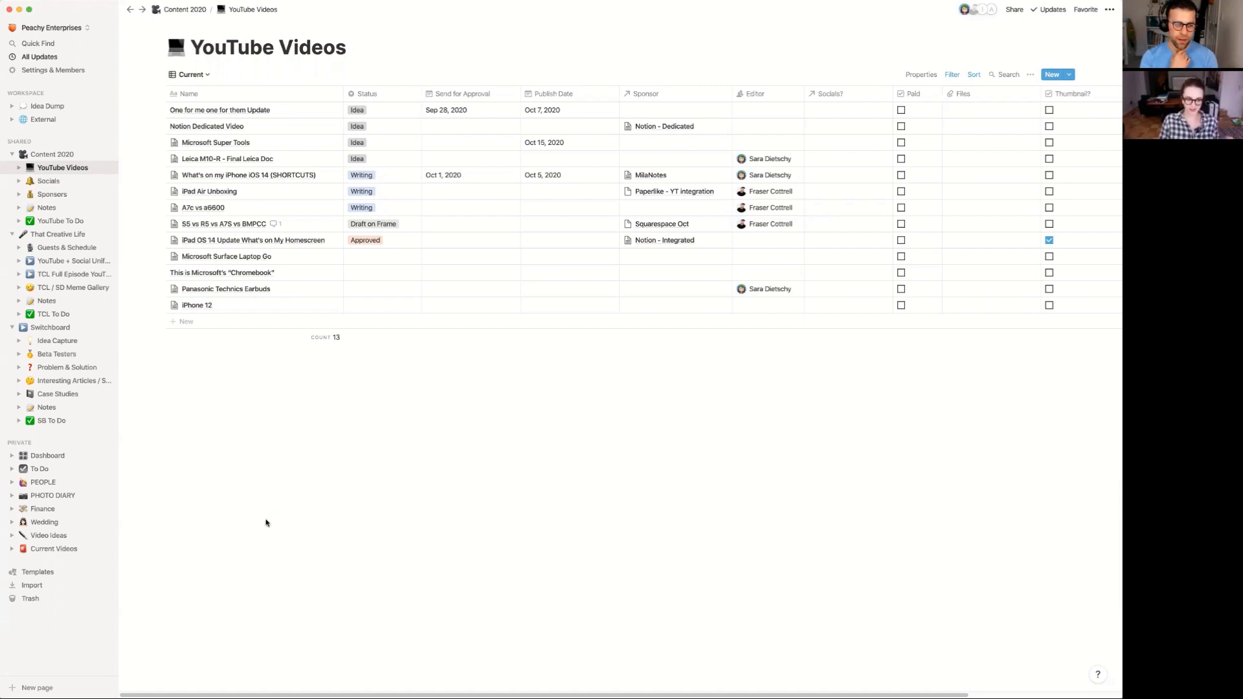
mouse_move(312, 554)
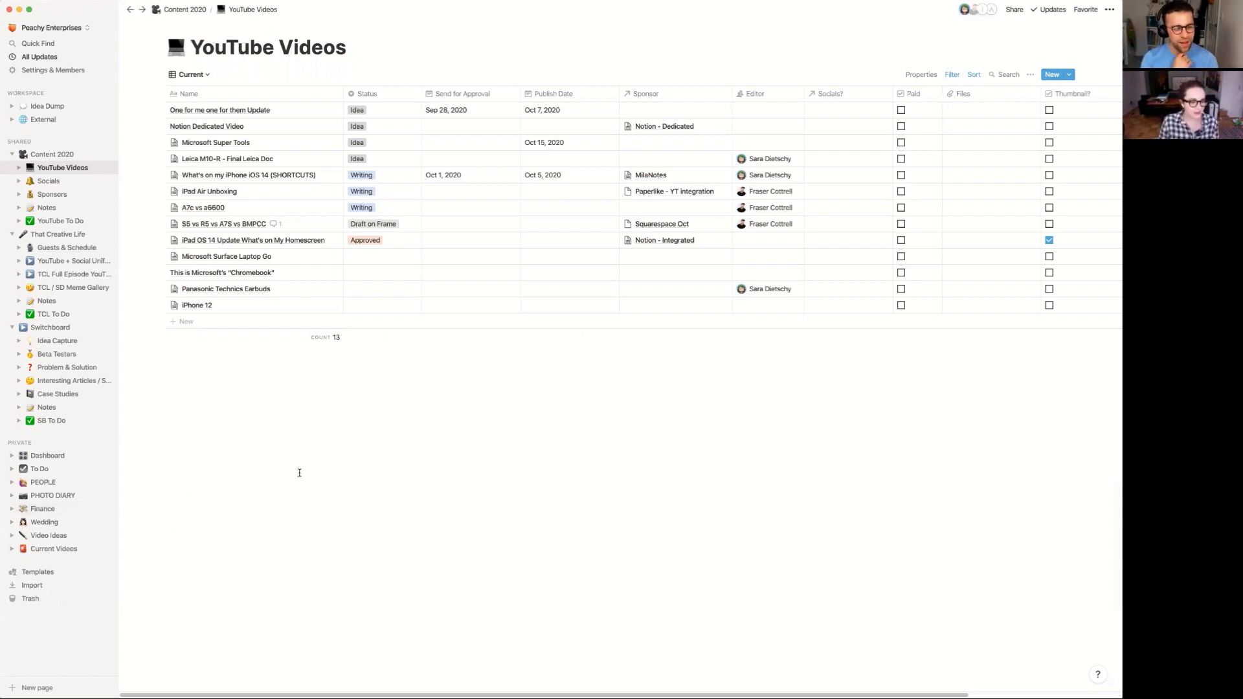
Step: Show the PHOTO DIARY gallery of dated photo entries from the sidebar
click(52, 495)
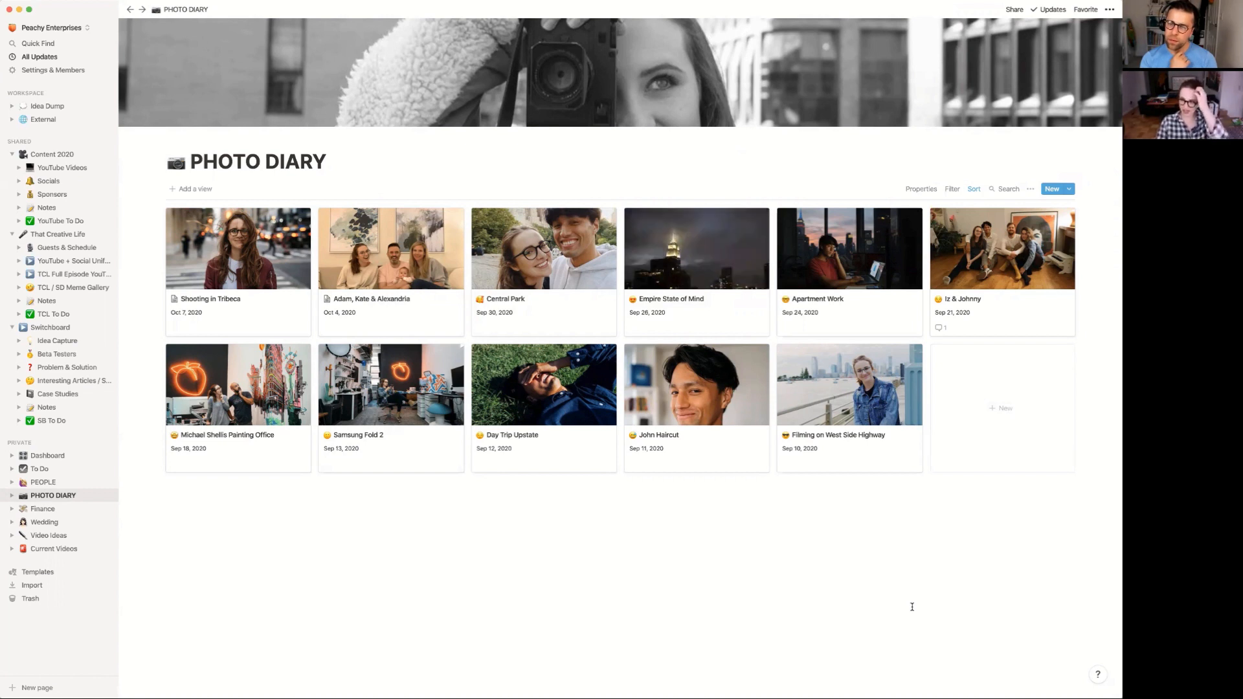
mouse_move(911, 610)
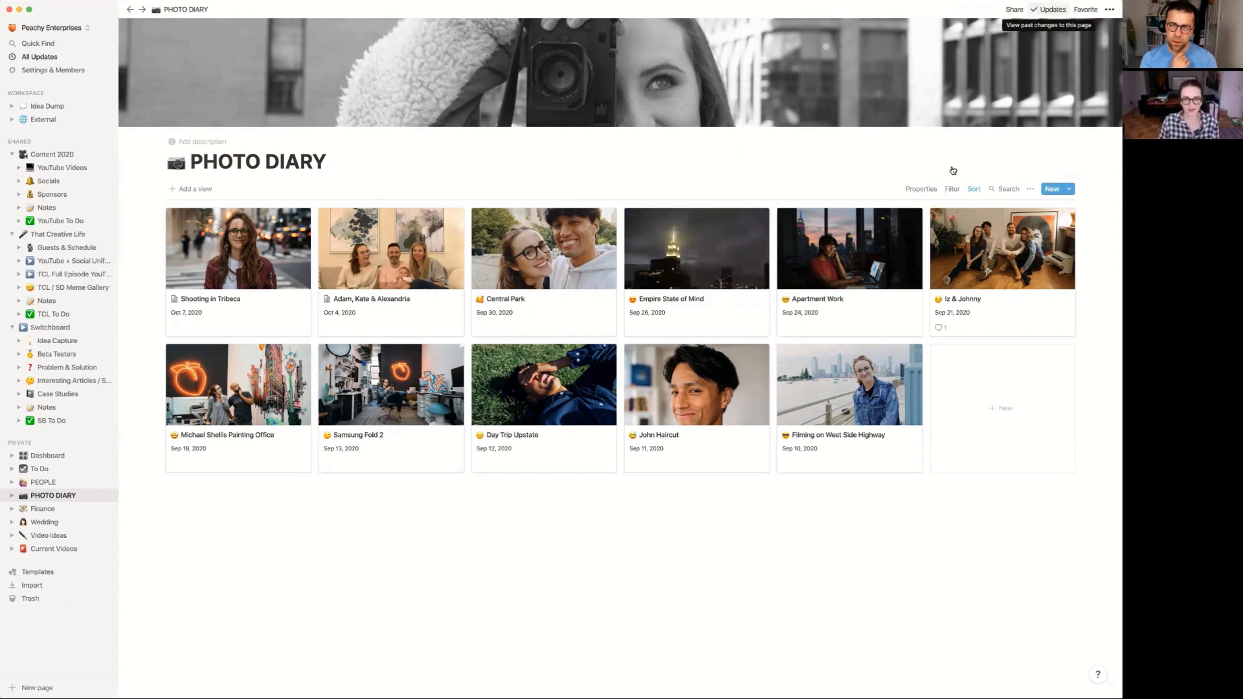
click(1031, 189)
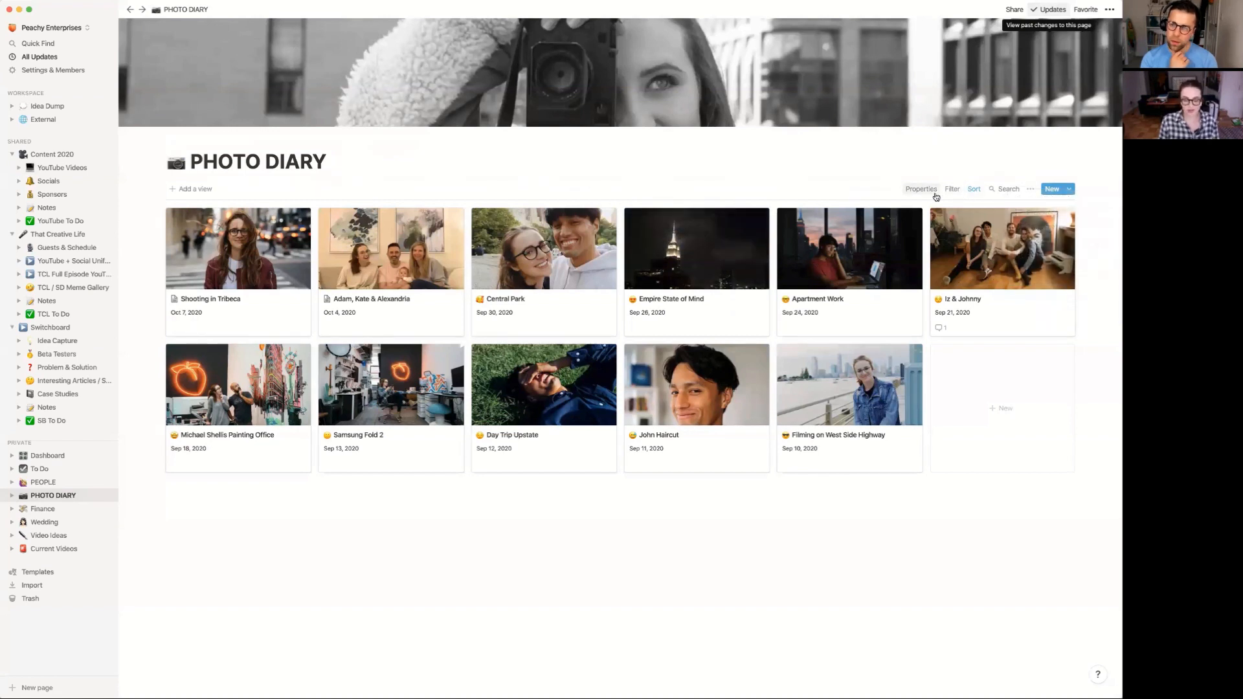
mouse_move(853, 162)
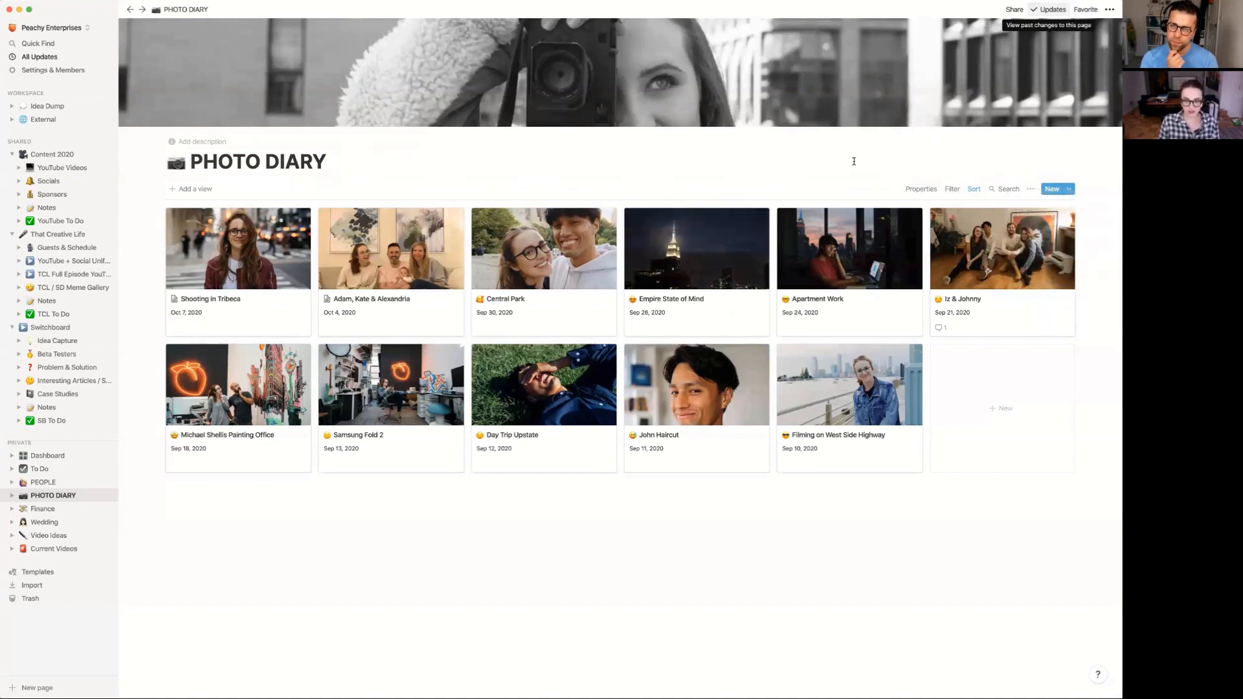
click(544, 384)
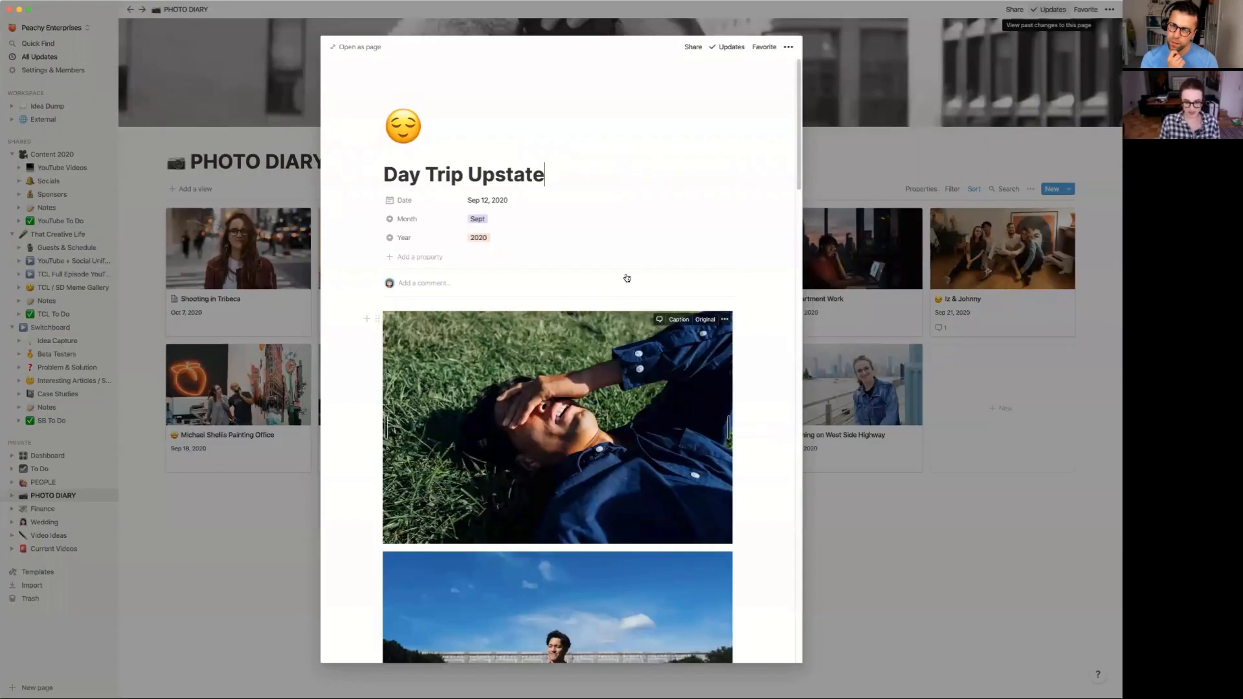
scroll(down, 3)
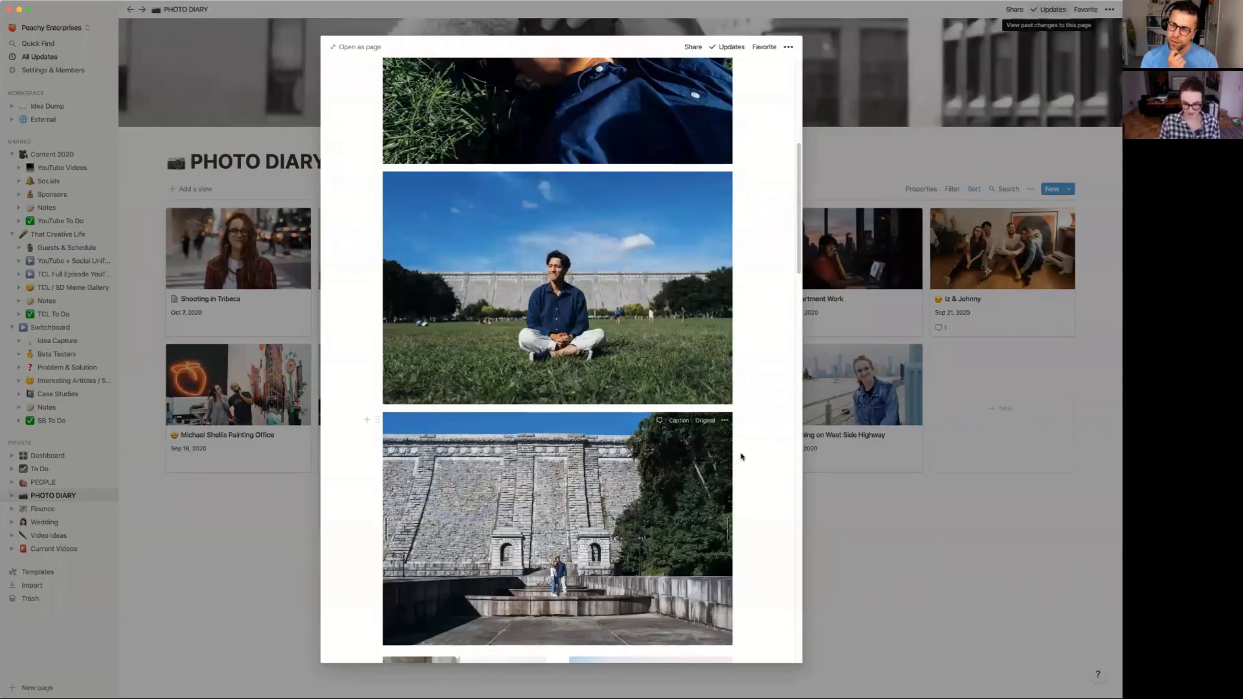
scroll(down, 3)
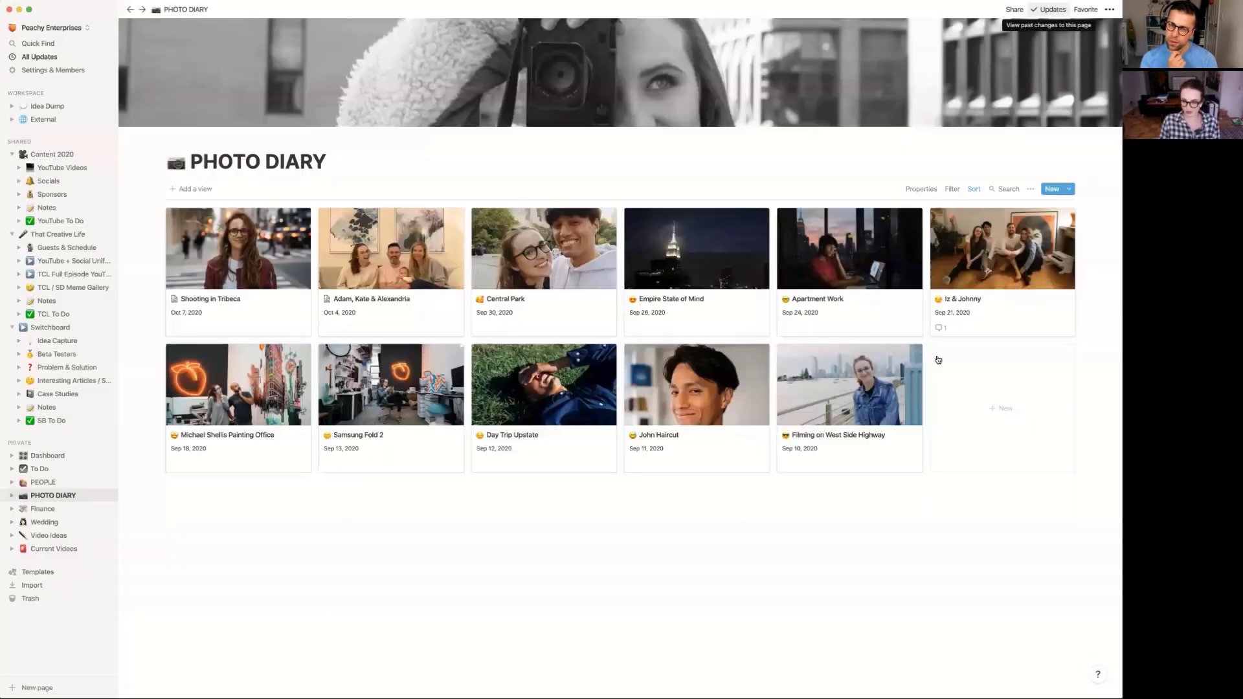
mouse_move(849, 277)
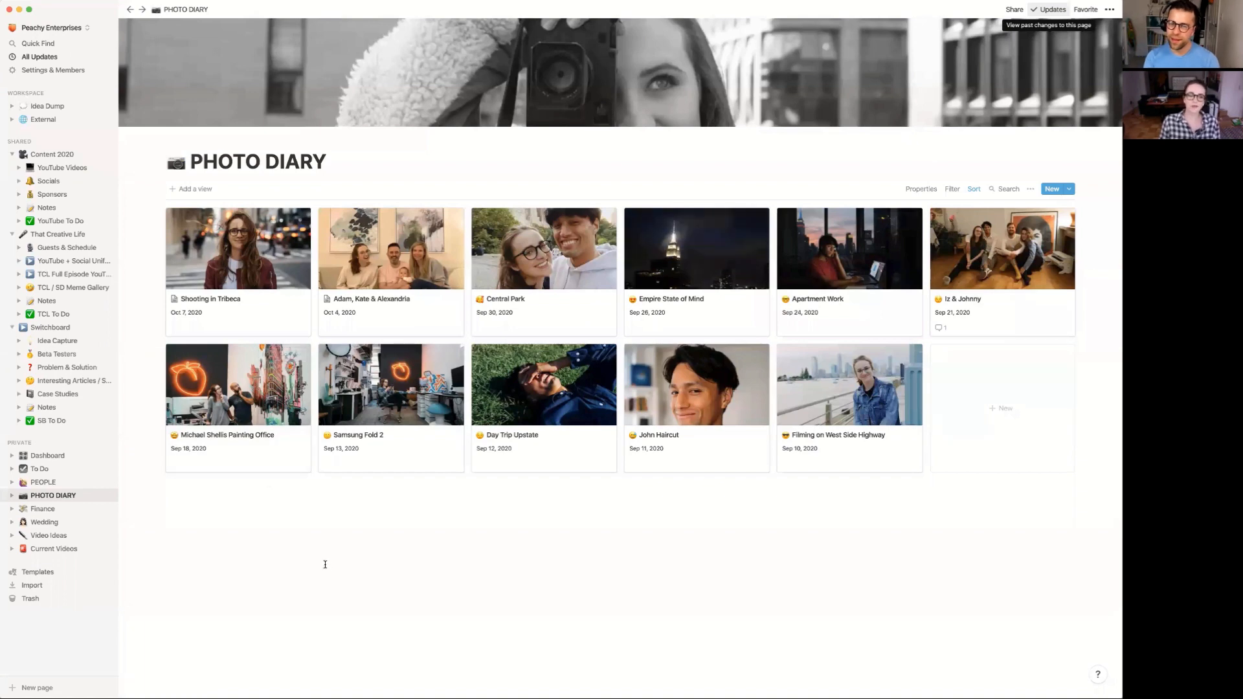
click(237, 385)
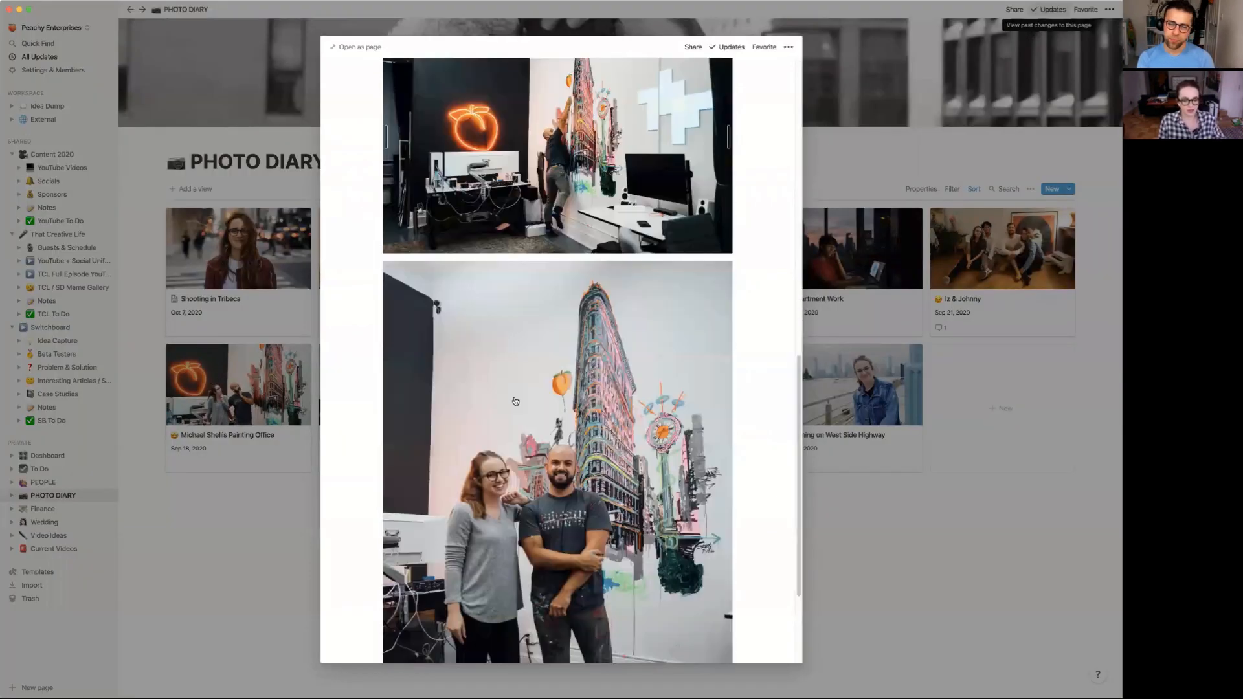
scroll(down, 3)
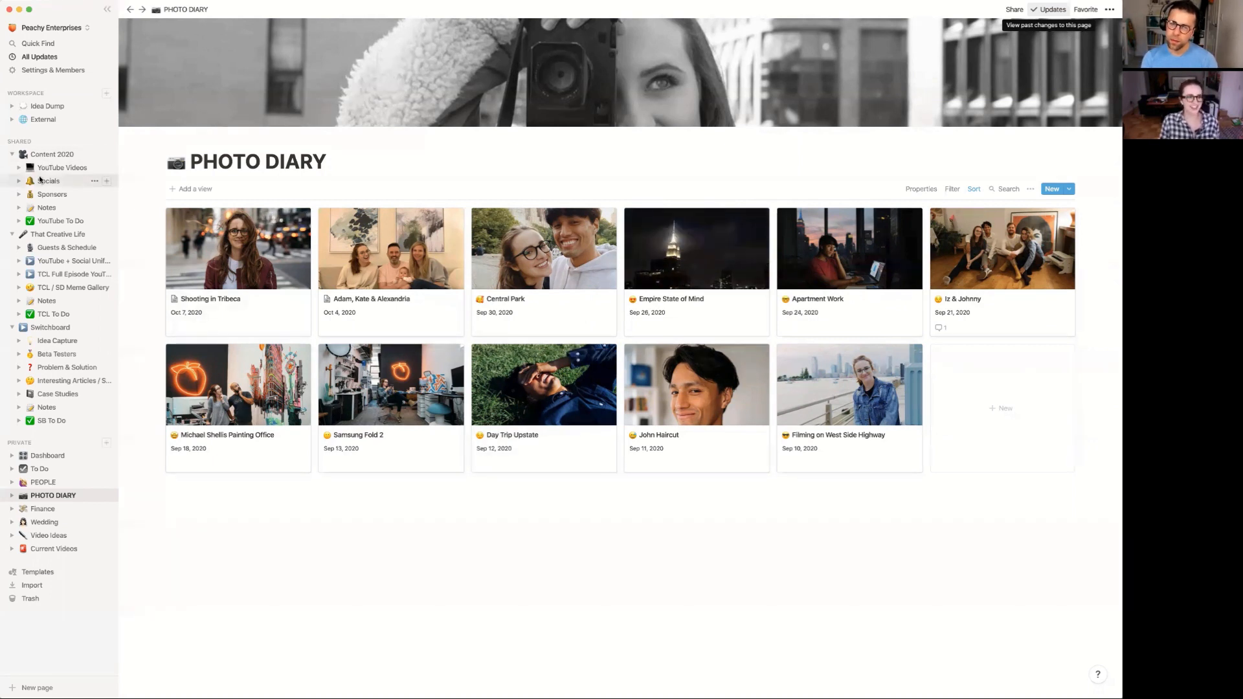
Step: Return to YouTube Videos and flip between the full Table and Current views
click(51, 154)
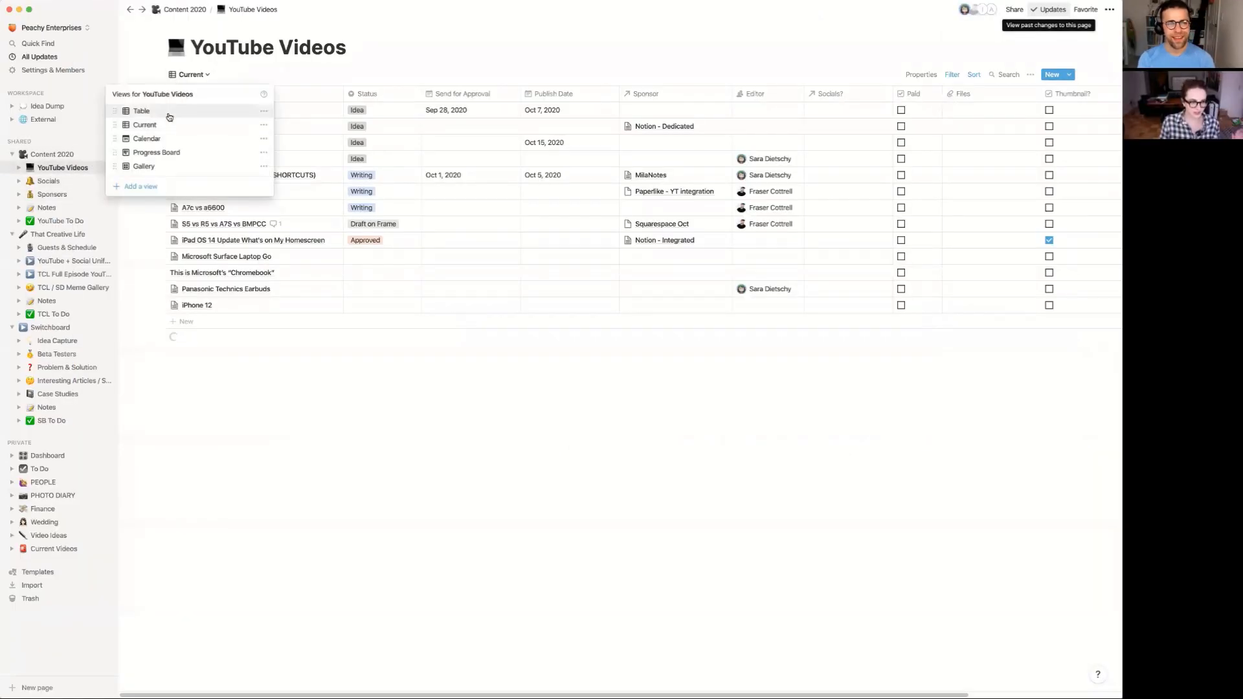
click(141, 110)
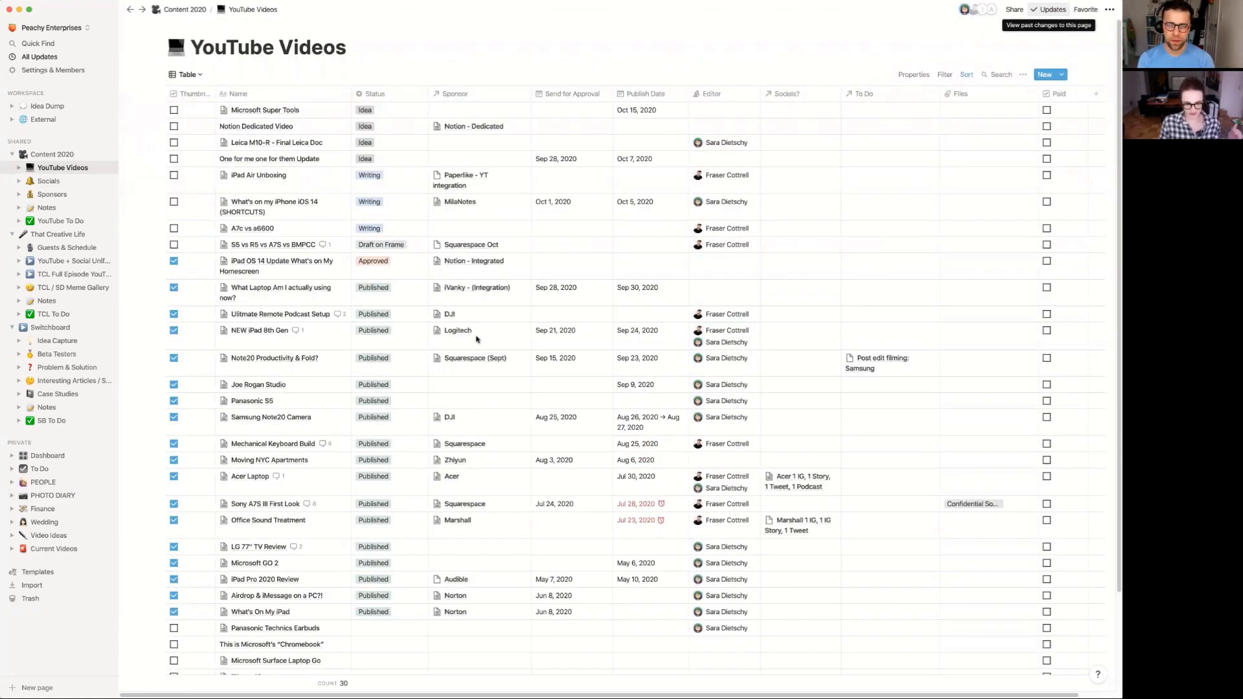
mouse_move(444, 381)
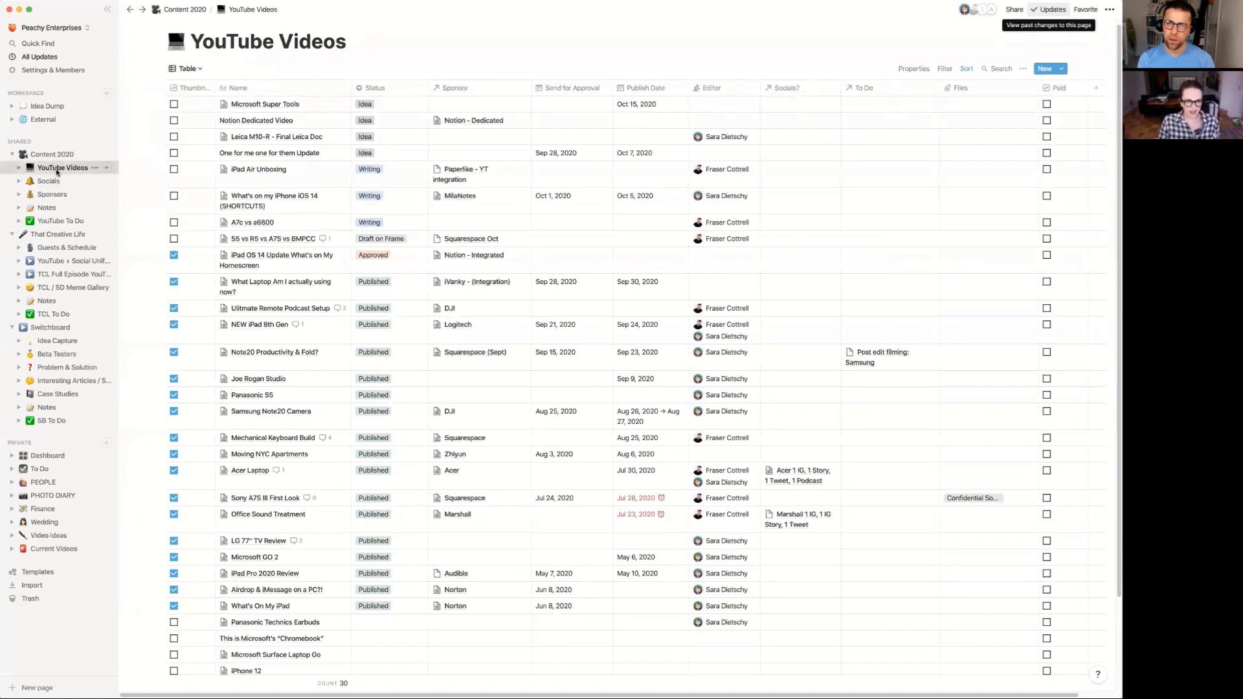
click(189, 69)
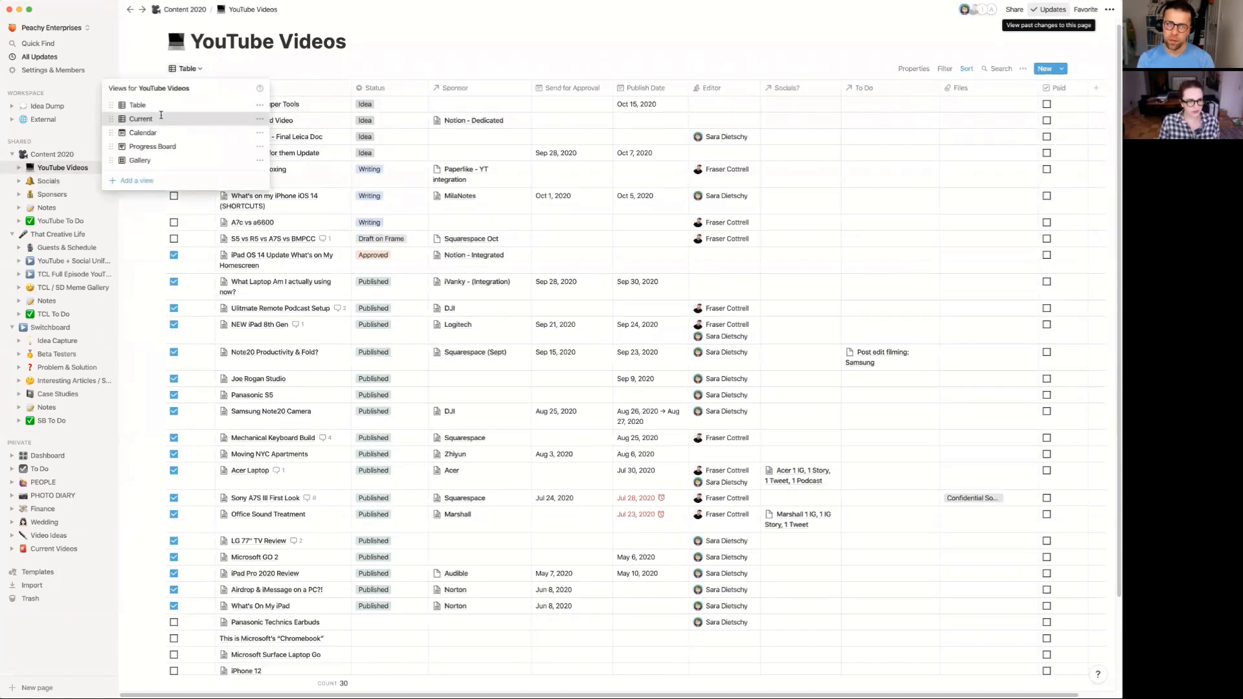
click(140, 118)
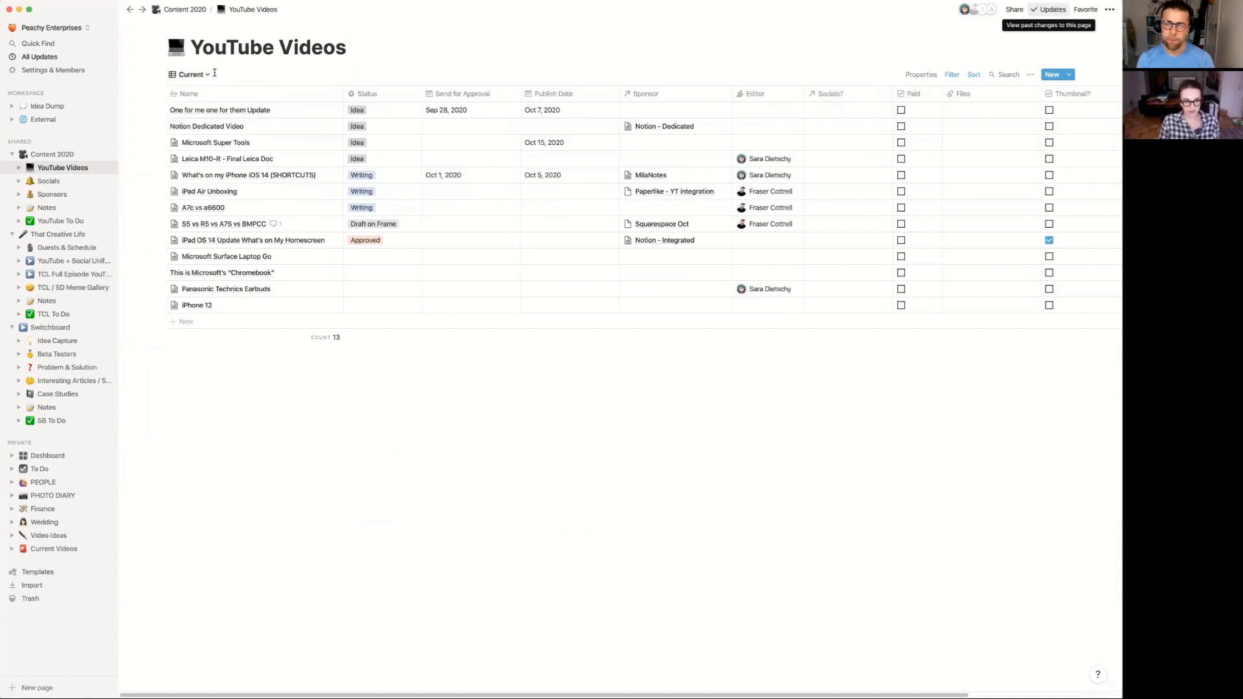
Step: Set the iPad OS 14 Update What's on My Homescreen row's status to Approved
click(192, 73)
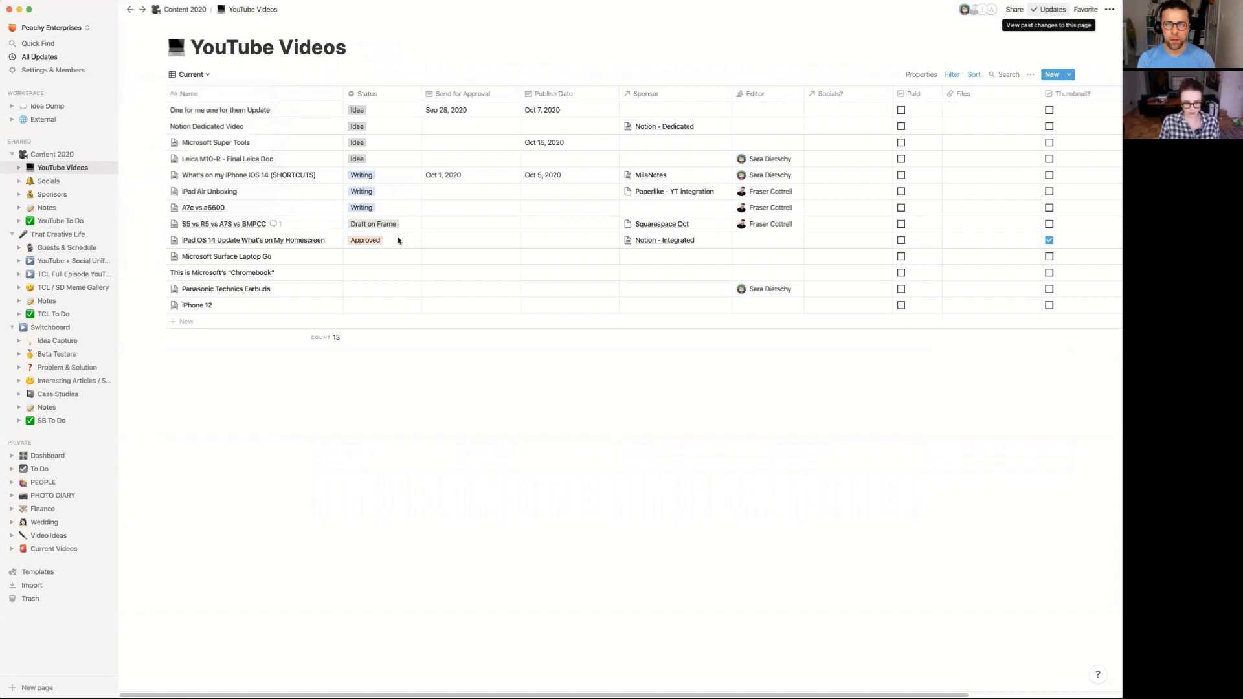
click(357, 142)
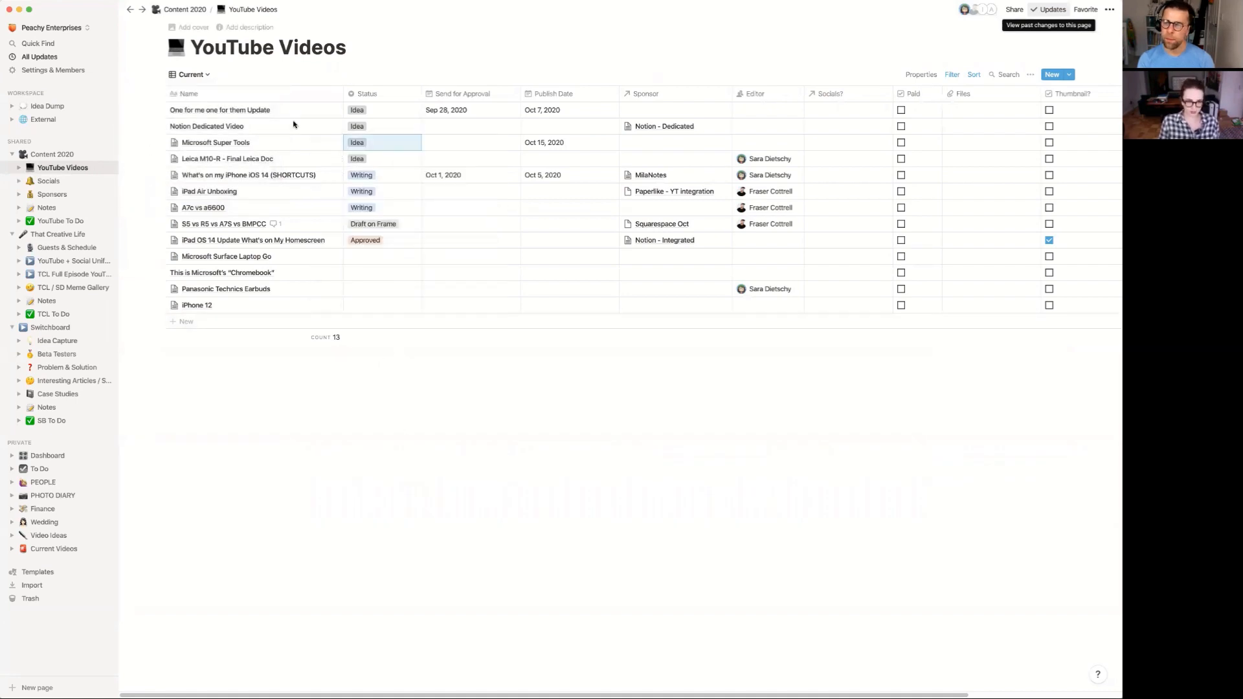
mouse_move(459, 126)
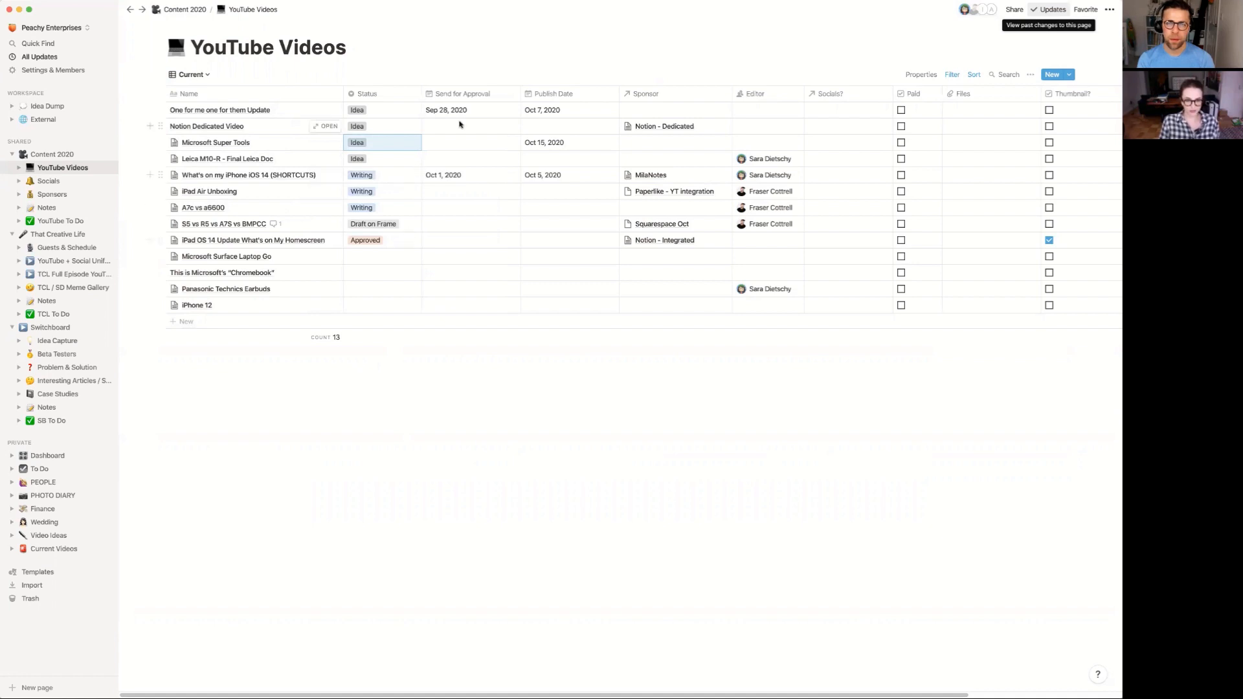
mouse_move(475, 192)
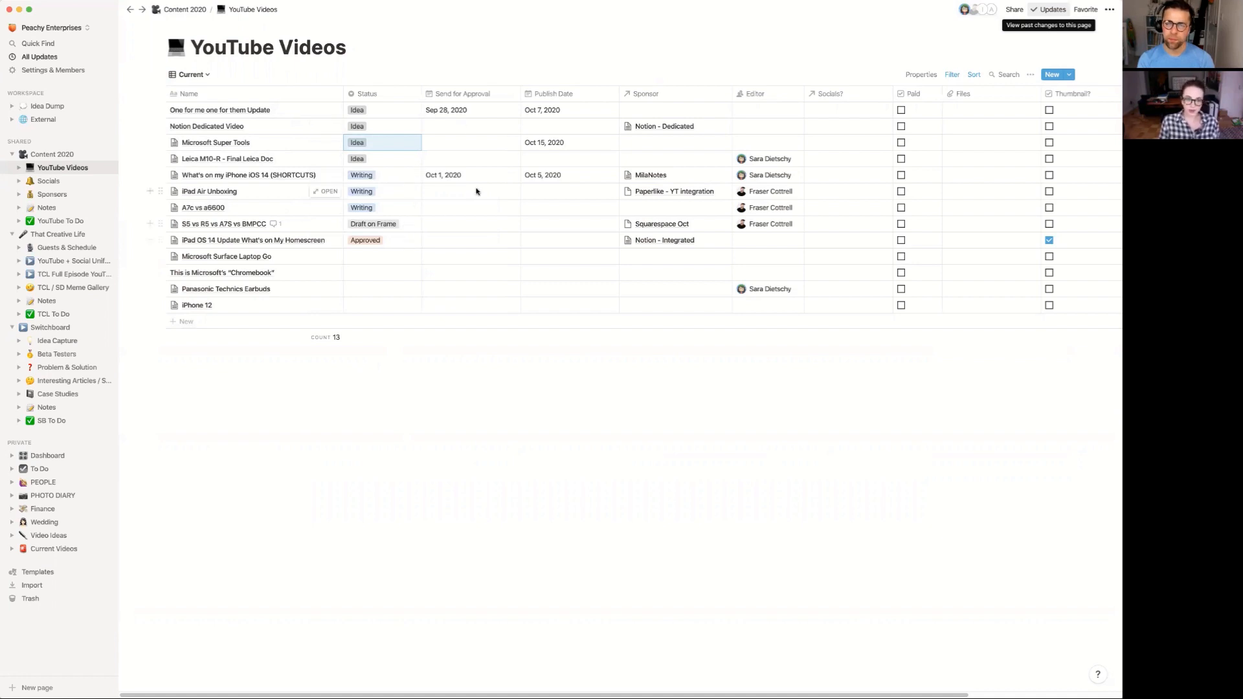
mouse_move(395, 246)
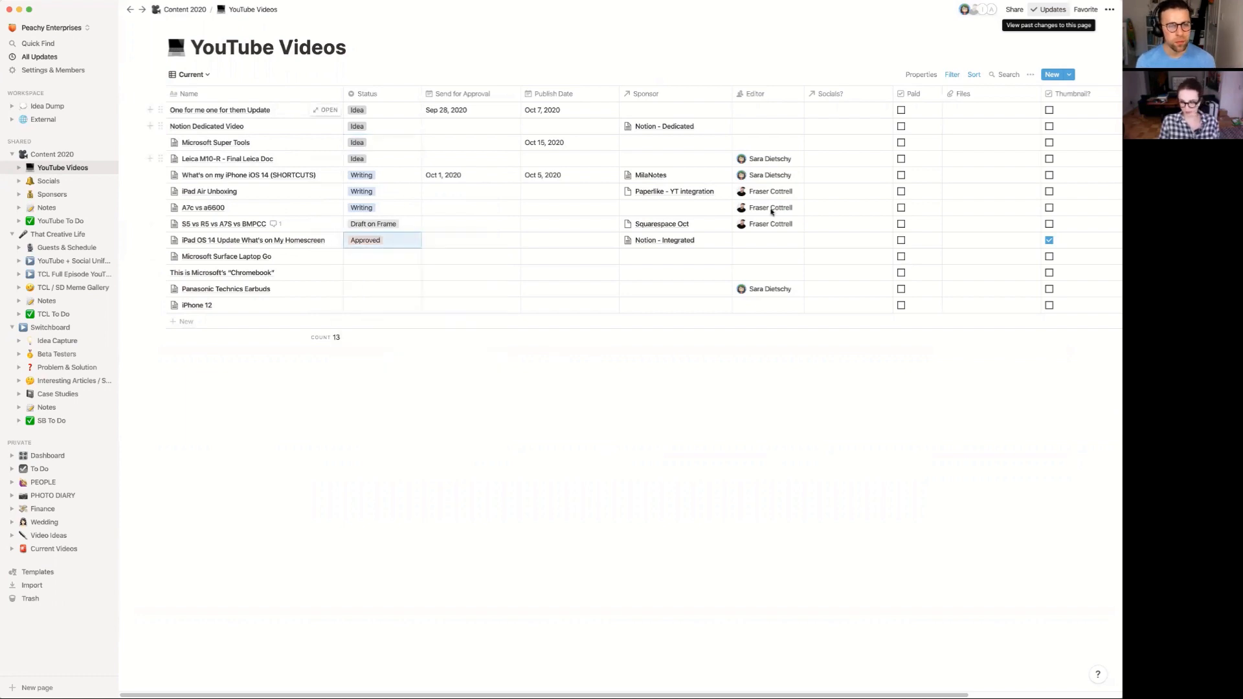
mouse_move(776, 294)
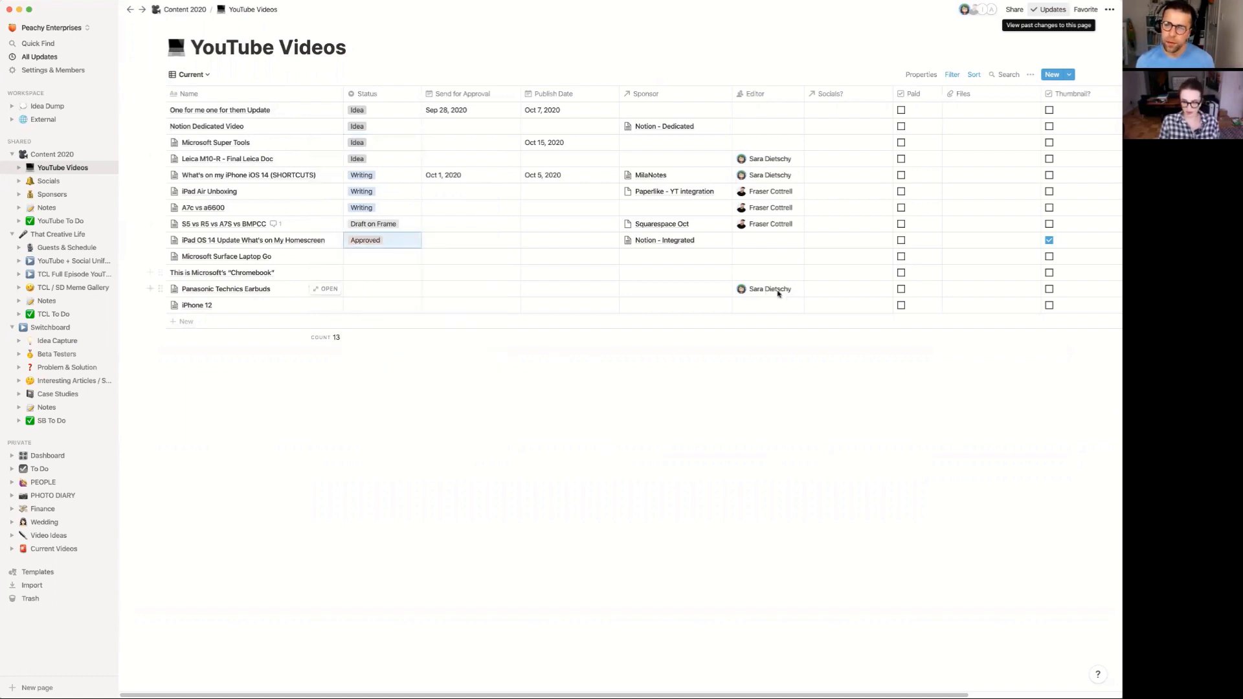
mouse_move(655, 475)
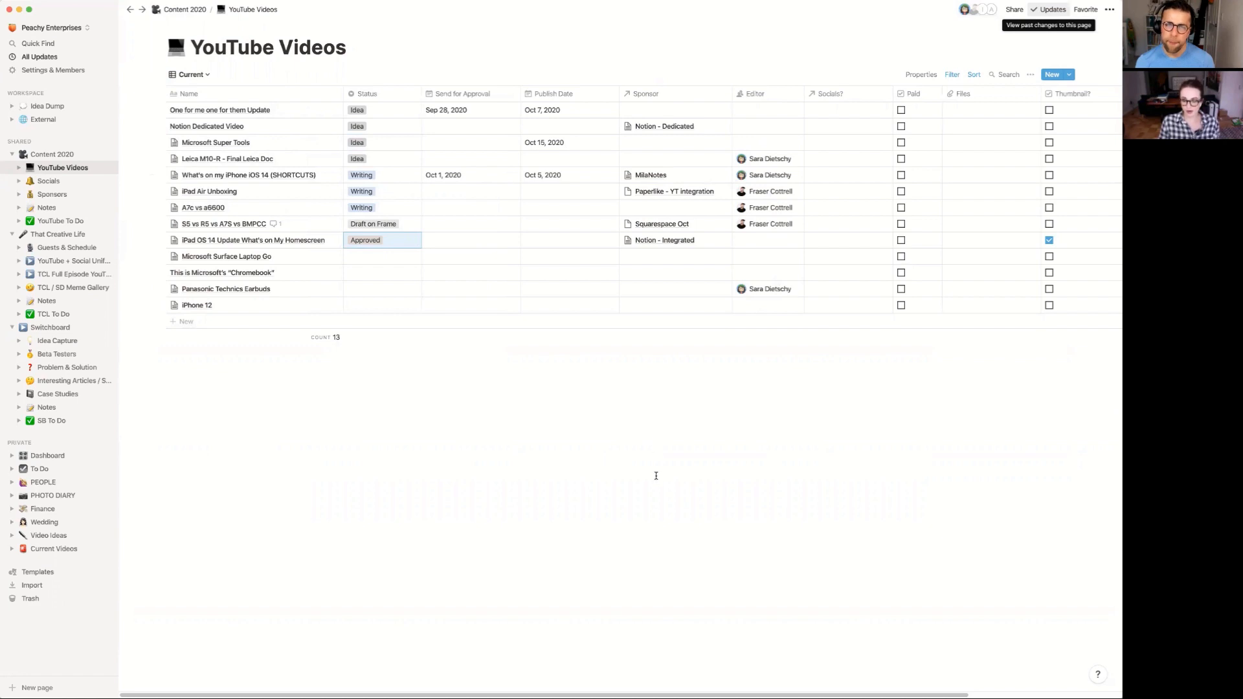
mouse_move(661, 451)
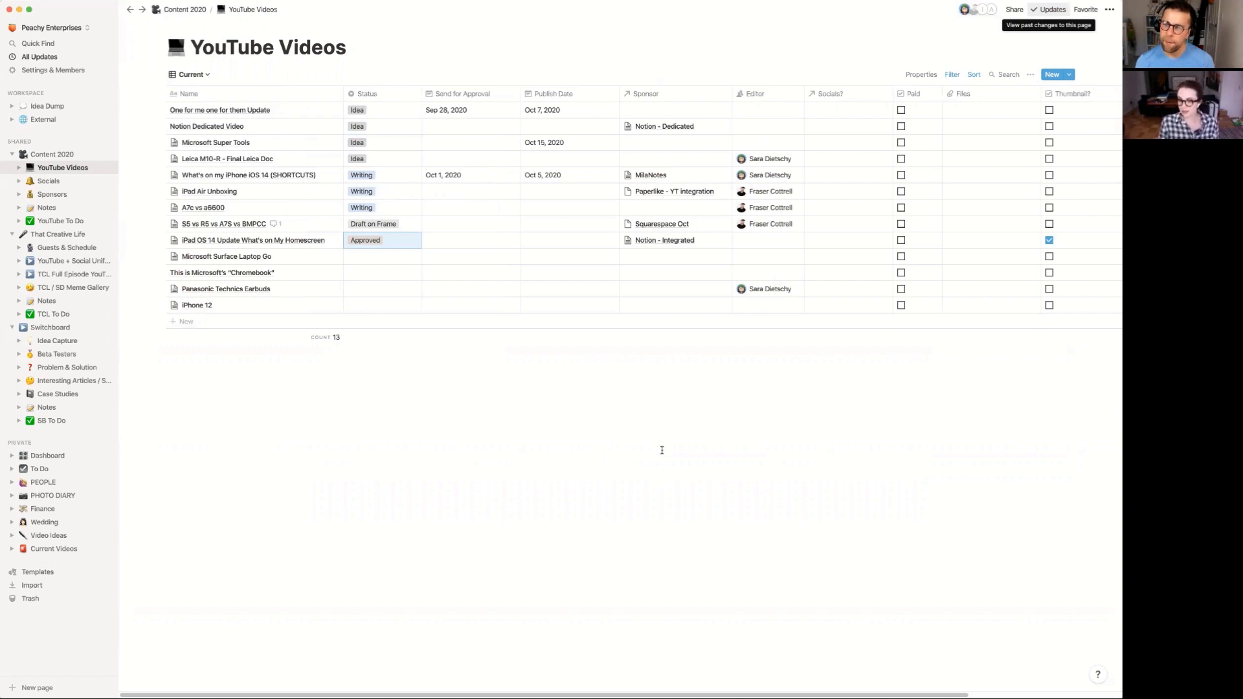
mouse_move(708, 428)
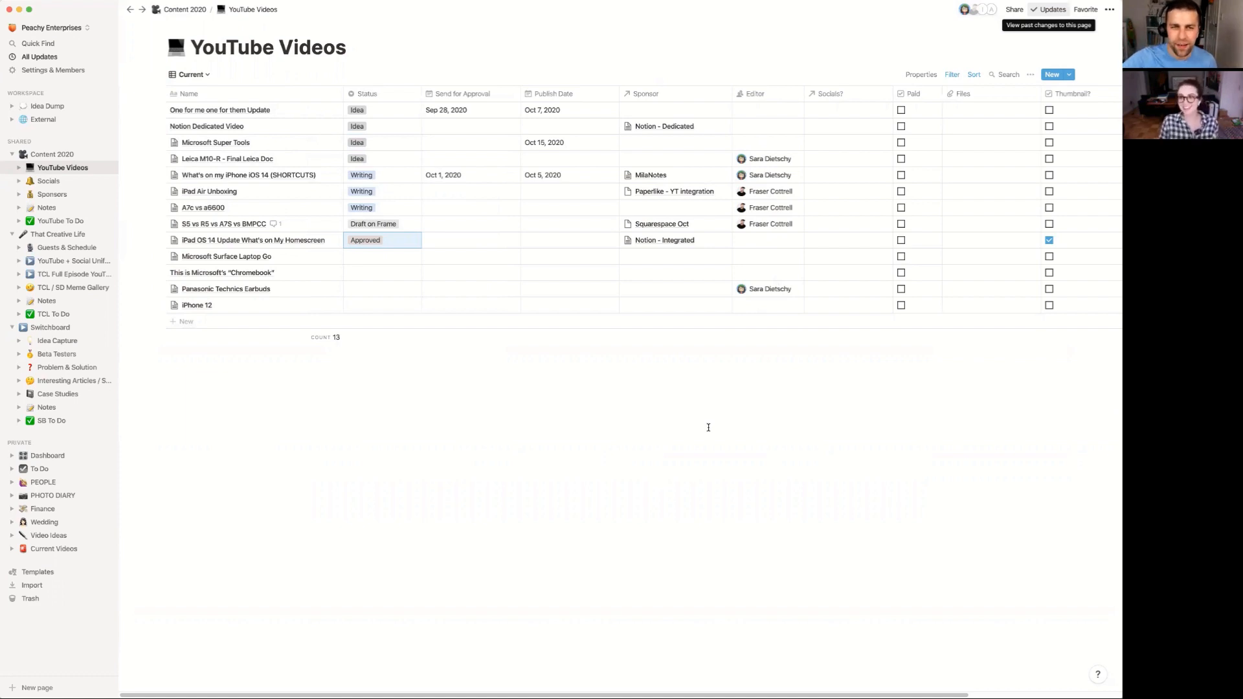
mouse_move(798, 241)
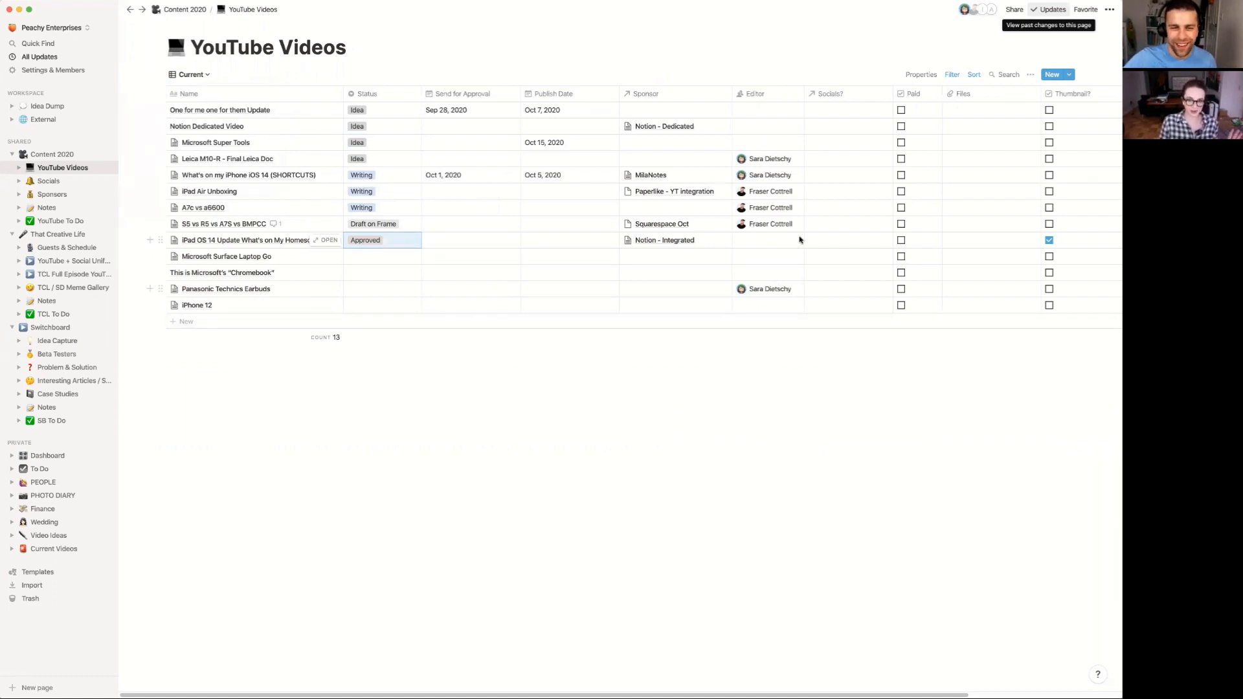
mouse_move(779, 259)
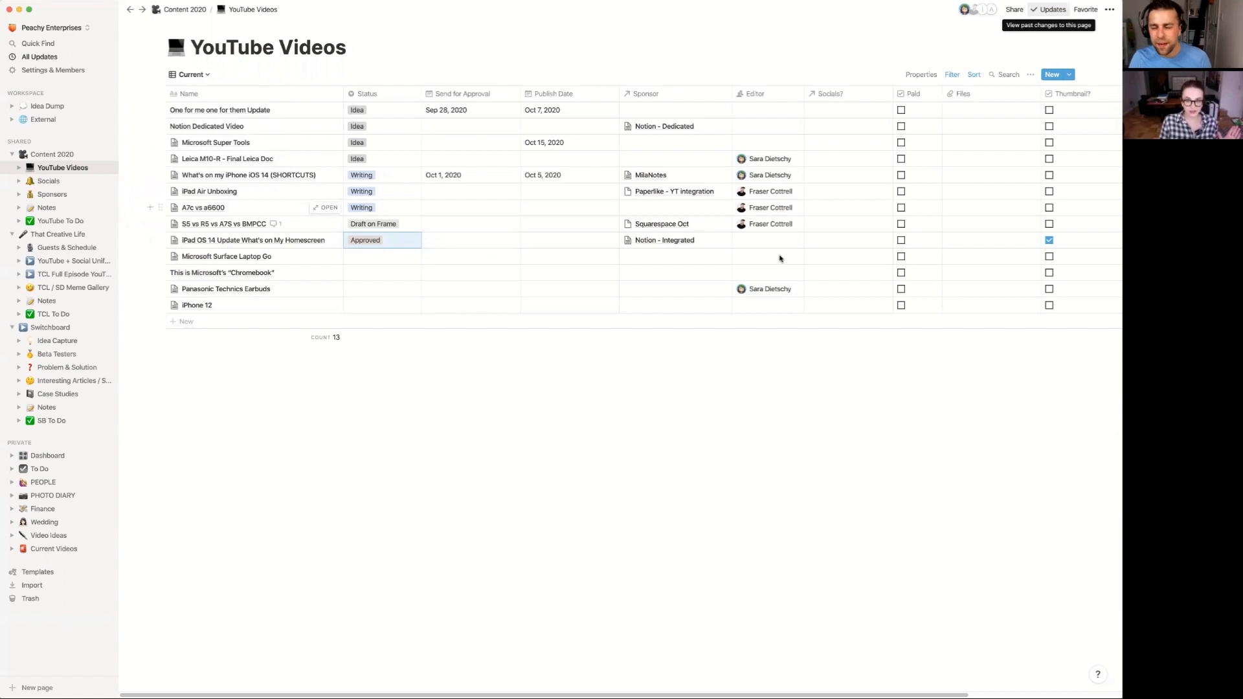
mouse_move(597, 414)
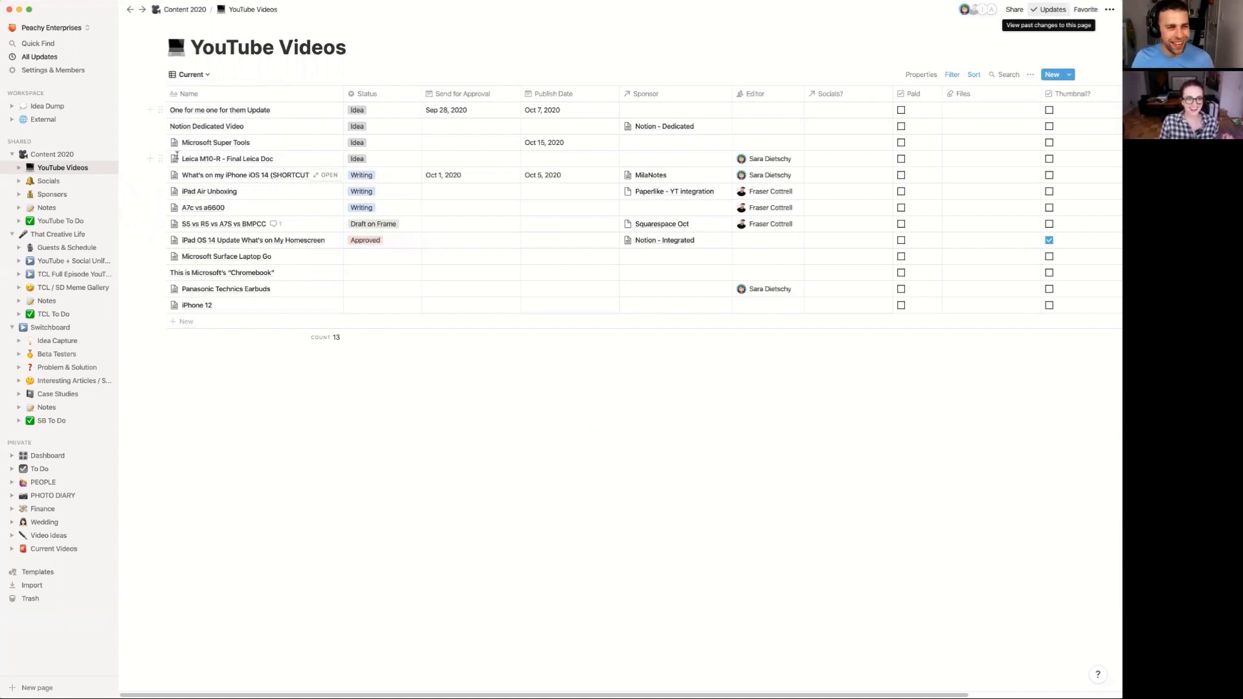
Step: Show the Sponsors database and select the Paperlike - YT integration month cell
click(52, 193)
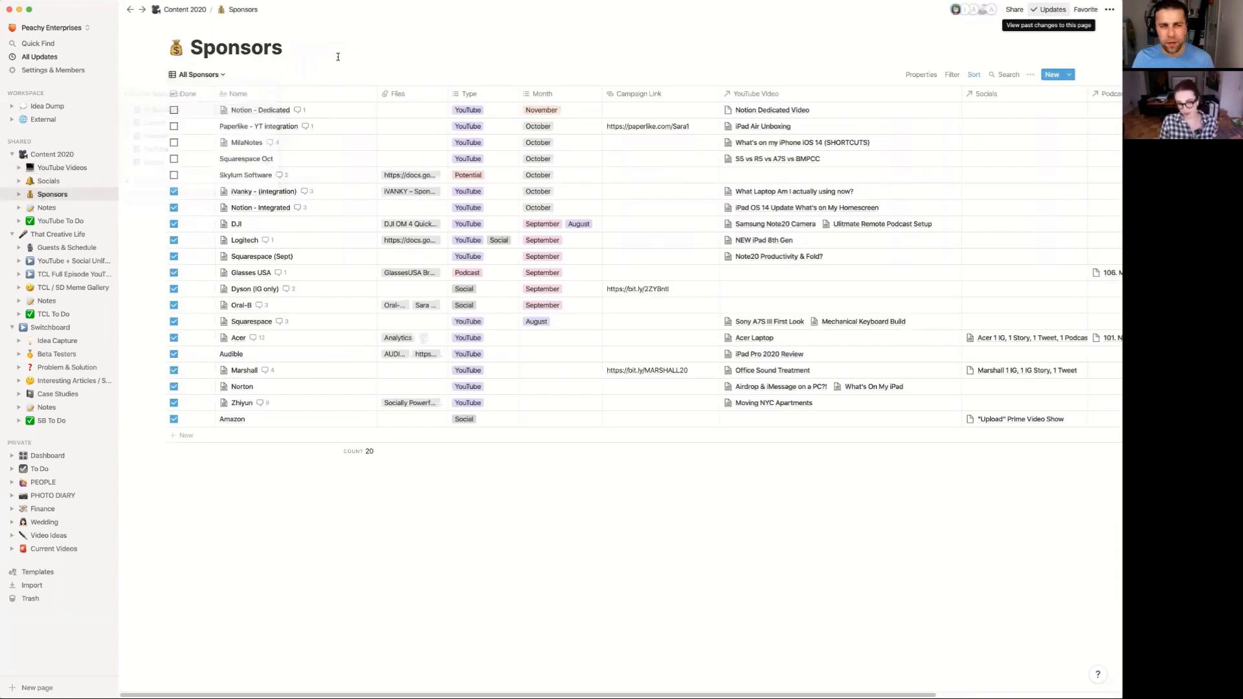
click(537, 126)
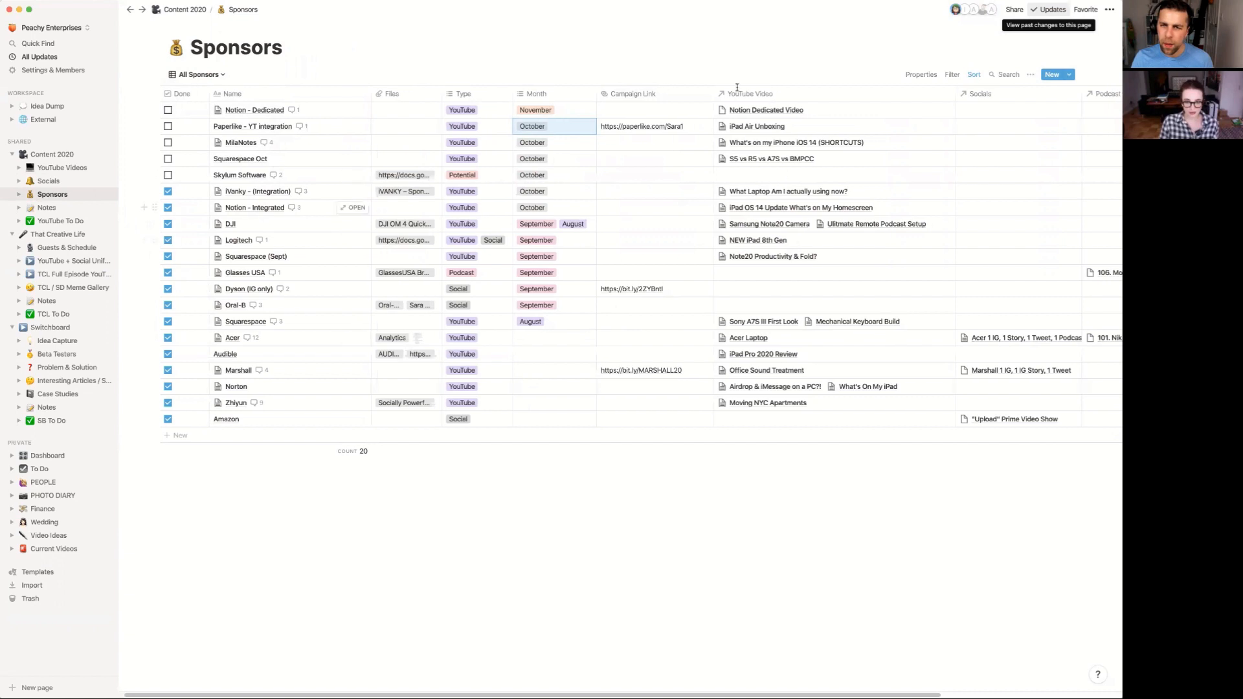
mouse_move(906, 552)
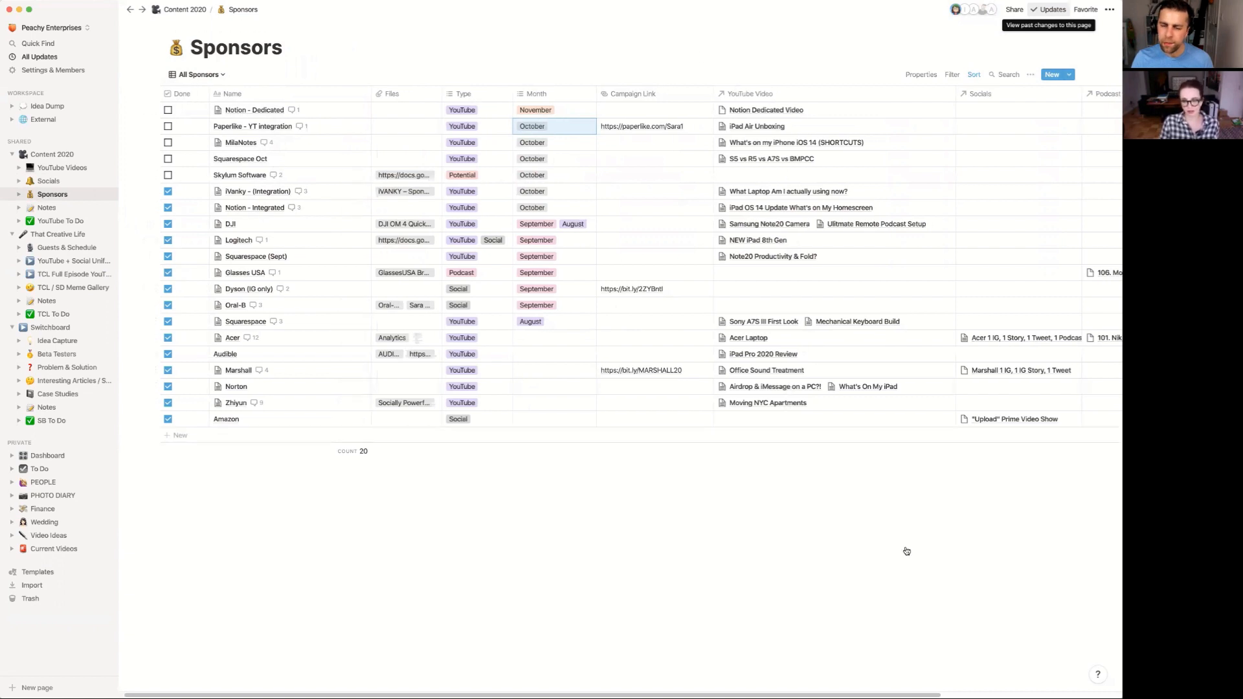
mouse_move(787, 256)
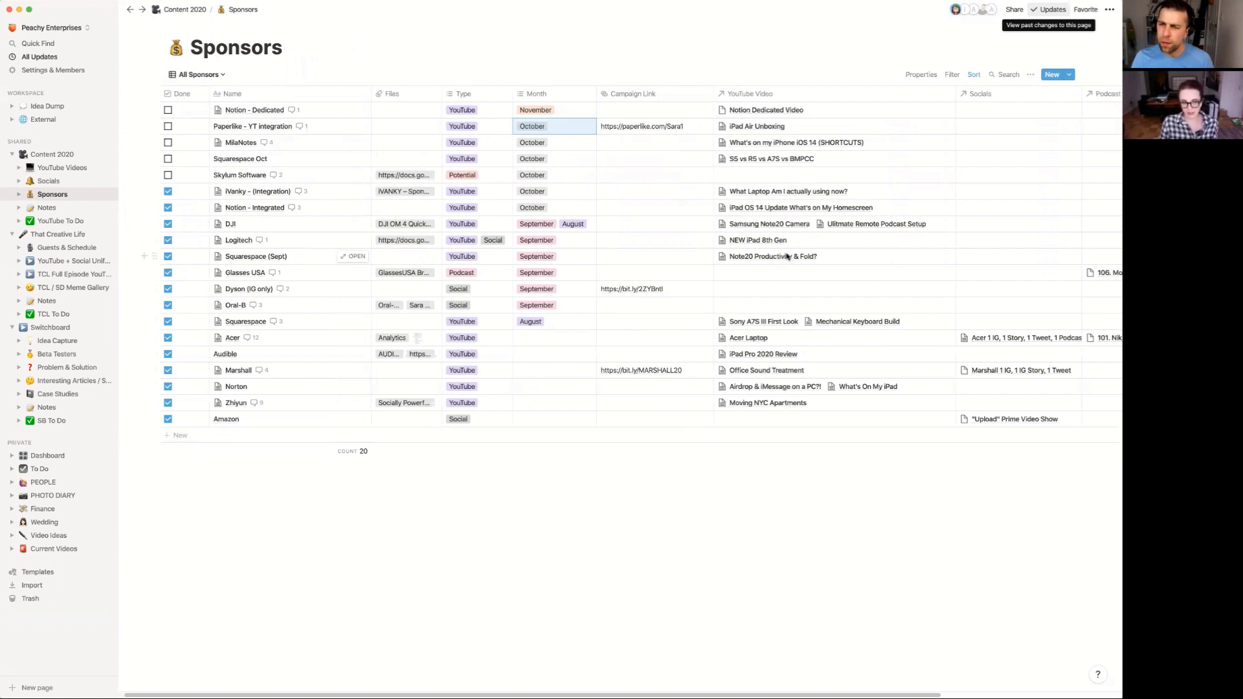
mouse_move(799, 143)
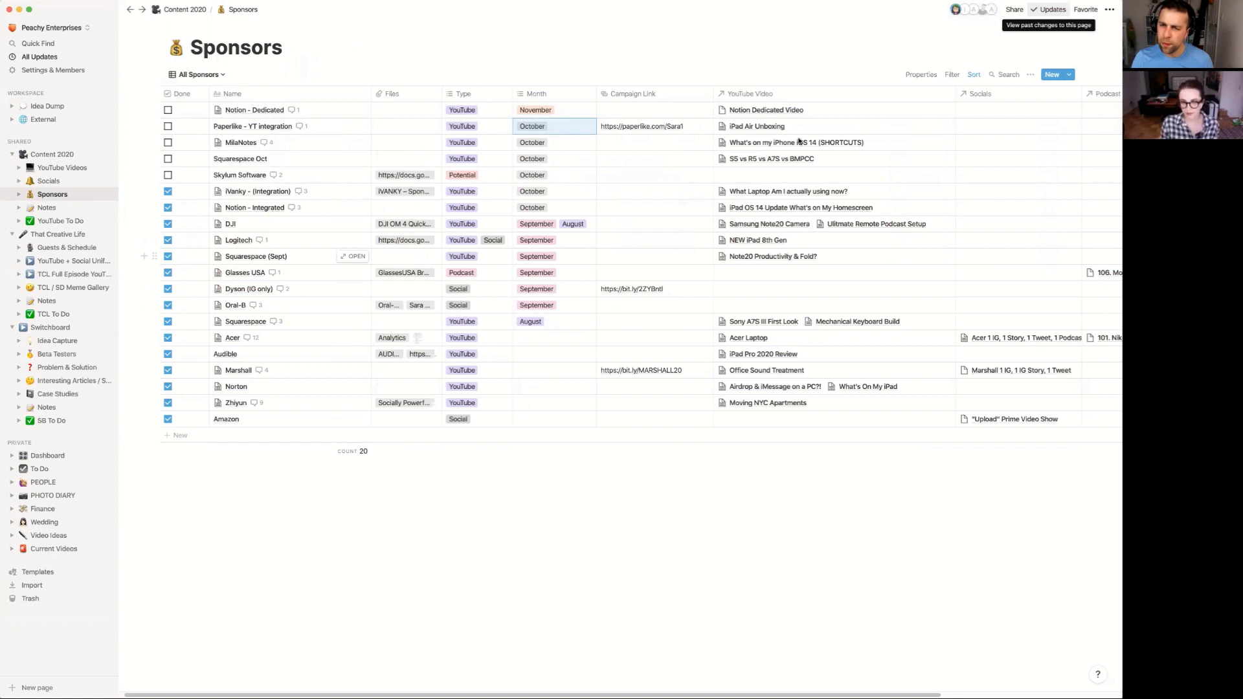
mouse_move(827, 112)
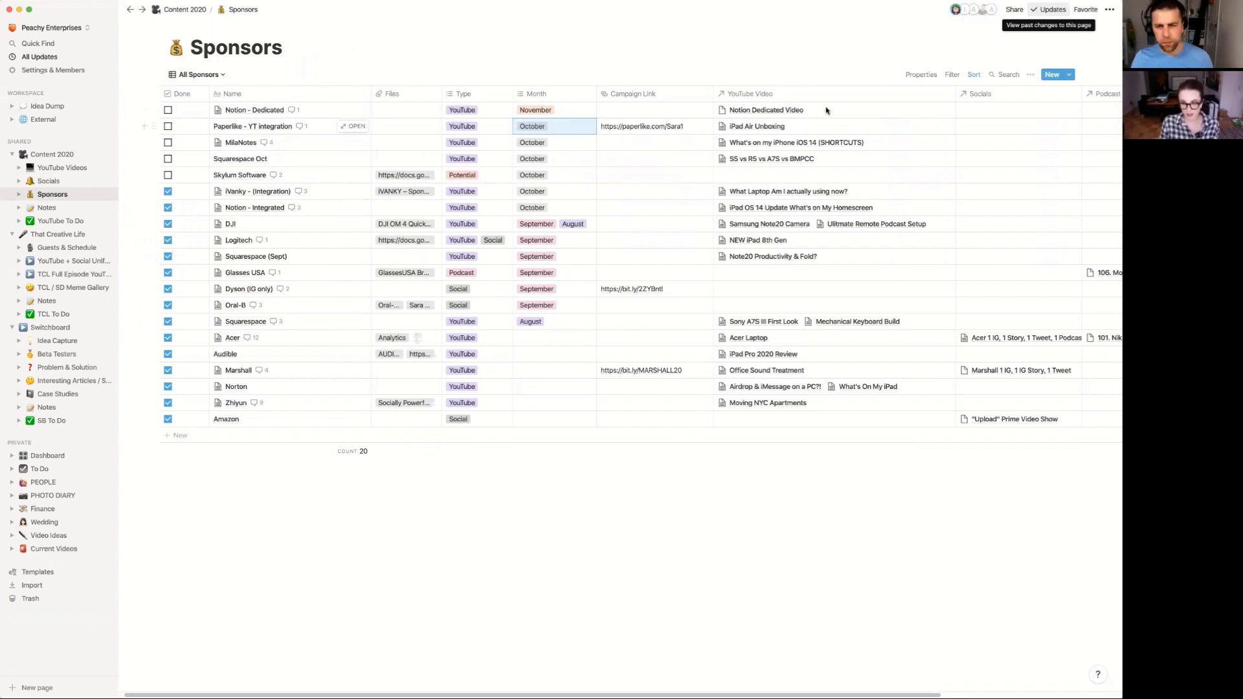
mouse_move(927, 237)
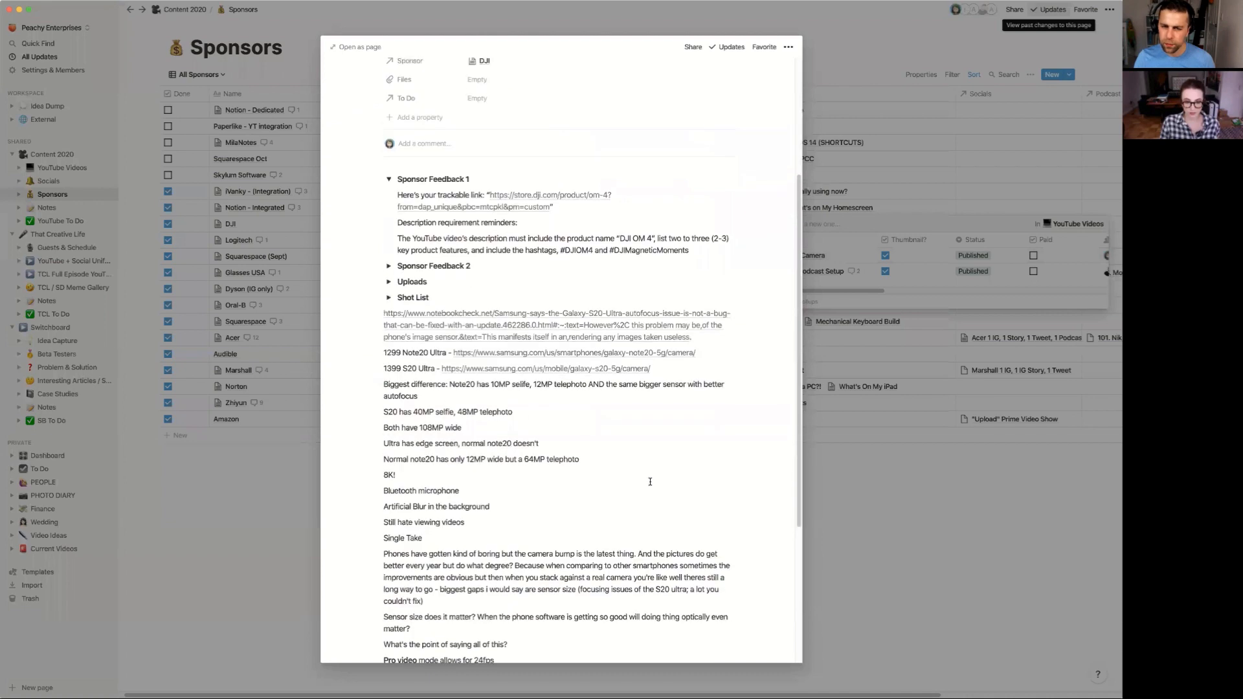
Step: Read the Samsung Note20 Camera sponsor feedback and expand its Shot List checklist
scroll(up, 3)
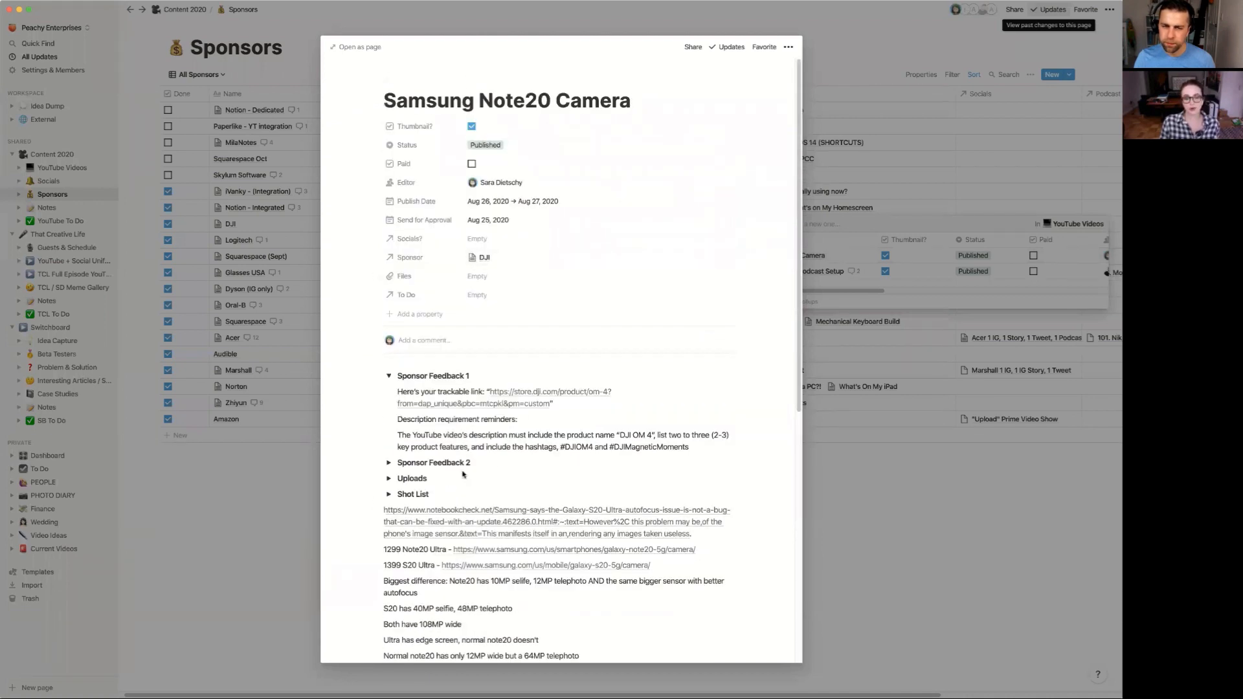
scroll(down, 3)
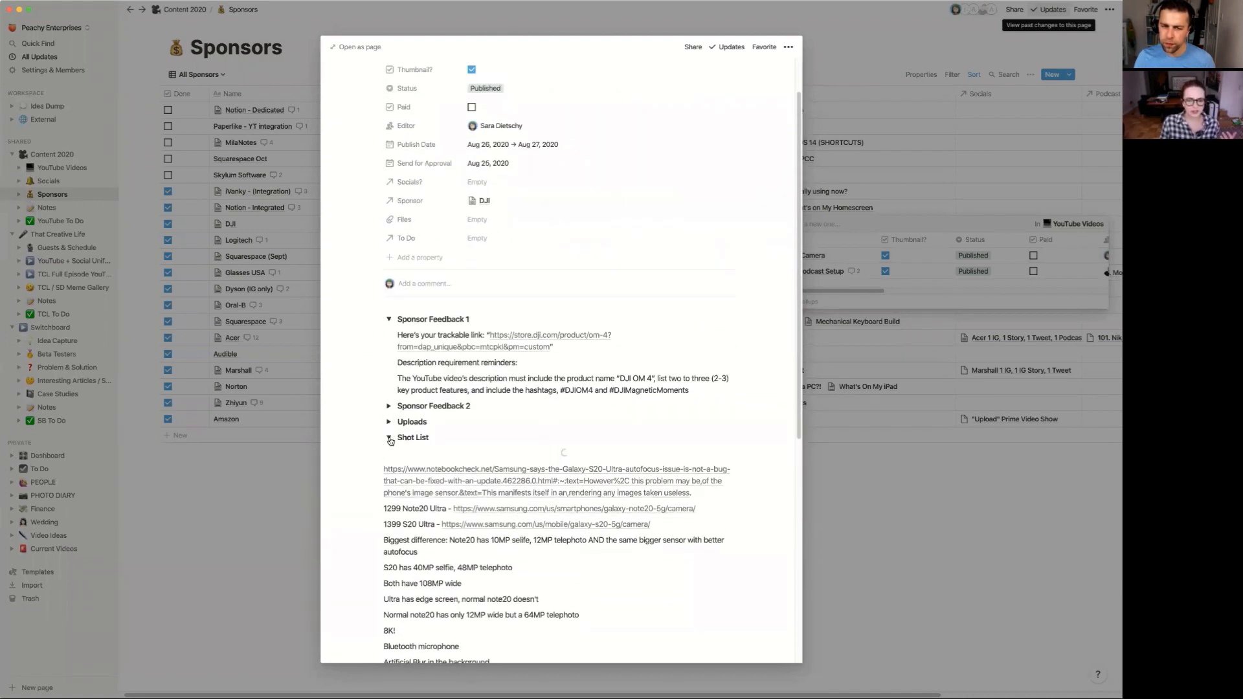
click(390, 437)
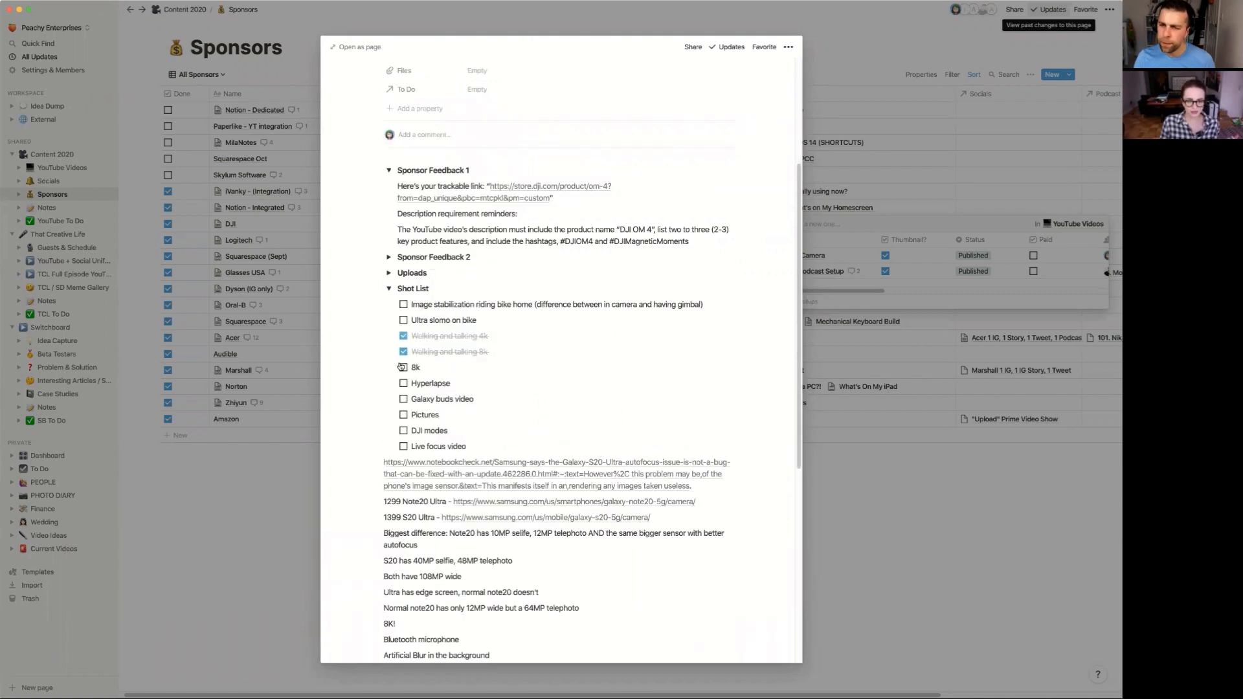
scroll(down, 3)
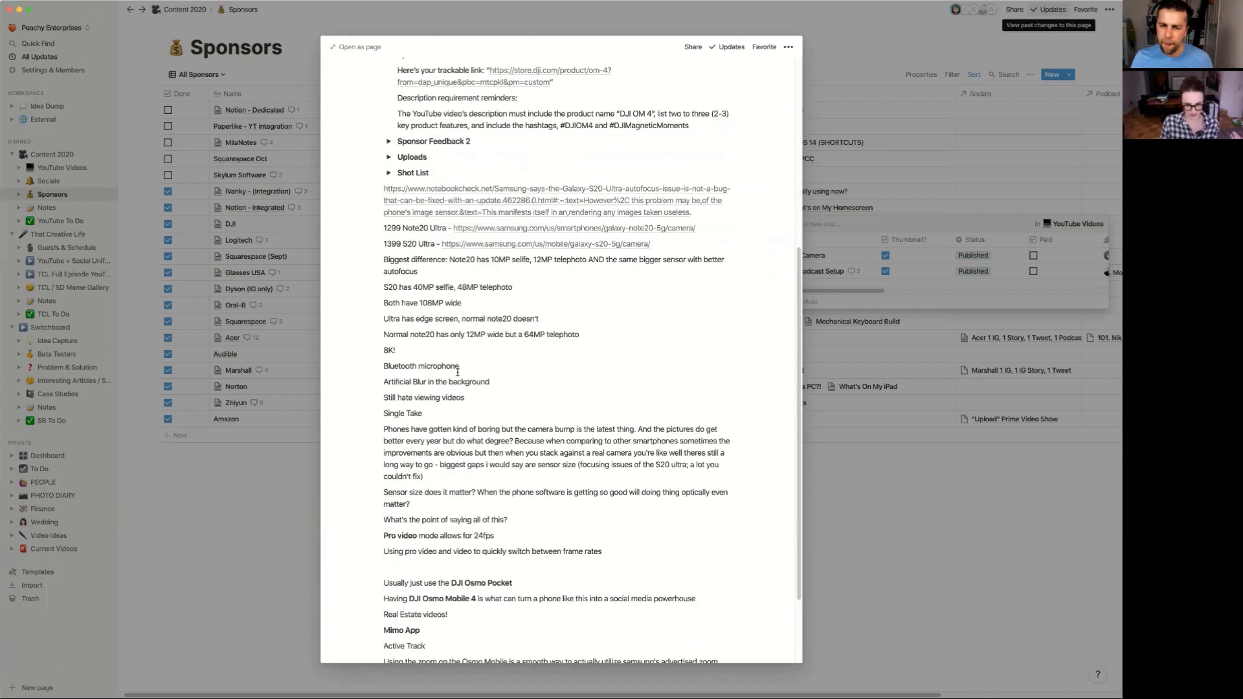
scroll(down, 3)
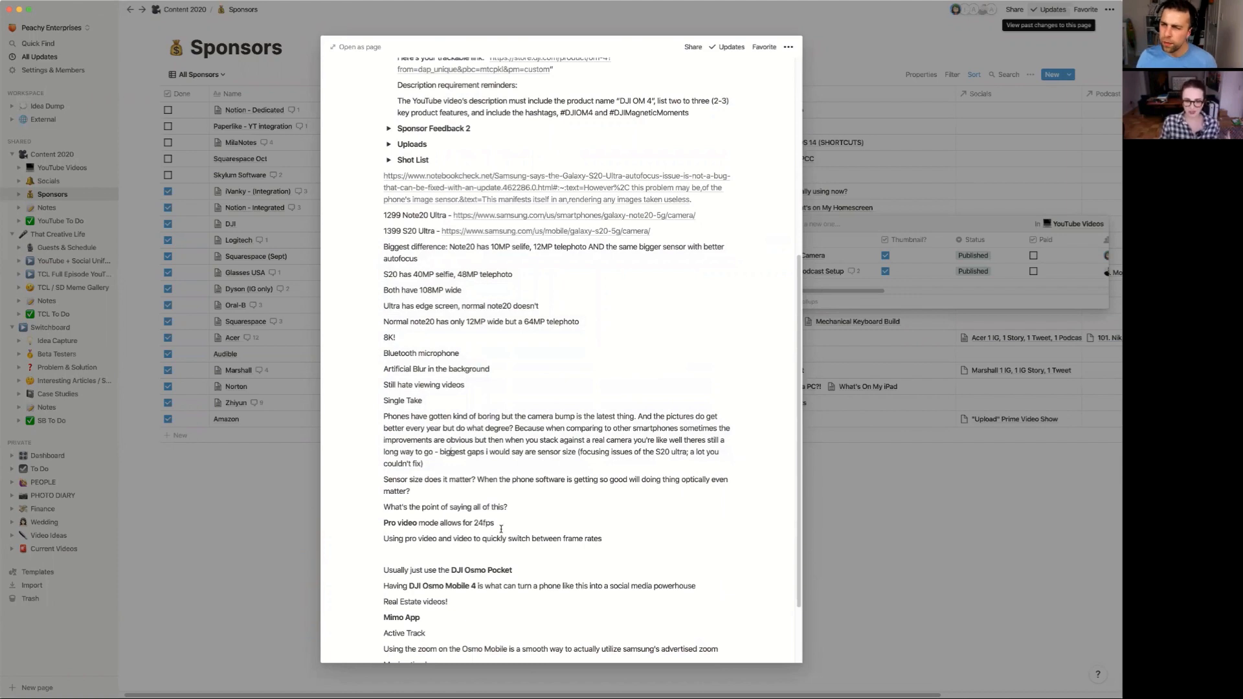
scroll(up, 3)
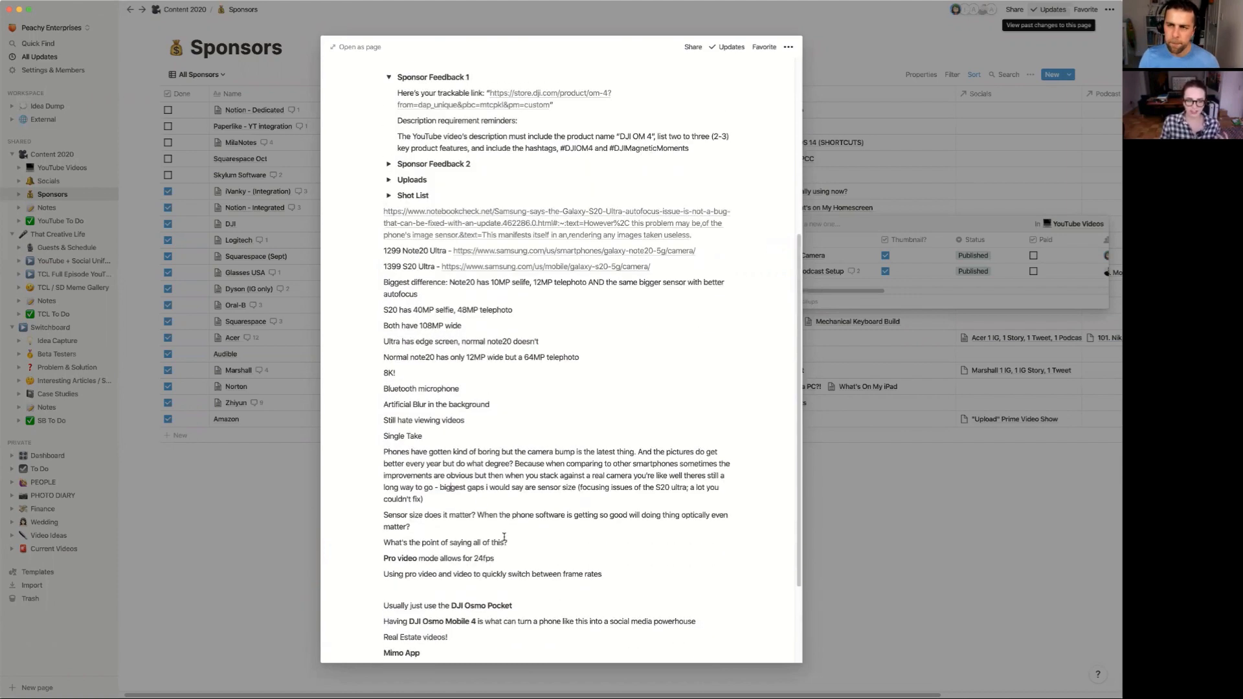
scroll(up, 3)
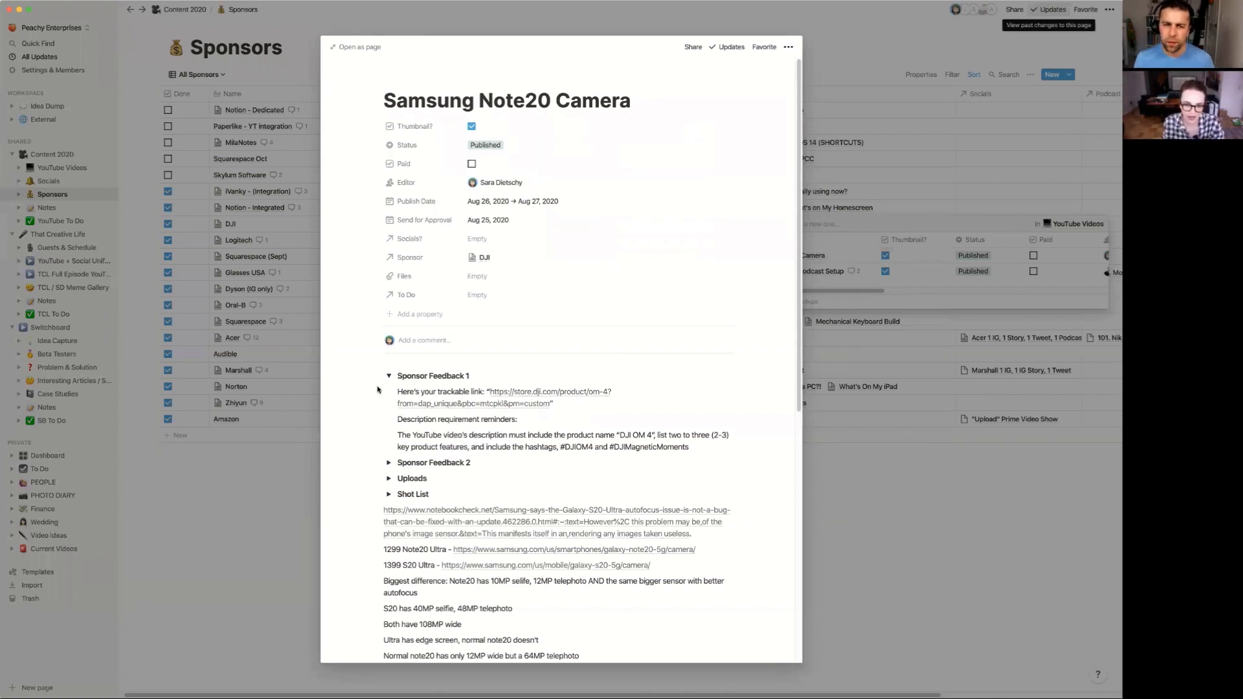
Step: Collapse the Shot List again and review the remaining video notes
scroll(down, 3)
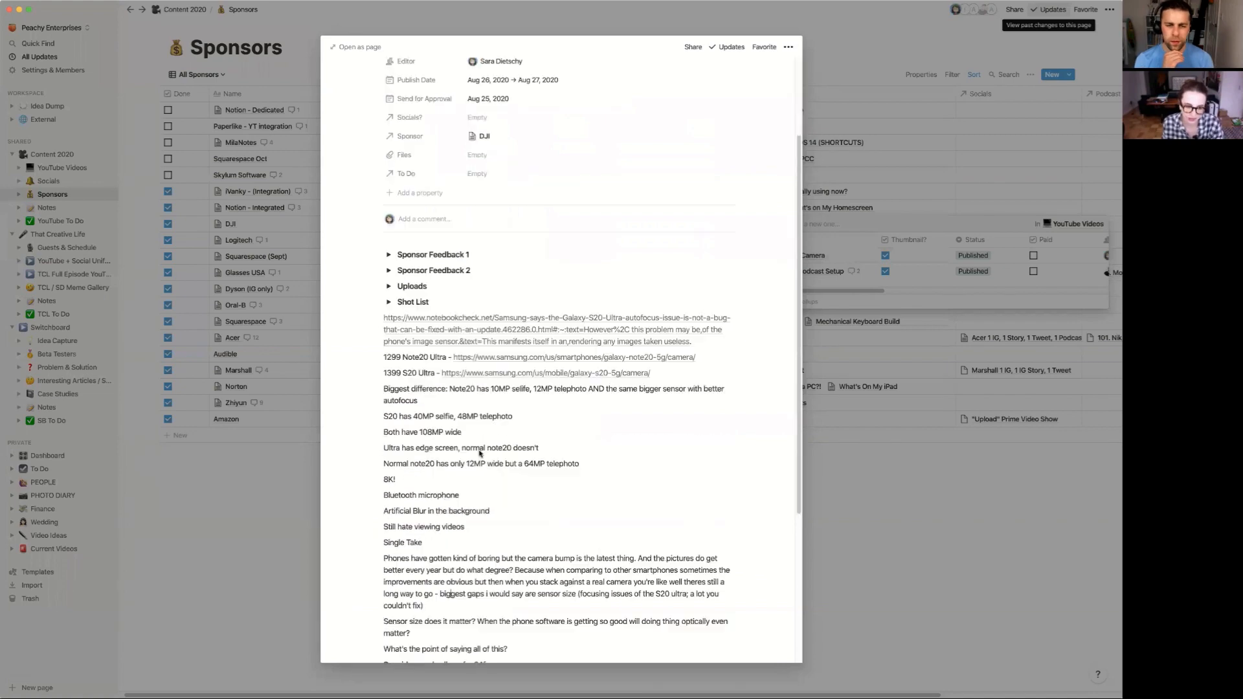
click(388, 286)
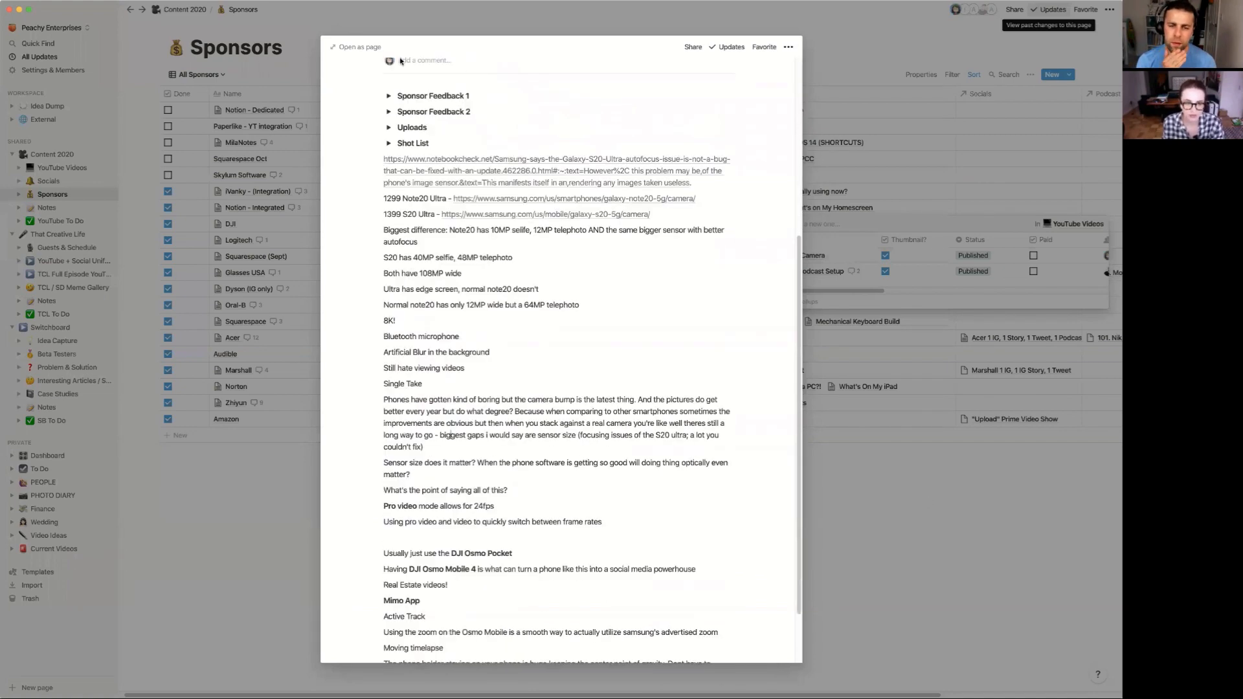
scroll(up, 3)
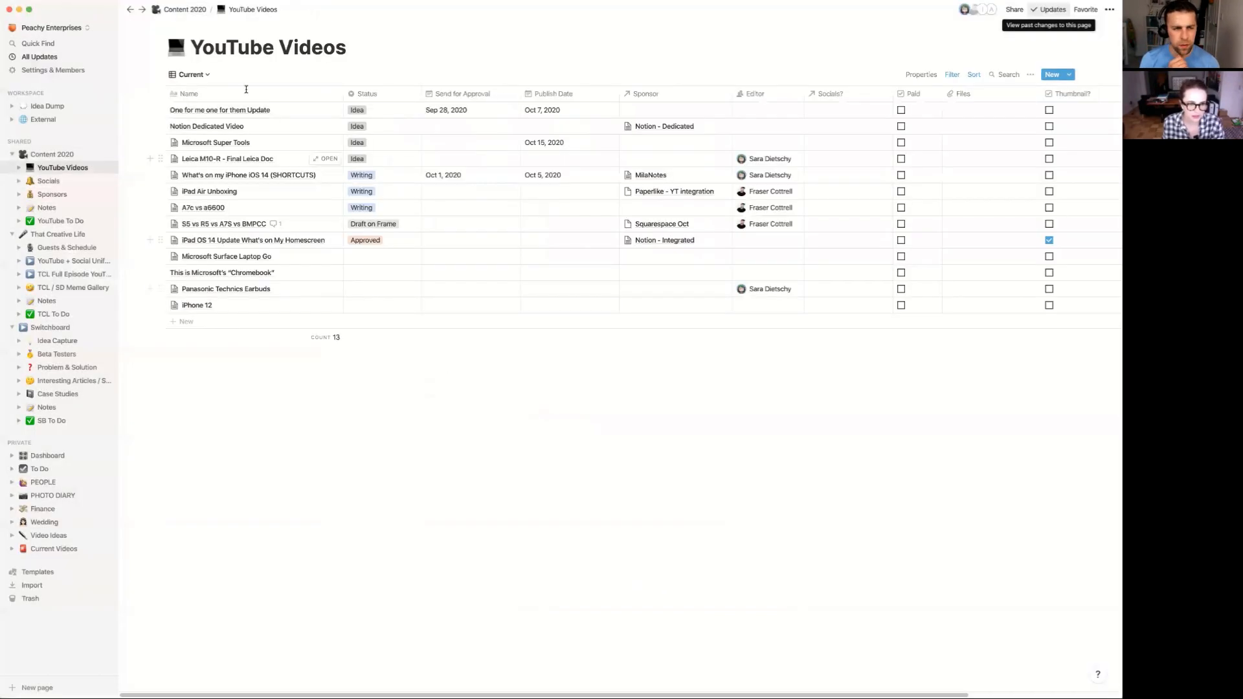
Step: Switch YouTube Videos to the full 30-video table and open the iPad Pro 2020 Review page
click(192, 74)
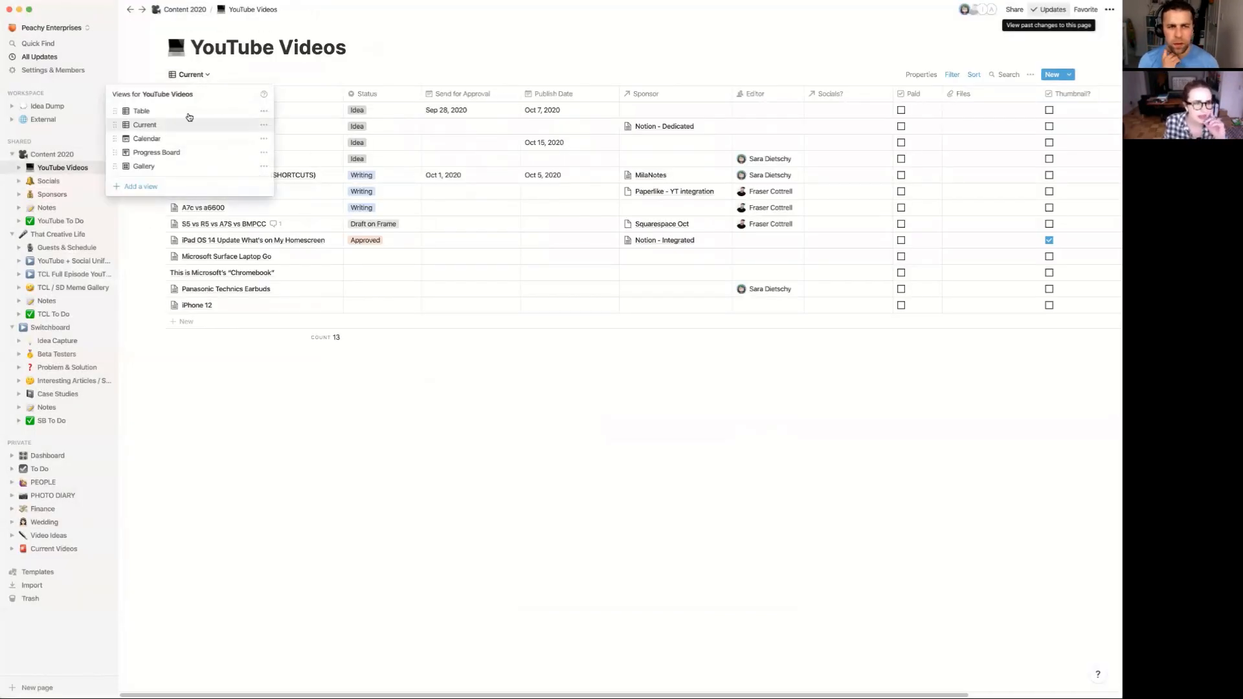
click(141, 110)
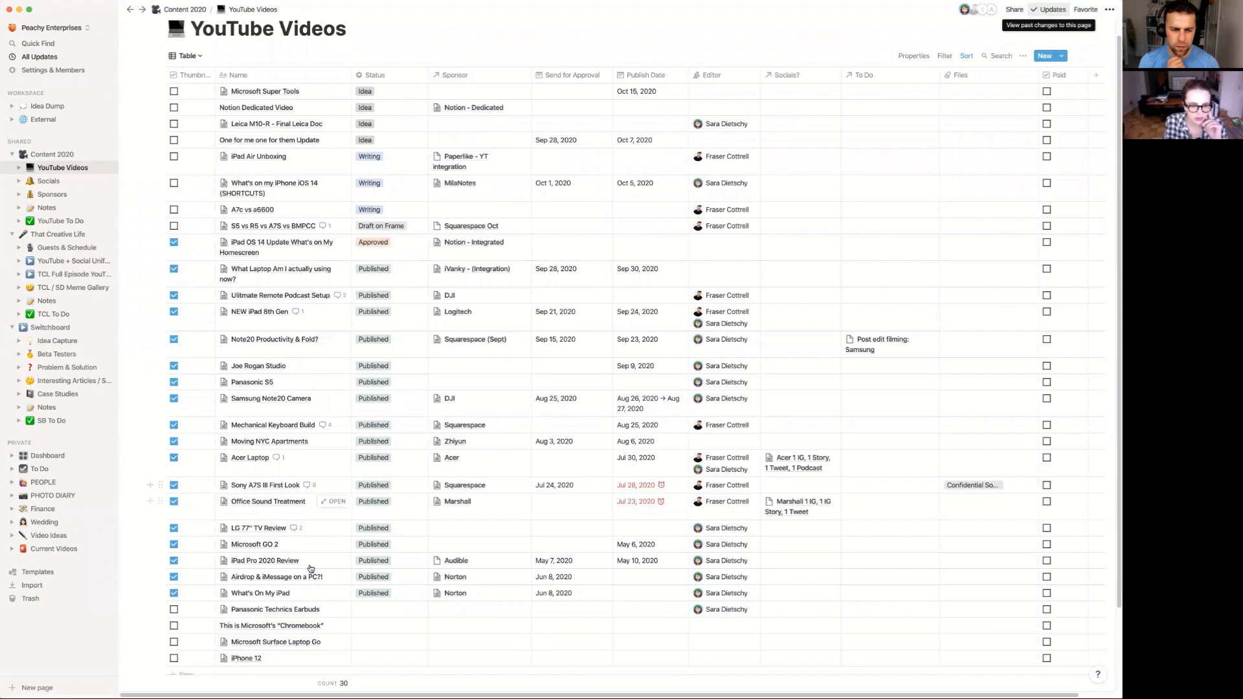
click(264, 560)
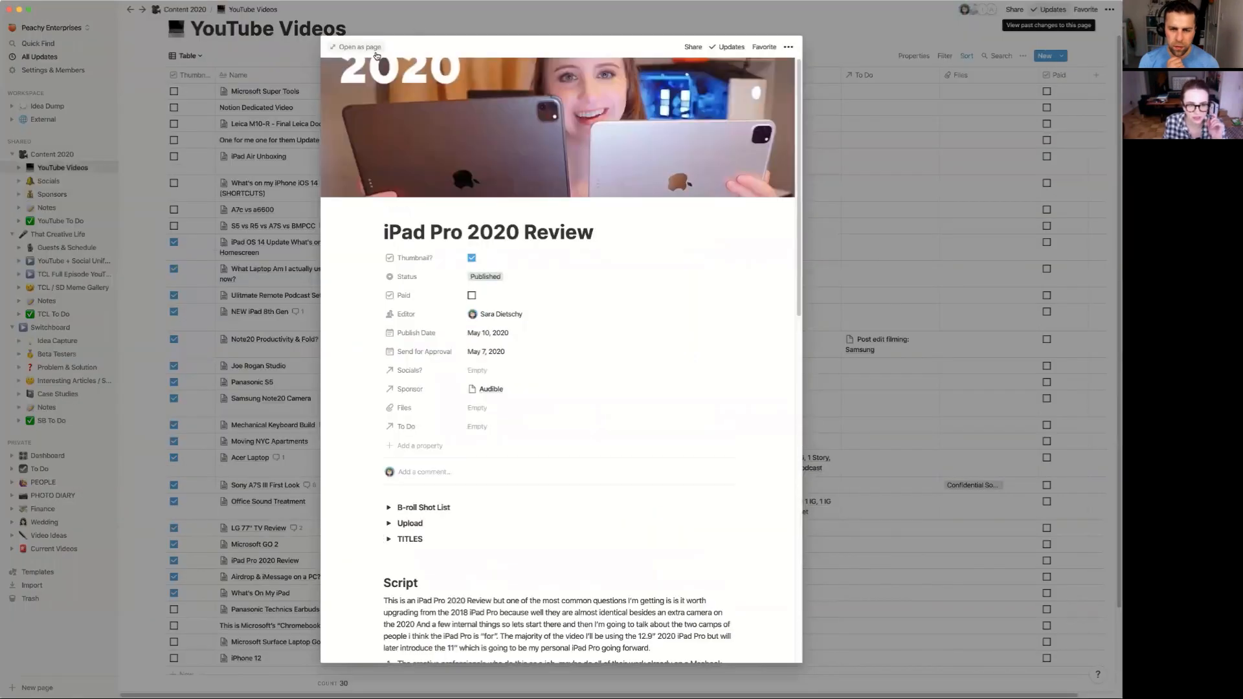
Step: Read the iPad Pro 2020 Review script full-page, expanding and collapsing the Sidecar / Macbook + iPad Pro section
click(357, 46)
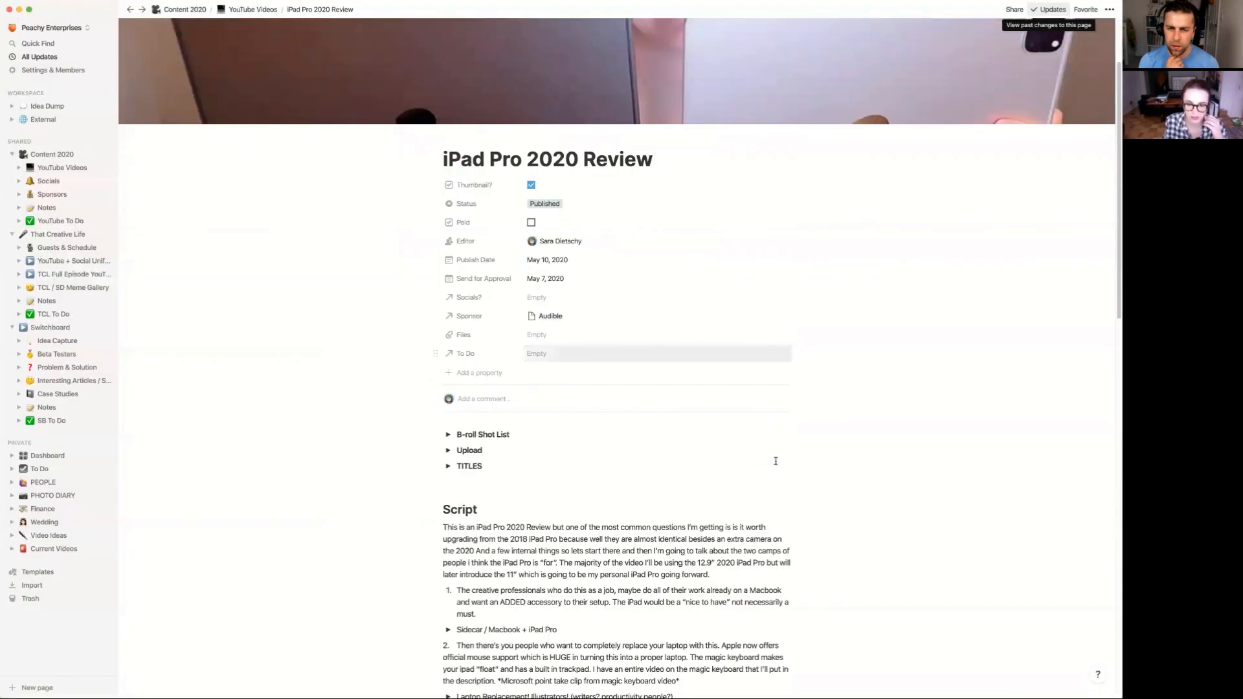
scroll(down, 3)
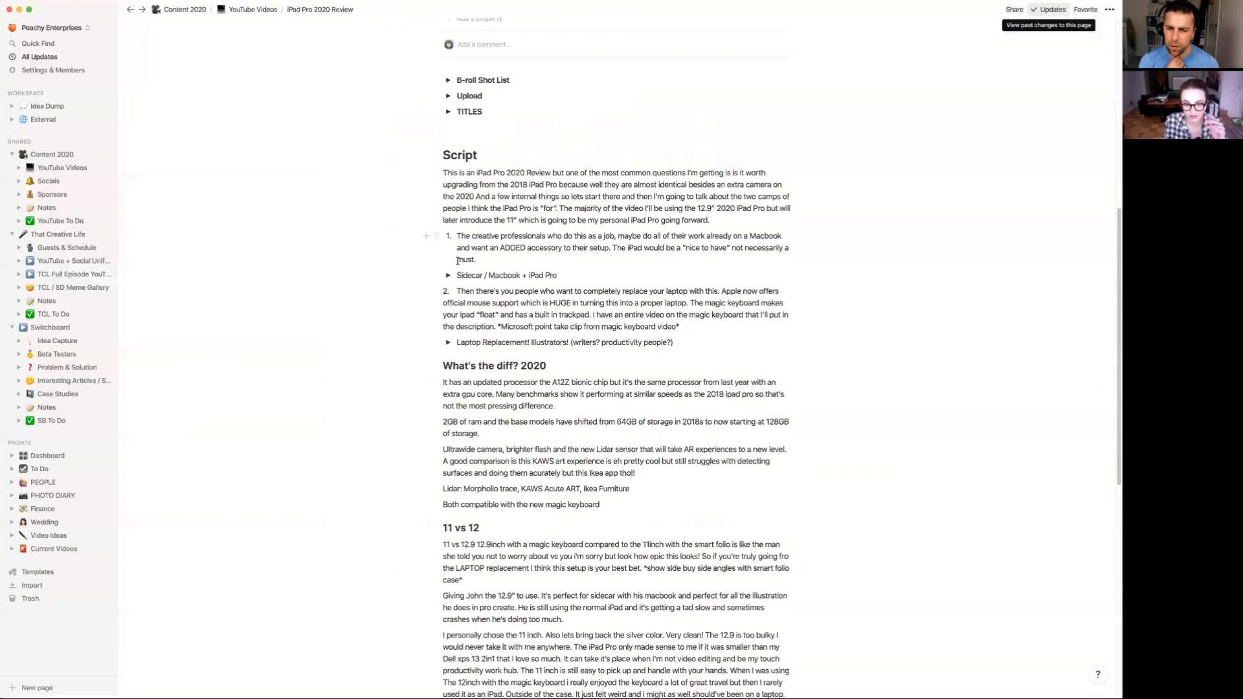
click(448, 274)
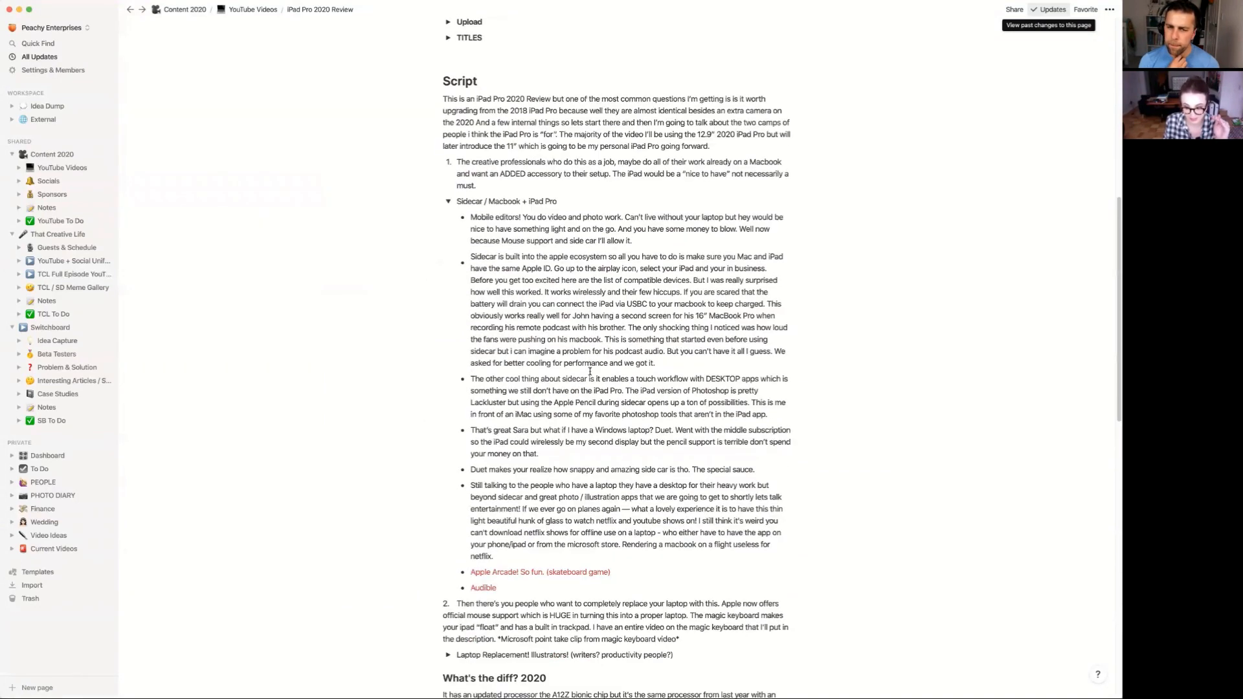
click(448, 208)
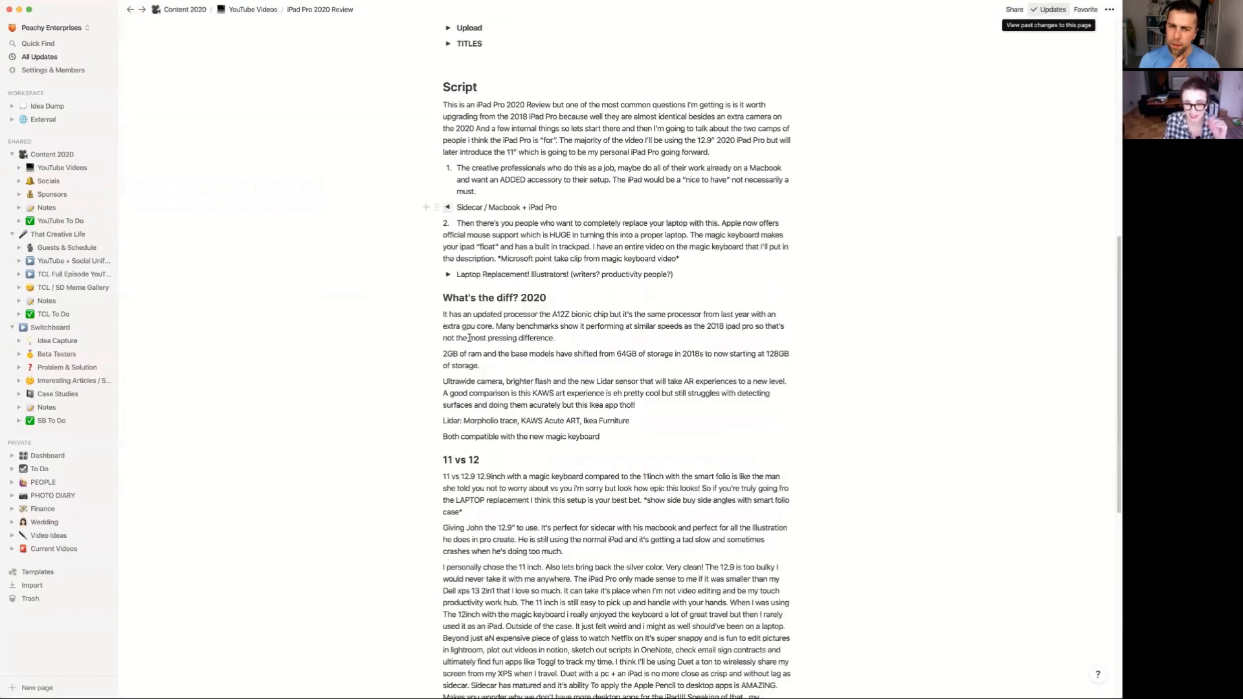
scroll(down, 3)
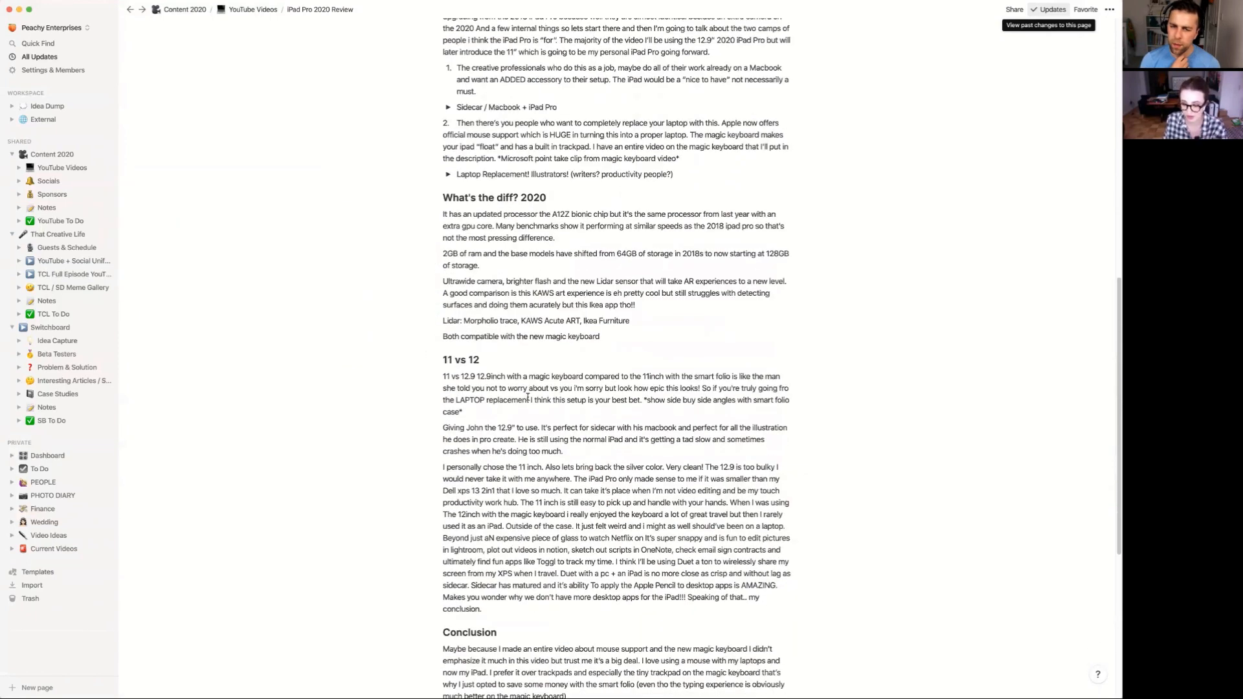
scroll(up, 3)
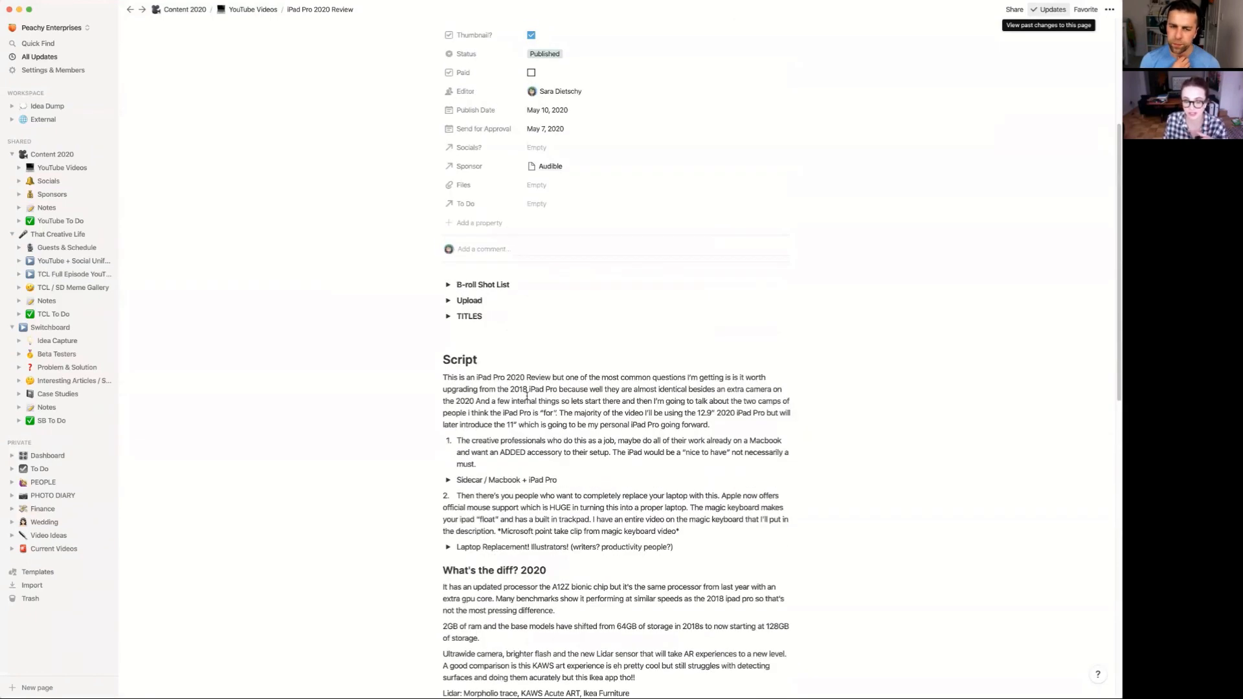
mouse_move(447, 382)
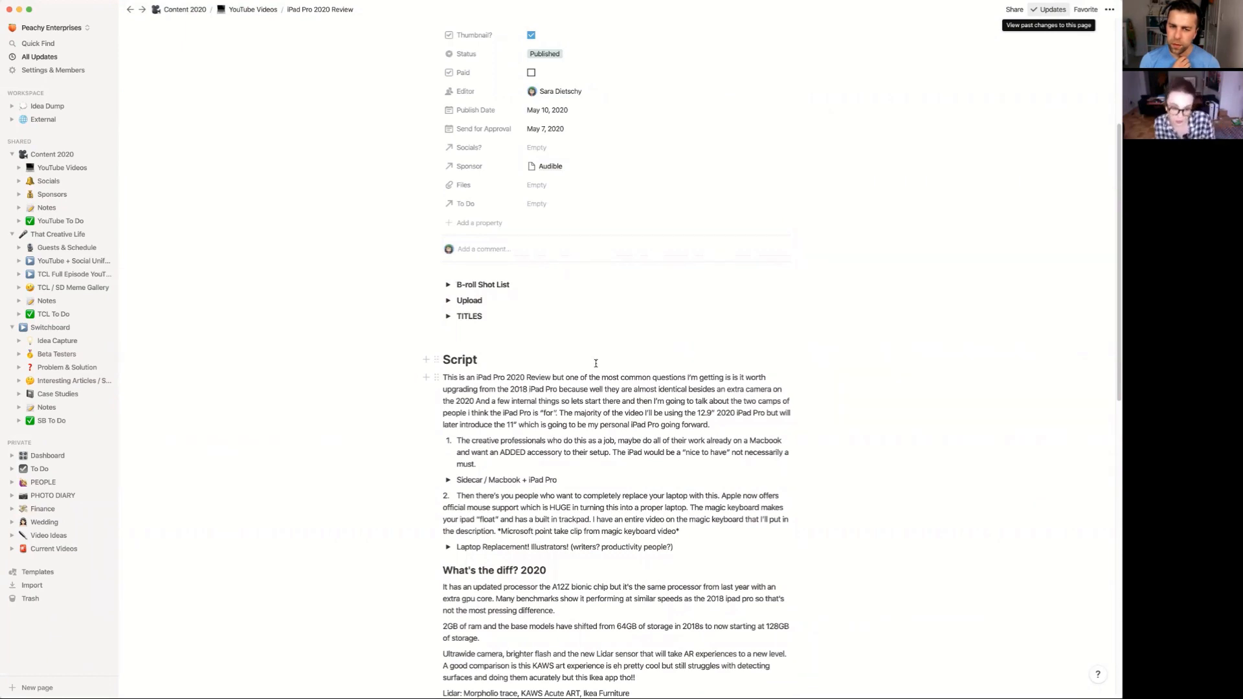
mouse_move(543, 351)
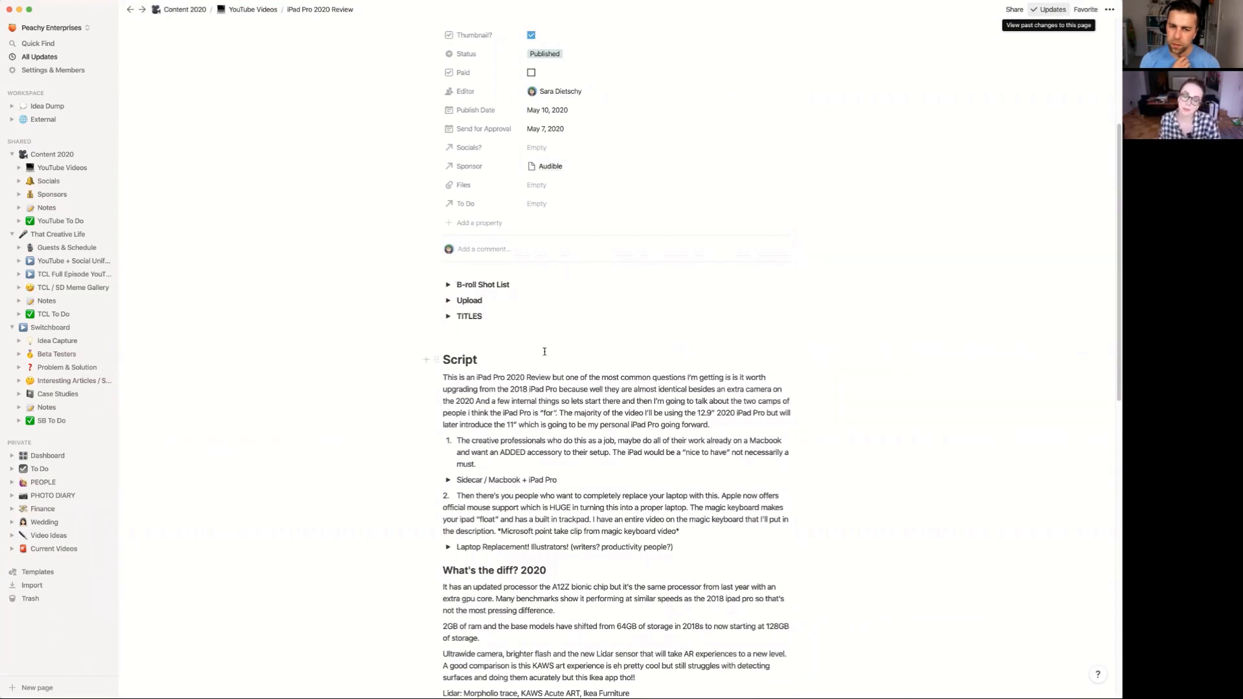
mouse_move(544, 469)
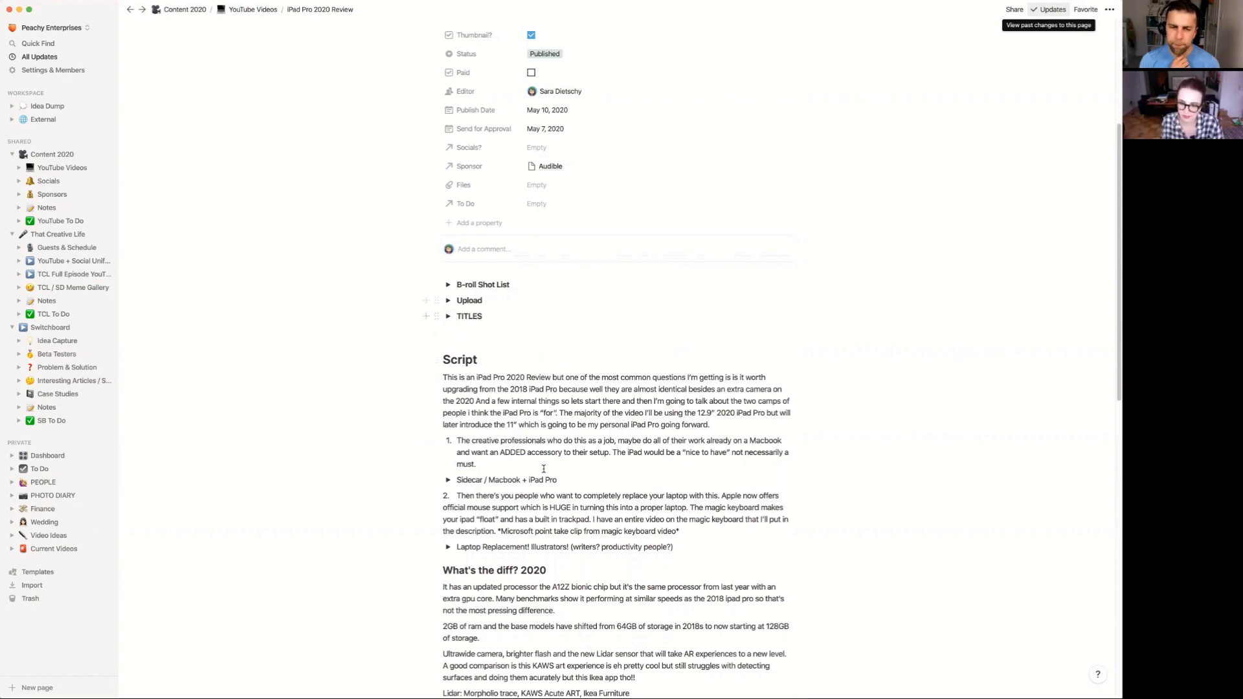
scroll(up, 3)
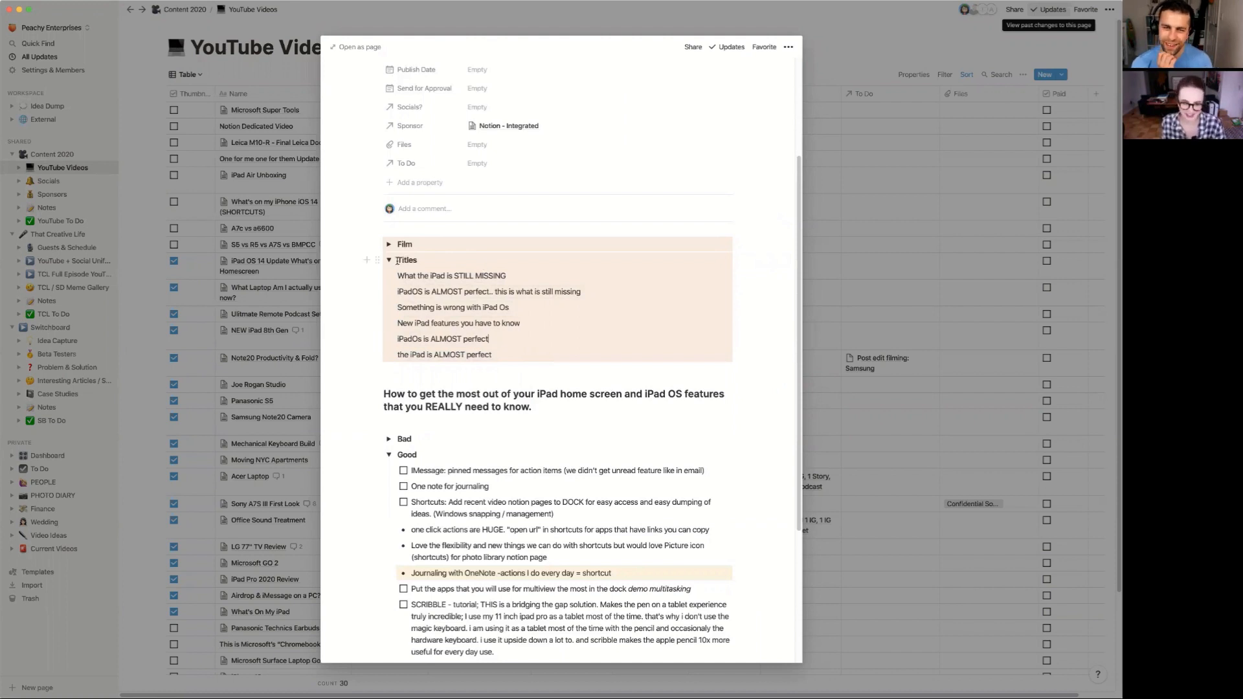
Step: Collapse the title ideas toggle and close the iPad OS 14 homescreen video peek
click(388, 260)
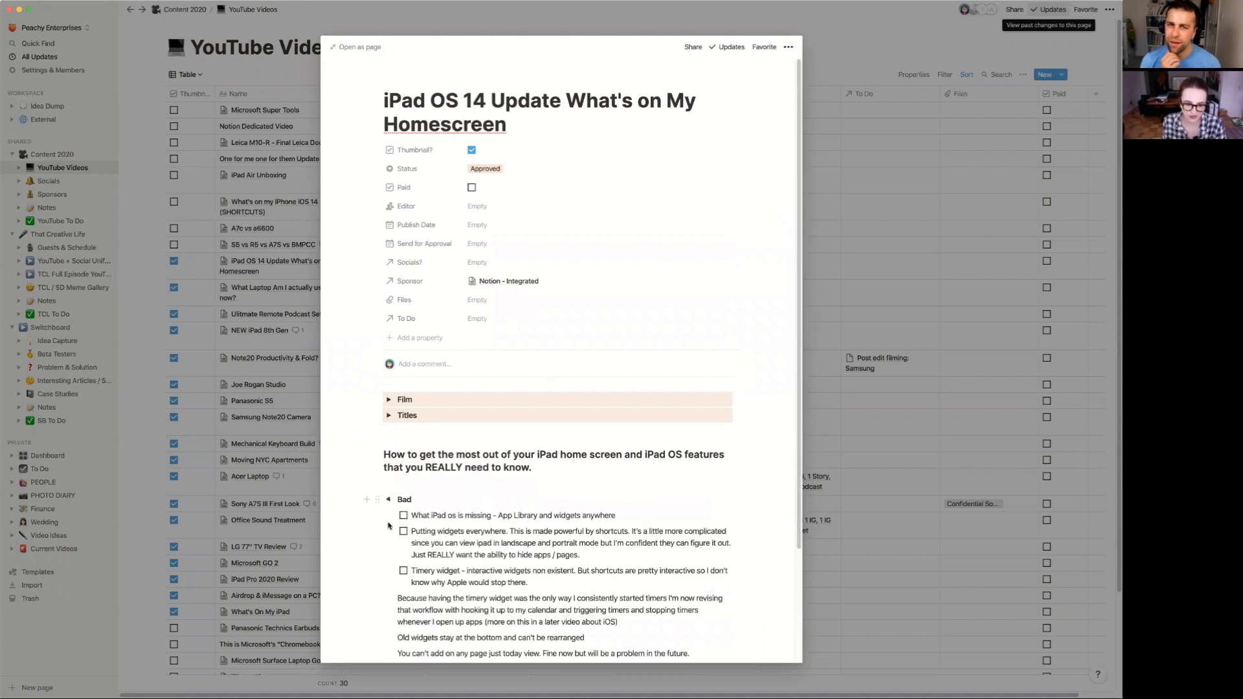
click(387, 499)
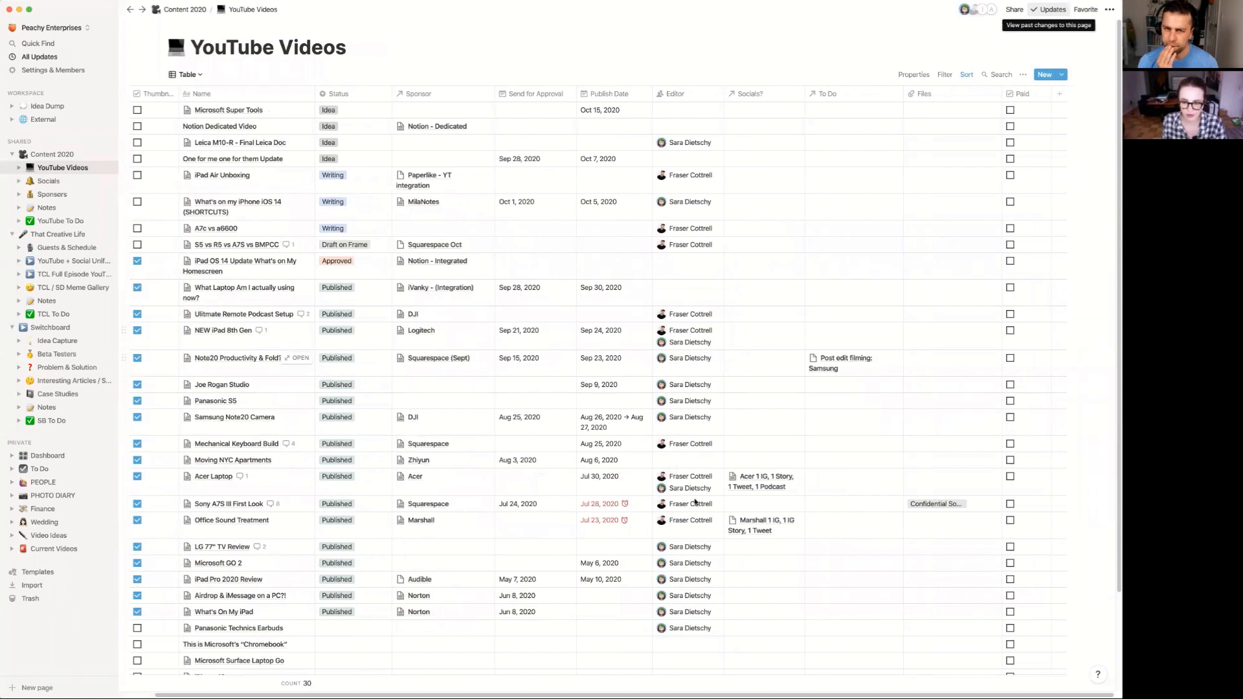
mouse_move(721, 404)
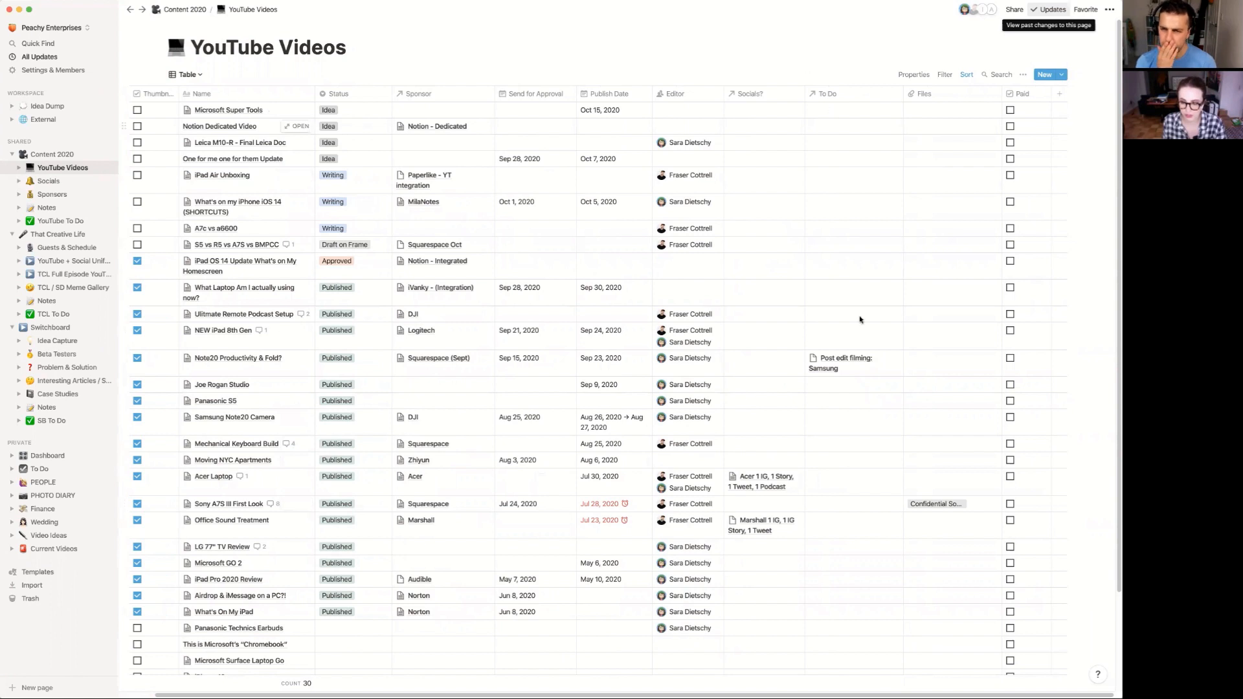
mouse_move(994, 472)
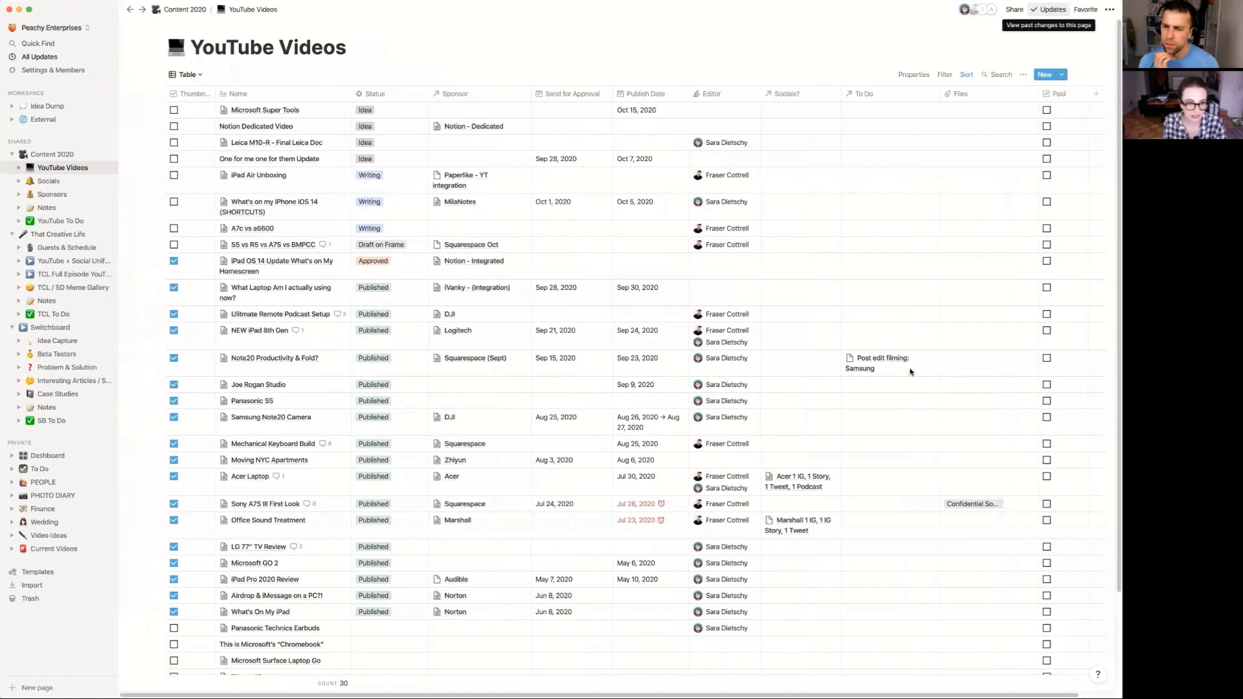
Step: Show the Sponsors database of 20 sponsor deals from the sidebar
click(52, 194)
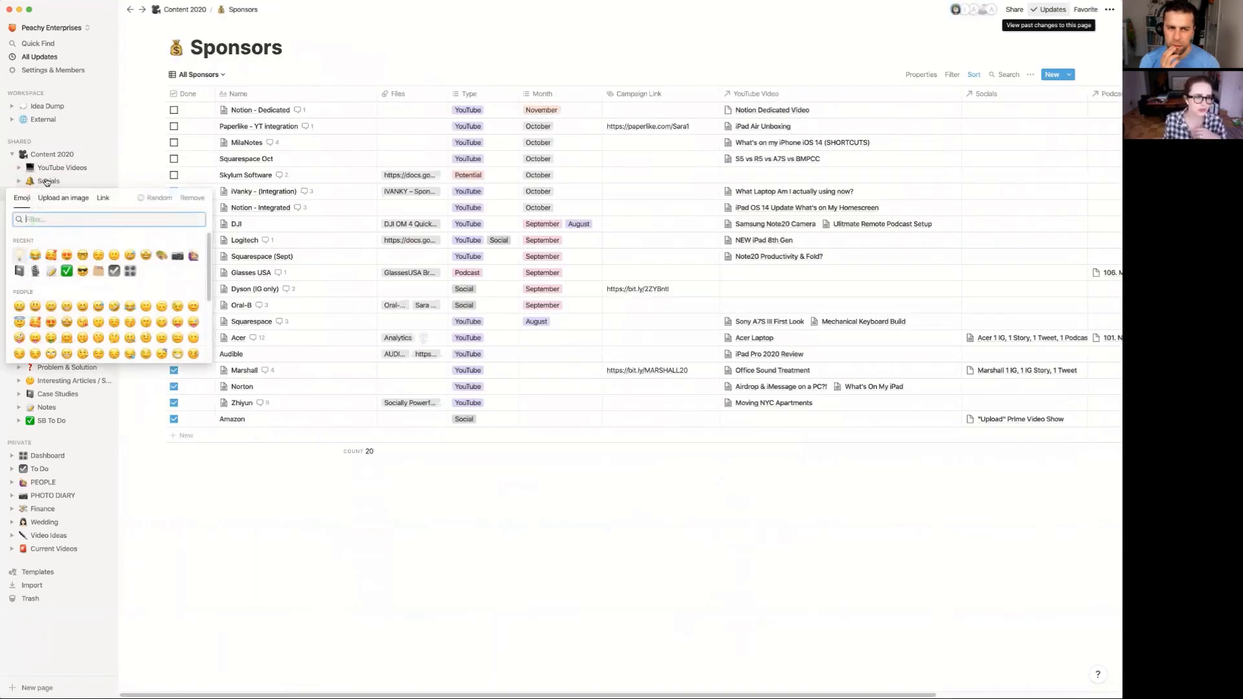
Step: Browse the Socials database of six posts, briefly checking YouTube Videos
click(48, 181)
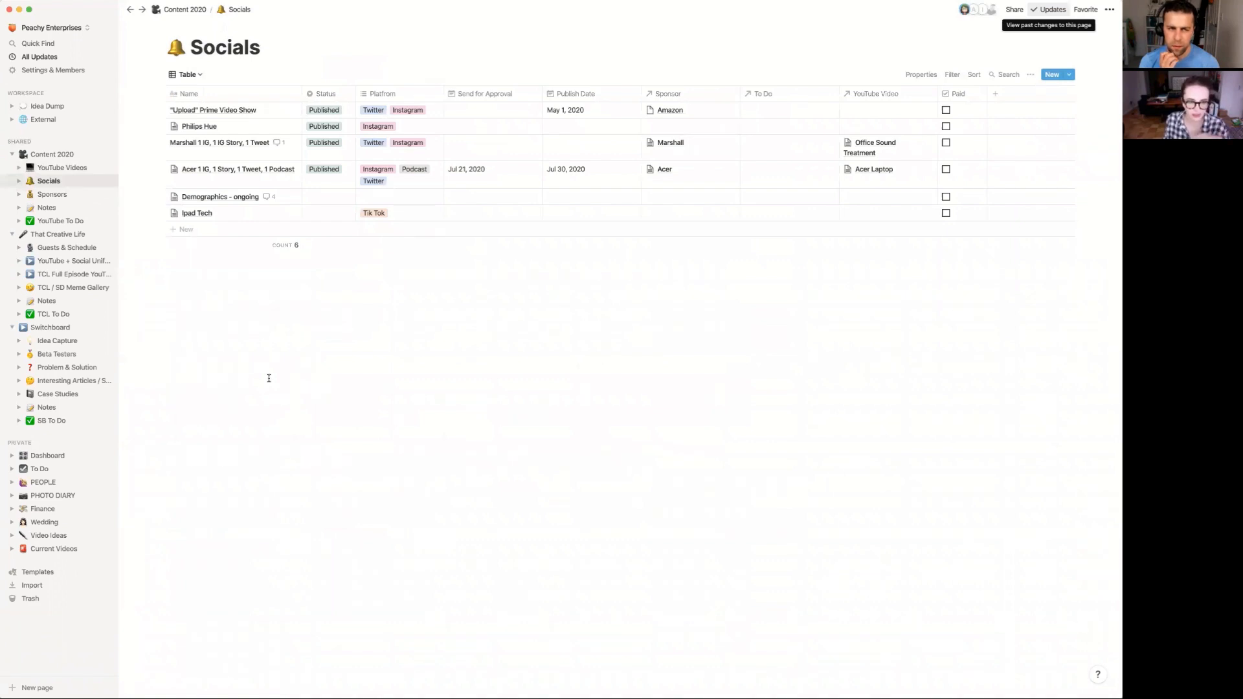
mouse_move(252, 362)
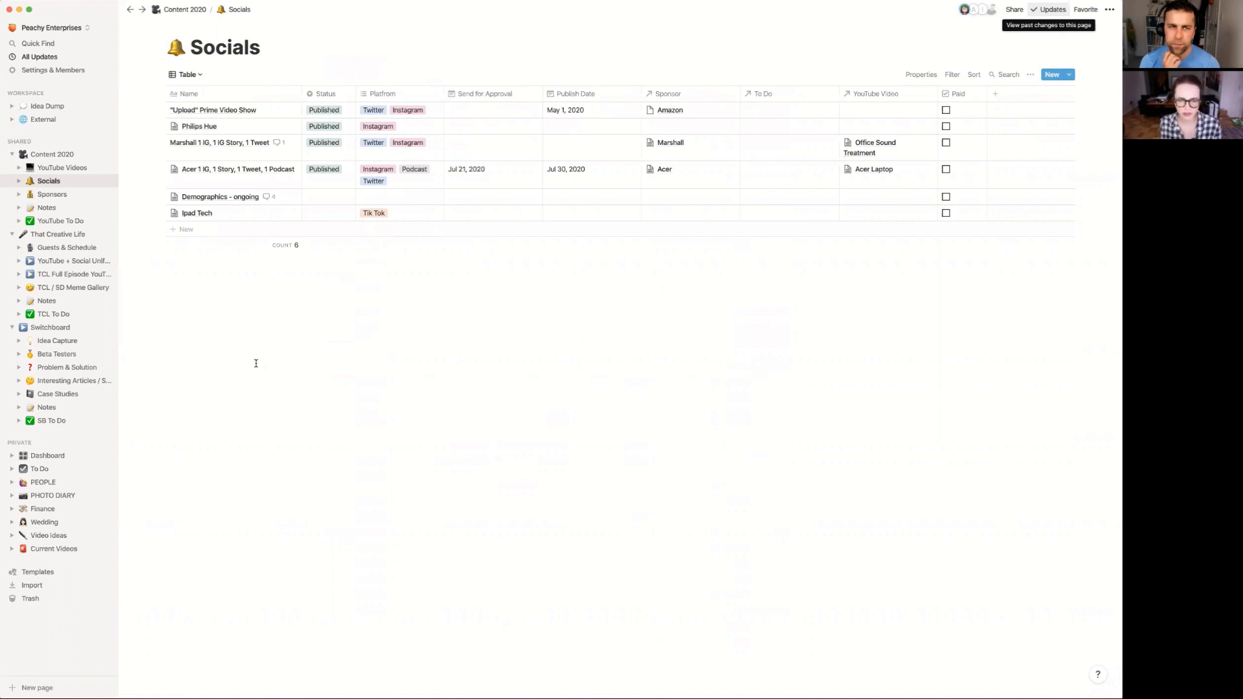
mouse_move(253, 387)
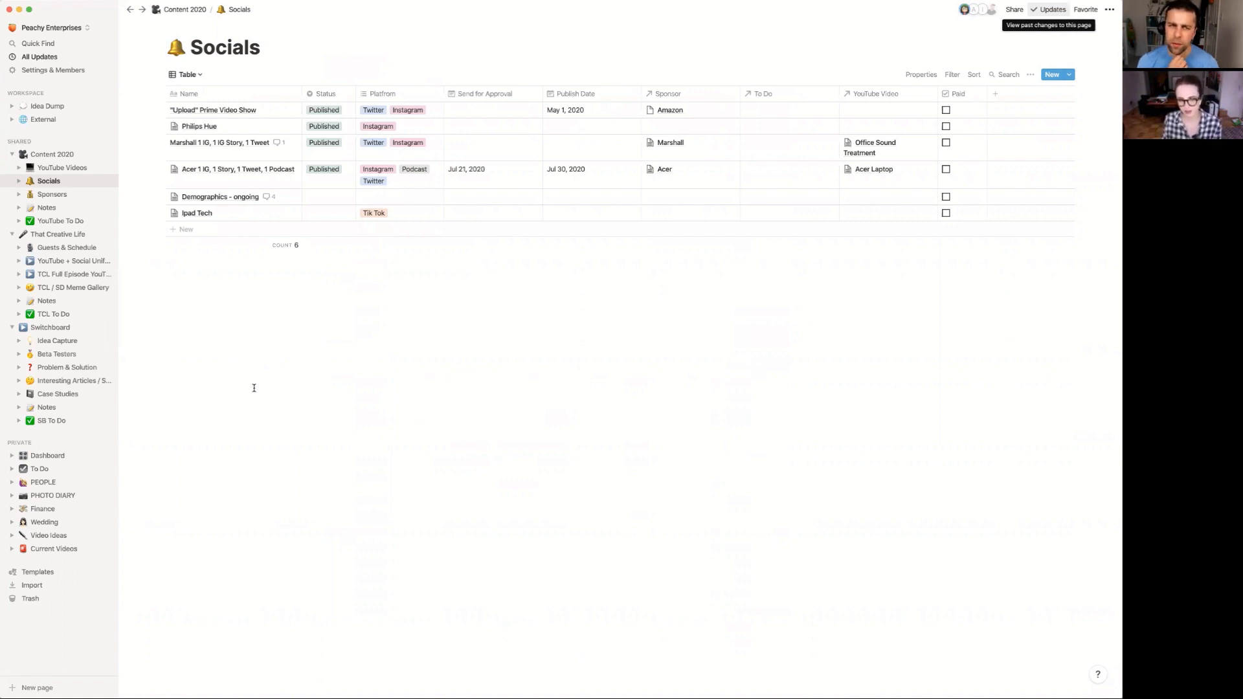
mouse_move(62, 166)
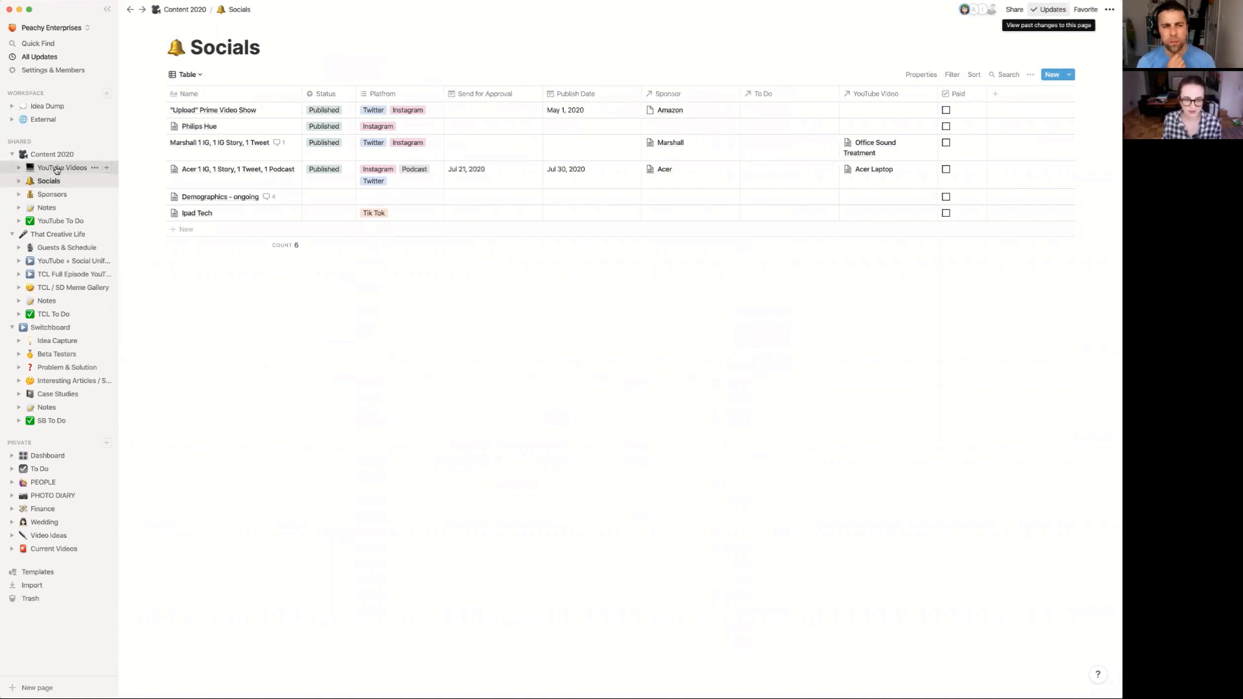
click(64, 167)
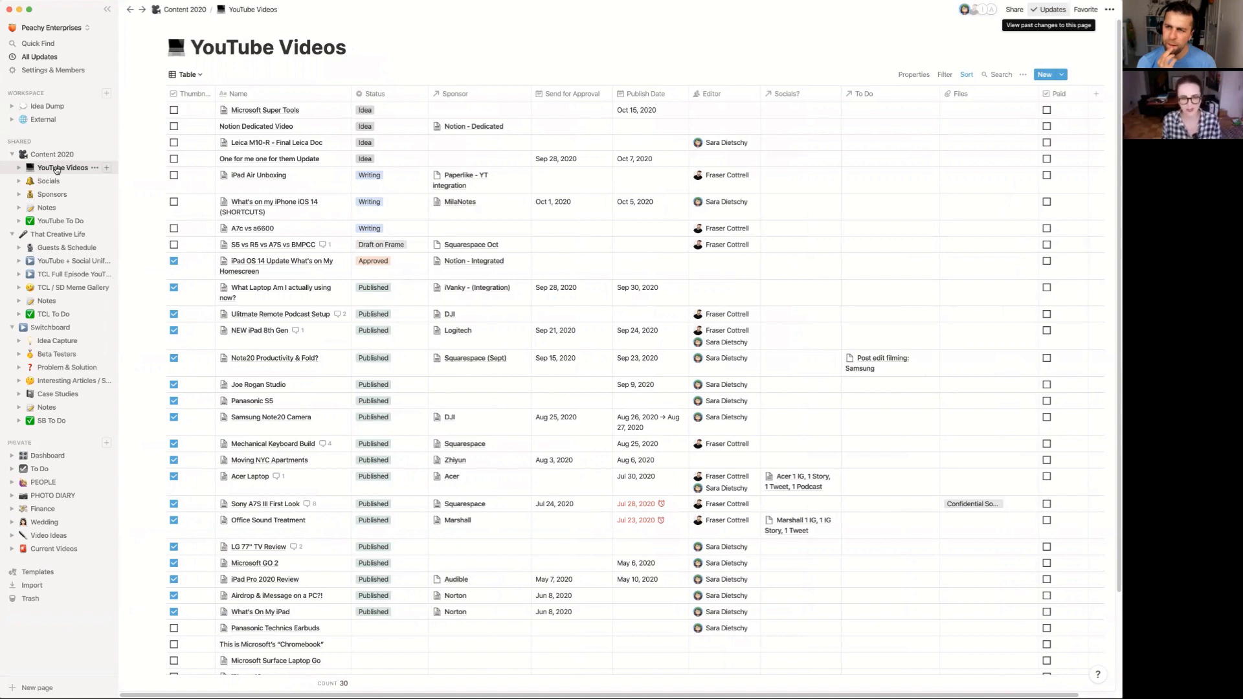
click(48, 181)
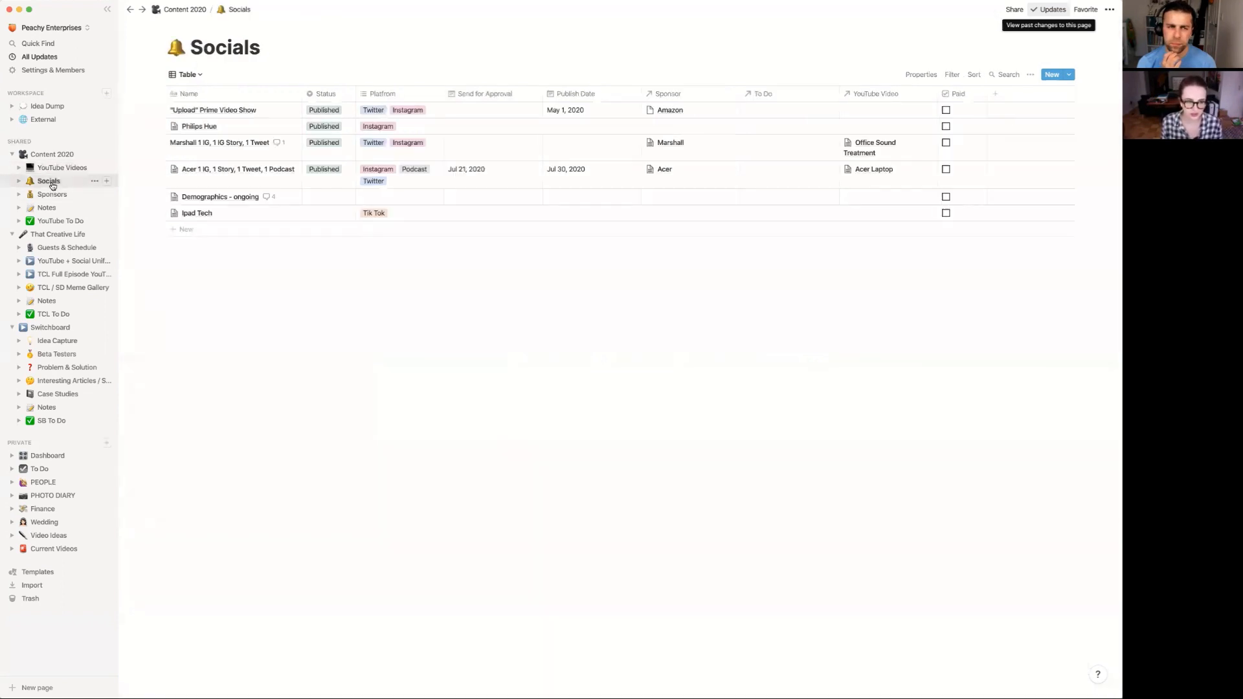
mouse_move(590, 225)
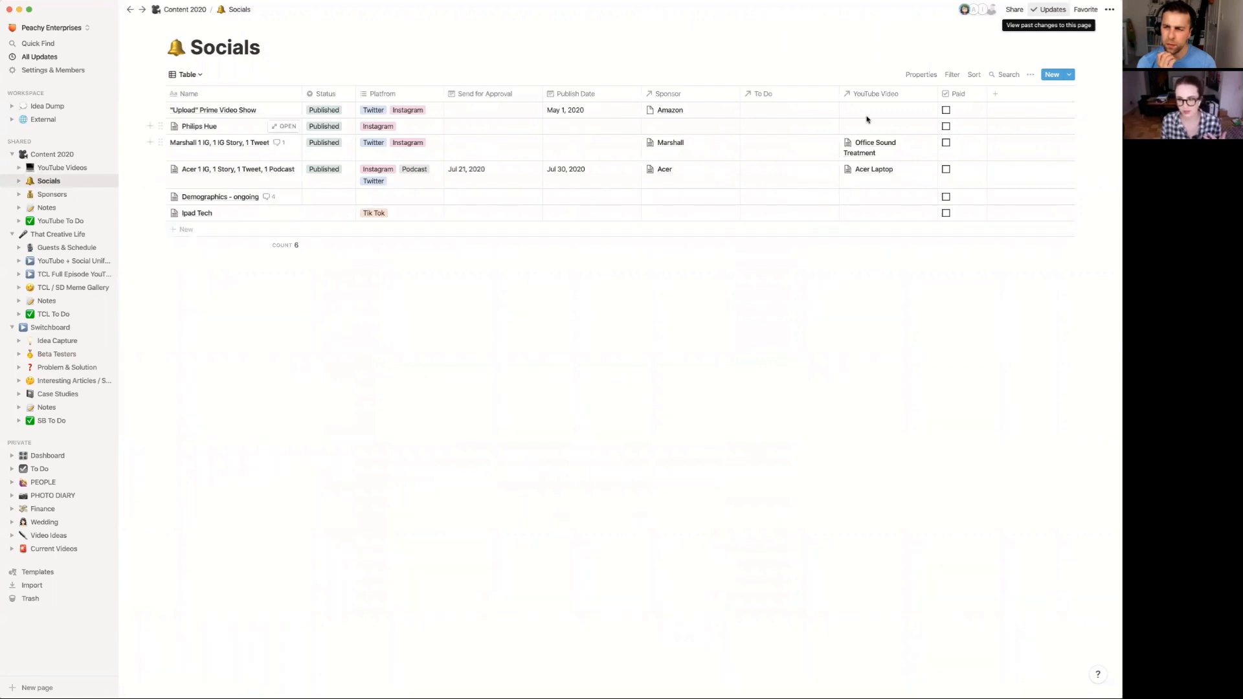
Step: View the sponsor linked to the Marshall post, then return to the YouTube Videos table
click(669, 143)
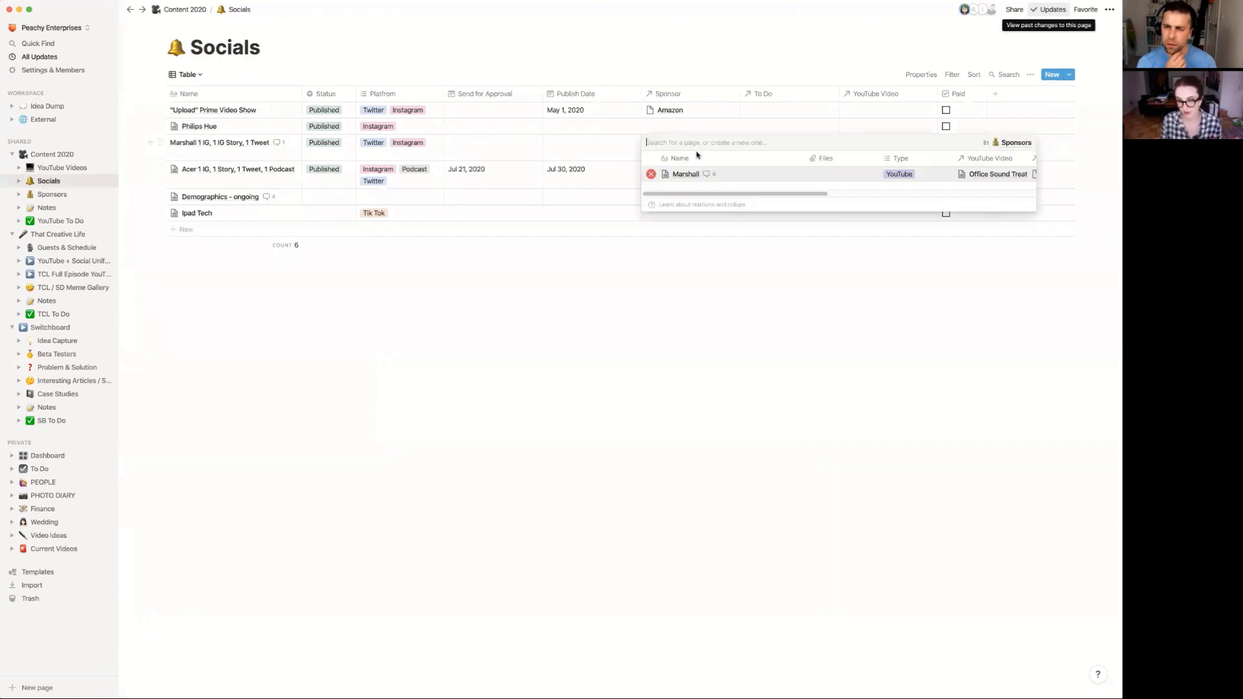
click(684, 174)
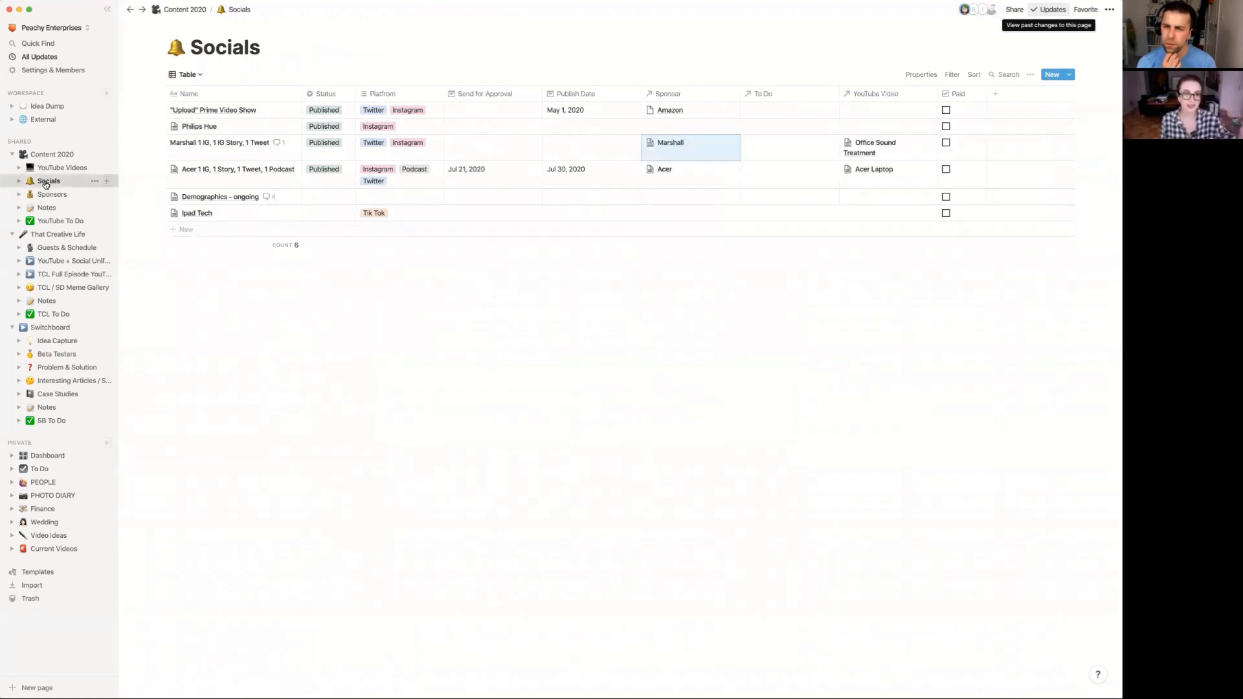
click(62, 167)
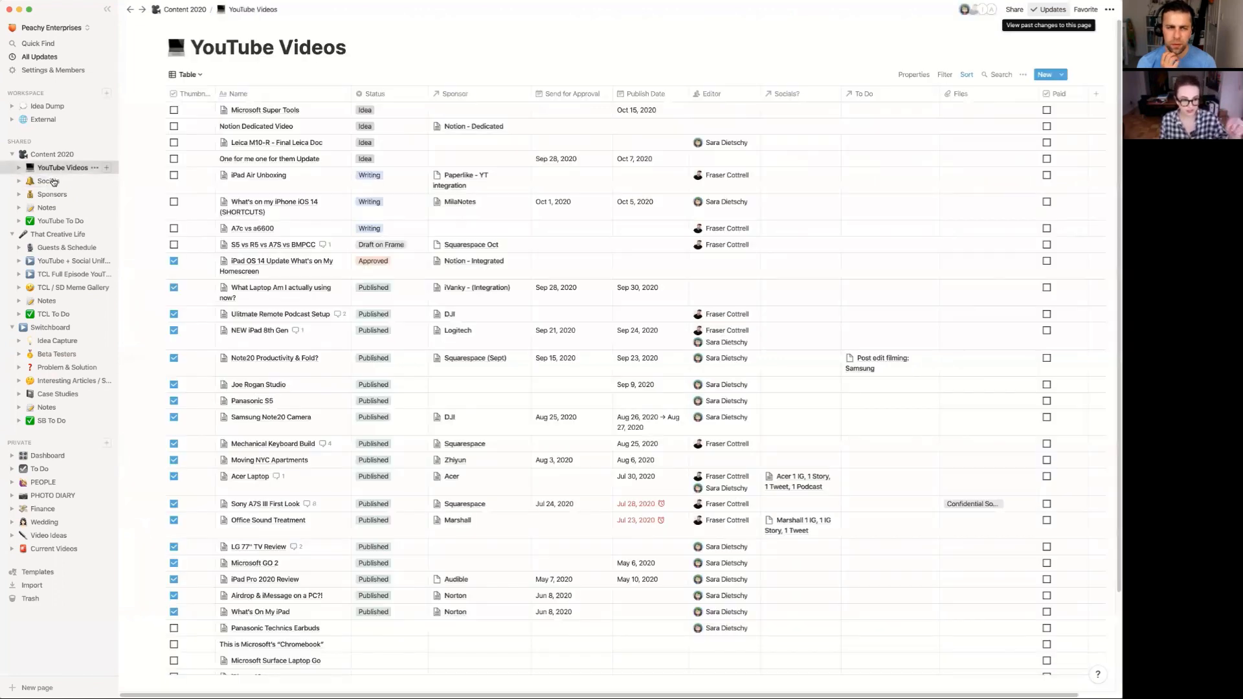
mouse_move(52, 196)
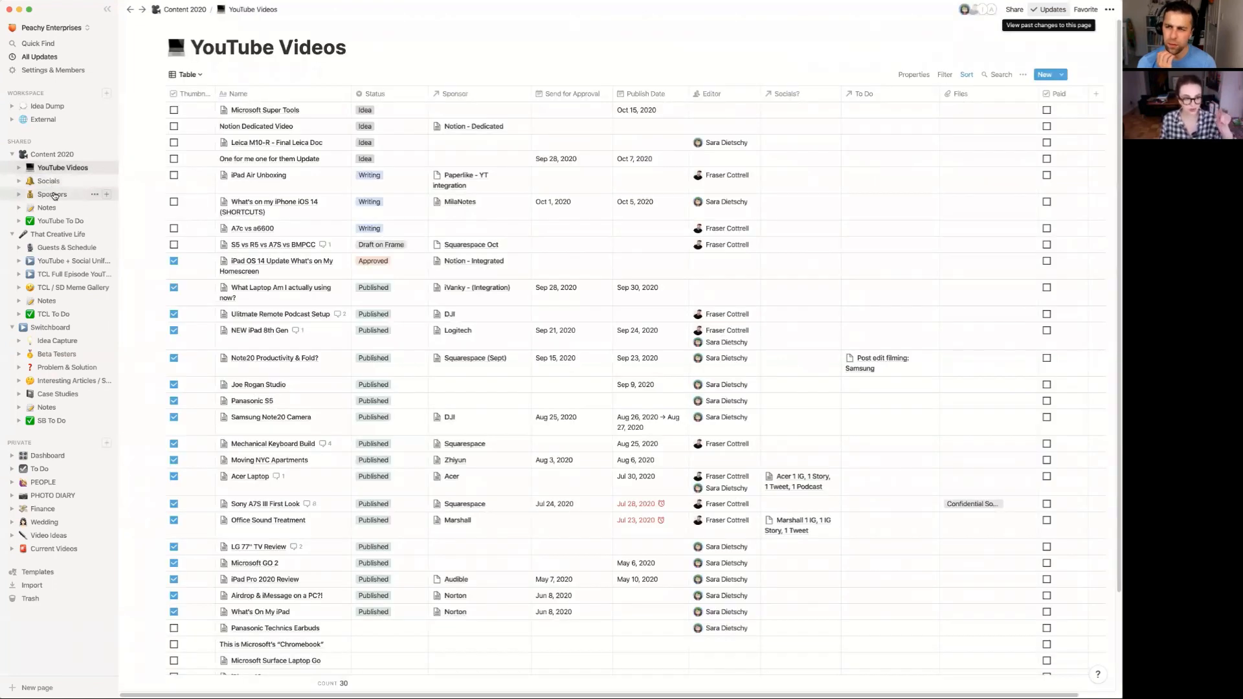
mouse_move(48, 182)
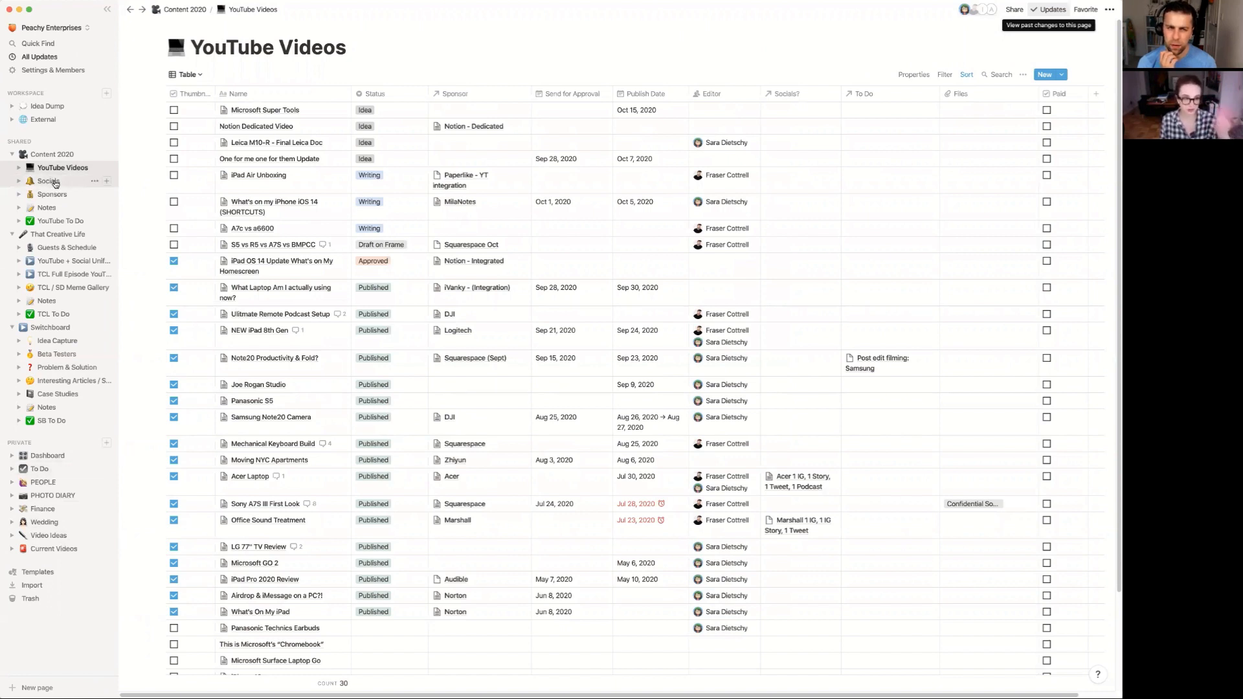
mouse_move(66, 246)
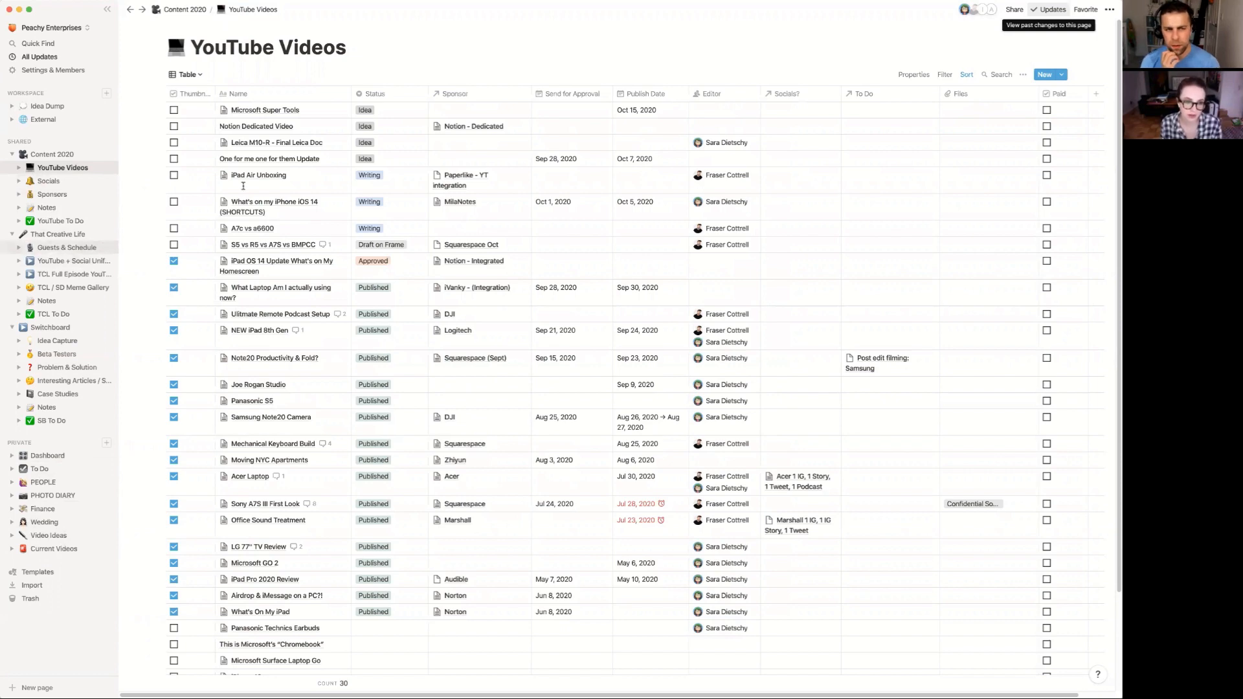
Step: Flip YouTube Videos through Gallery and Progress Board views, ending on the 13-video Current view
click(189, 74)
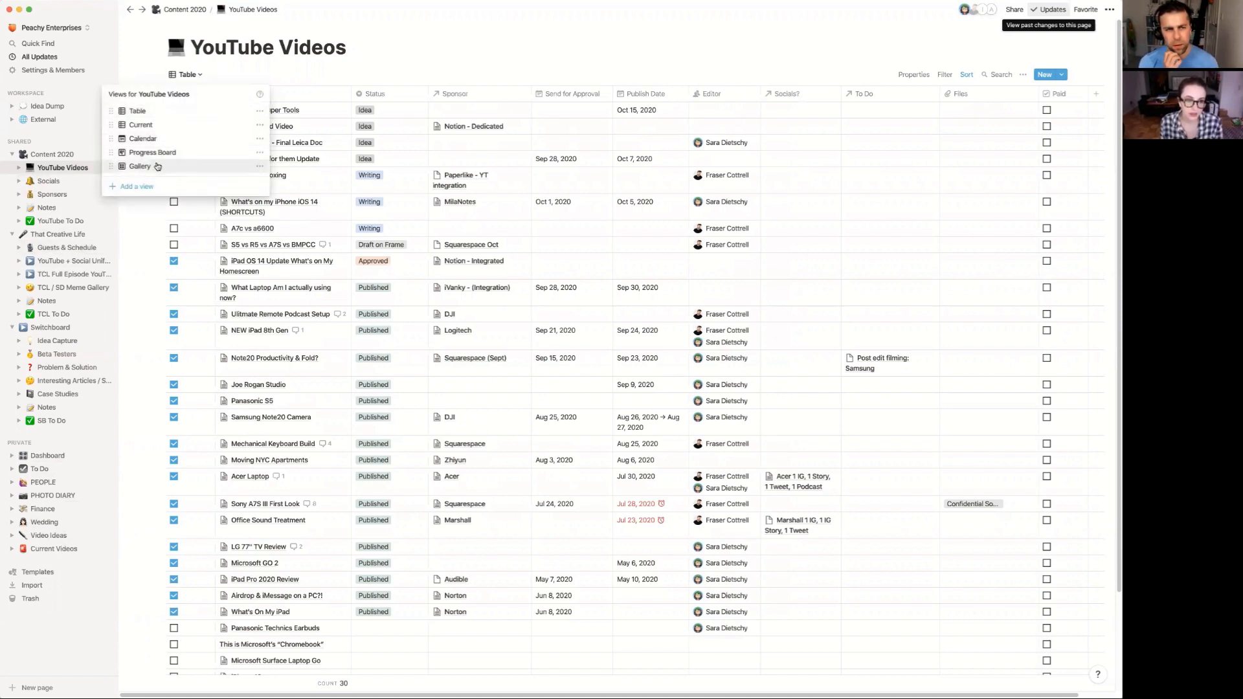
click(139, 166)
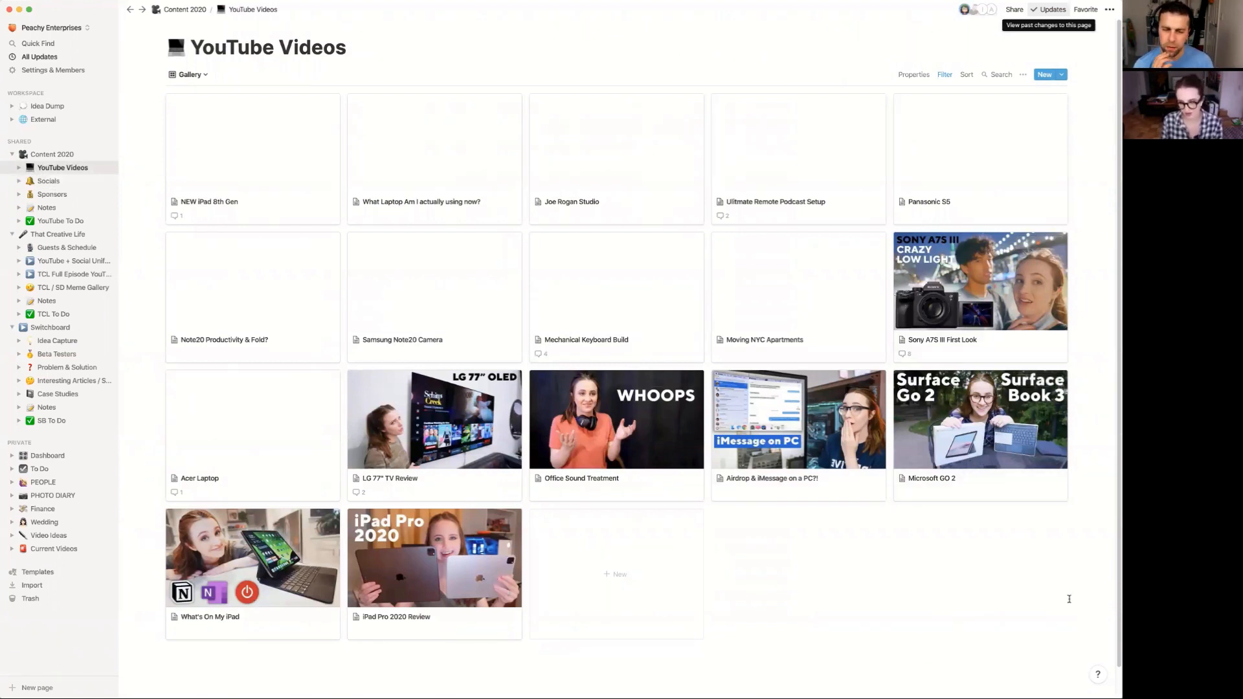
mouse_move(682, 549)
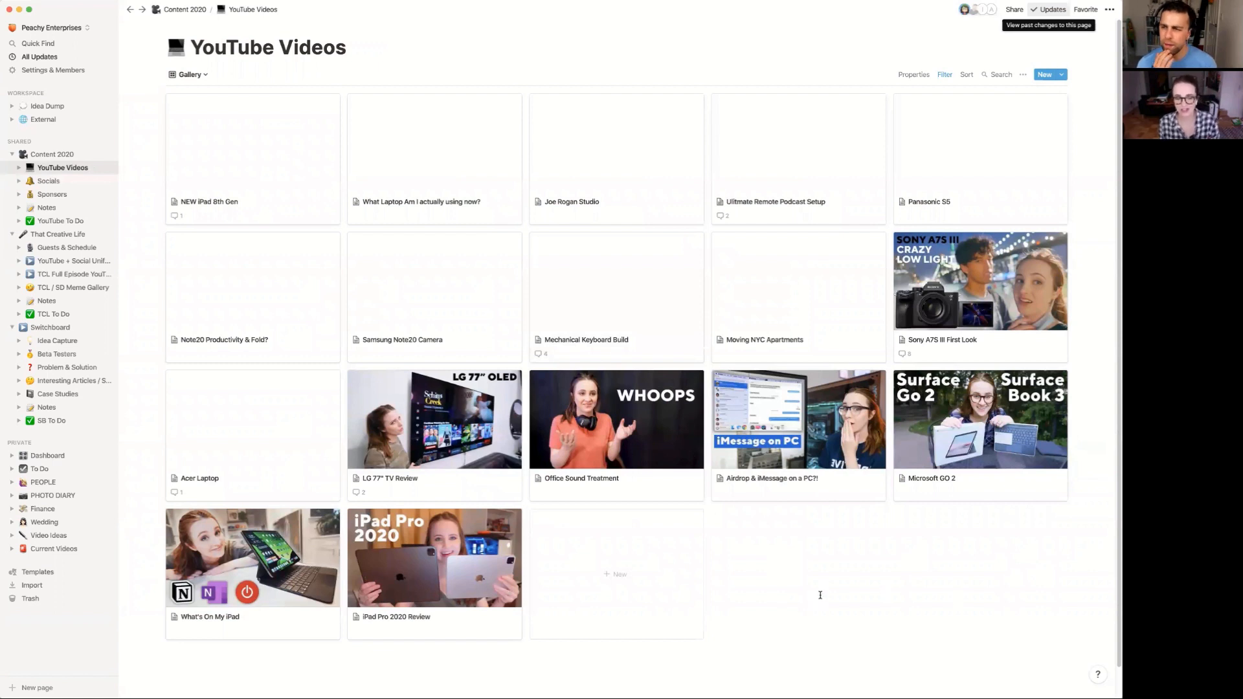
mouse_move(922, 455)
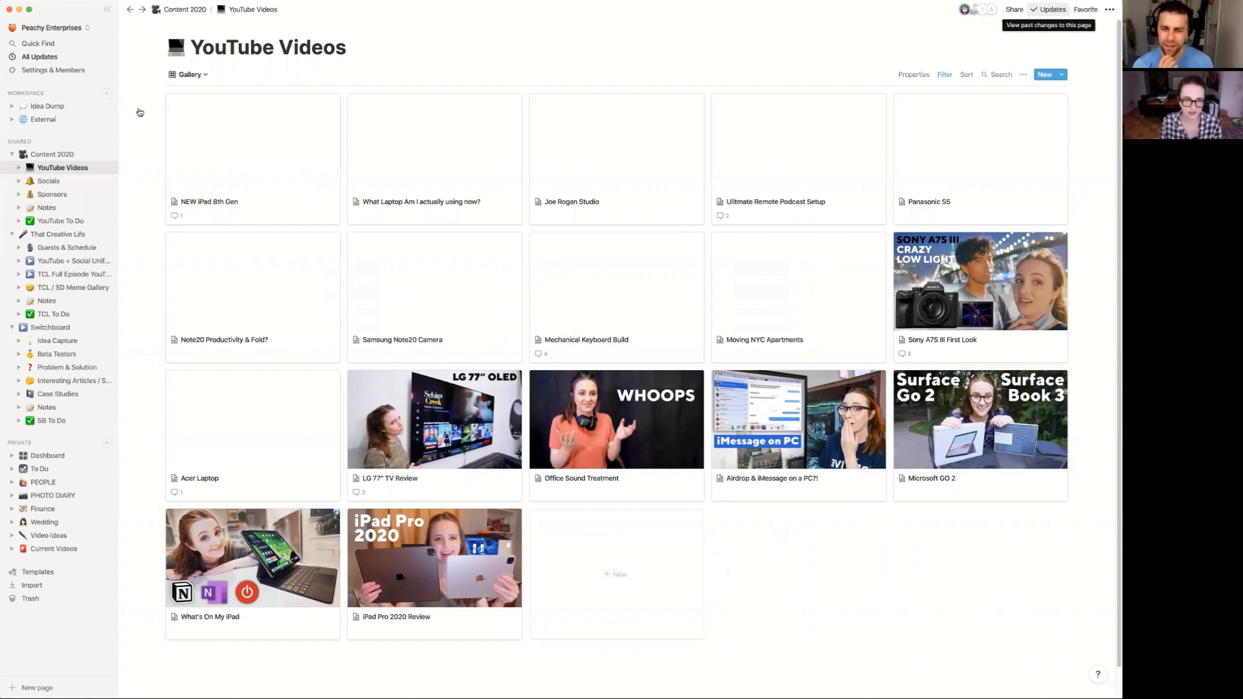
click(191, 74)
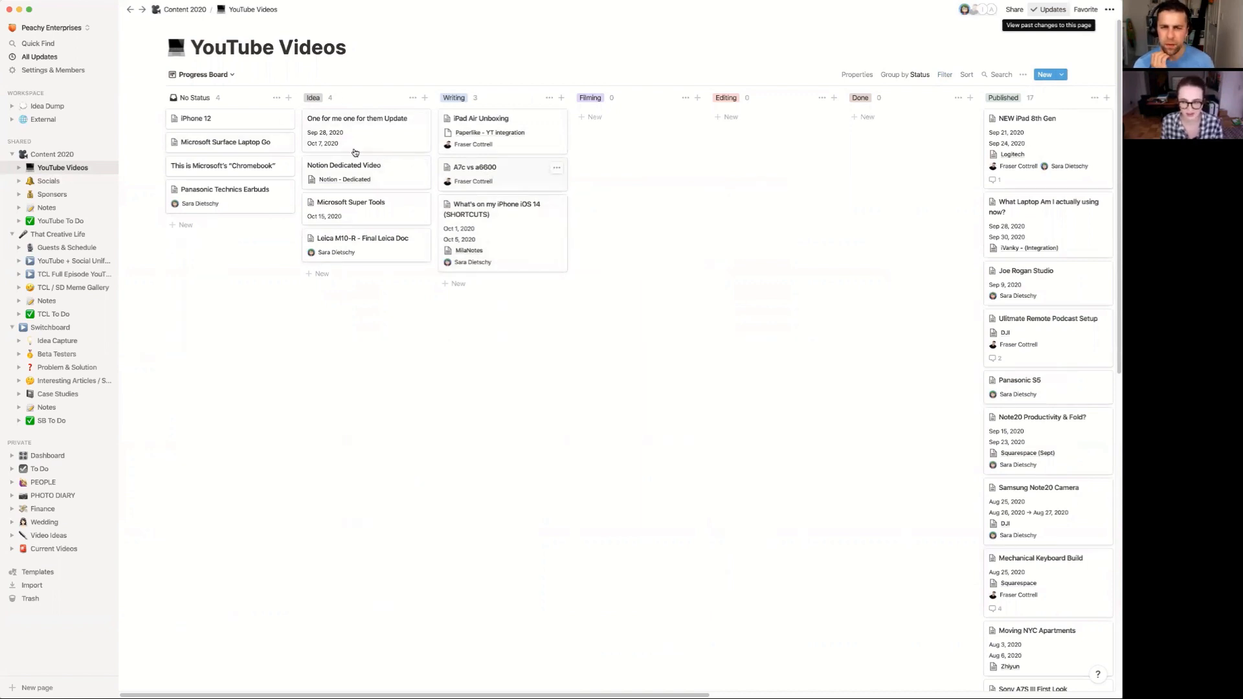
click(203, 73)
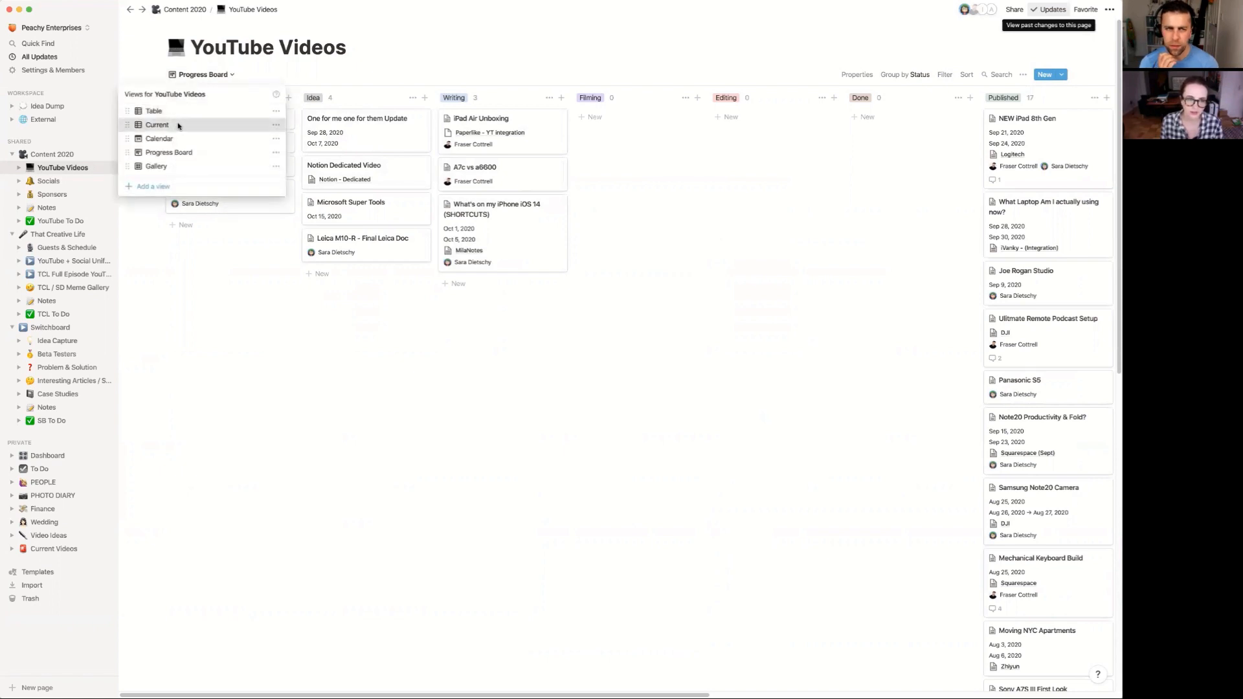
click(157, 124)
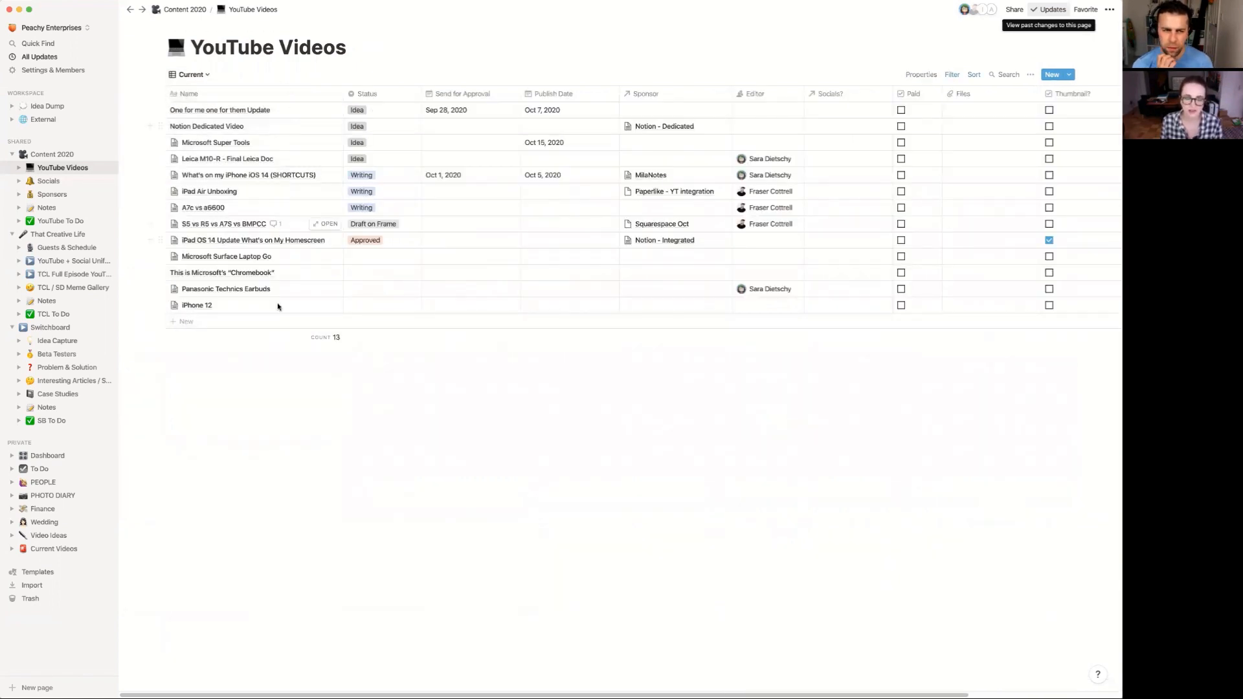
mouse_move(377, 464)
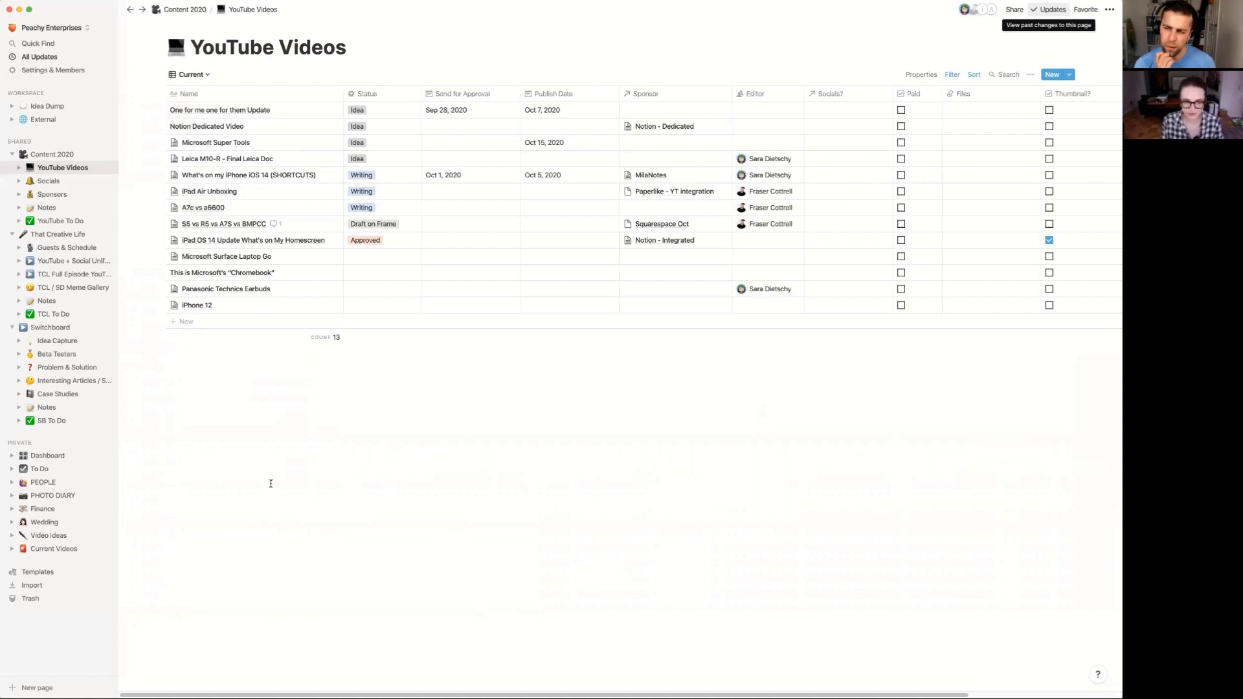
mouse_move(273, 460)
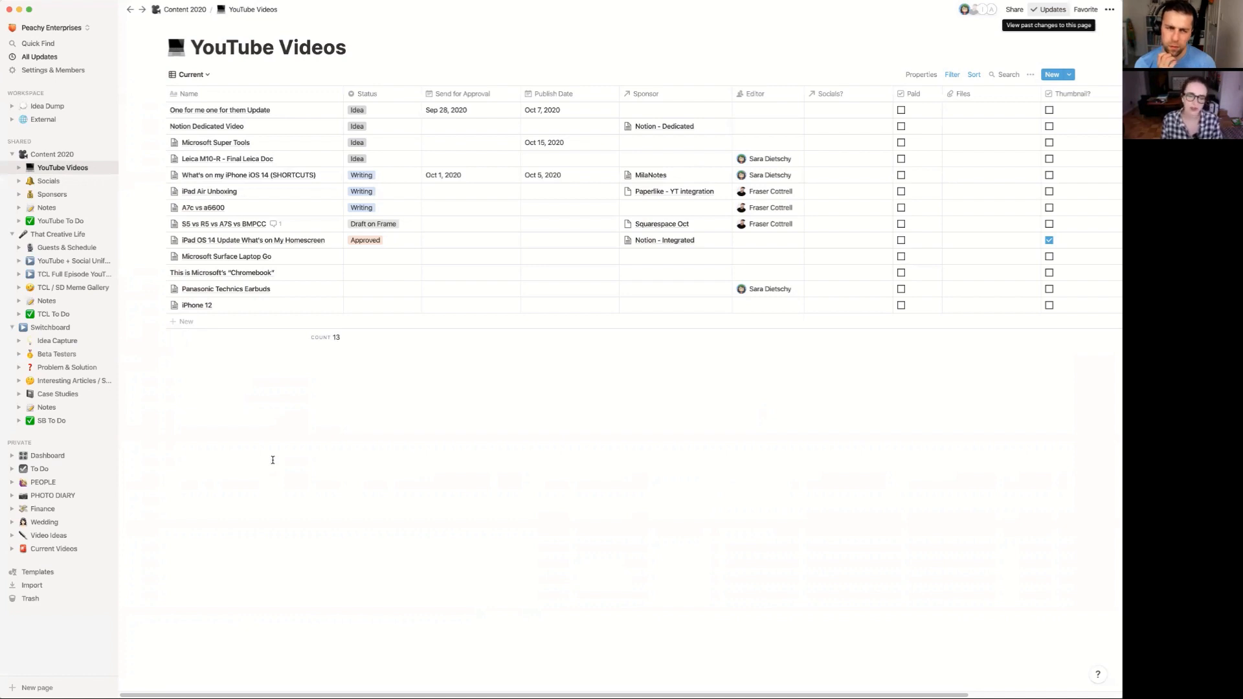
mouse_move(286, 419)
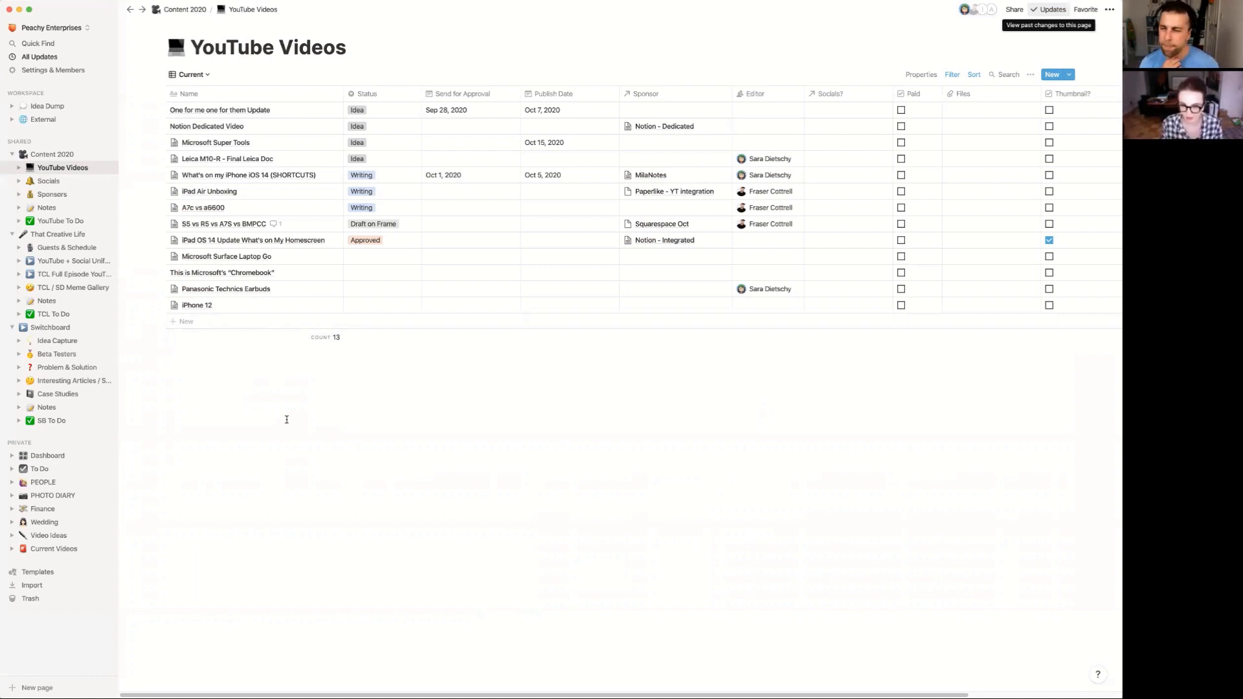
mouse_move(262, 212)
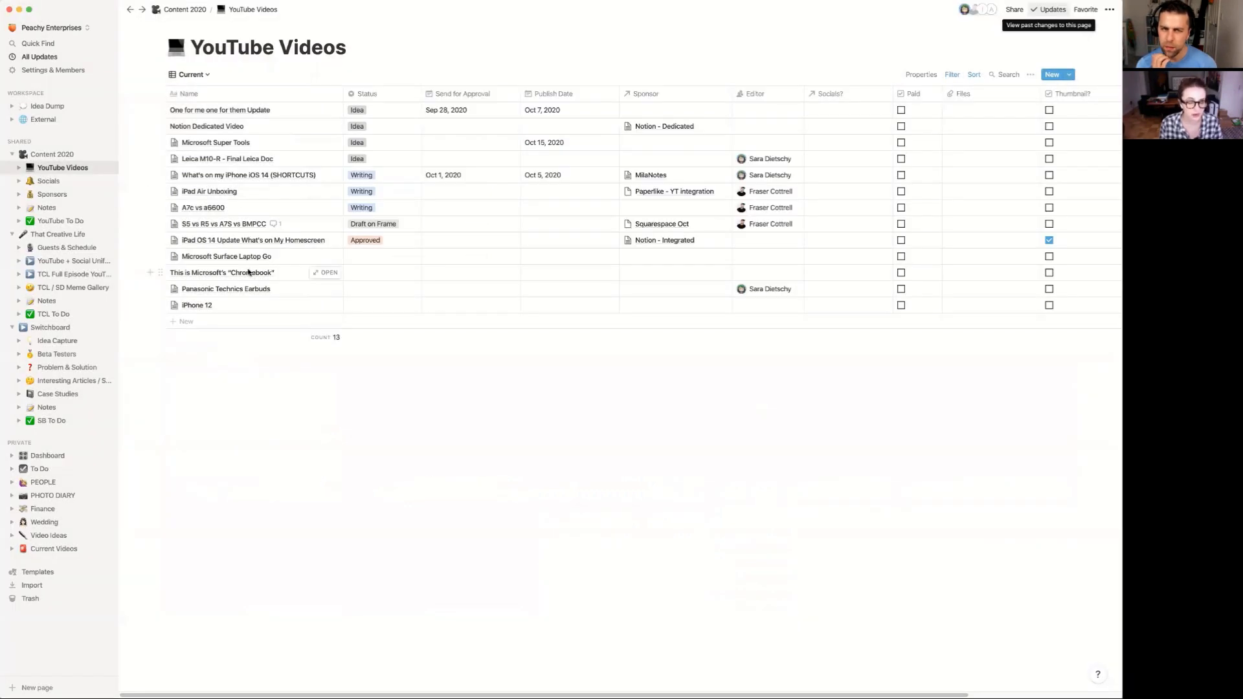
mouse_move(260, 207)
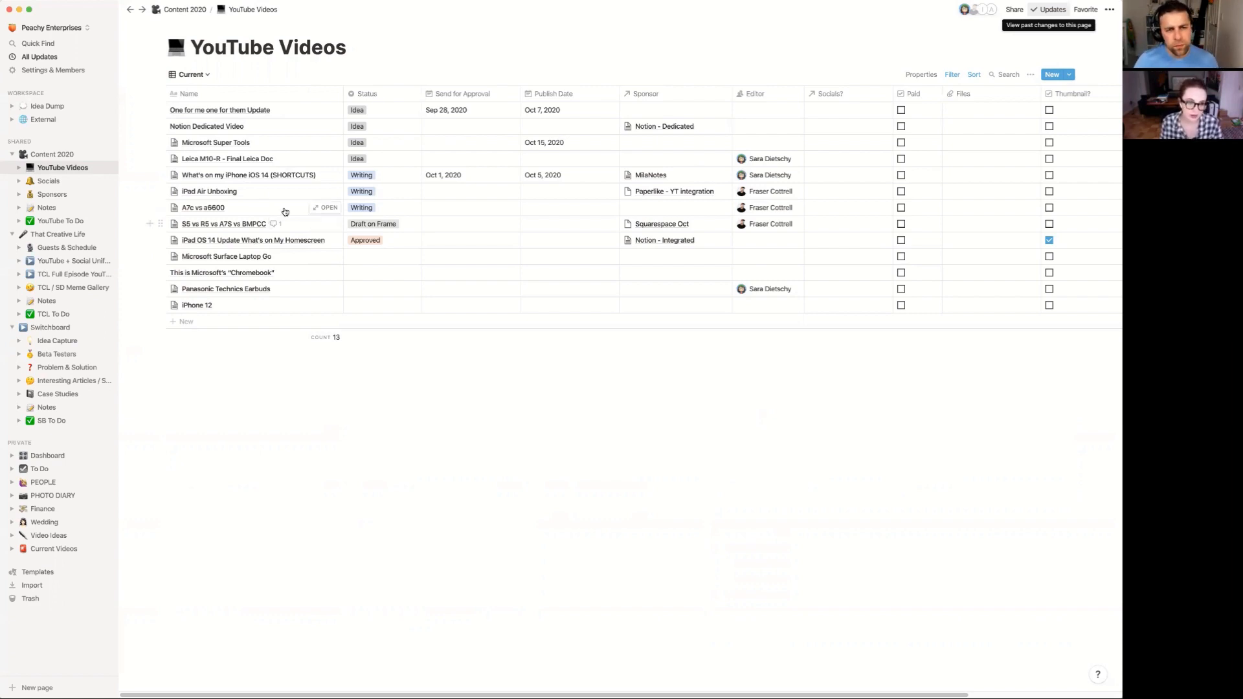
mouse_move(324, 207)
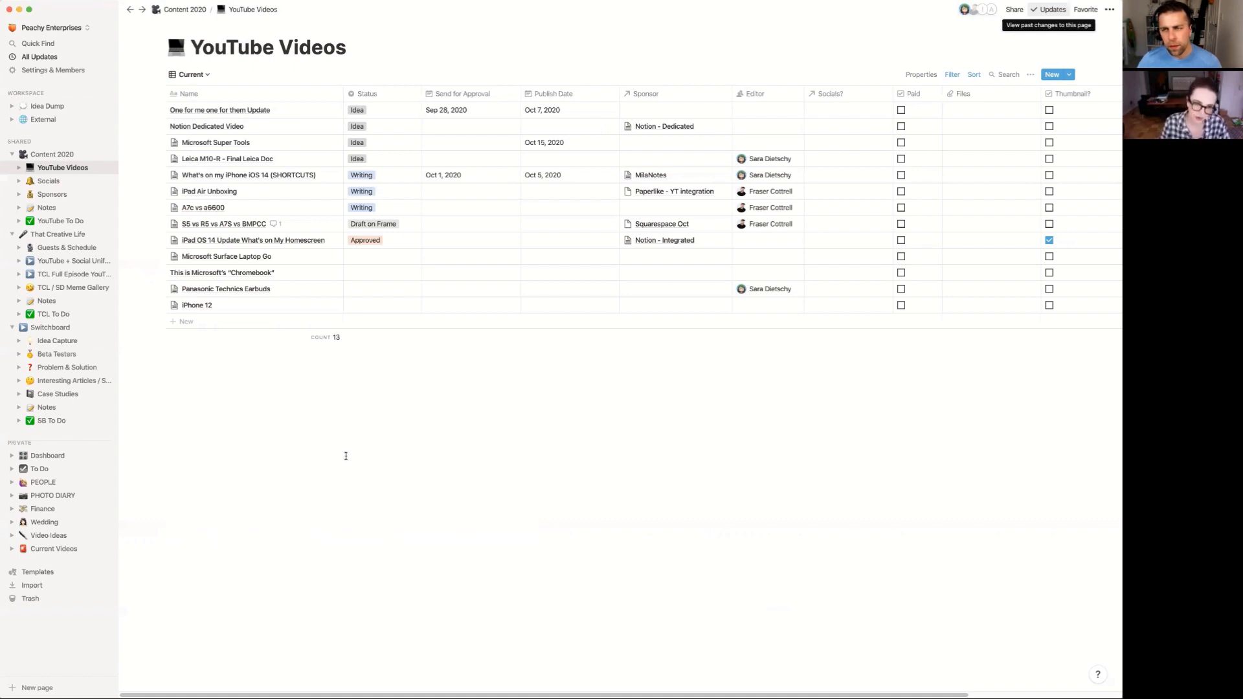
mouse_move(280, 190)
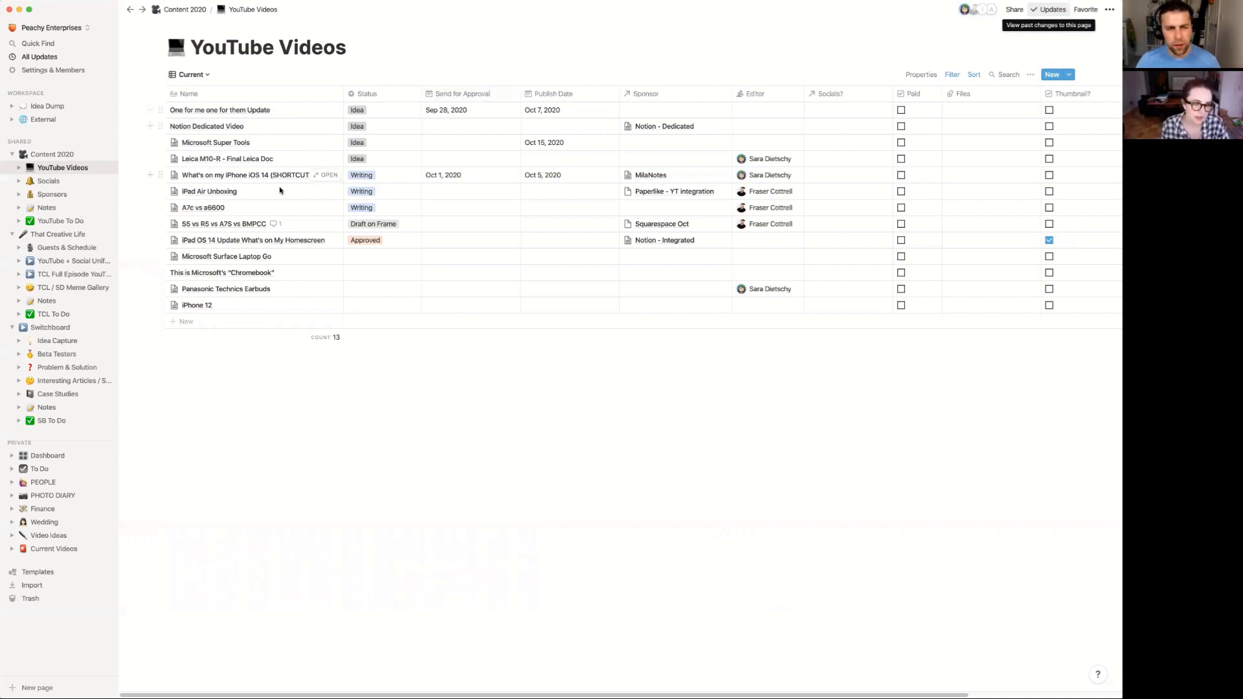
mouse_move(327, 224)
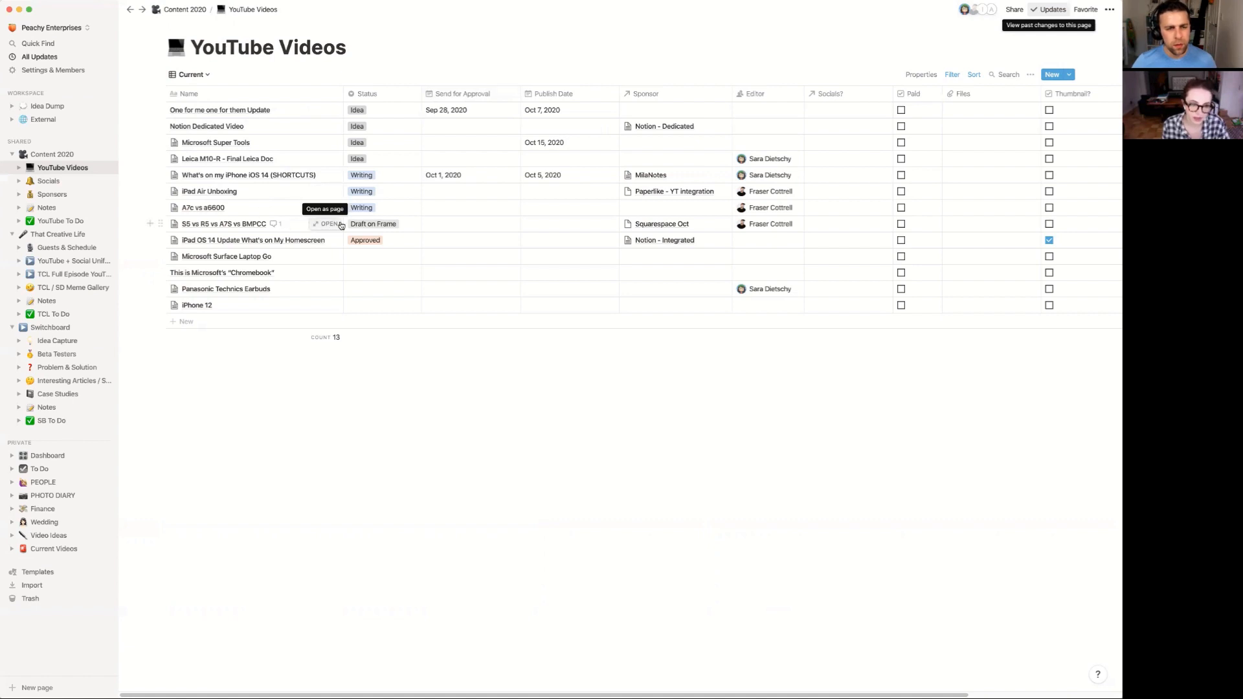
mouse_move(274, 316)
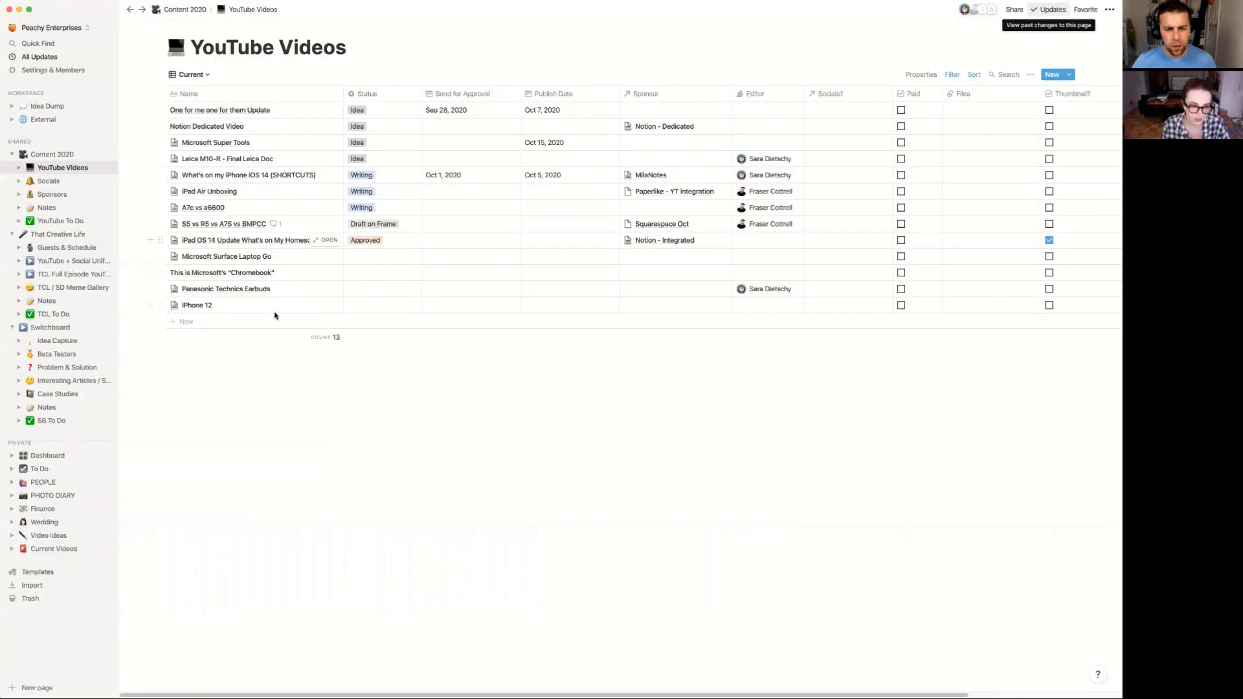
mouse_move(255, 210)
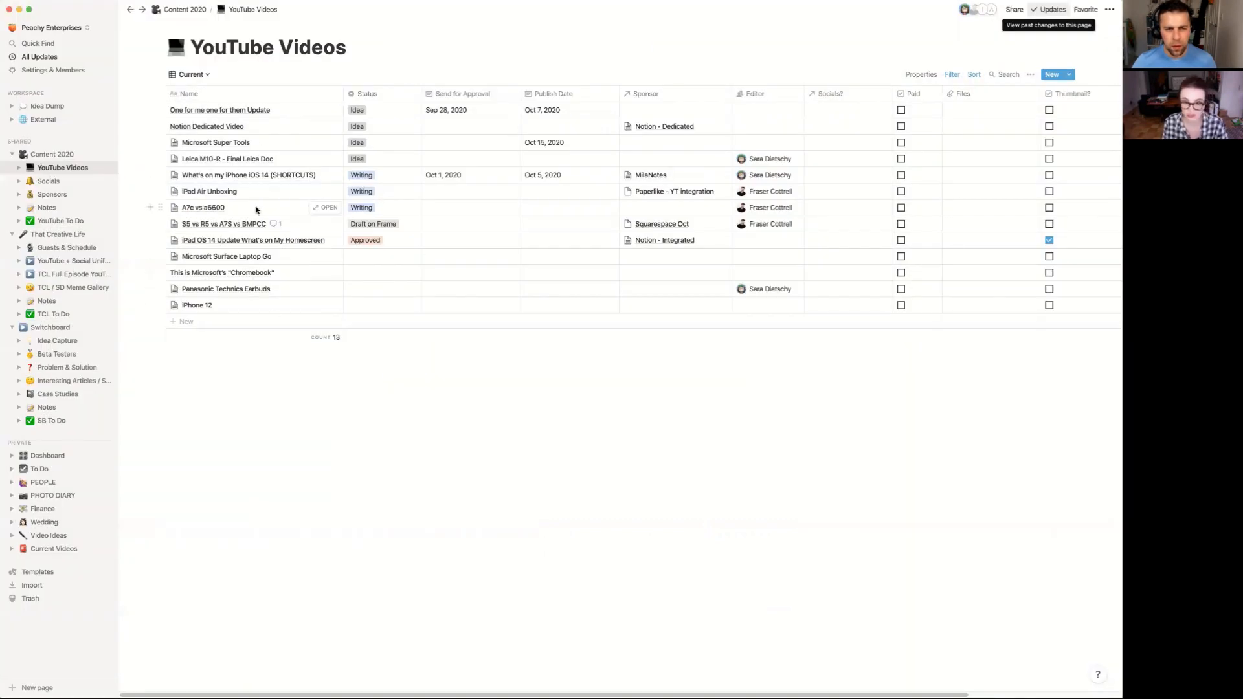
mouse_move(210, 81)
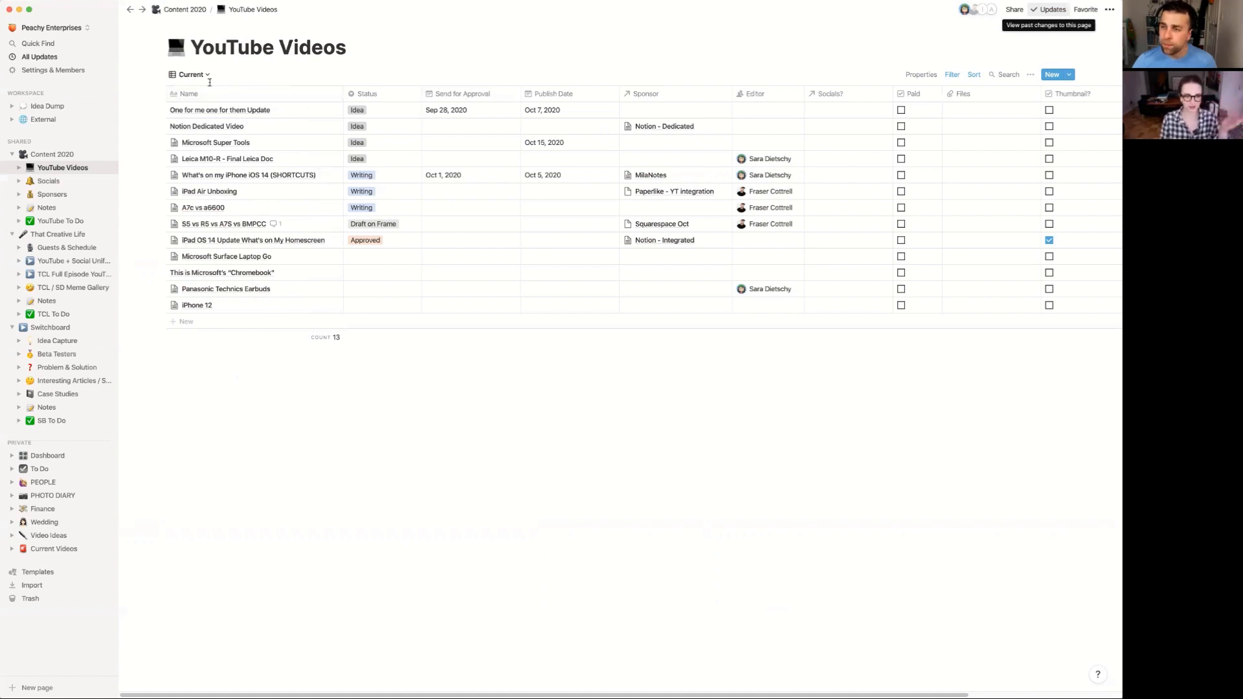
Step: Show the saved views list (Table, Current, Calendar, Progress Board, Gallery) for YouTube Videos
click(192, 74)
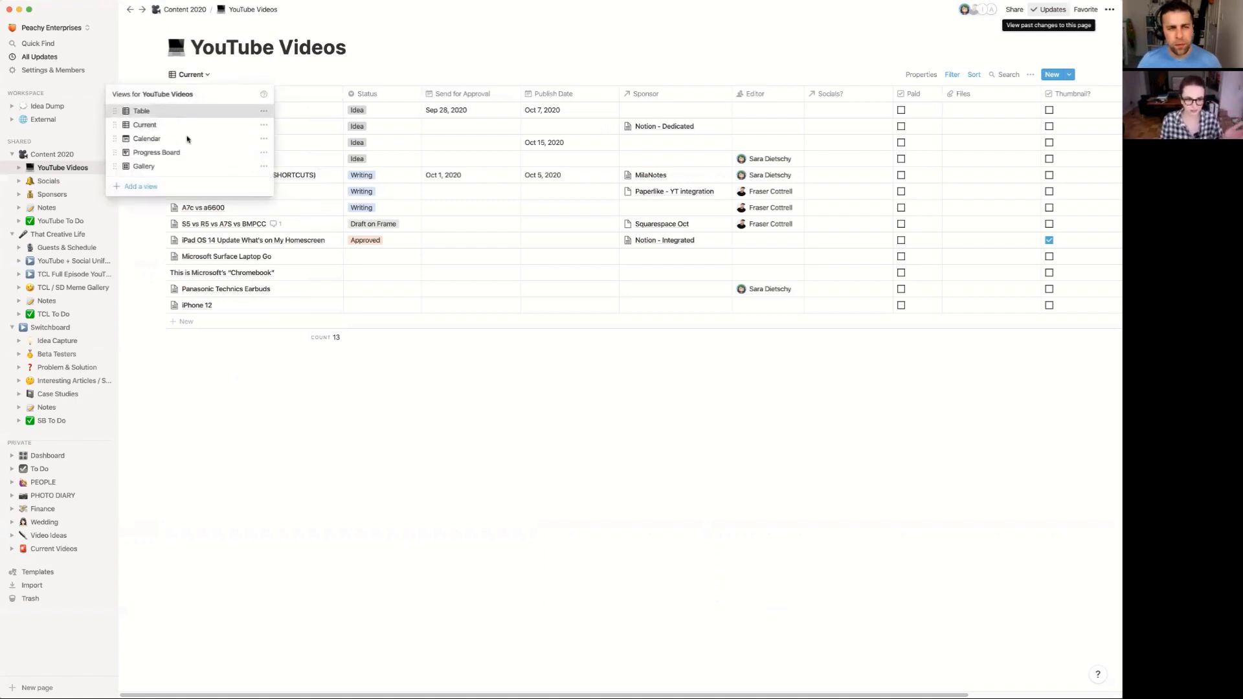
Step: Switch YouTube Videos to the Table view of all 30 videos and read through the Note20 video's notes
click(141, 110)
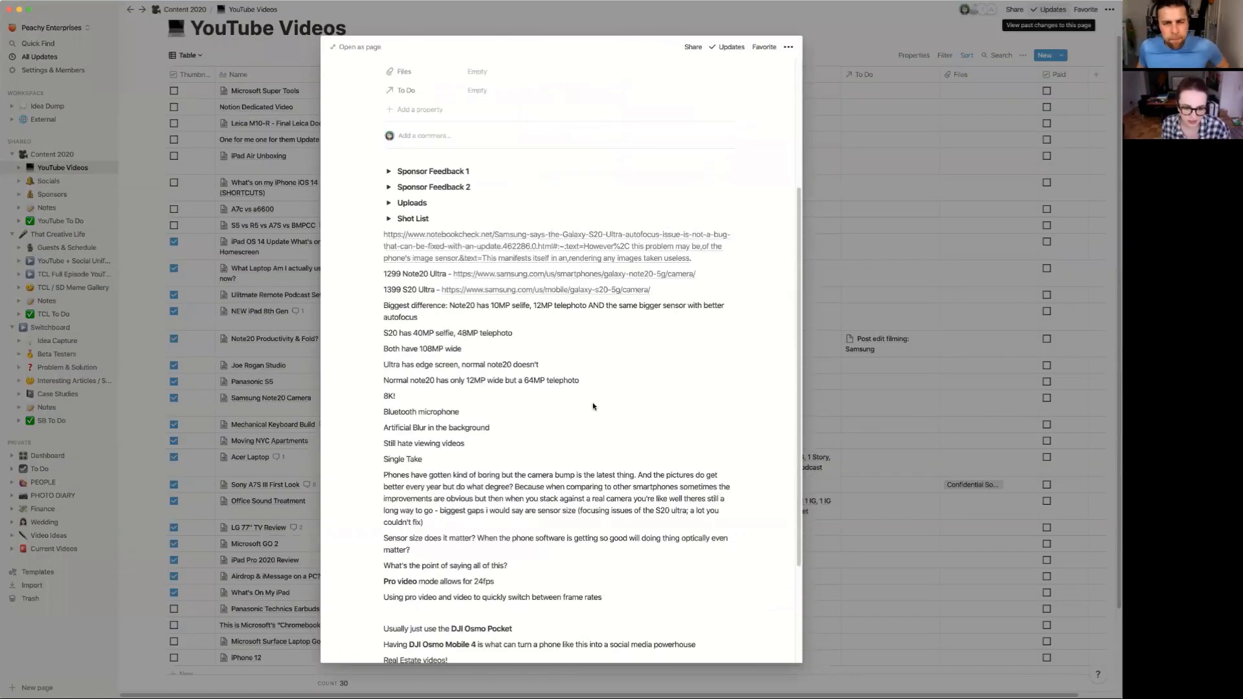
scroll(up, 3)
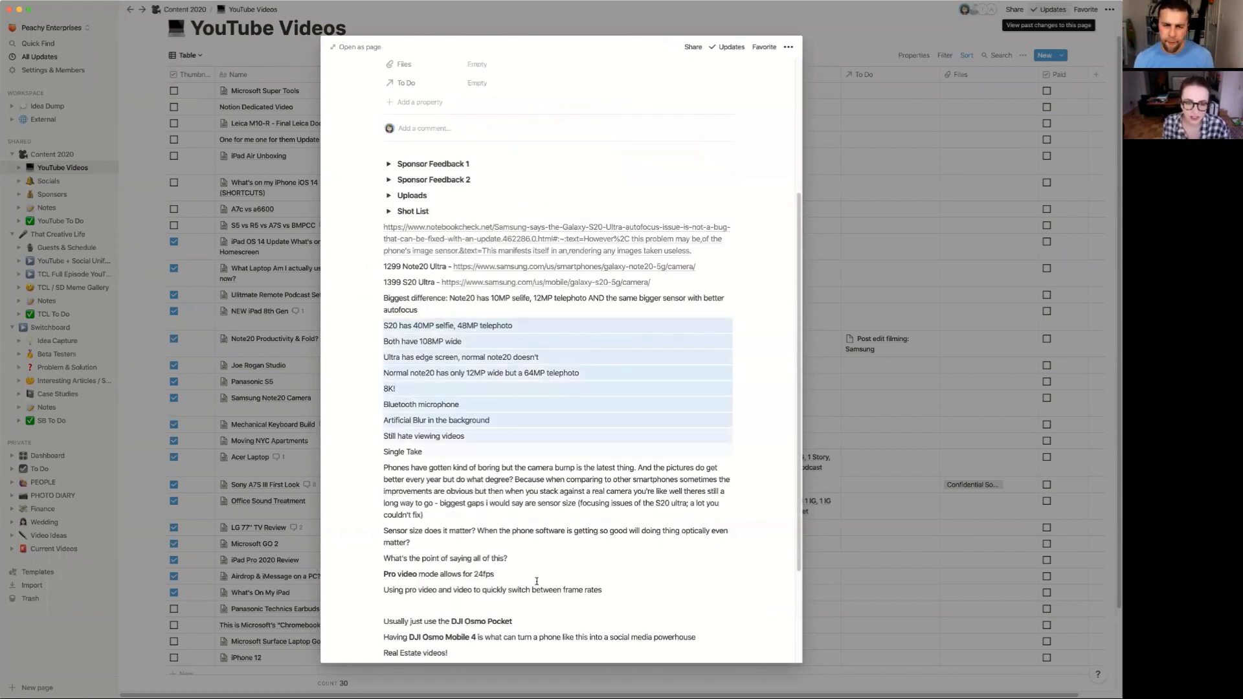
scroll(down, 3)
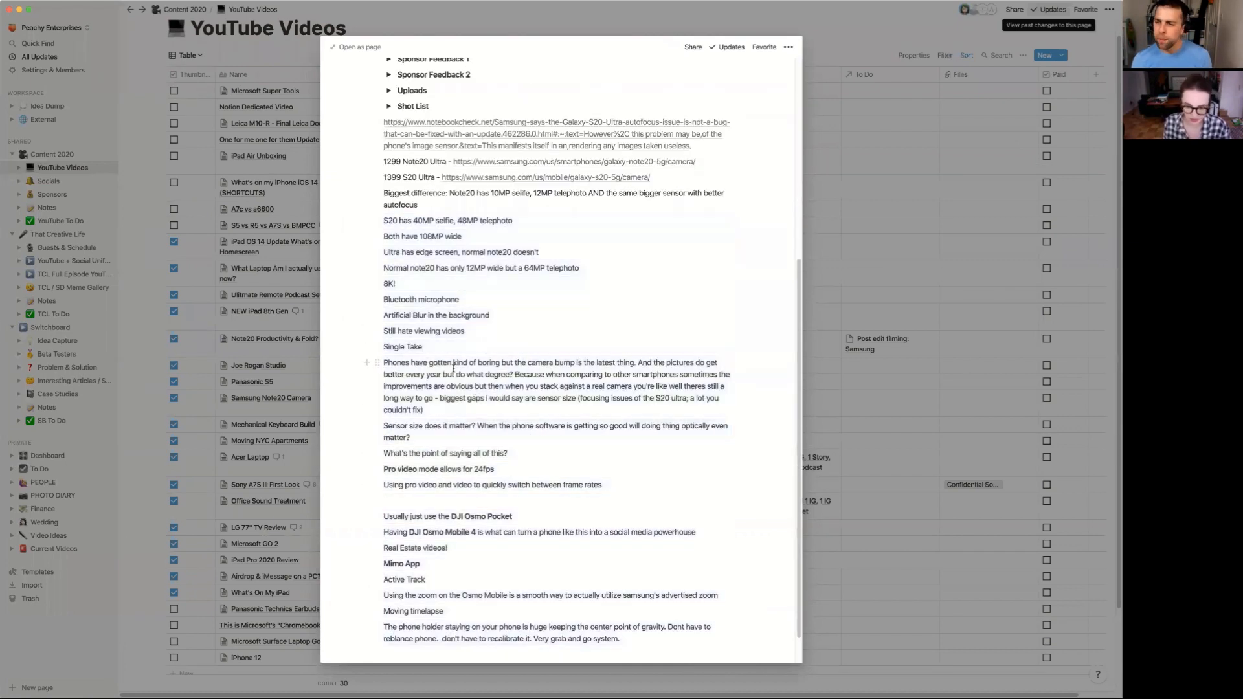
scroll(up, 3)
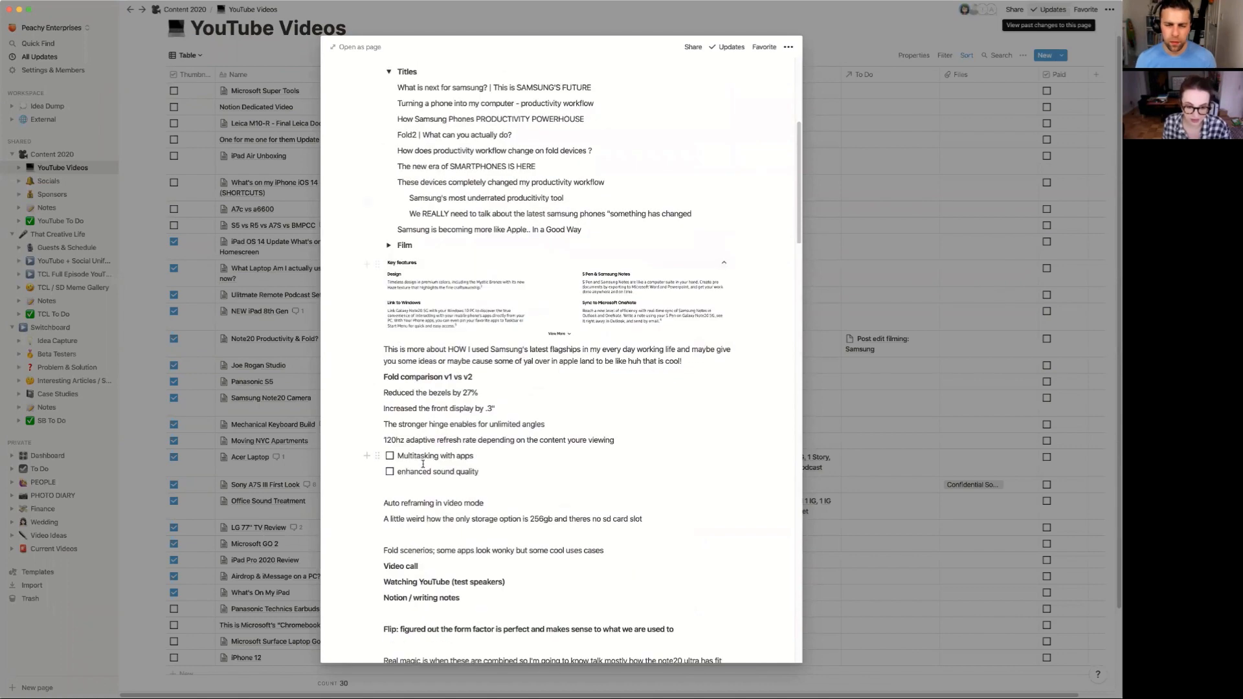
scroll(down, 3)
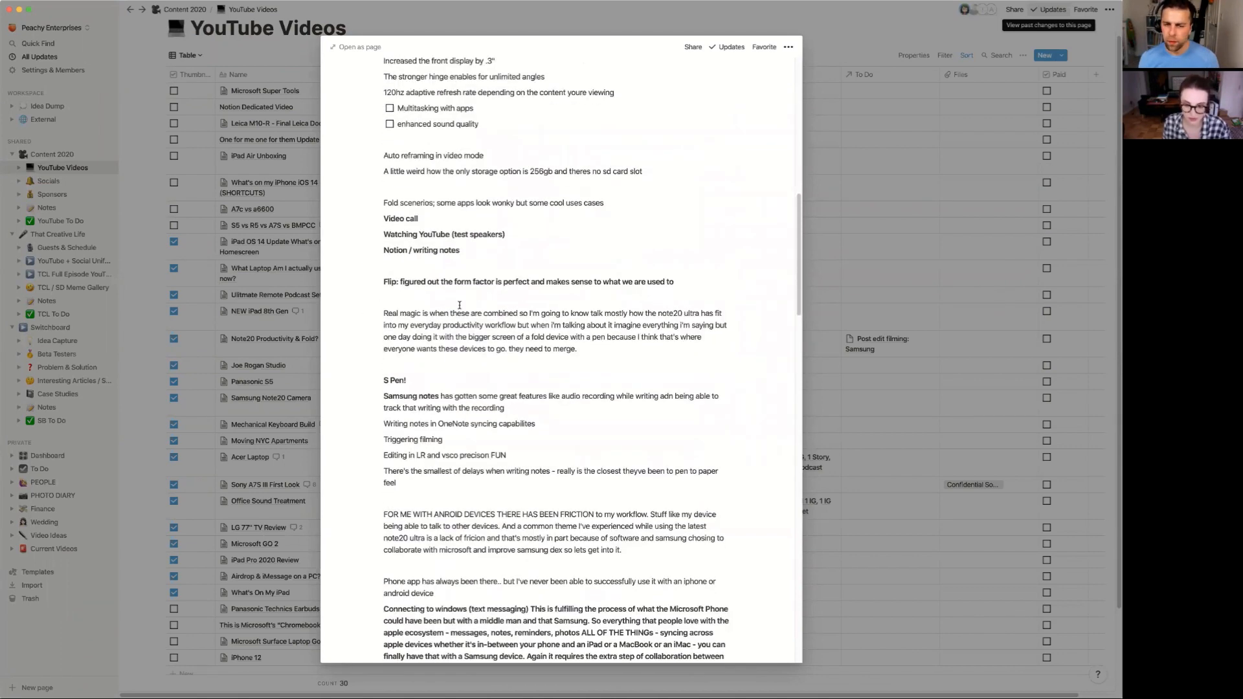
scroll(down, 3)
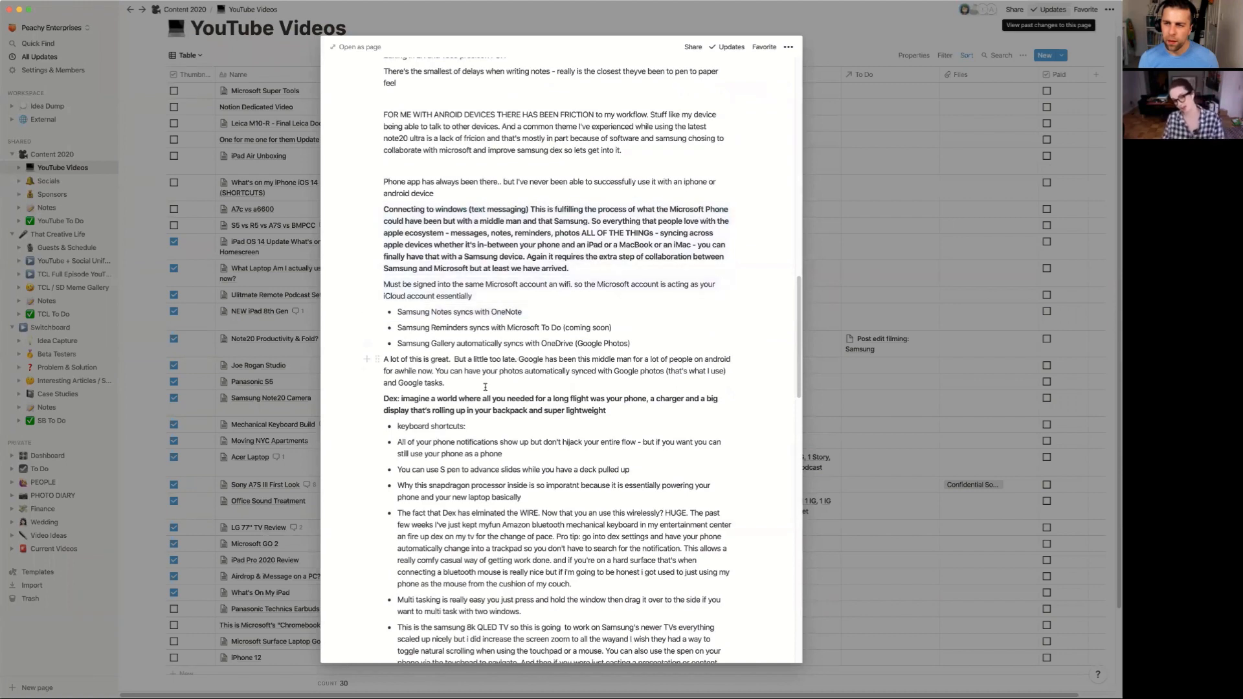
scroll(down, 3)
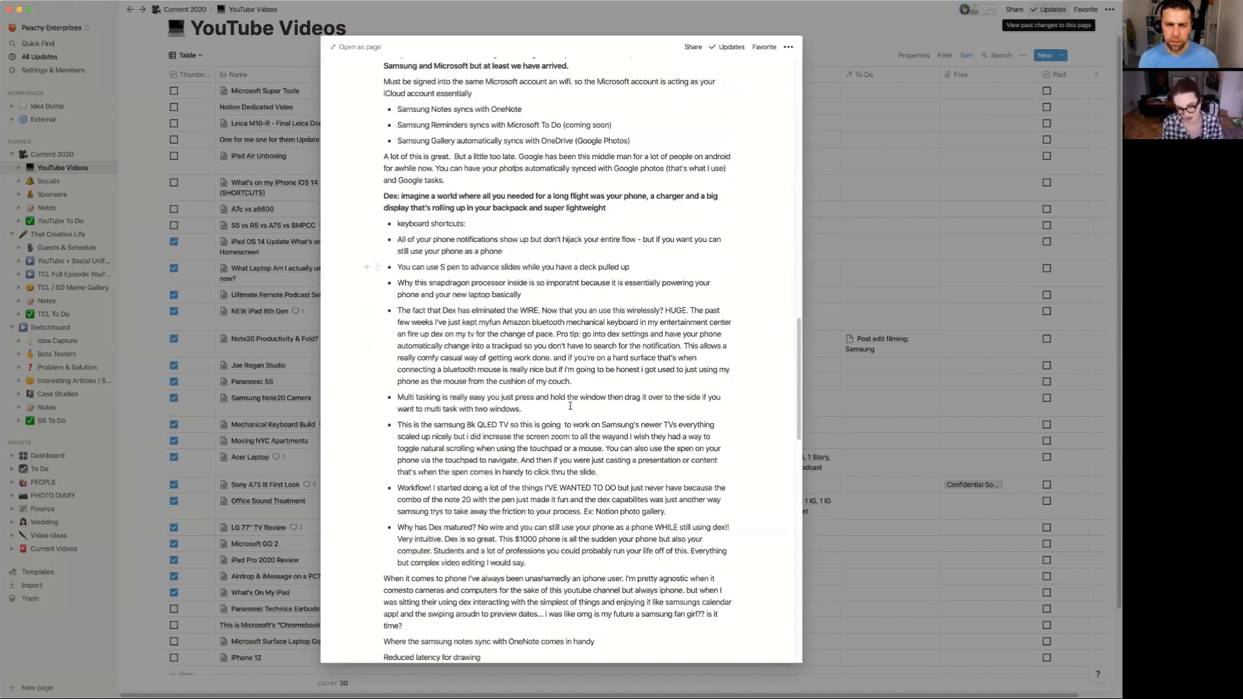
scroll(down, 3)
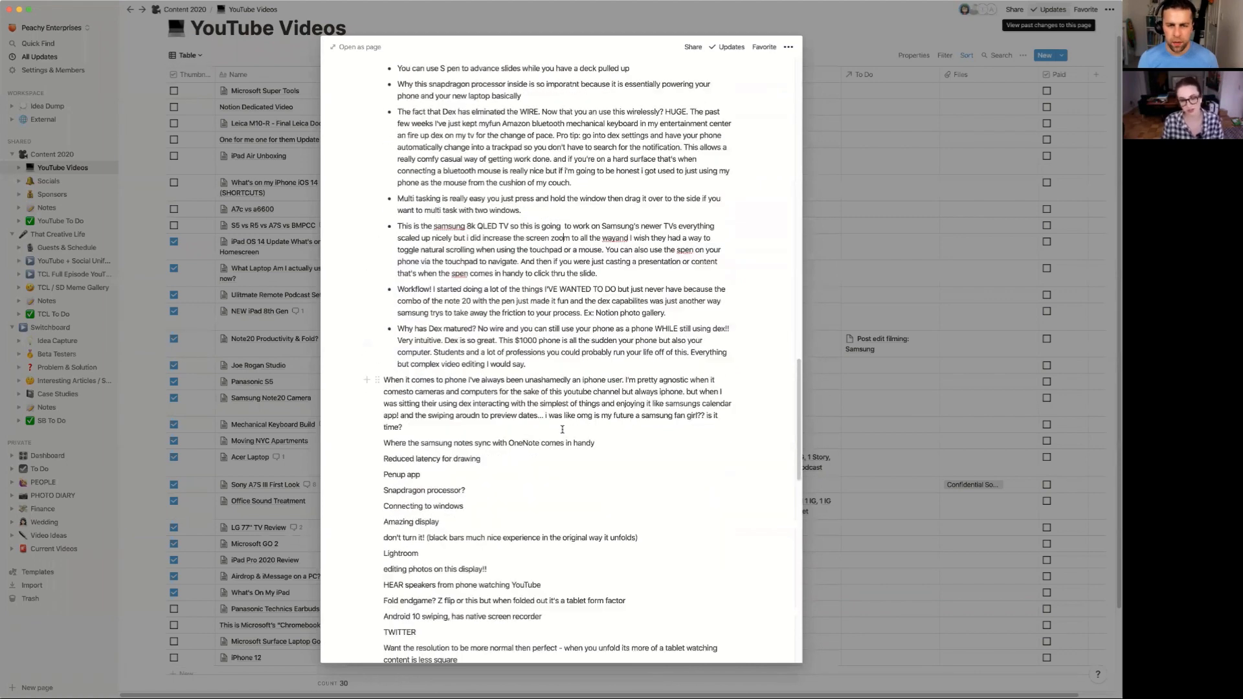
scroll(down, 3)
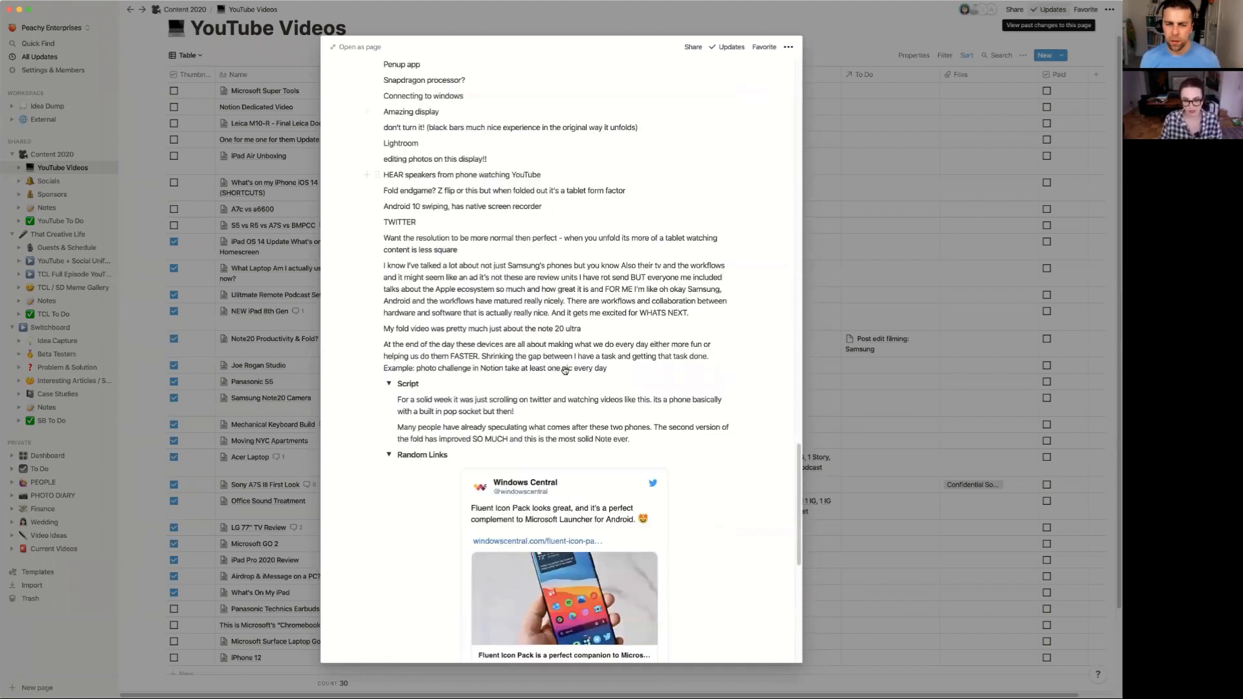
scroll(up, 3)
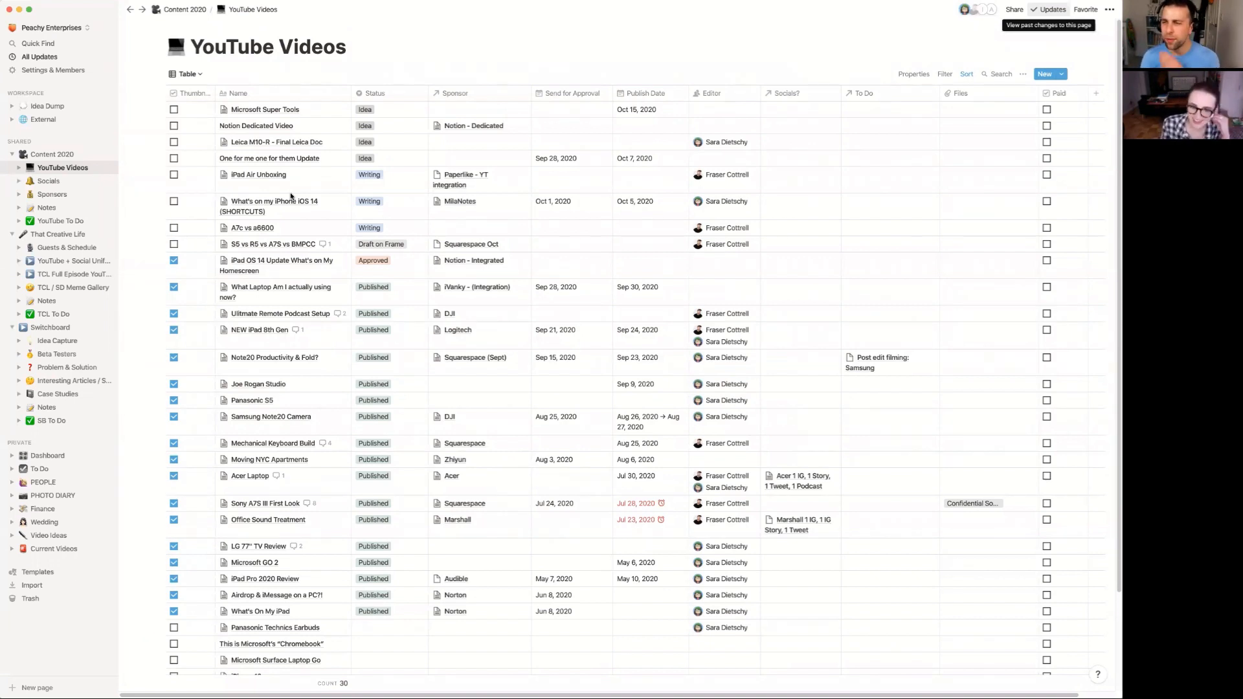
mouse_move(70, 196)
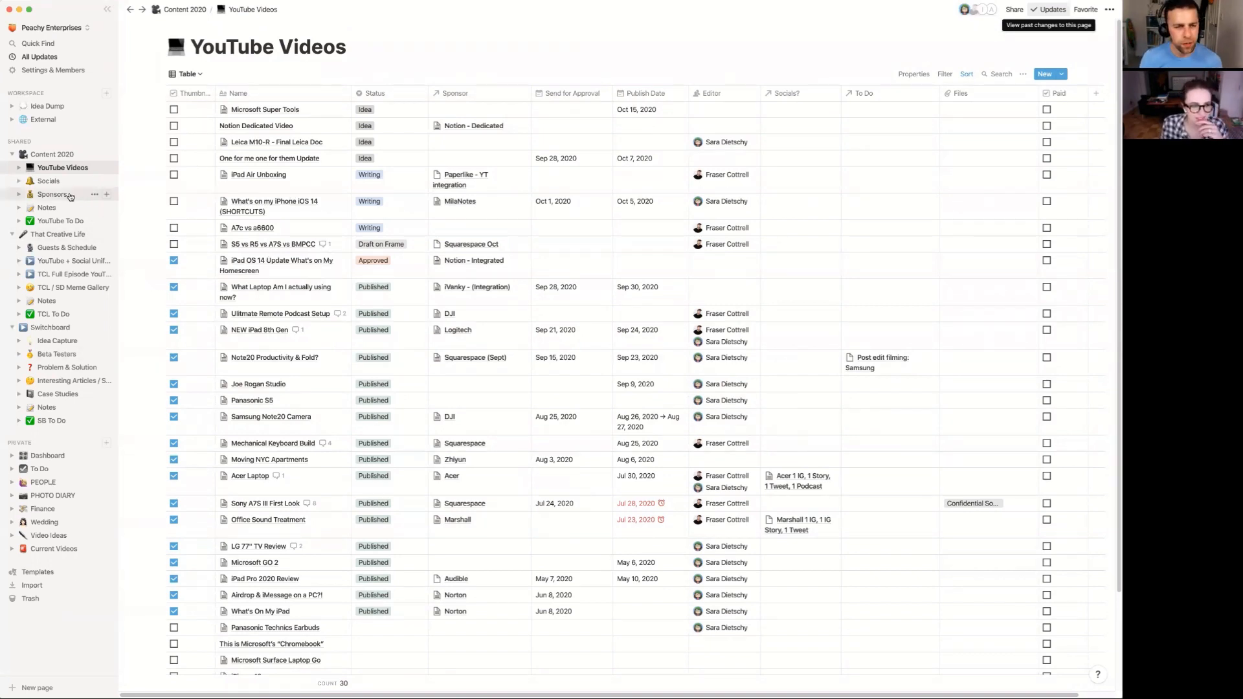
Step: Visit That Creative Life's Guests & Schedule table of 14 podcast guests, then return to YouTube Videos
click(58, 234)
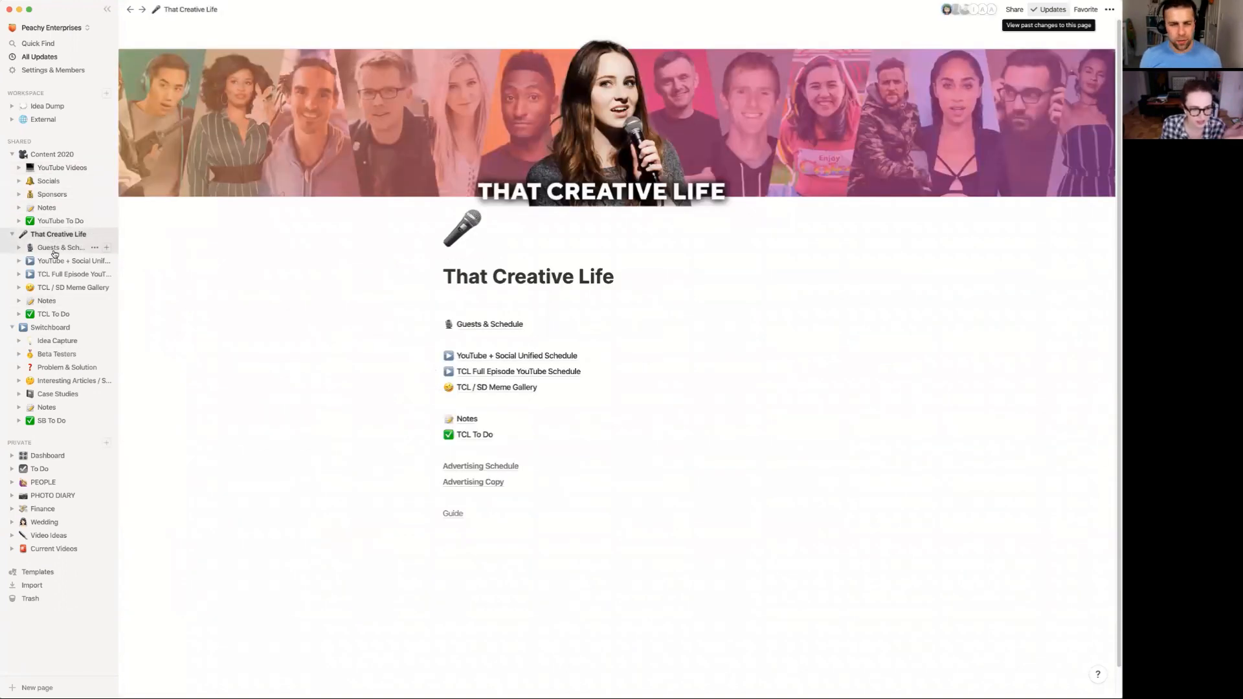
click(489, 324)
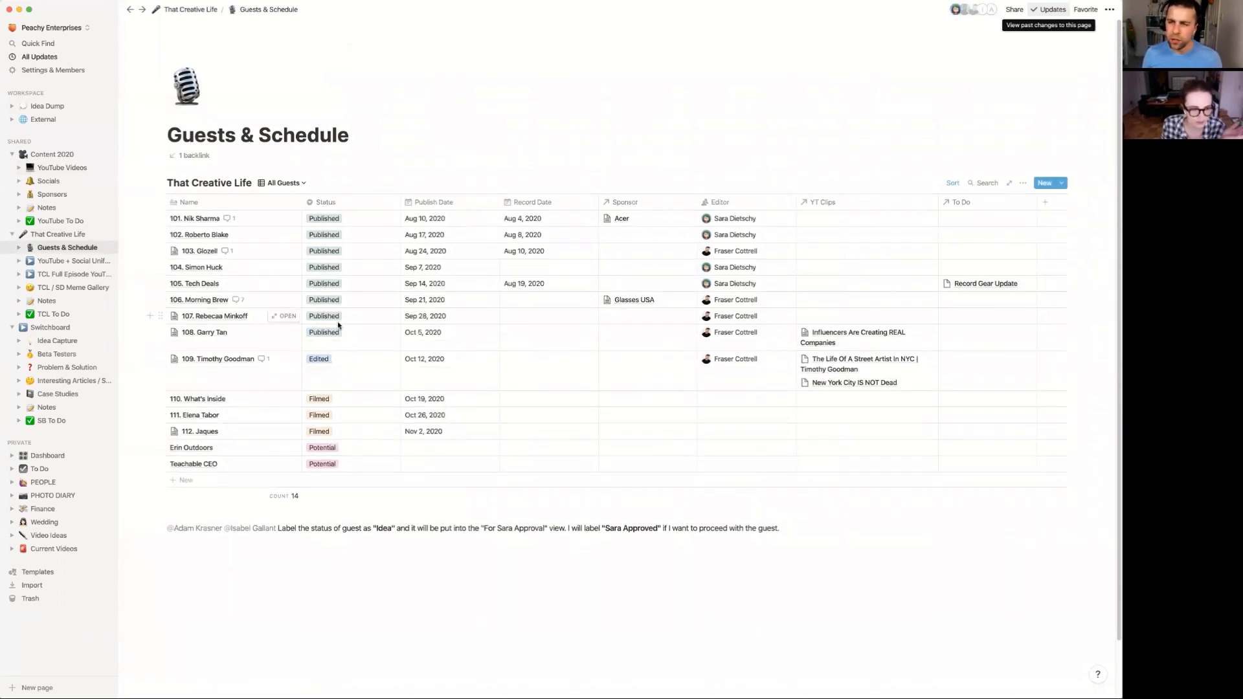
mouse_move(604, 390)
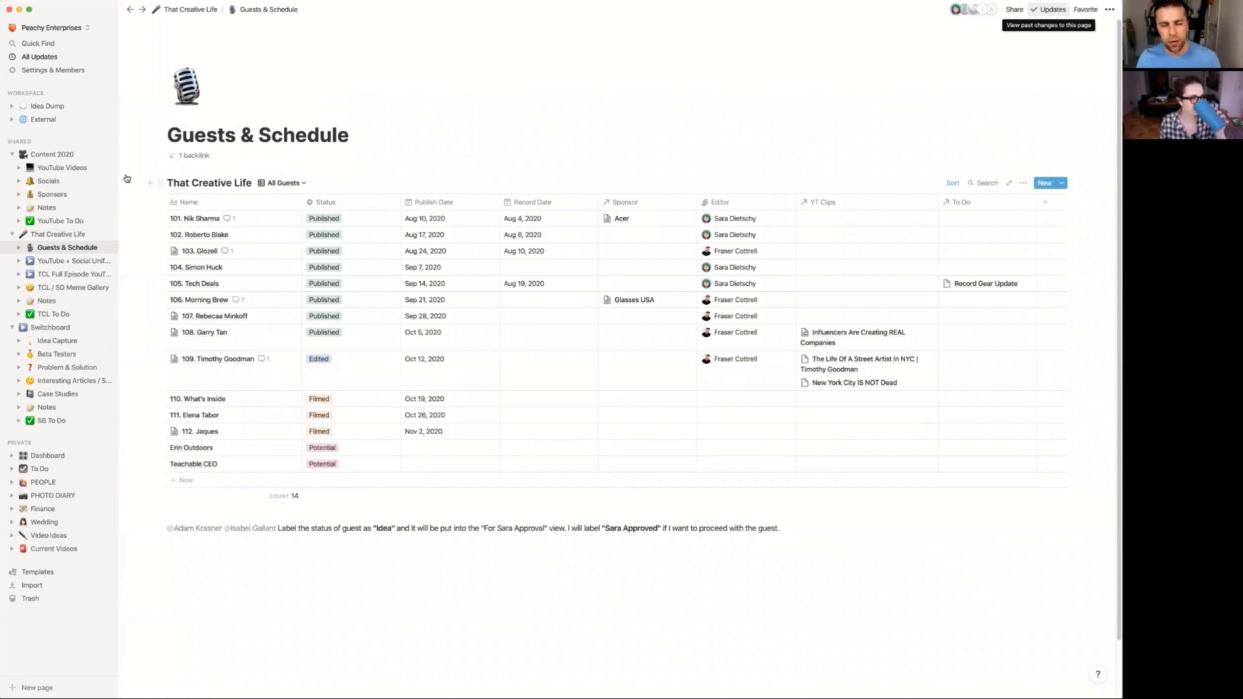
click(62, 167)
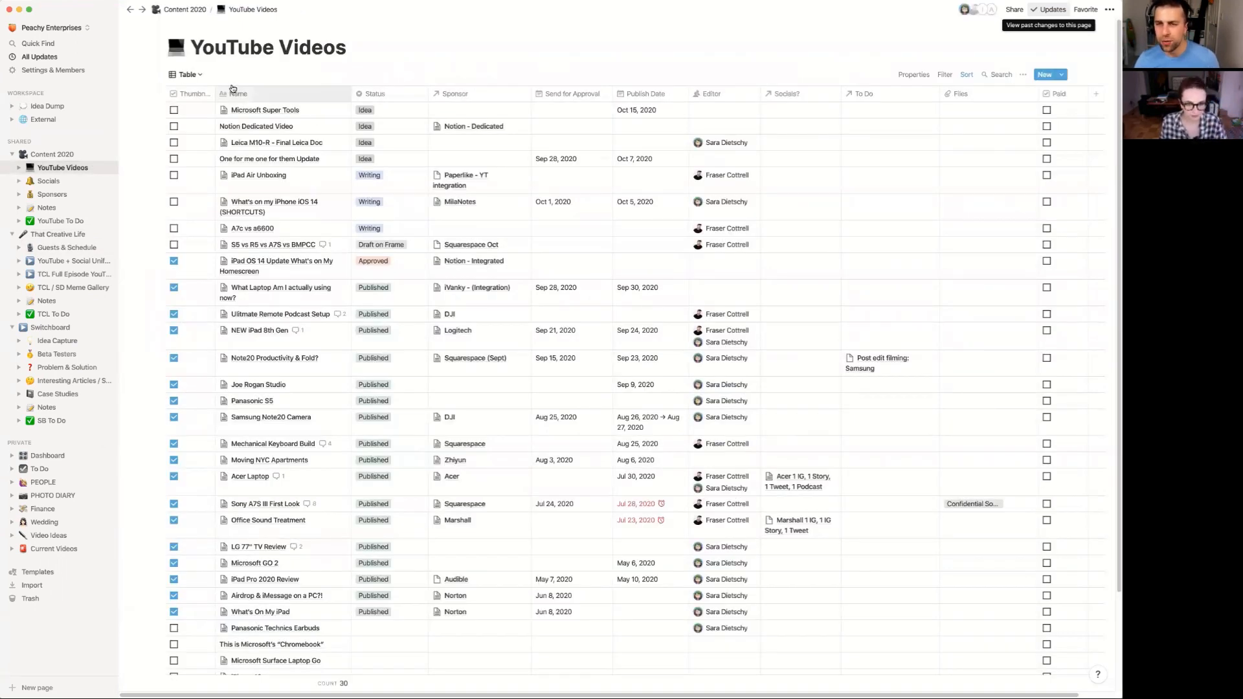
mouse_move(663, 241)
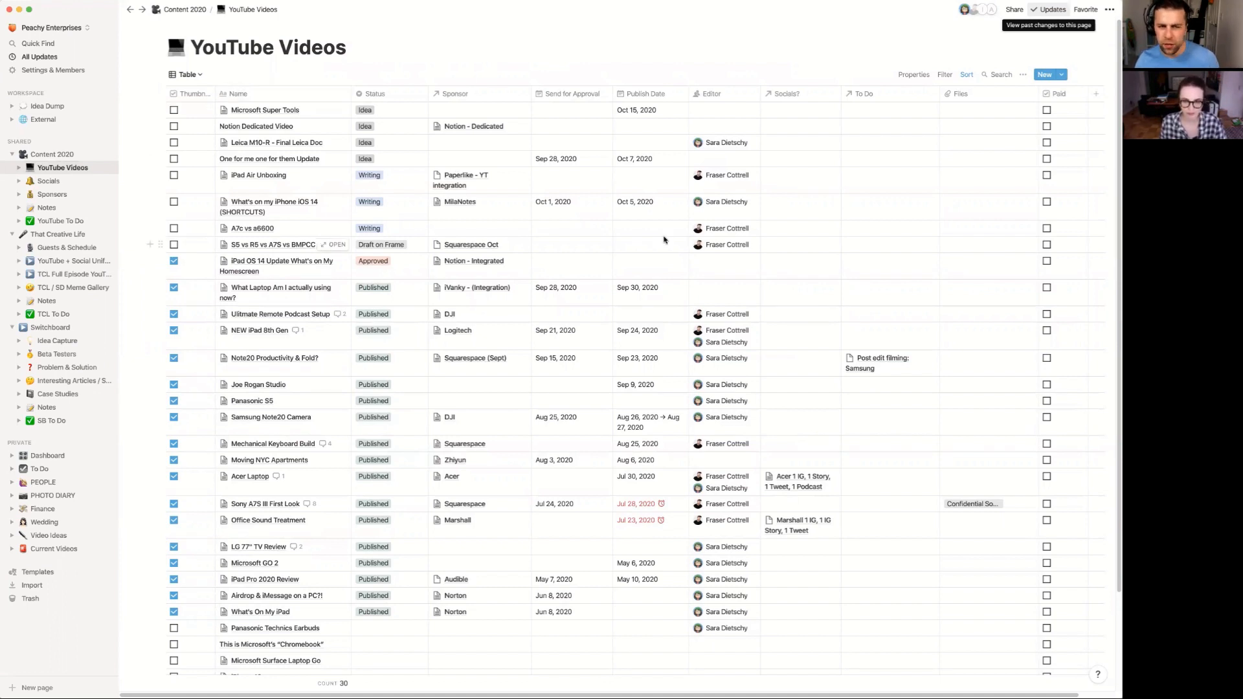
mouse_move(651, 307)
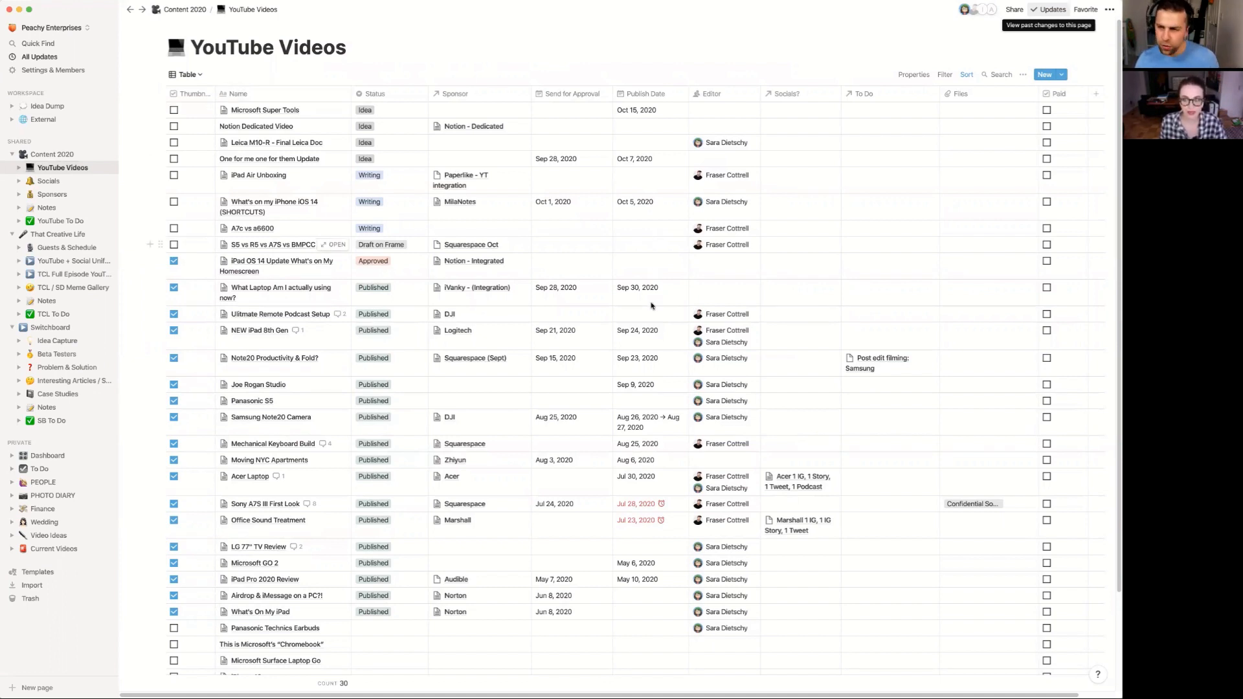
mouse_move(651, 347)
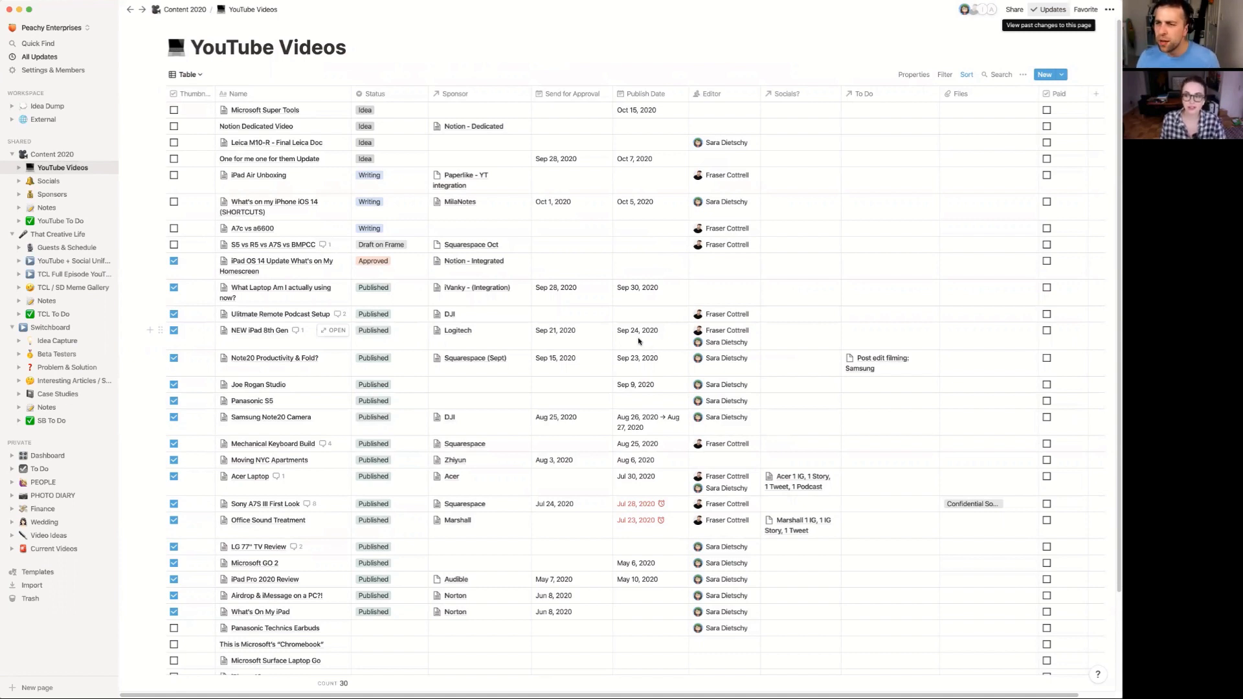
mouse_move(830, 225)
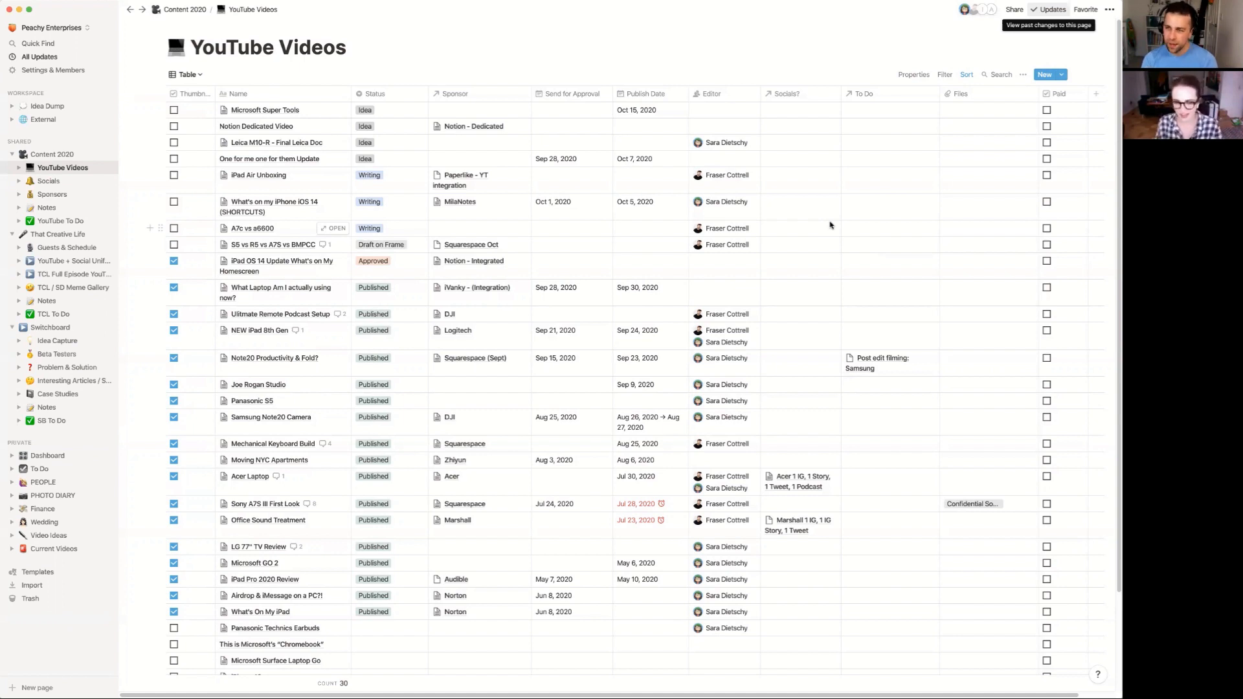
mouse_move(277, 462)
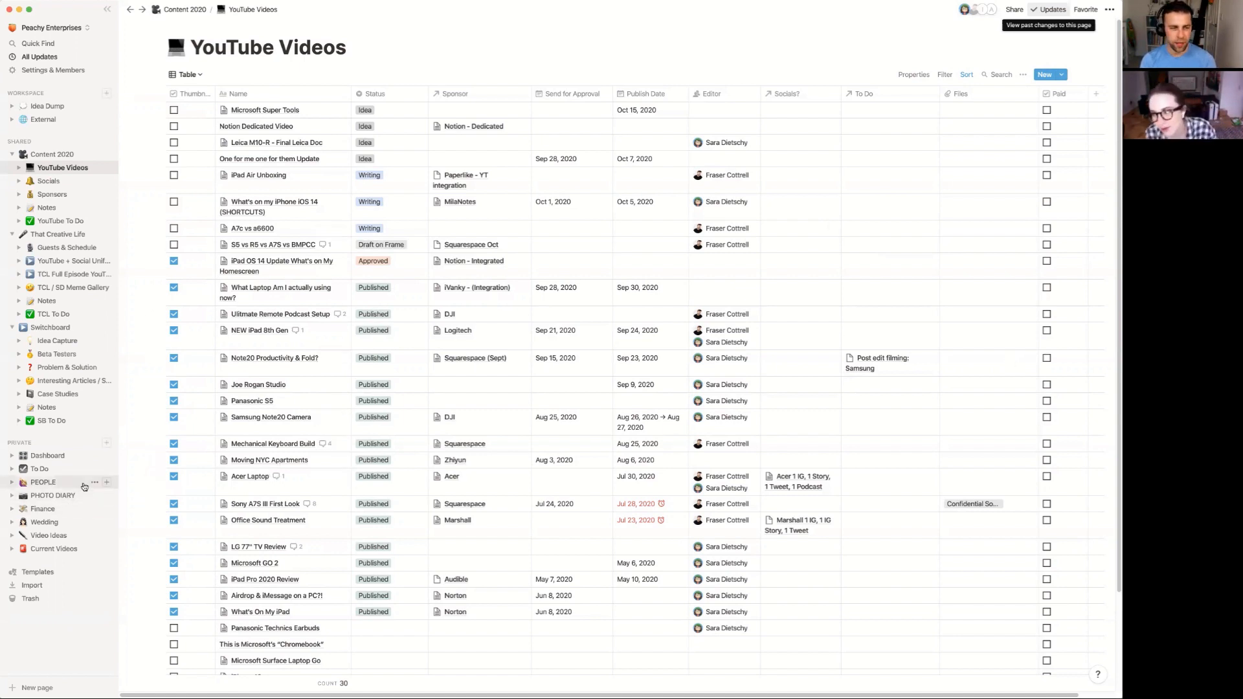
mouse_move(44, 481)
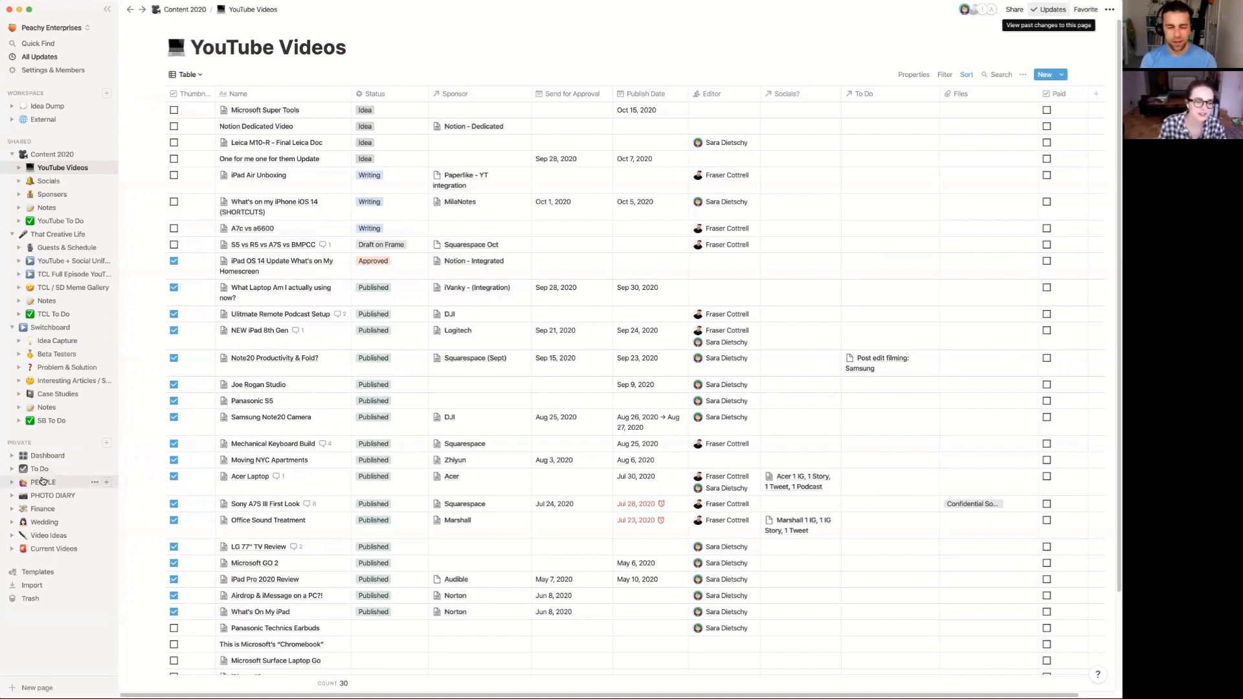
Step: Switch from YouTube Videos to the private To Do page and its task Inbox
click(37, 469)
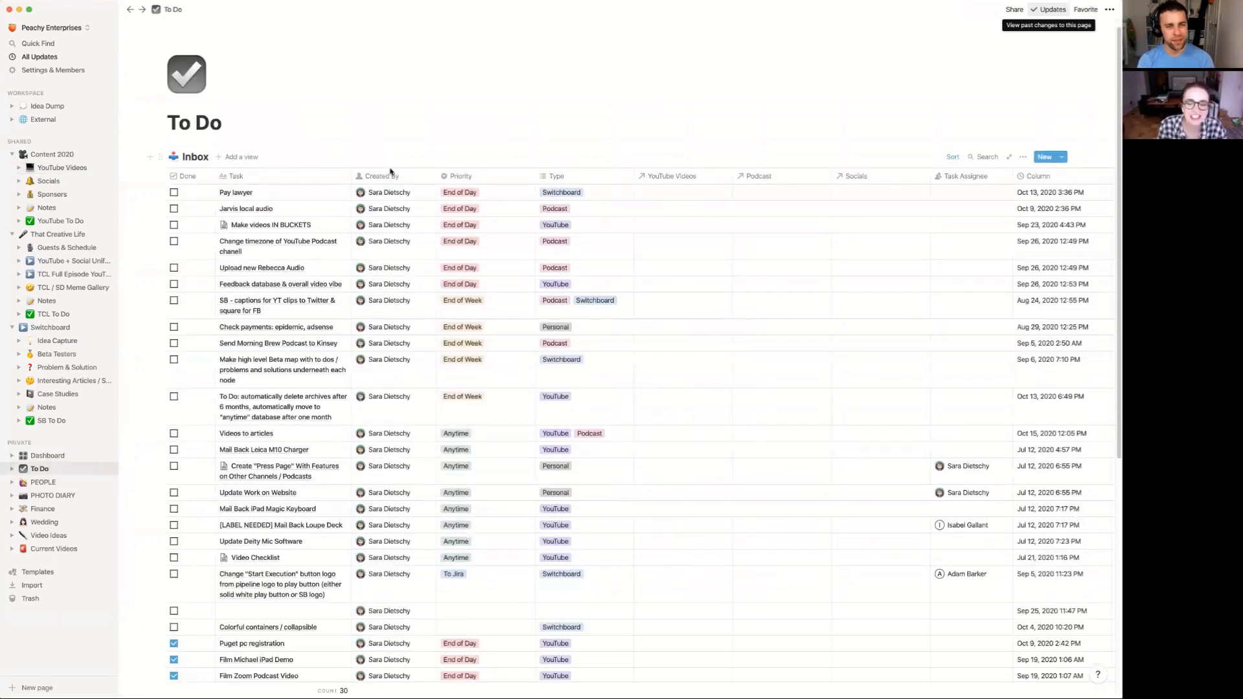
scroll(up, 3)
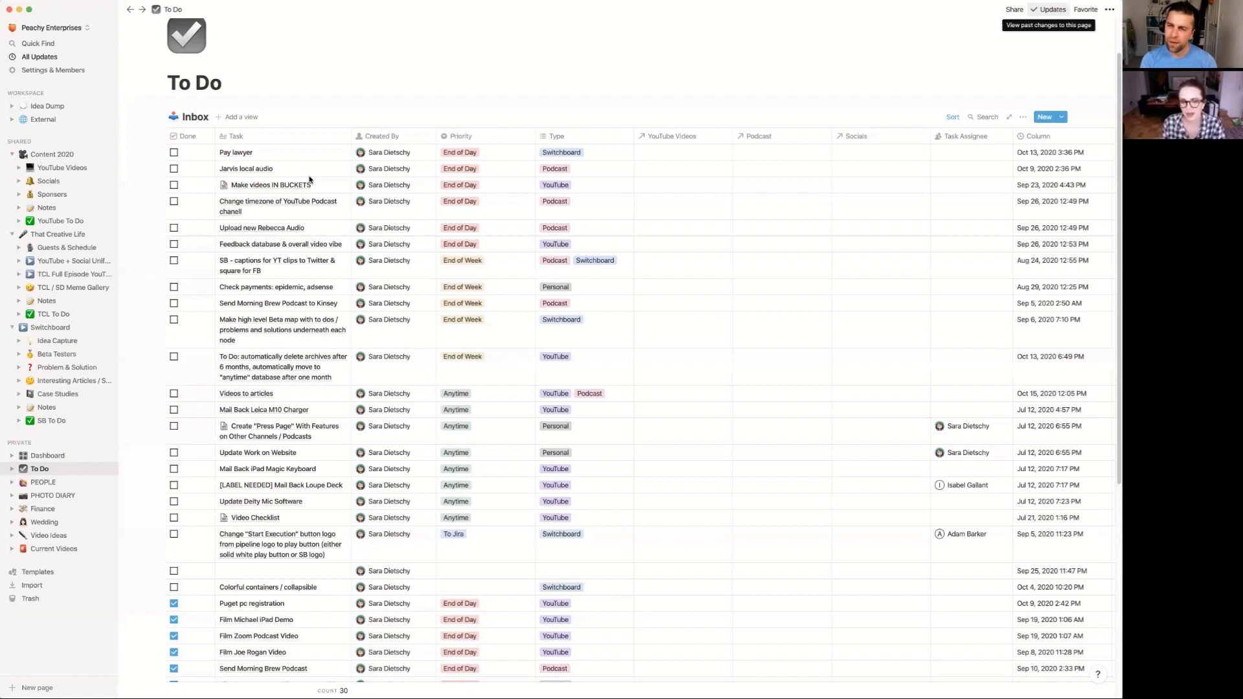
mouse_move(450, 377)
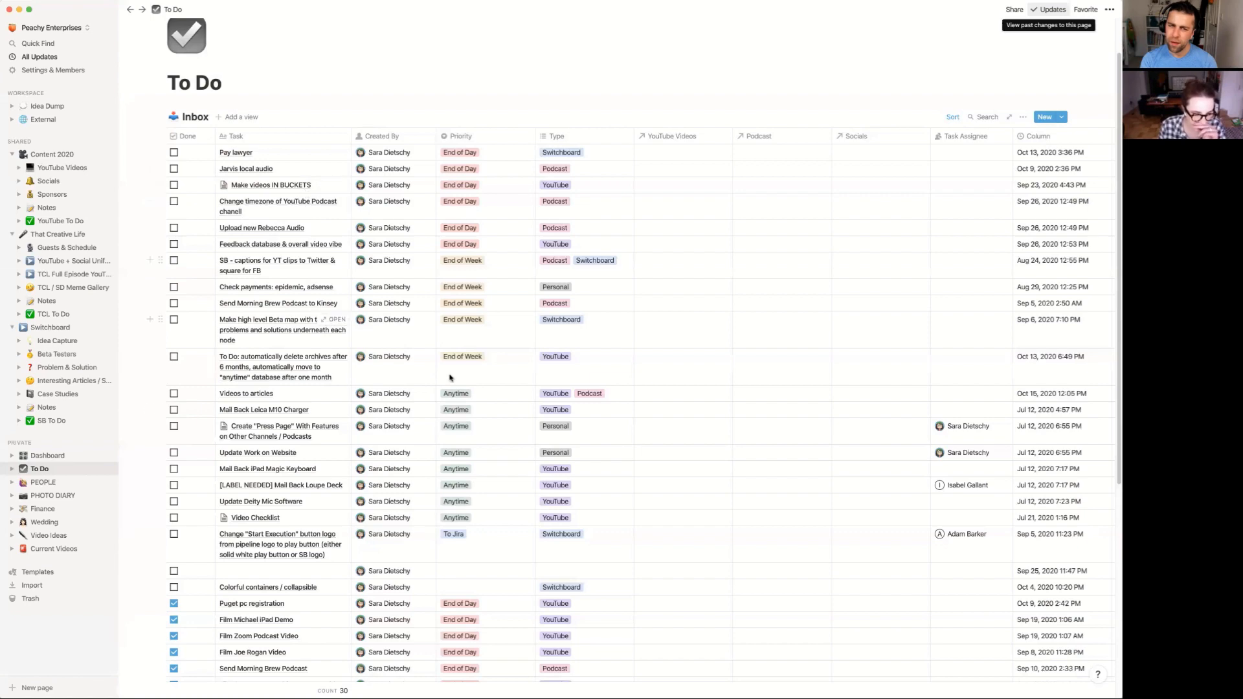
scroll(down, 3)
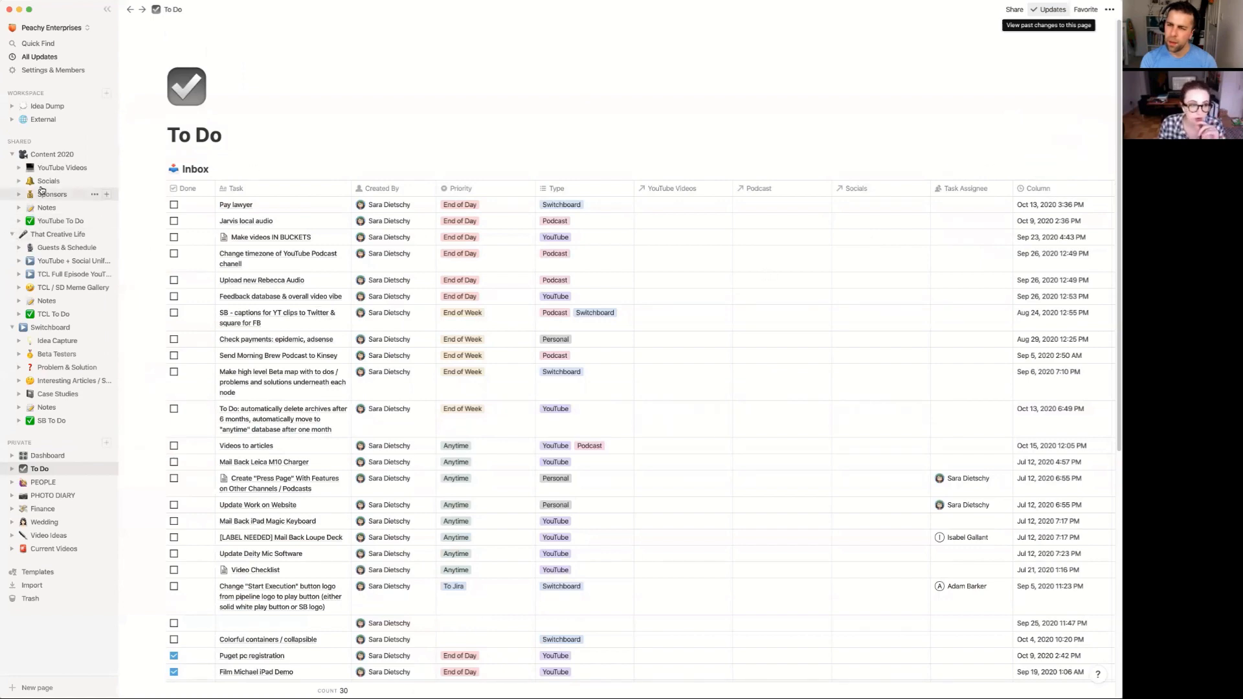
click(62, 167)
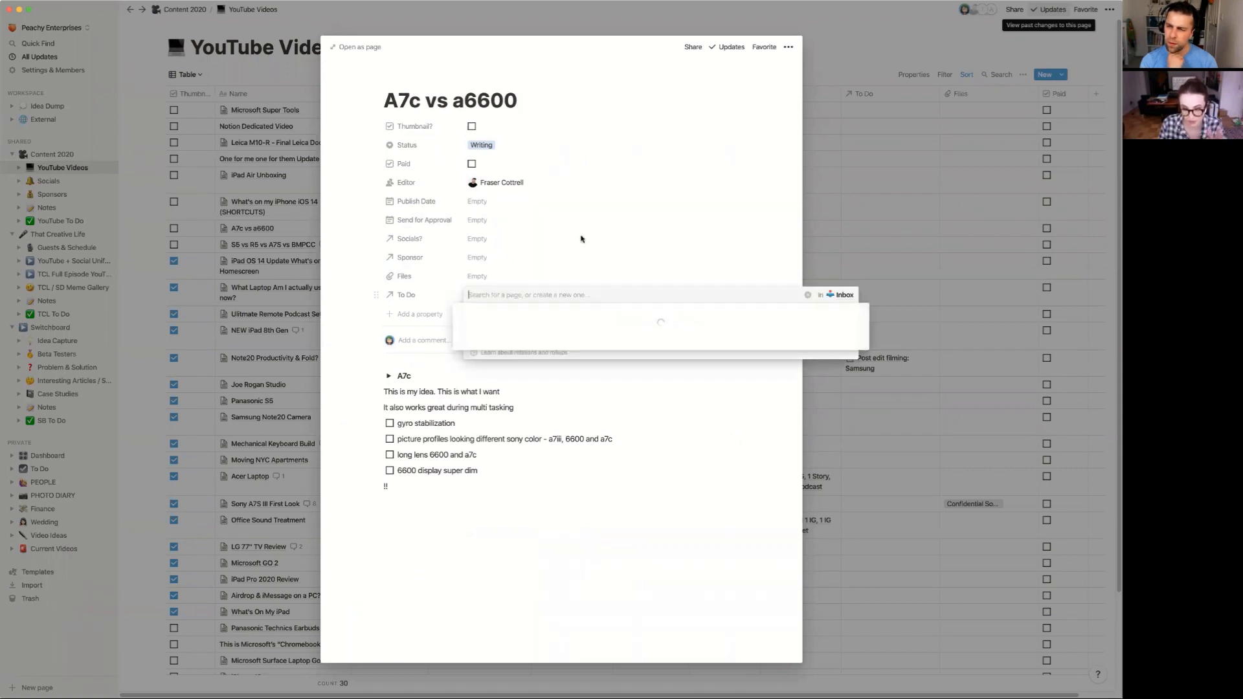
Step: Pick a linked task for the video, then return to the private To Do page's Inbox
click(634, 293)
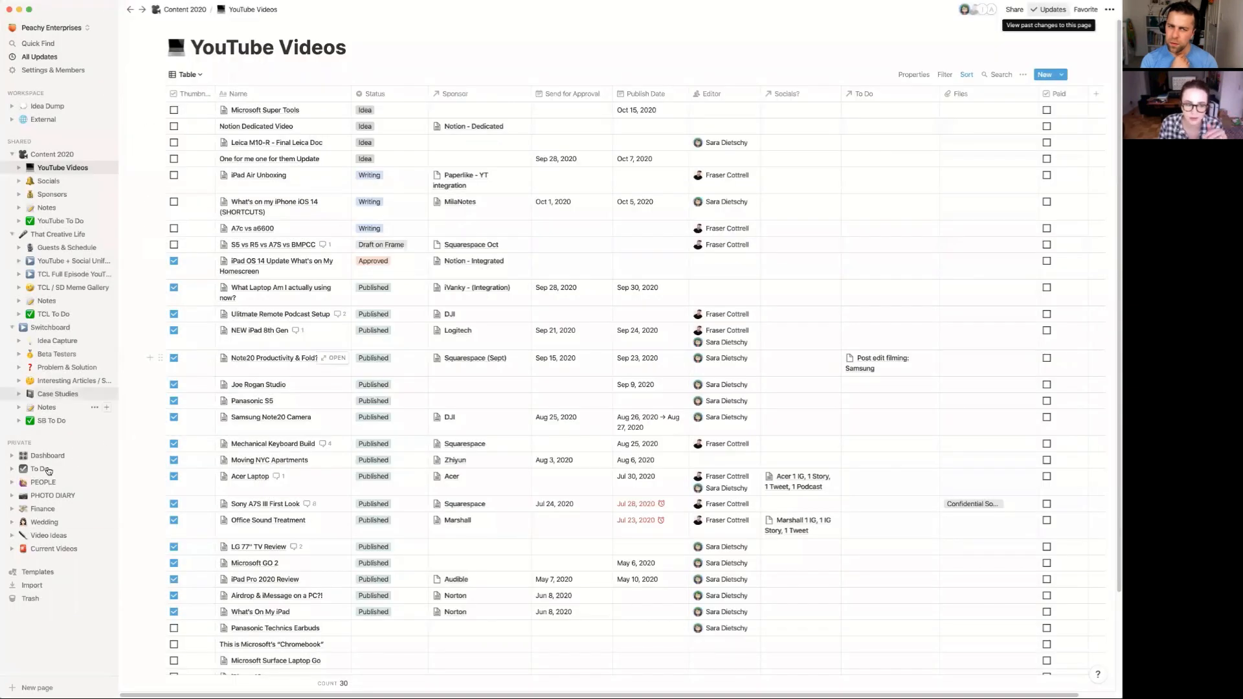
click(35, 468)
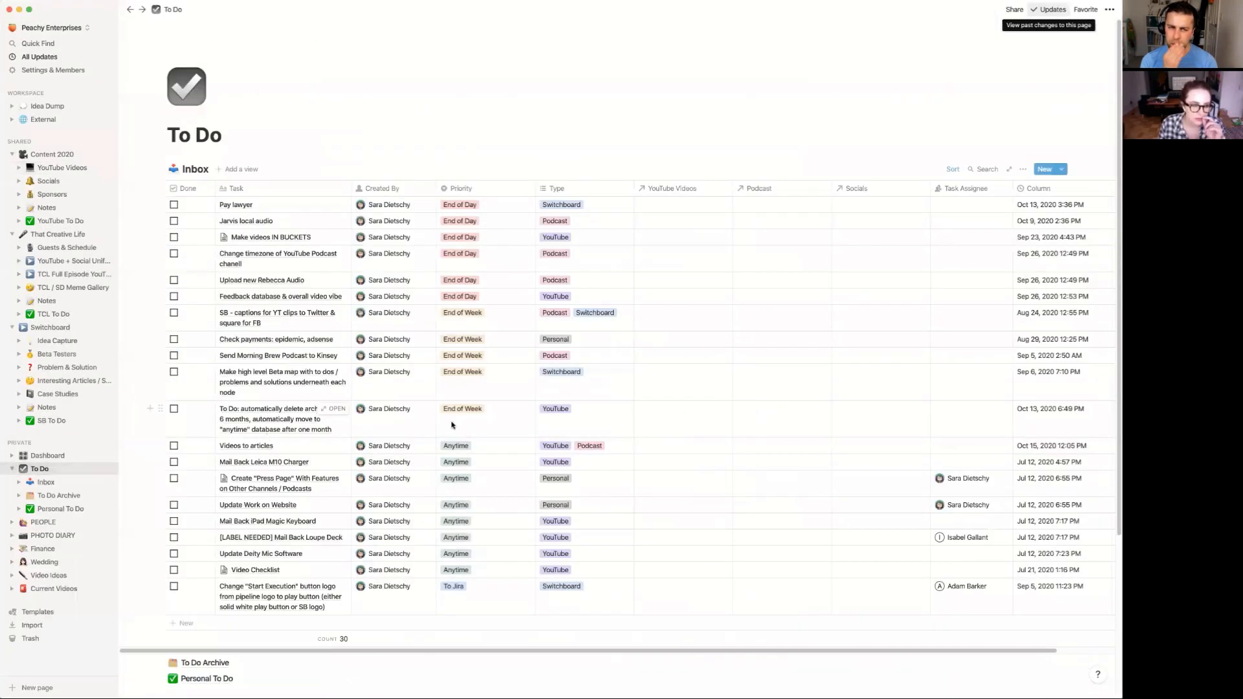
scroll(down, 3)
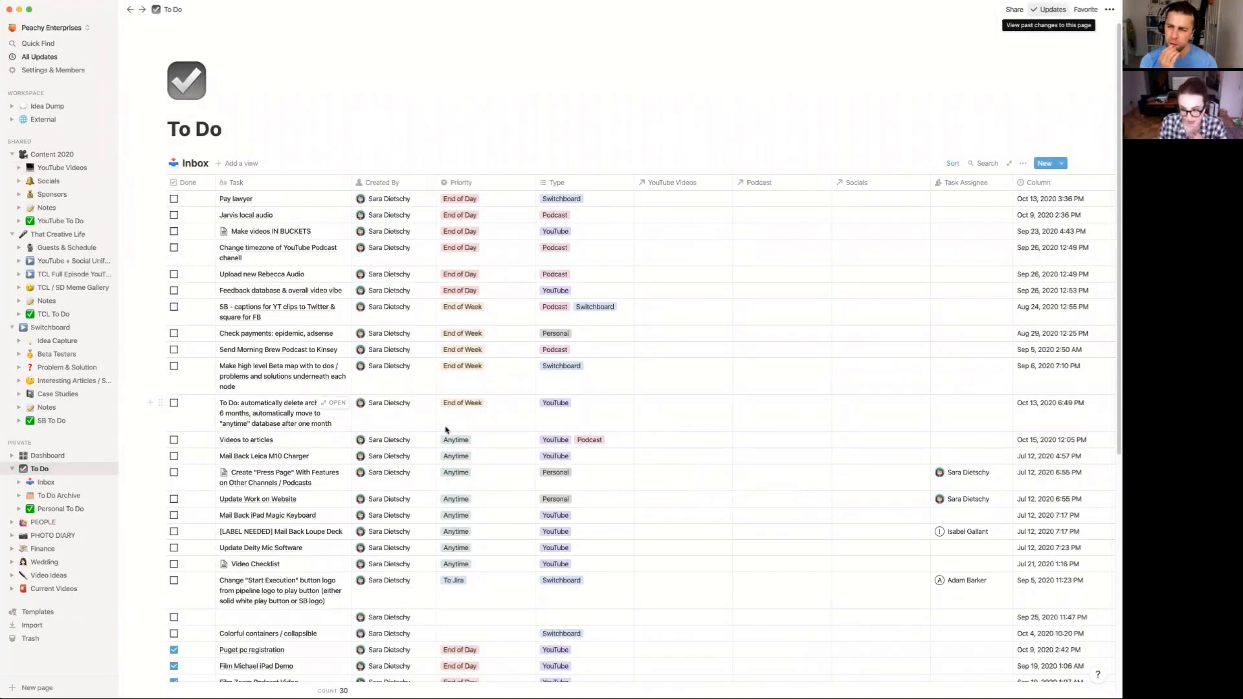
mouse_move(432, 429)
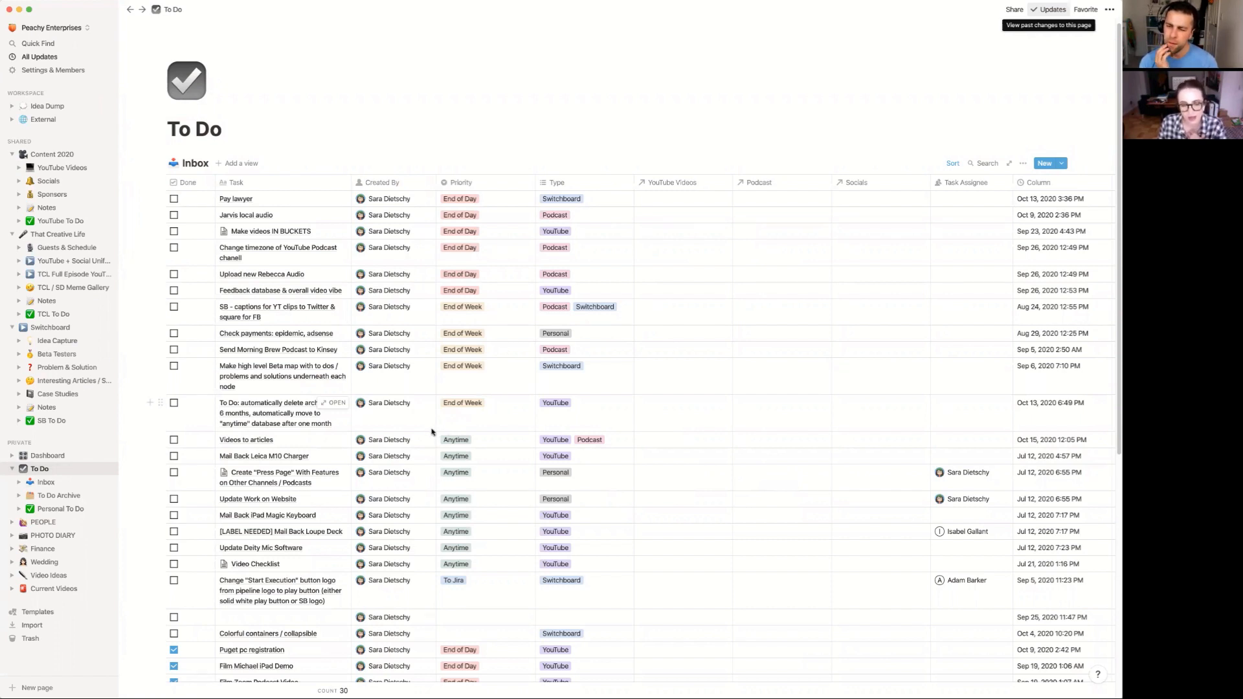
mouse_move(432, 435)
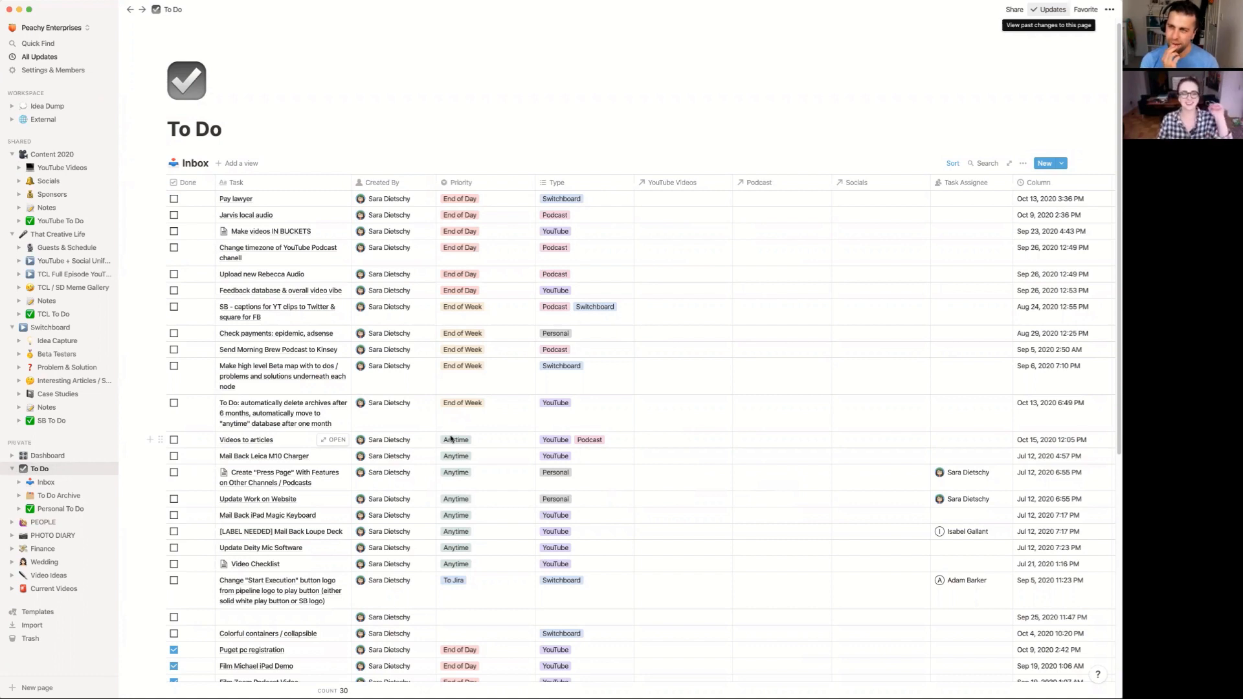
mouse_move(436, 458)
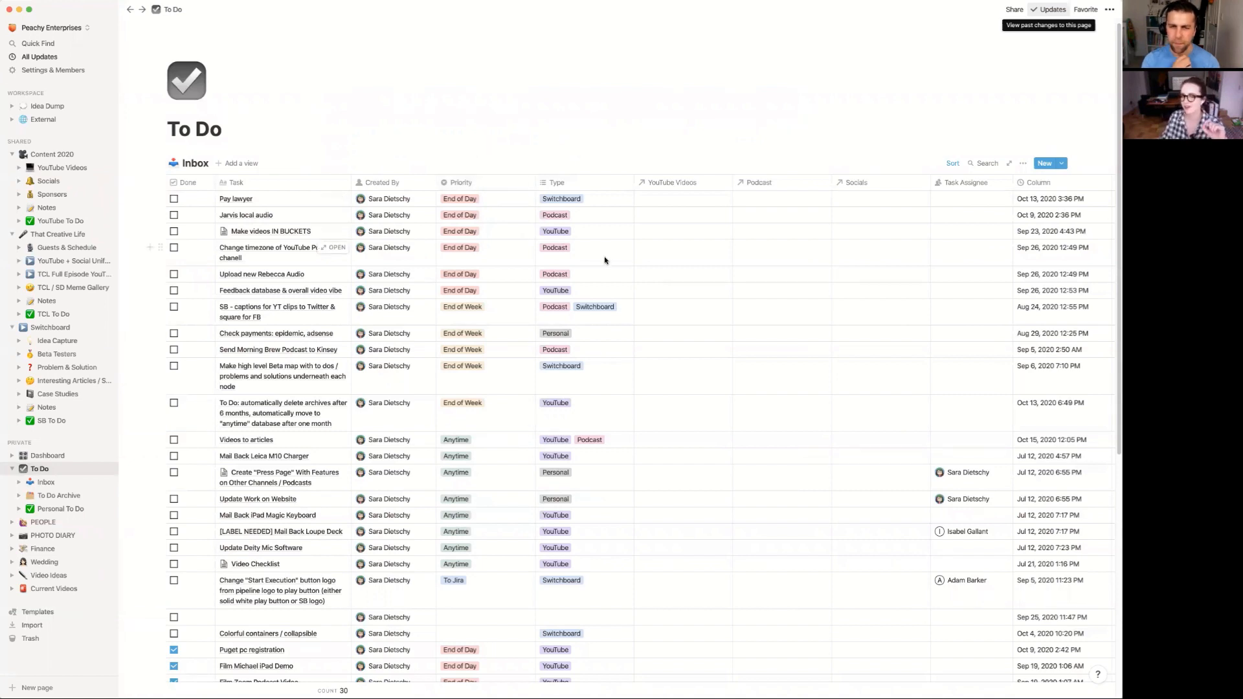
mouse_move(598, 284)
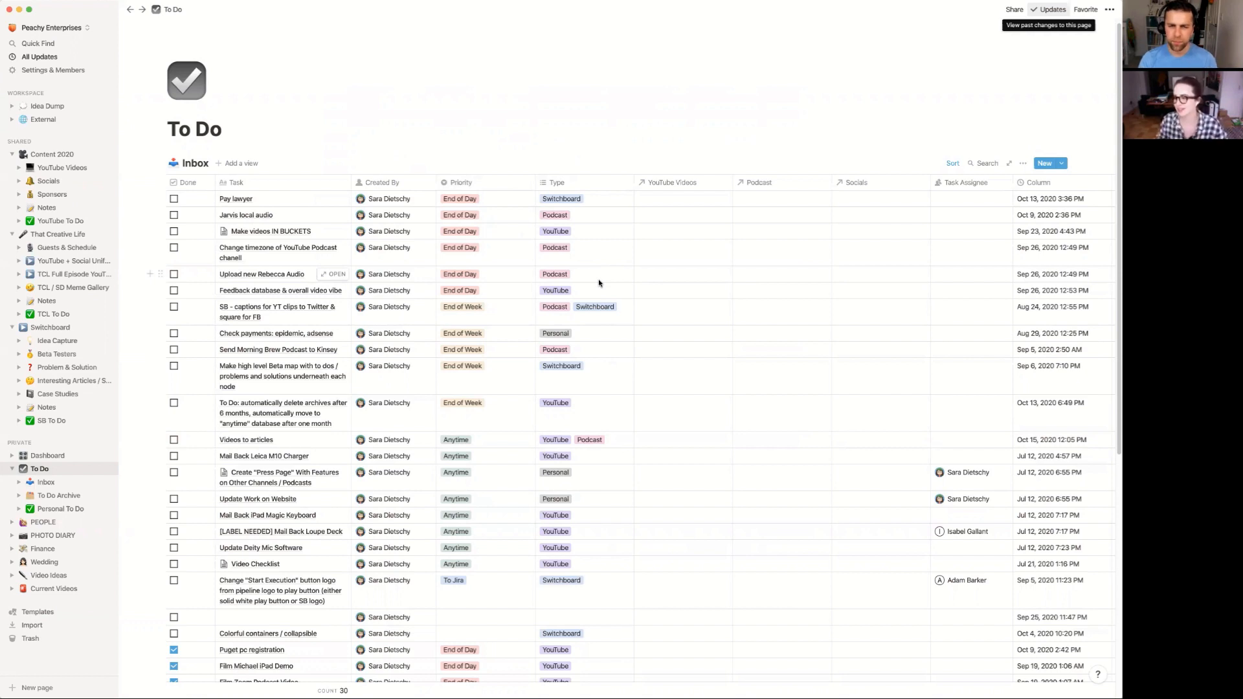
mouse_move(488, 202)
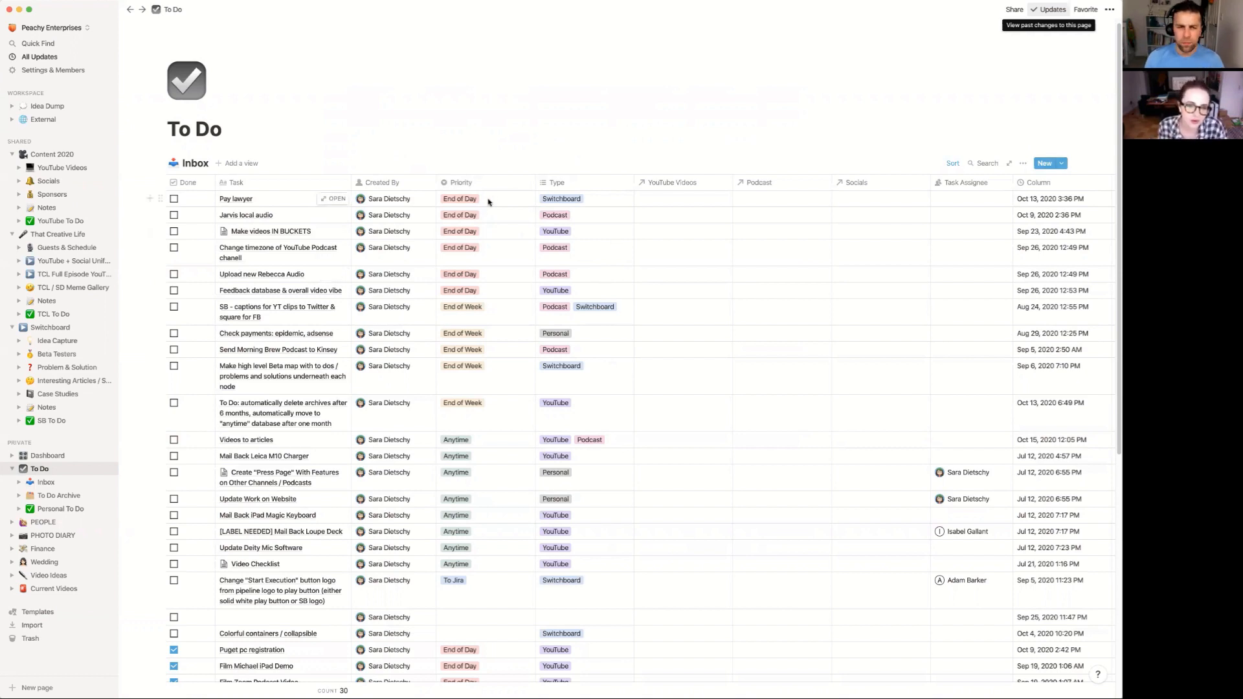
click(475, 198)
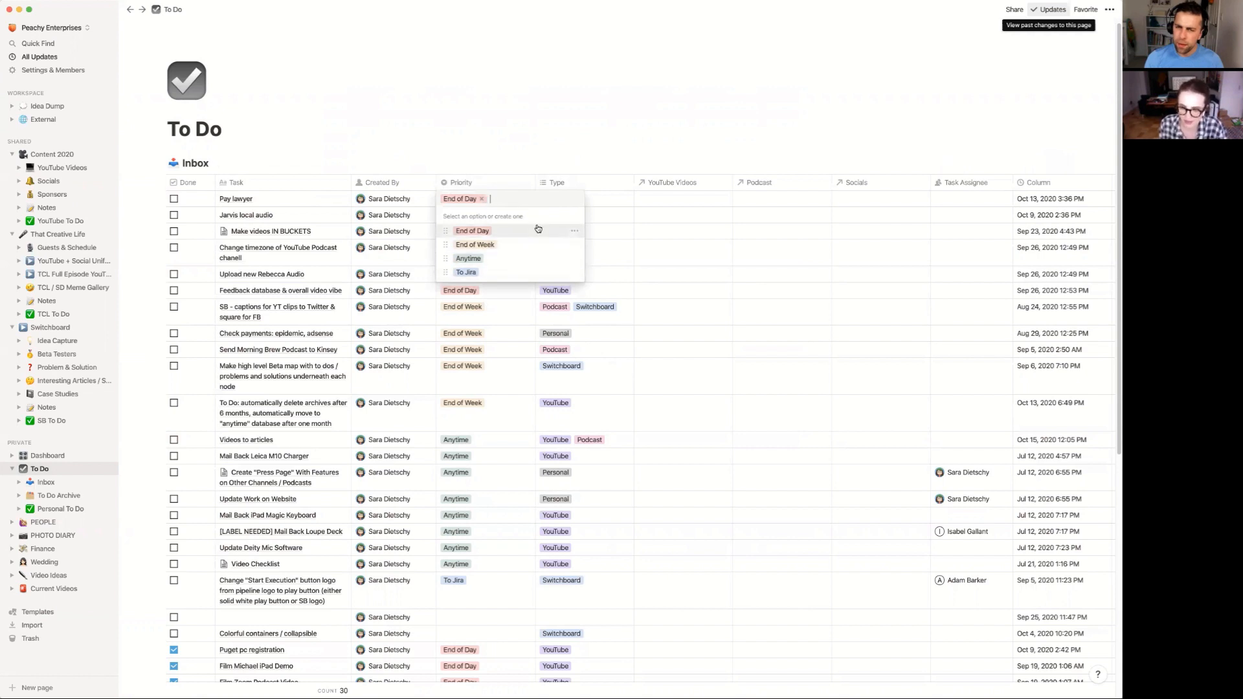
mouse_move(537, 231)
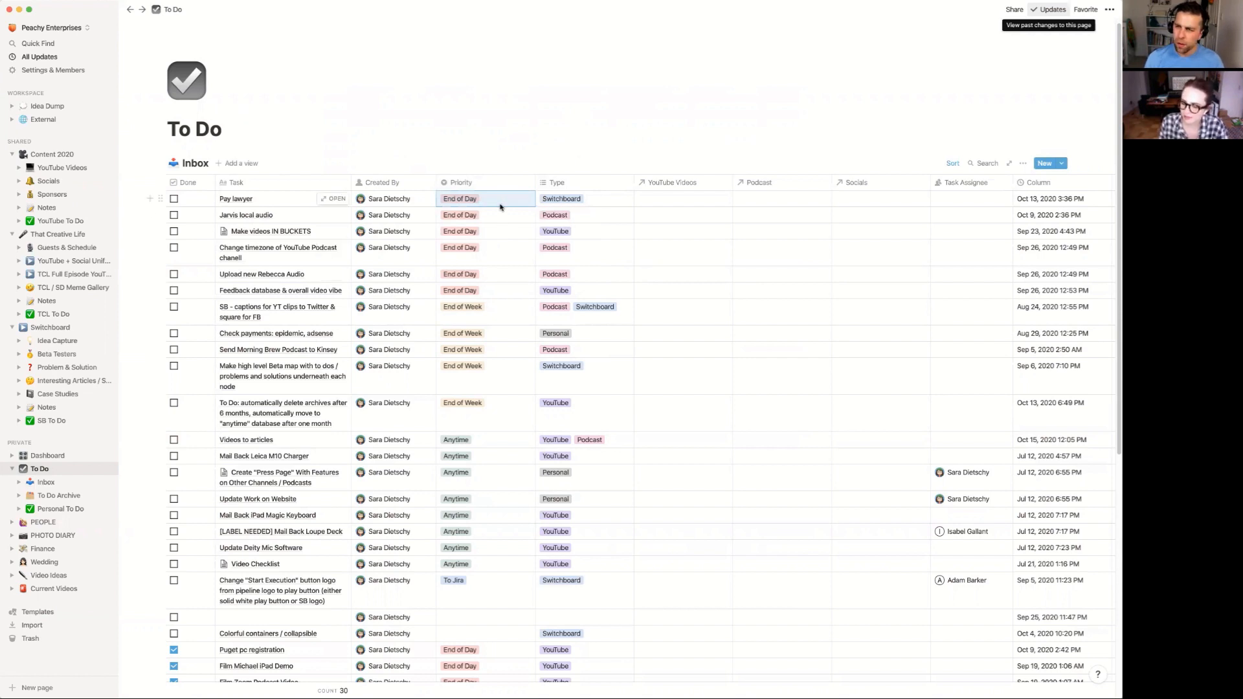
Step: Review Pay lawyer's priority choices, the Inbox sort (Done, Priority ascending) and its type choices
click(460, 198)
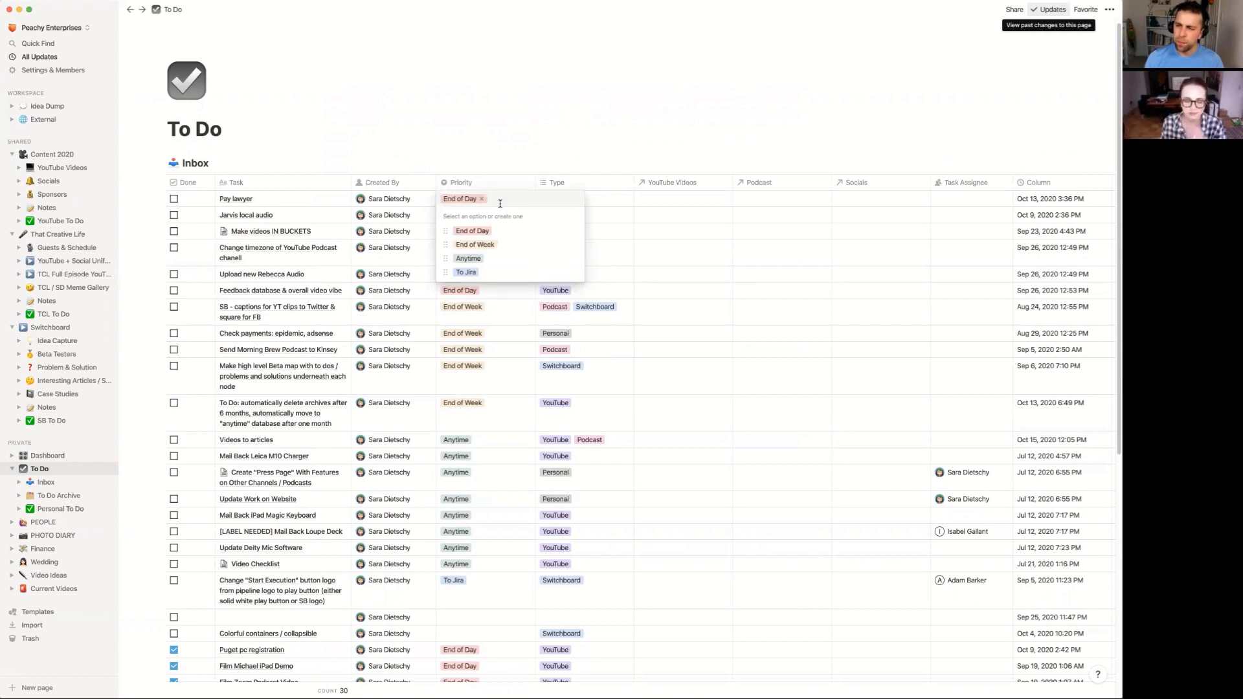
mouse_move(503, 115)
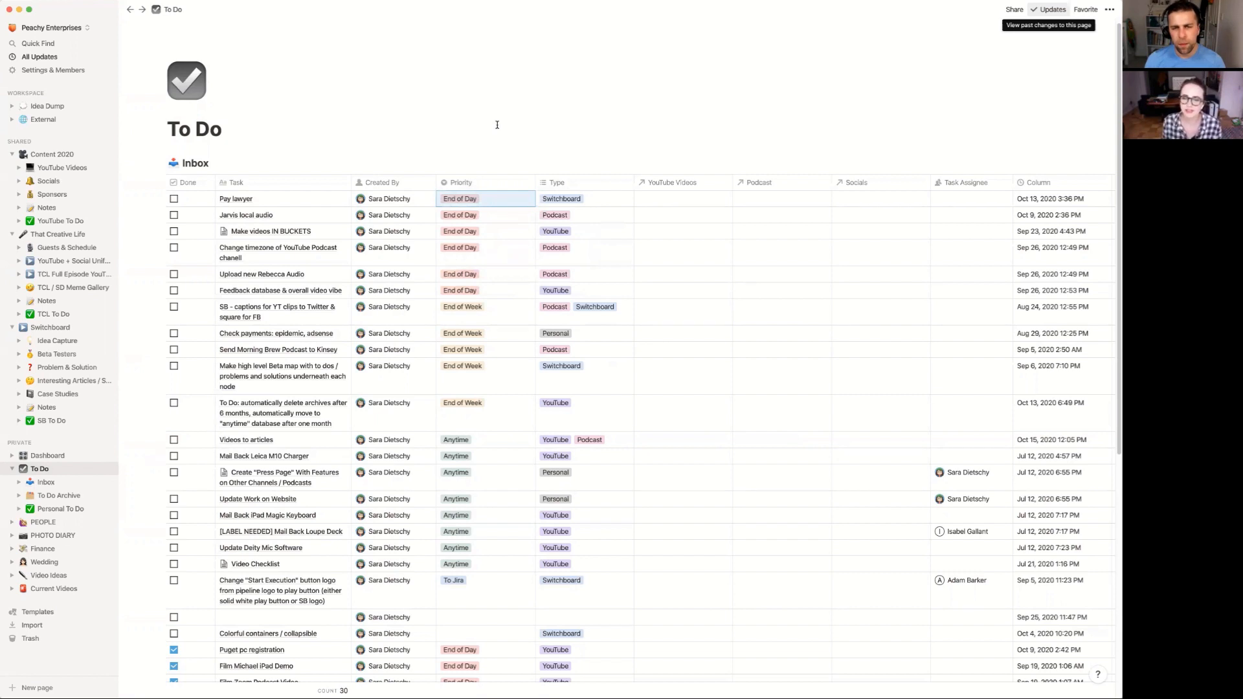
click(456, 439)
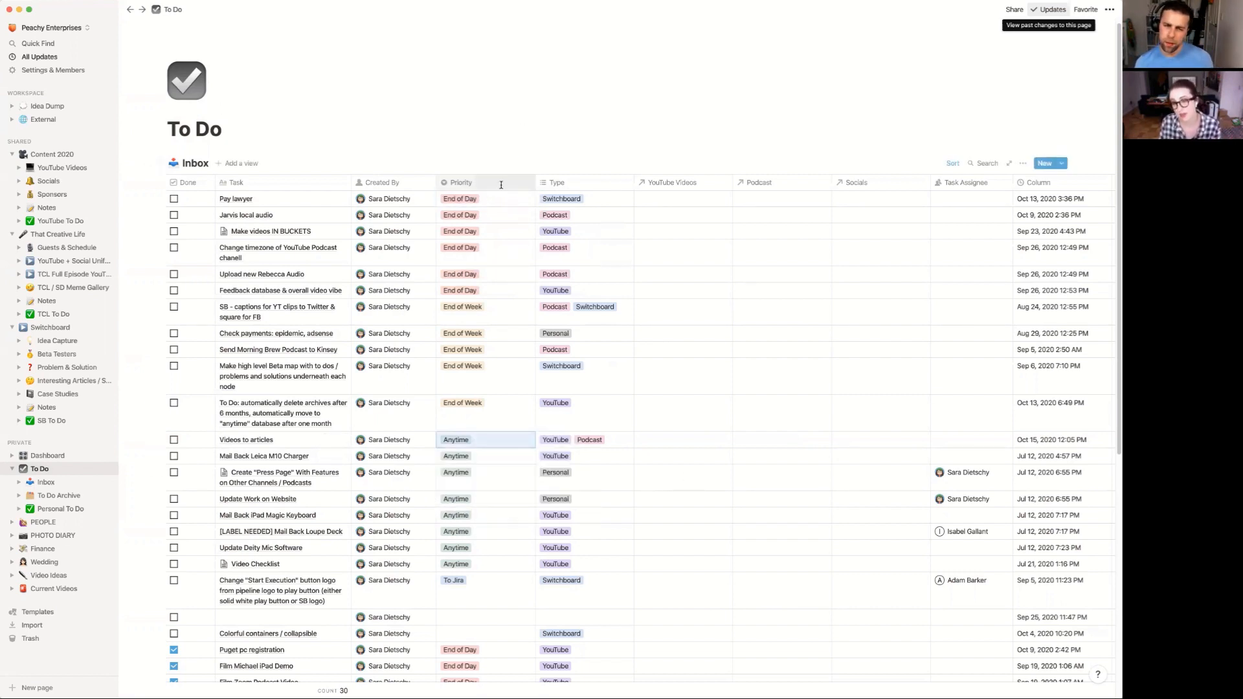
click(952, 163)
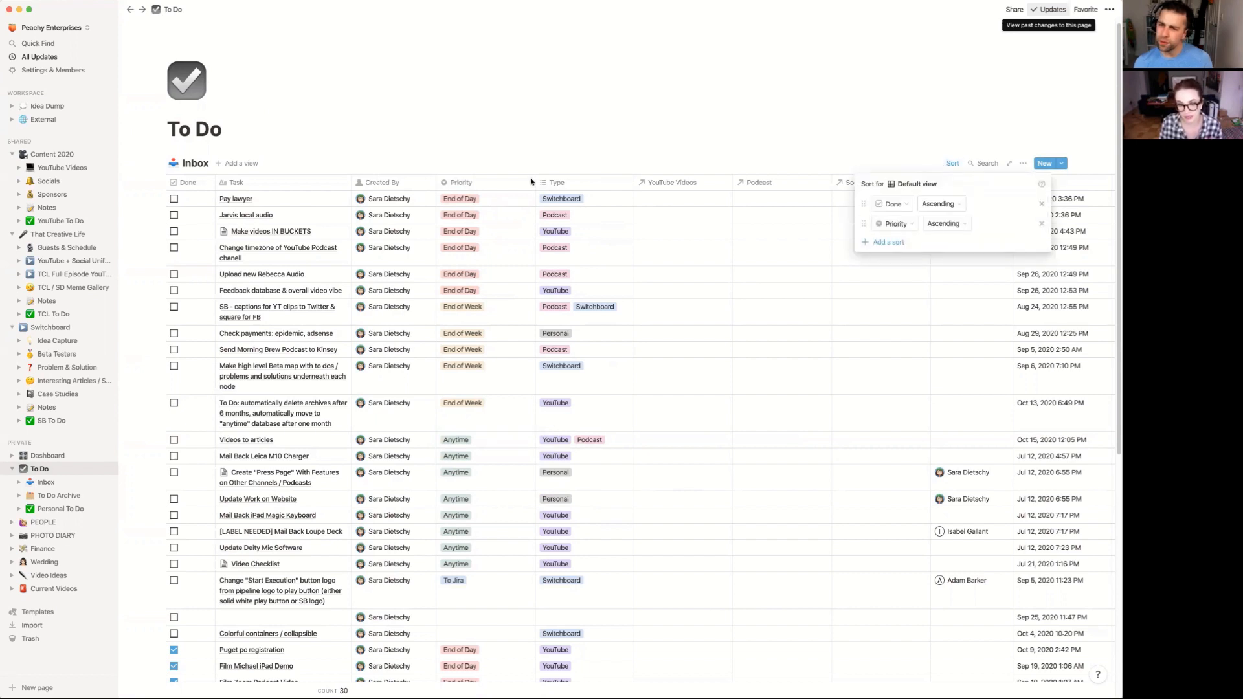
mouse_move(464, 394)
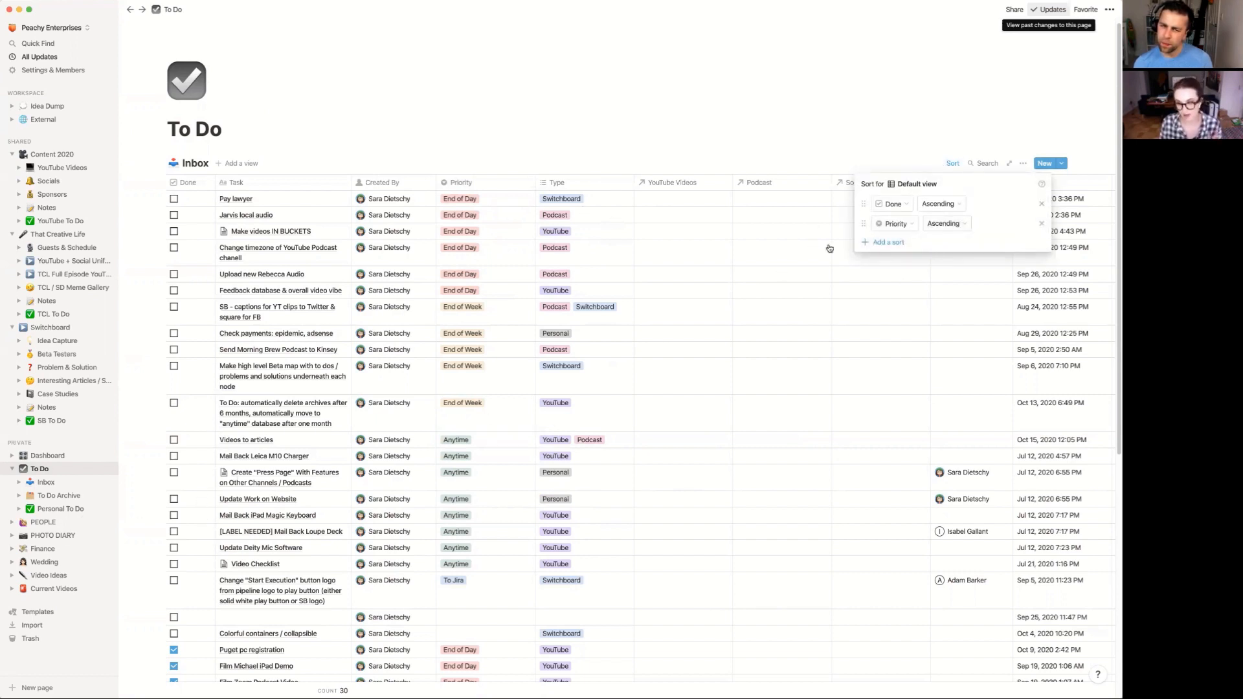
click(499, 198)
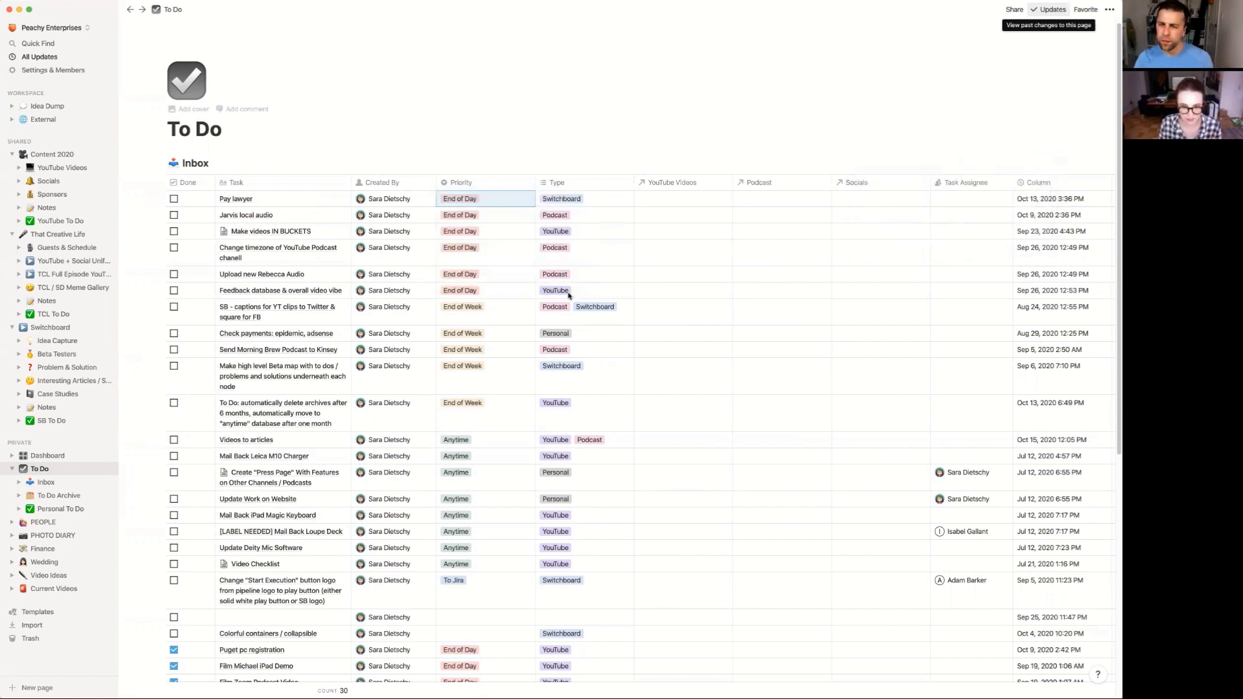
click(560, 198)
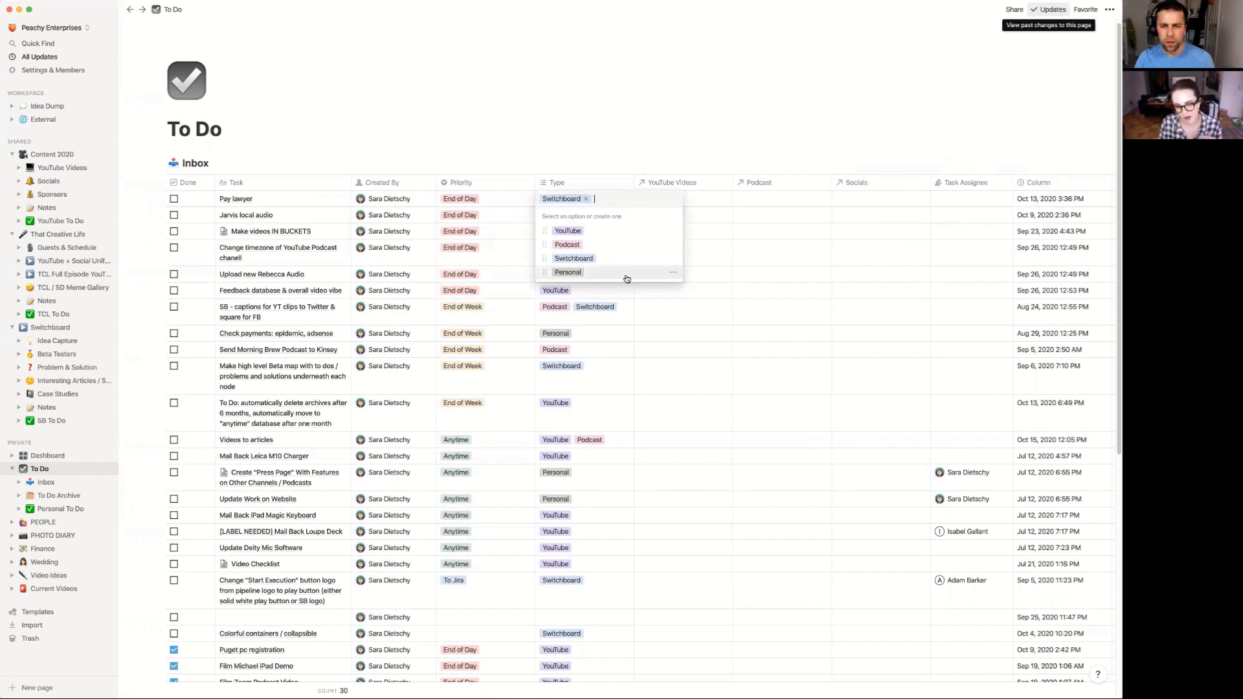
mouse_move(614, 238)
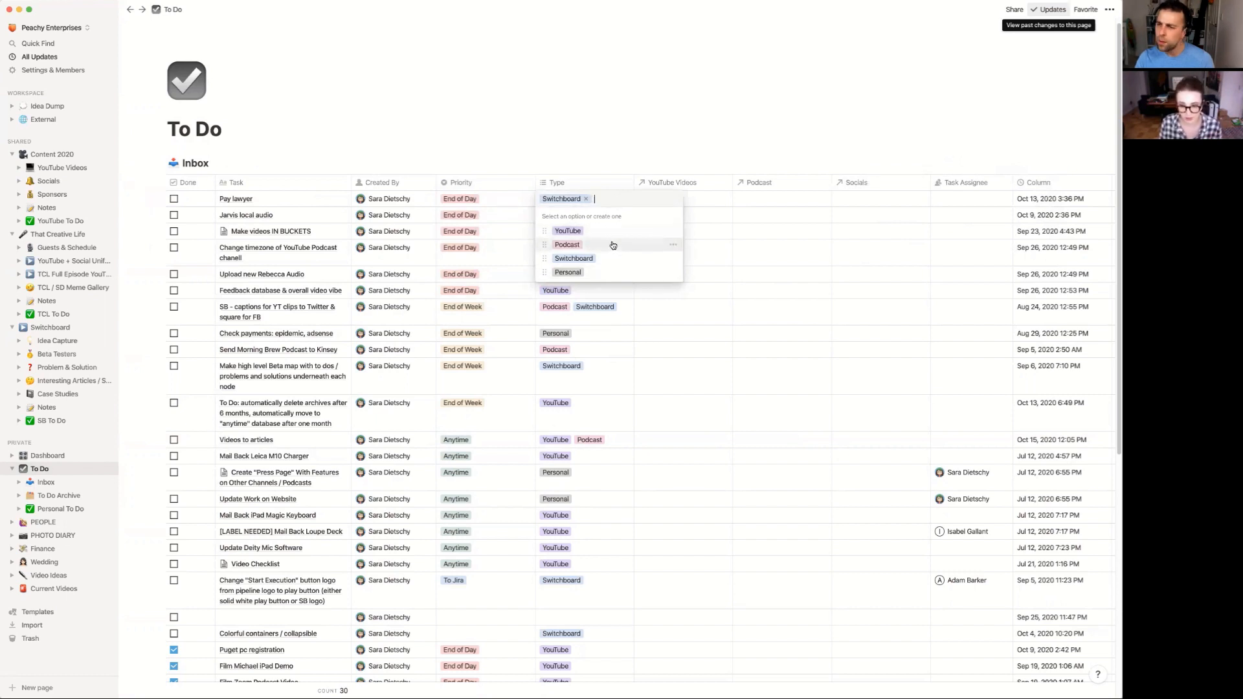
mouse_move(610, 259)
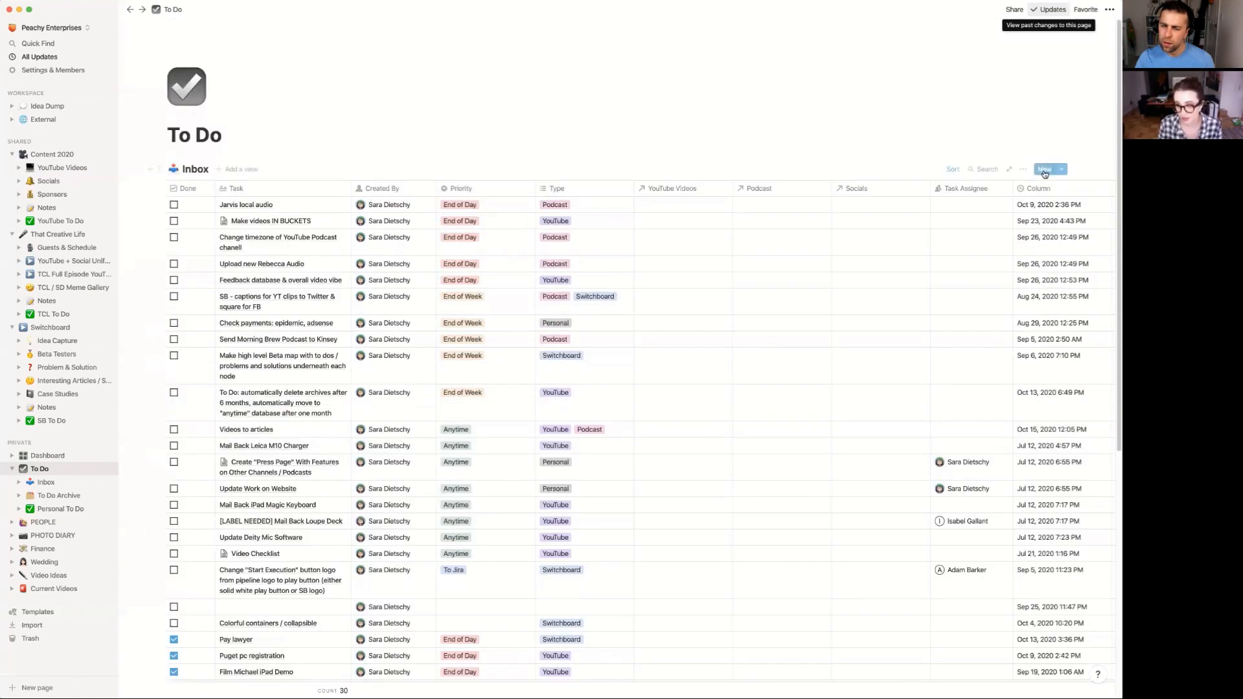
Step: Scroll the To Do Inbox to review the completed Pay lawyer task among the 31 tasks
scroll(down, 3)
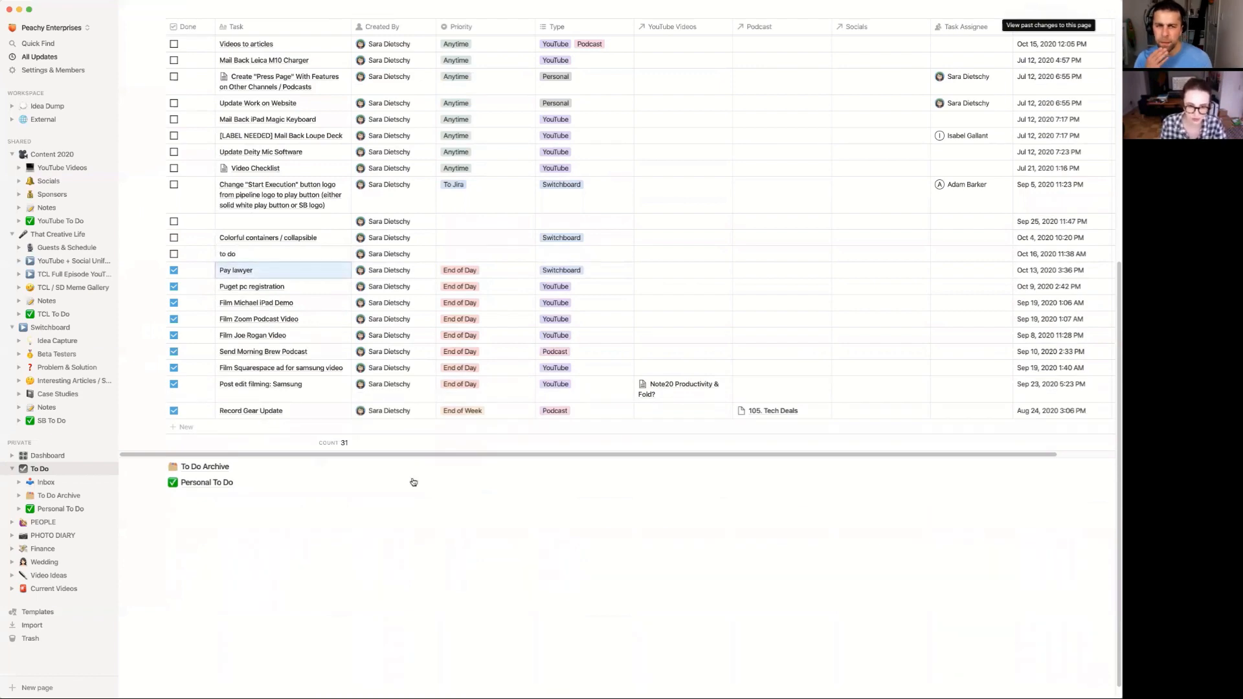
scroll(up, 3)
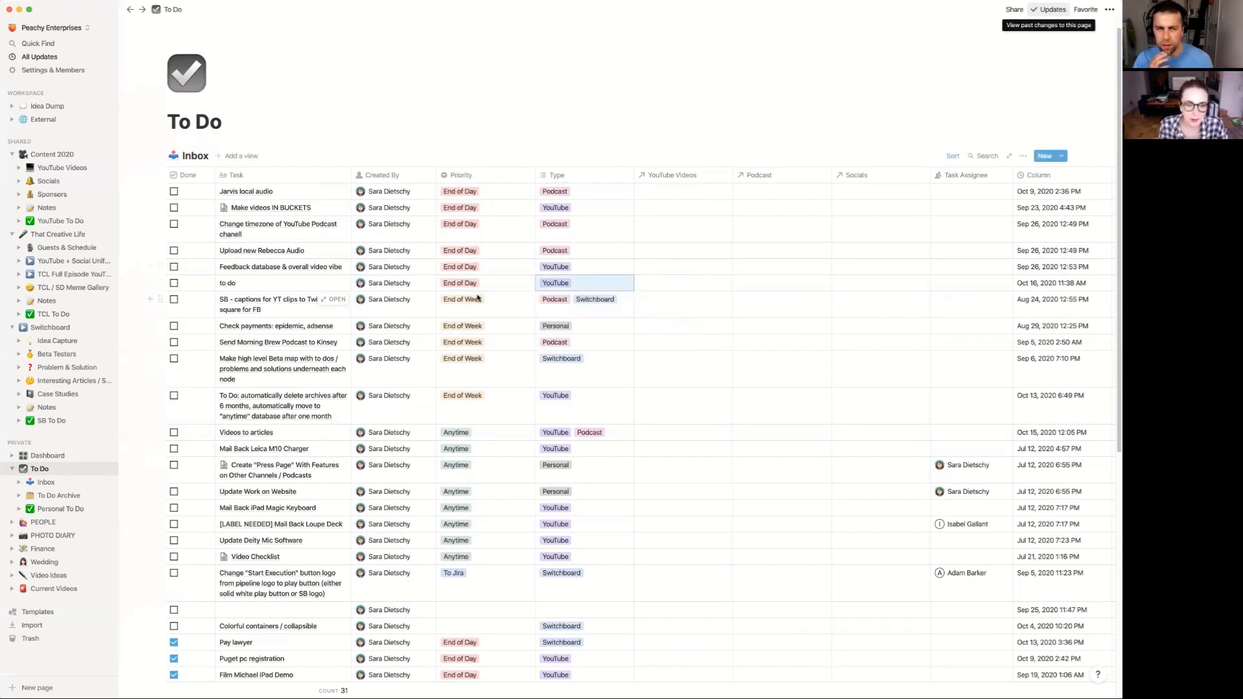
scroll(down, 3)
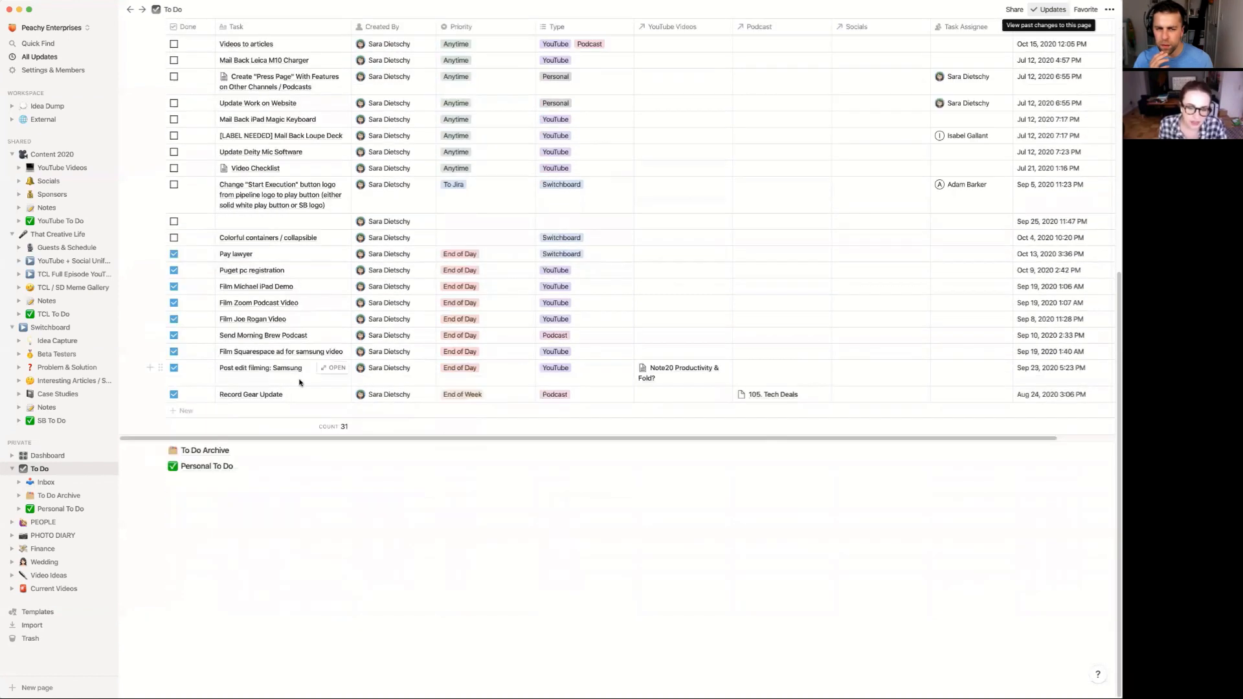
scroll(up, 3)
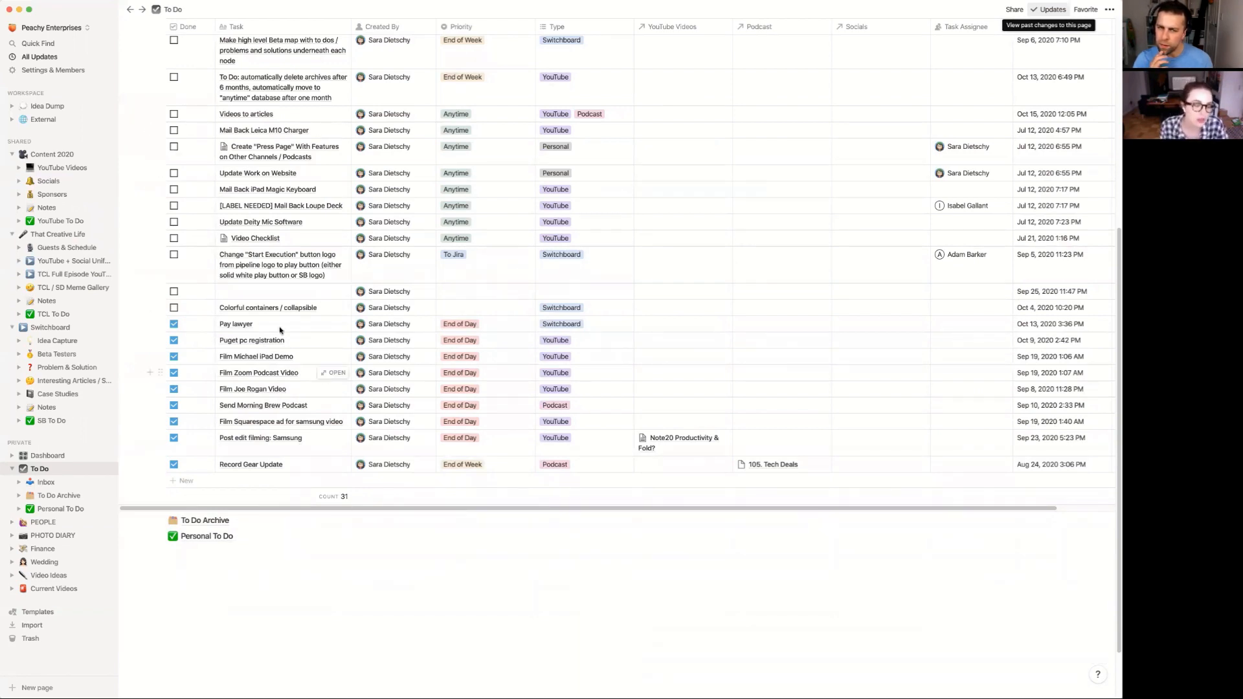
mouse_move(429, 376)
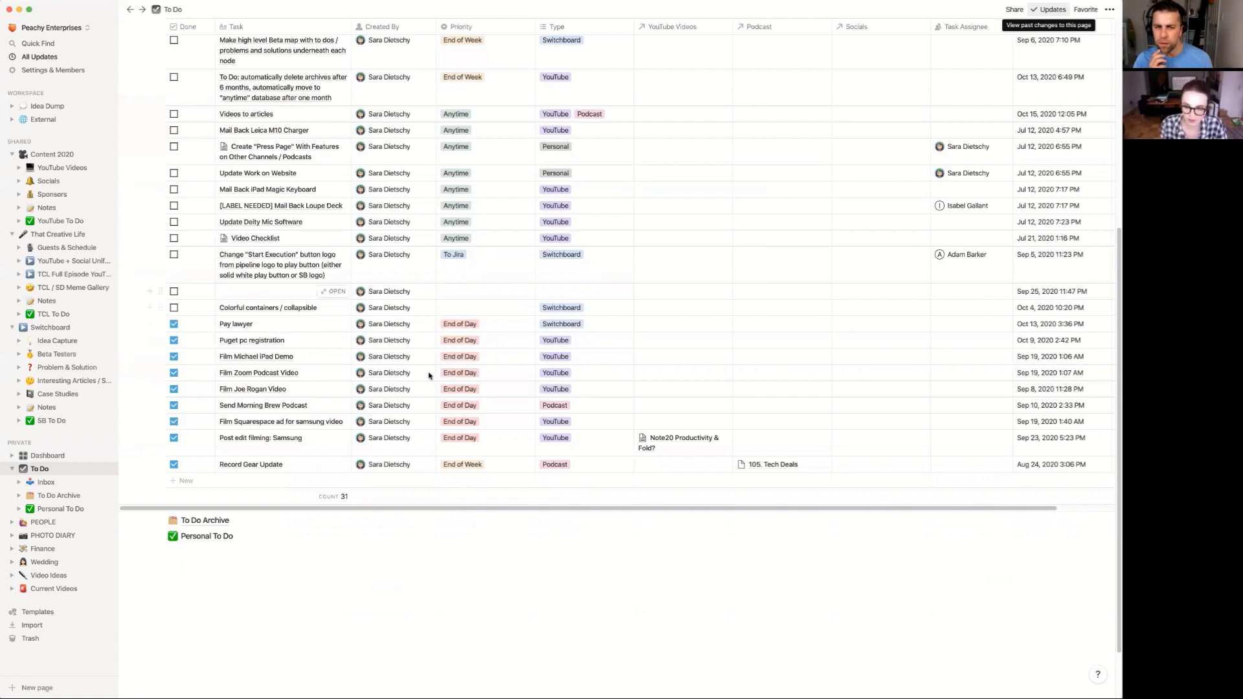
mouse_move(264, 361)
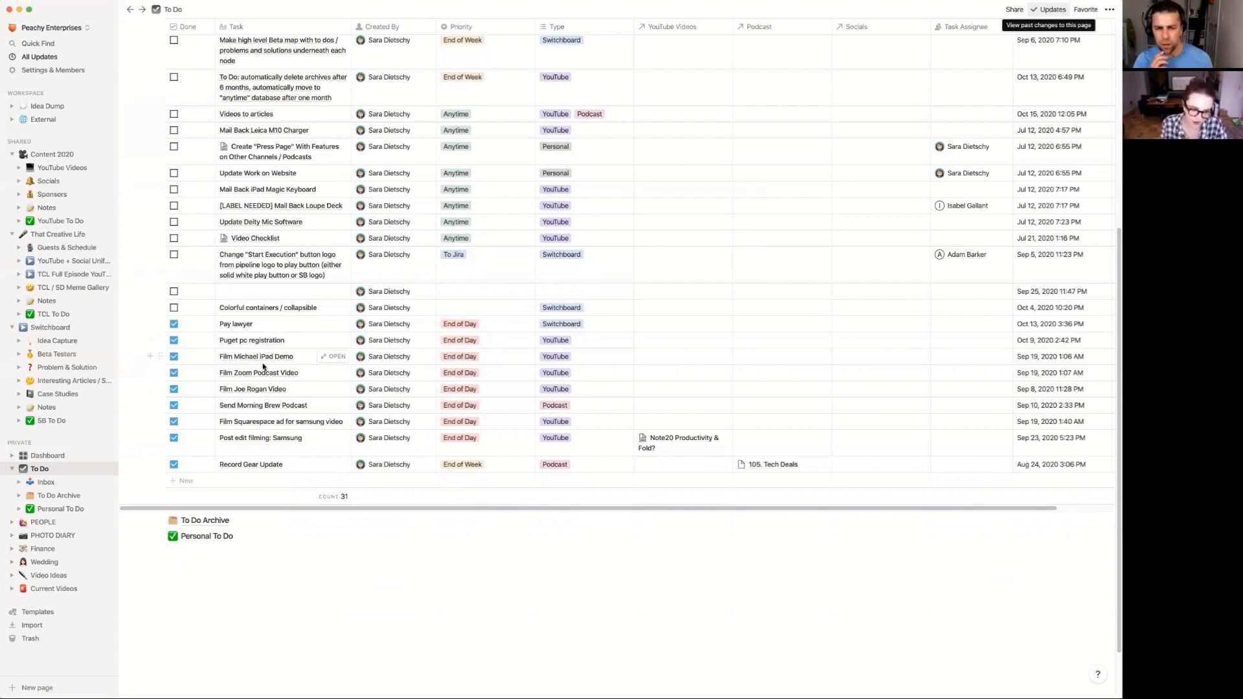
mouse_move(280, 330)
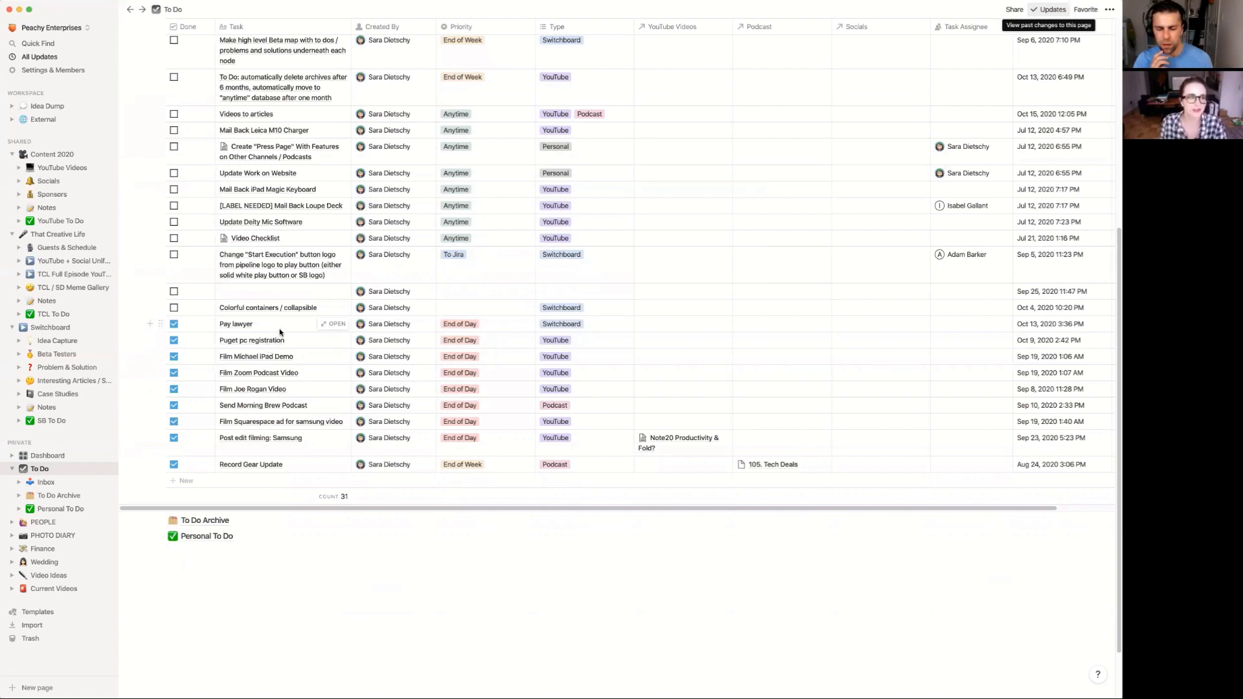
mouse_move(308, 365)
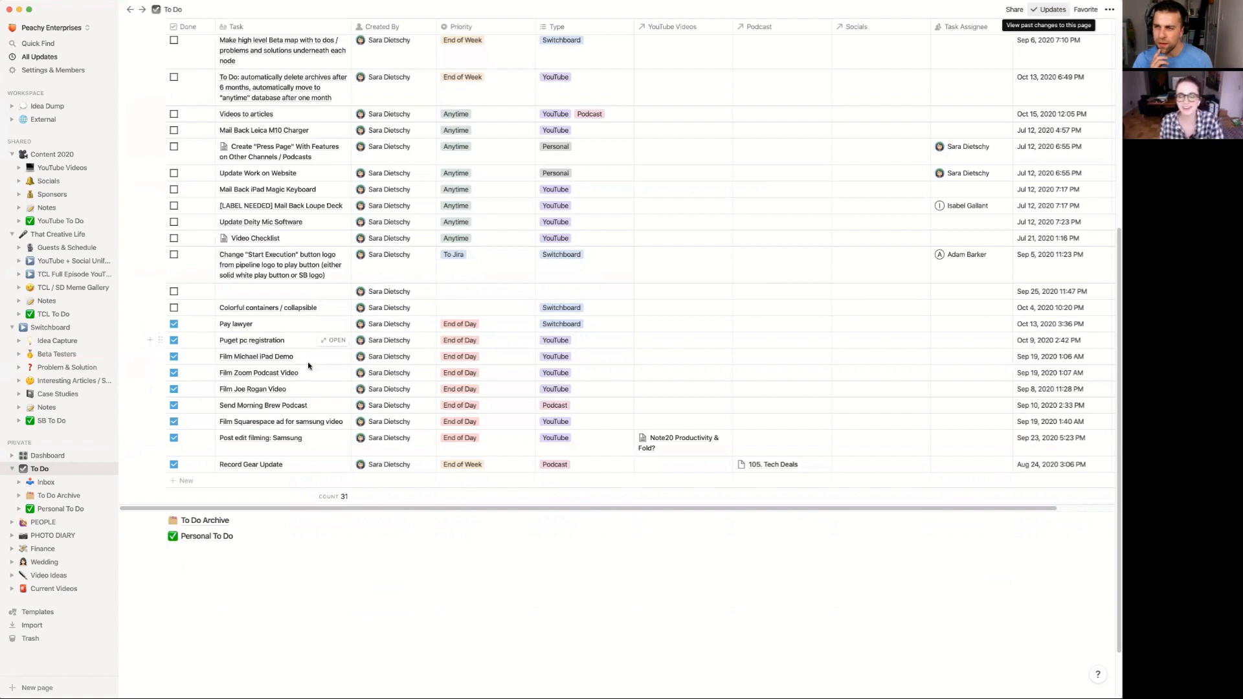
mouse_move(354, 349)
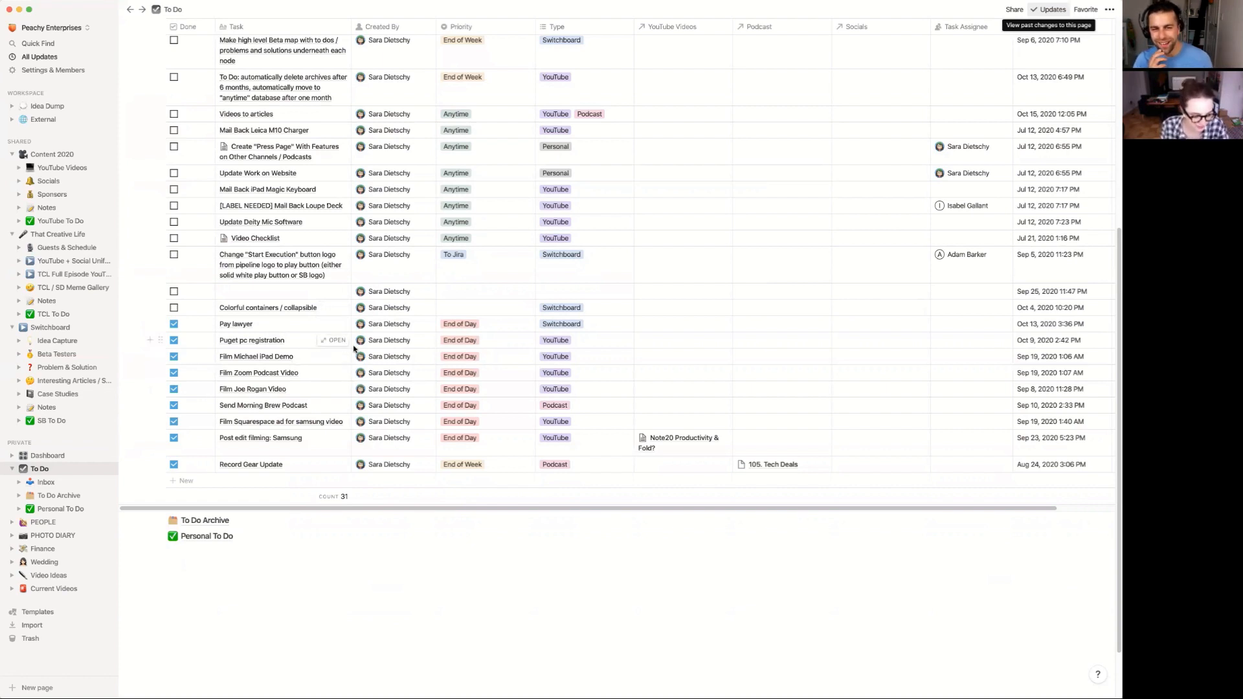
mouse_move(273, 329)
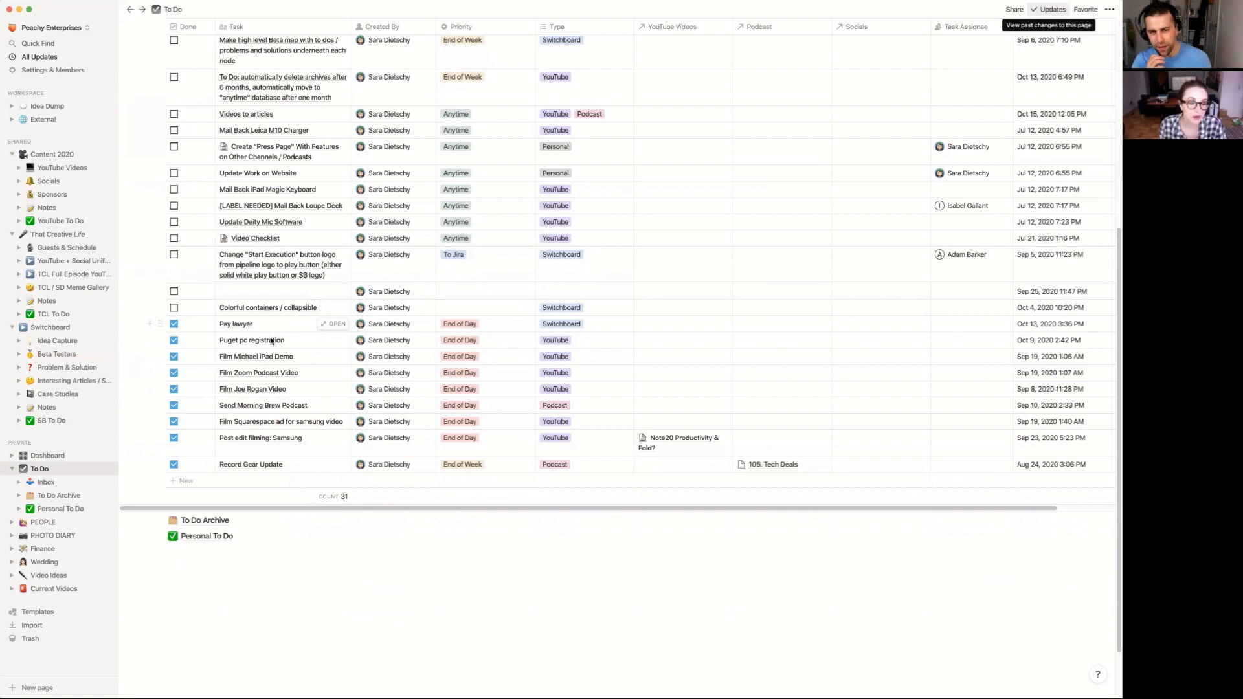
mouse_move(459, 350)
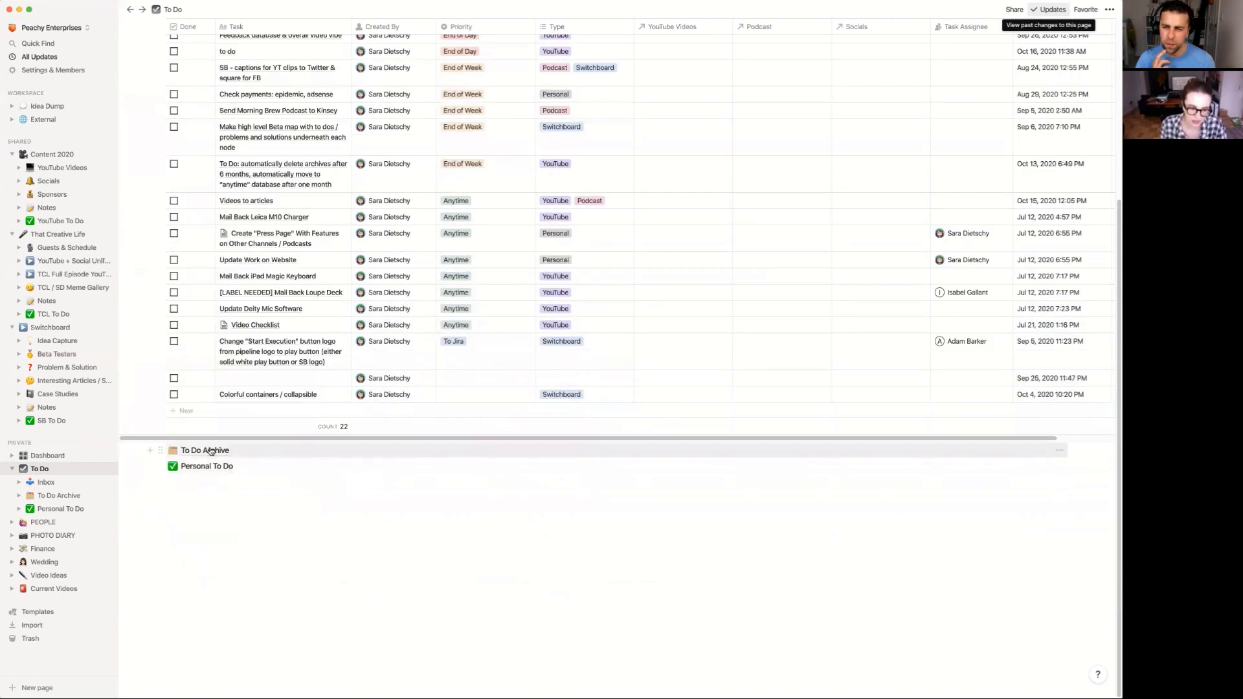
Step: Look through the To Do Archive page and scroll back to the Personal To Do list of 14 tasks
click(206, 451)
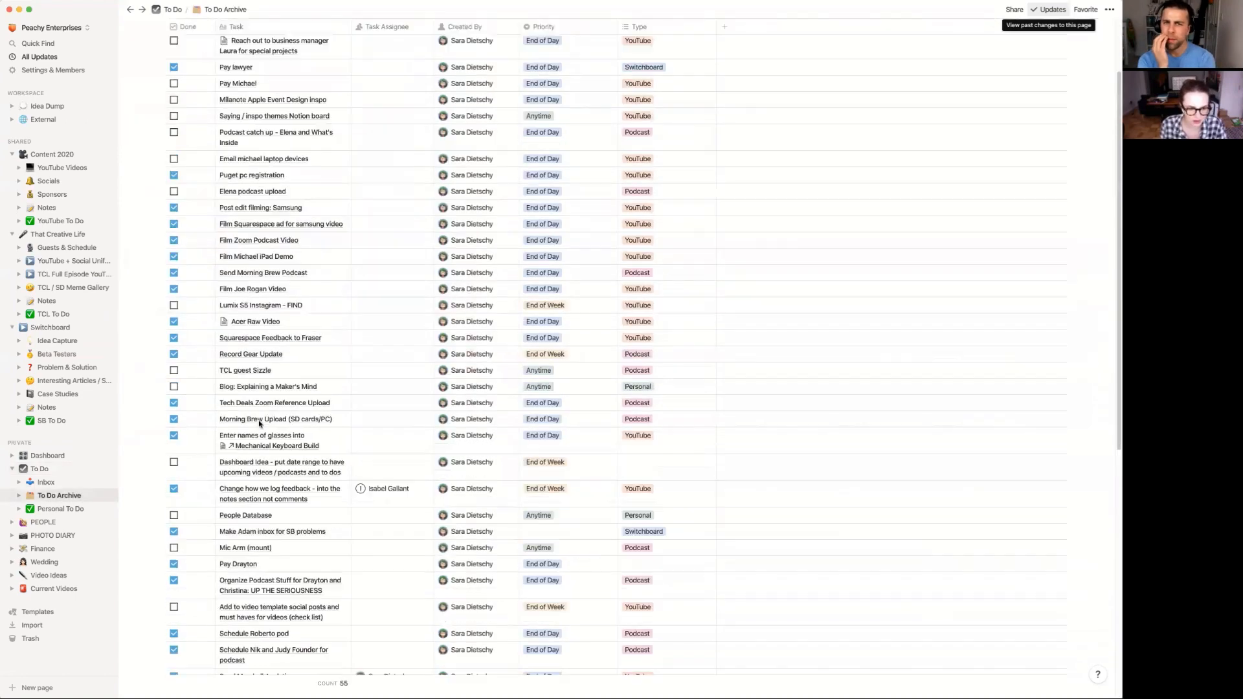
scroll(down, 3)
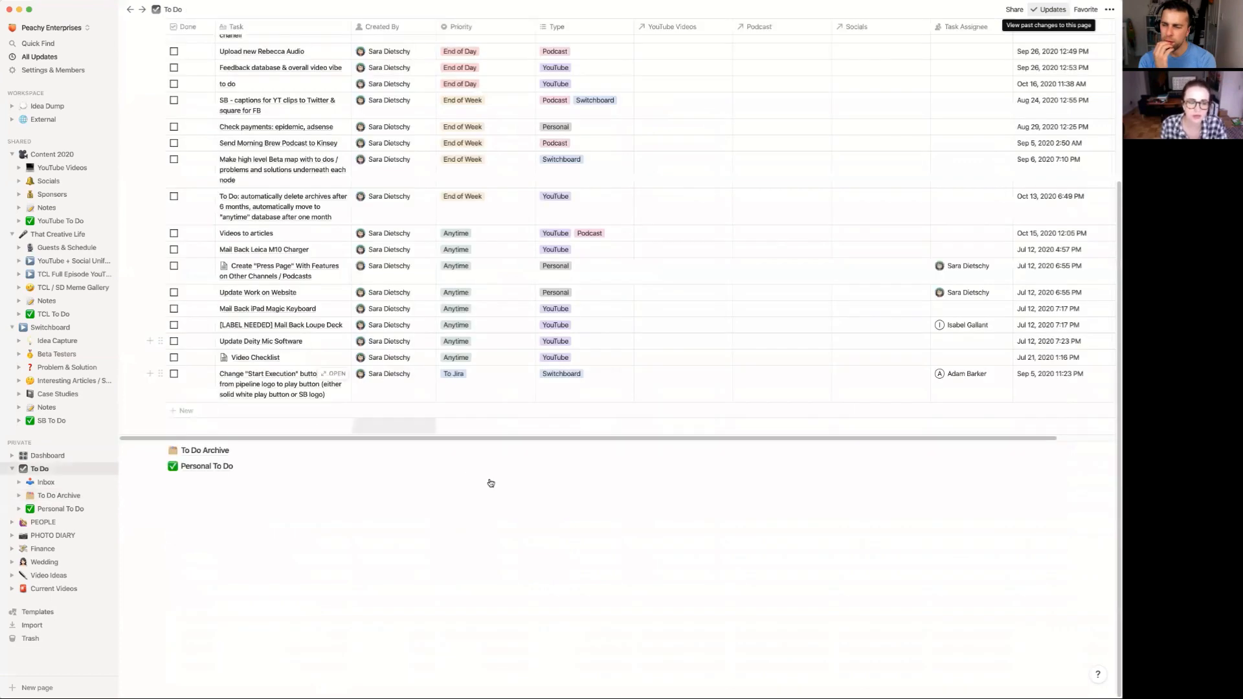
scroll(up, 3)
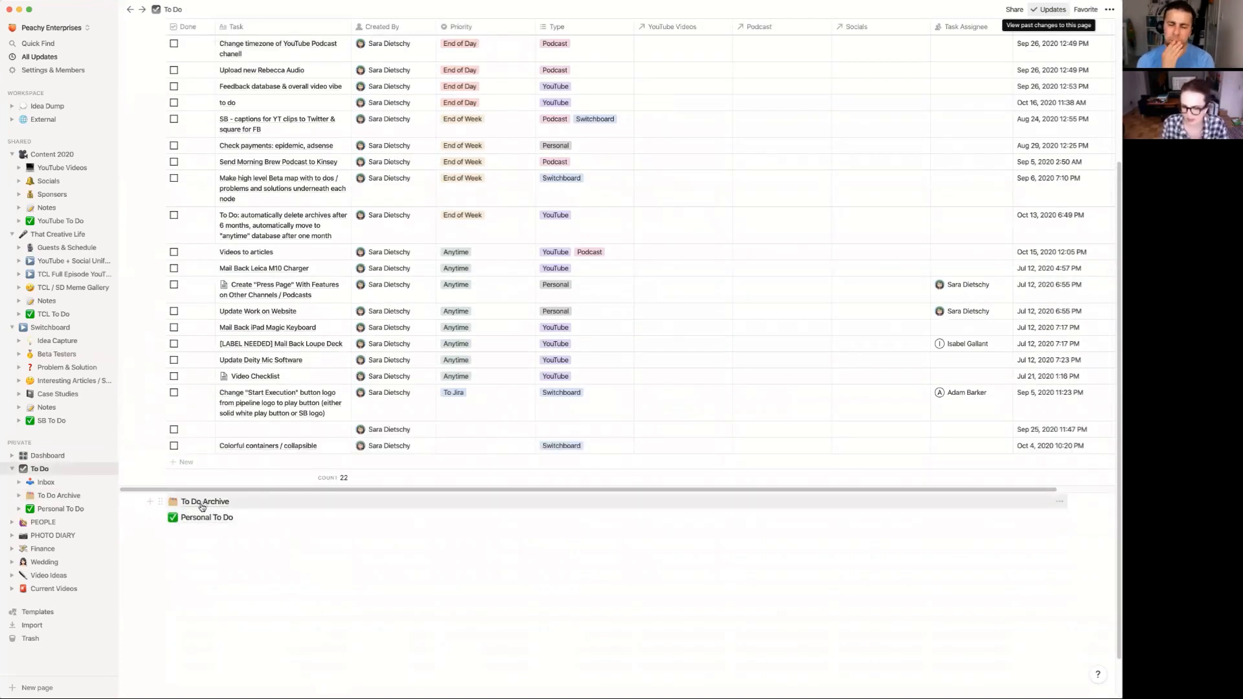
scroll(up, 3)
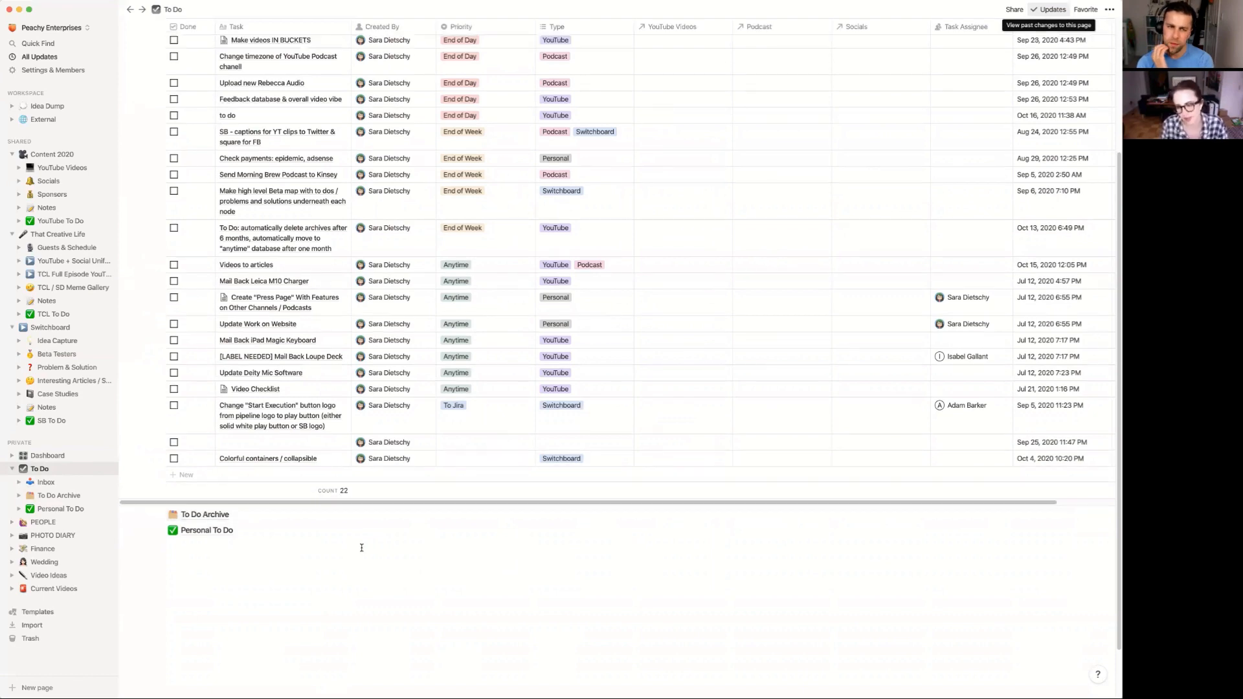
scroll(up, 3)
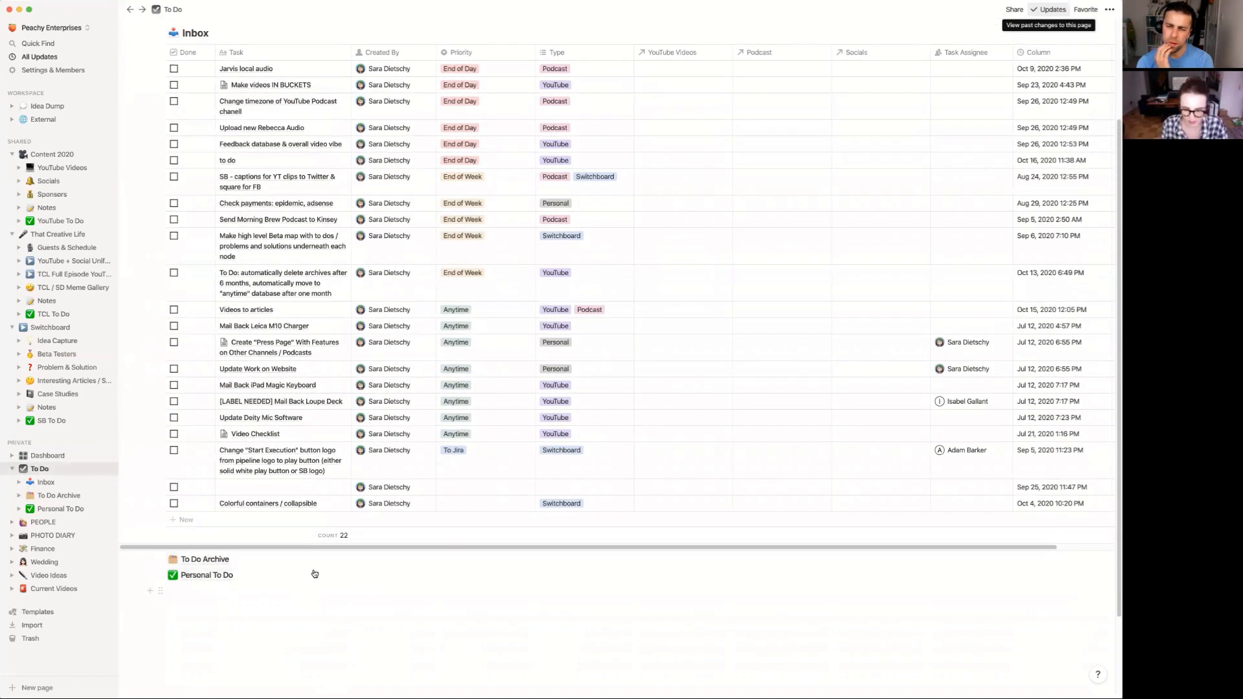
mouse_move(317, 574)
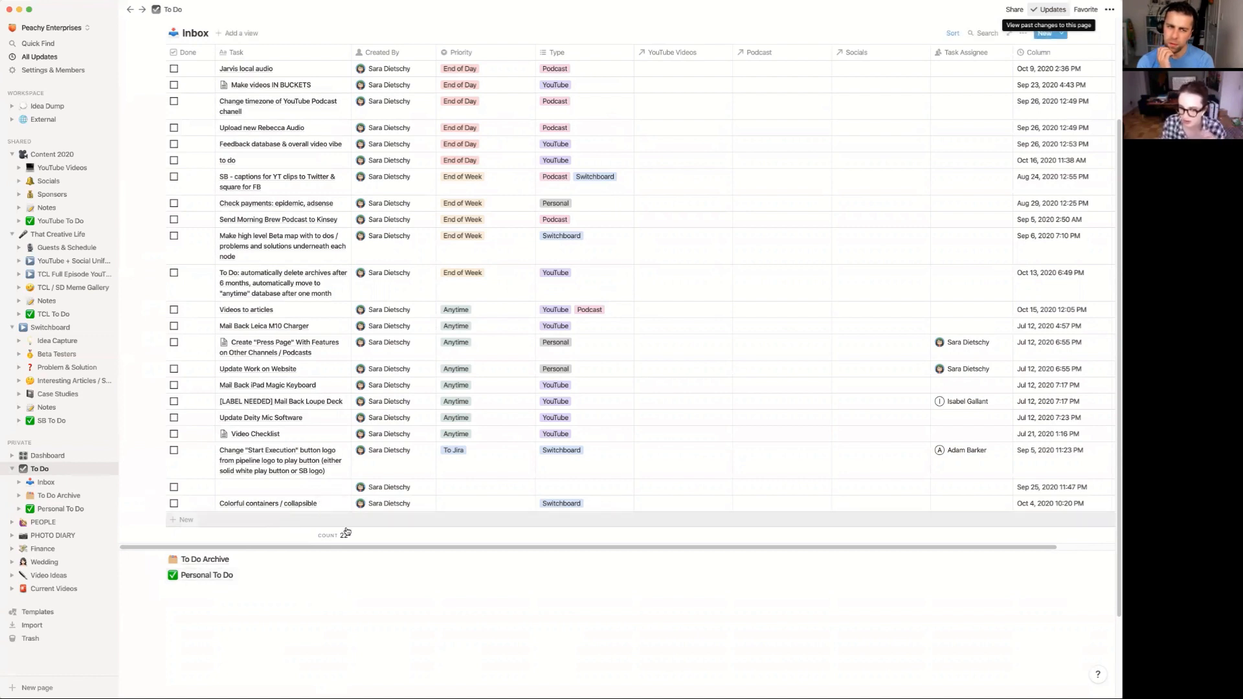
scroll(up, 3)
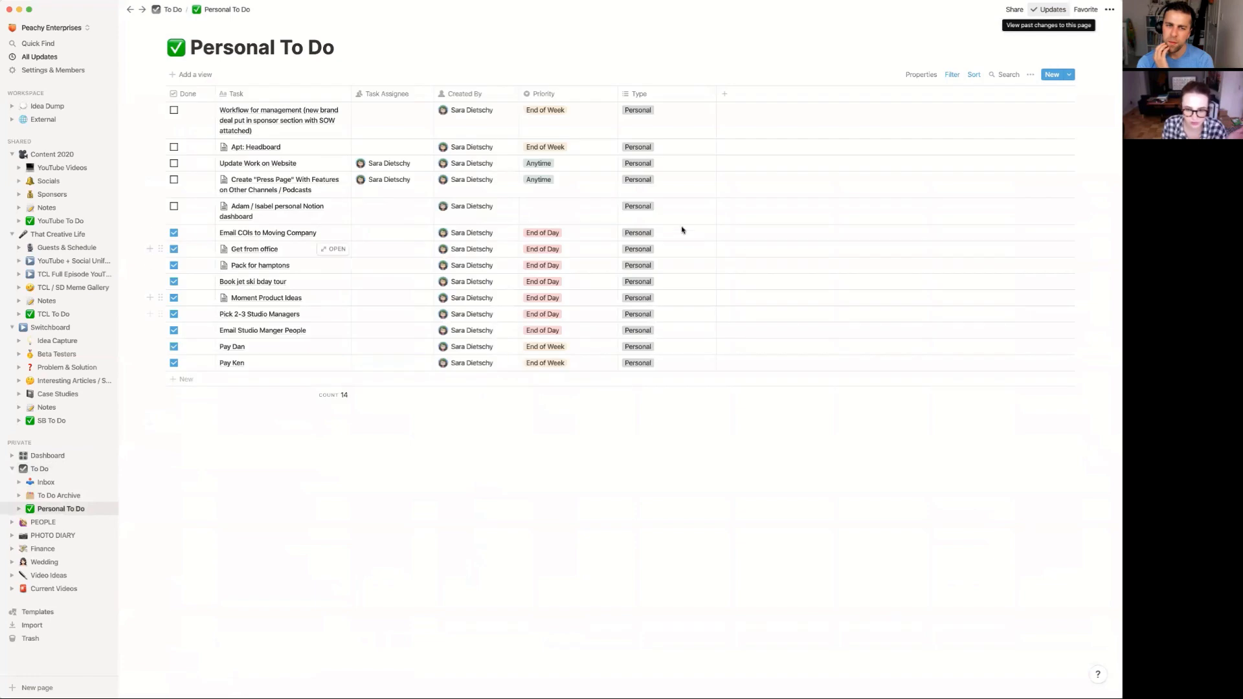
mouse_move(629, 357)
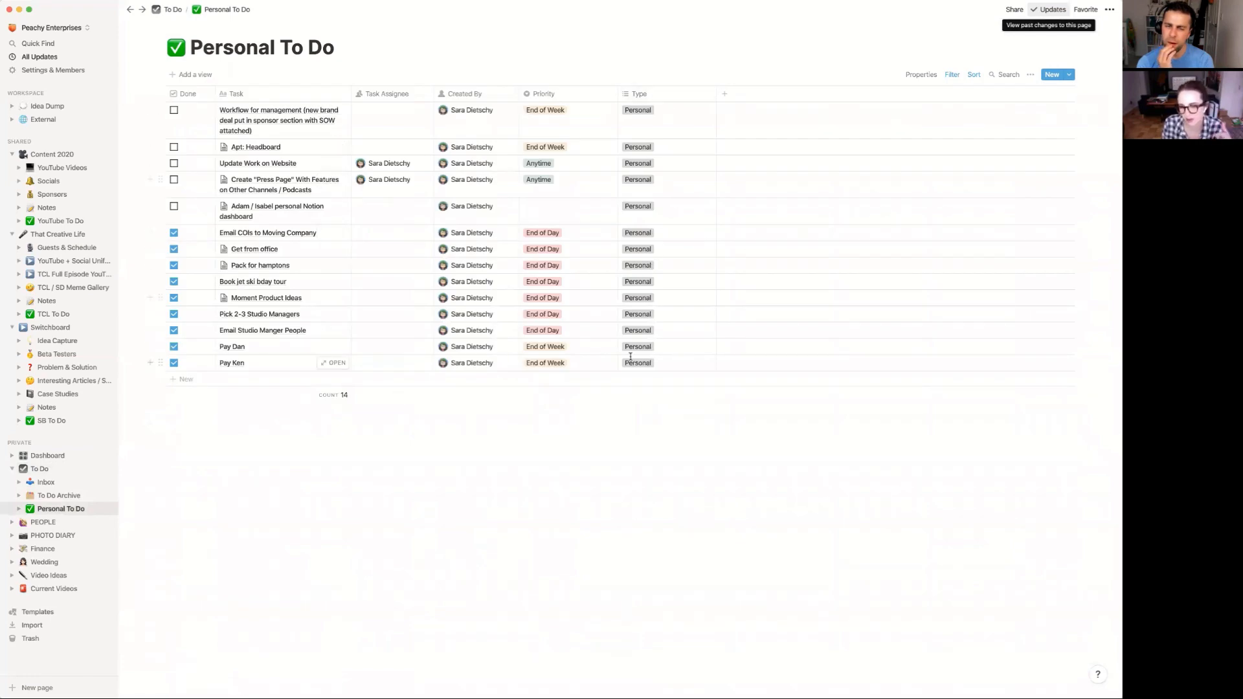
mouse_move(575, 521)
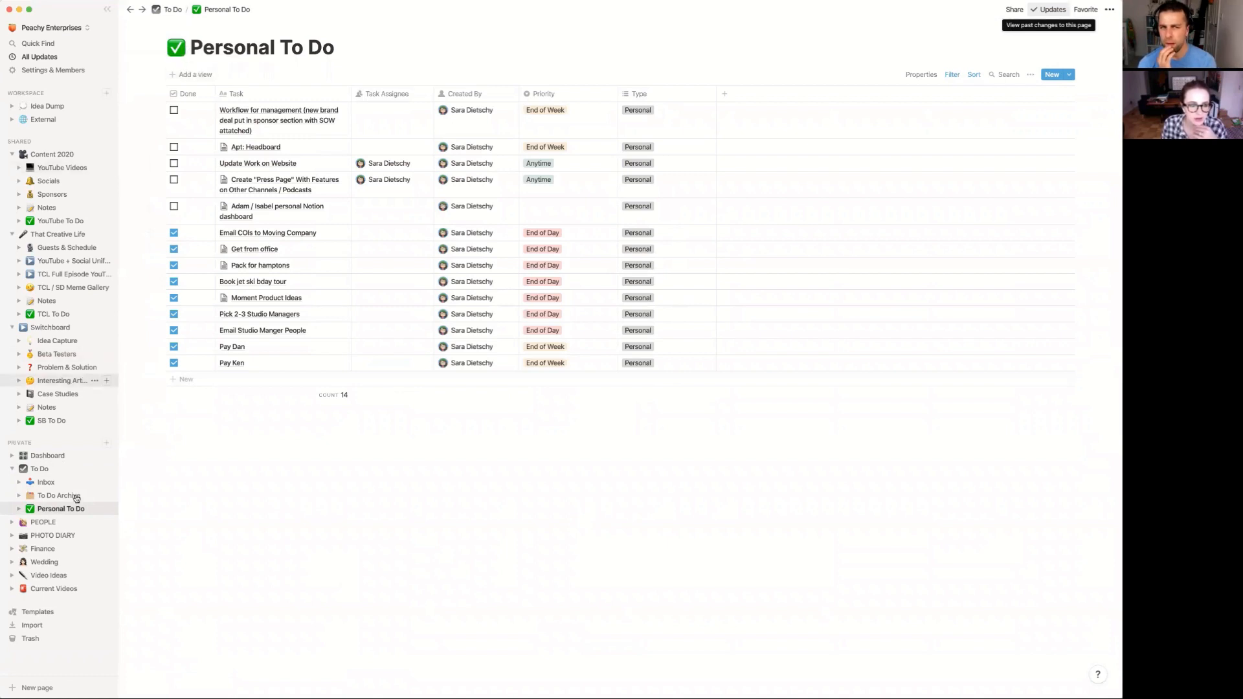
Step: Return from the subpage to the main To Do page with its 22-task Inbox
click(46, 481)
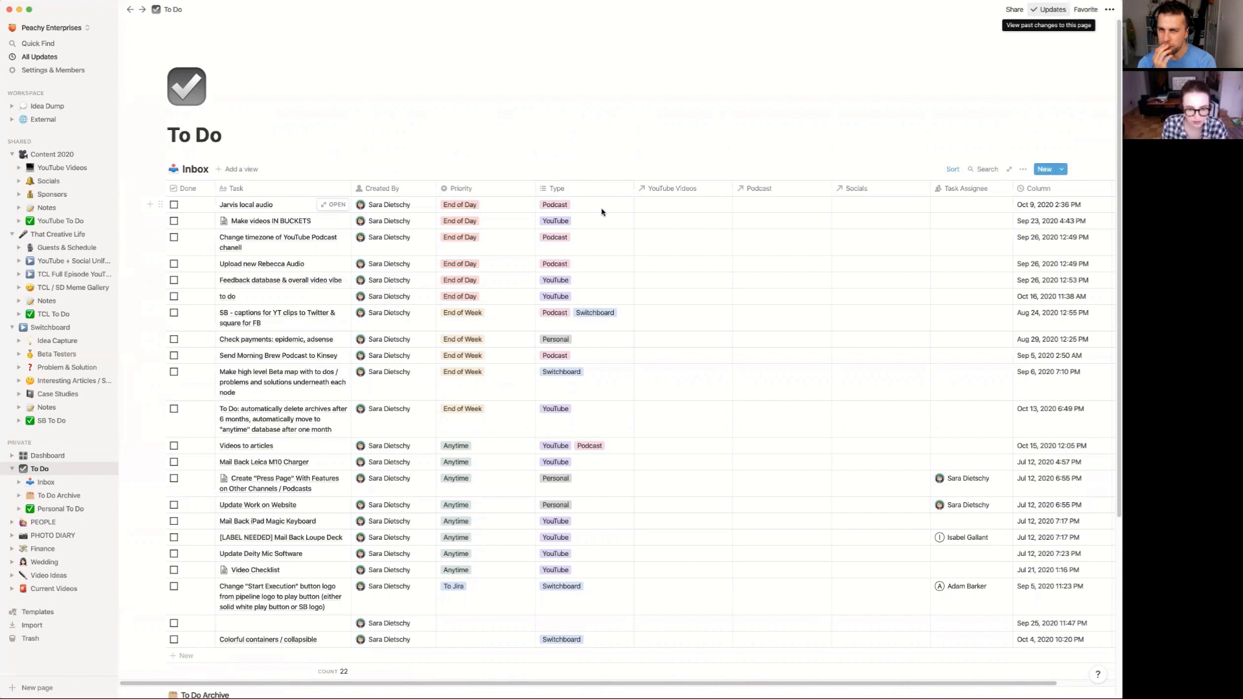
mouse_move(310, 243)
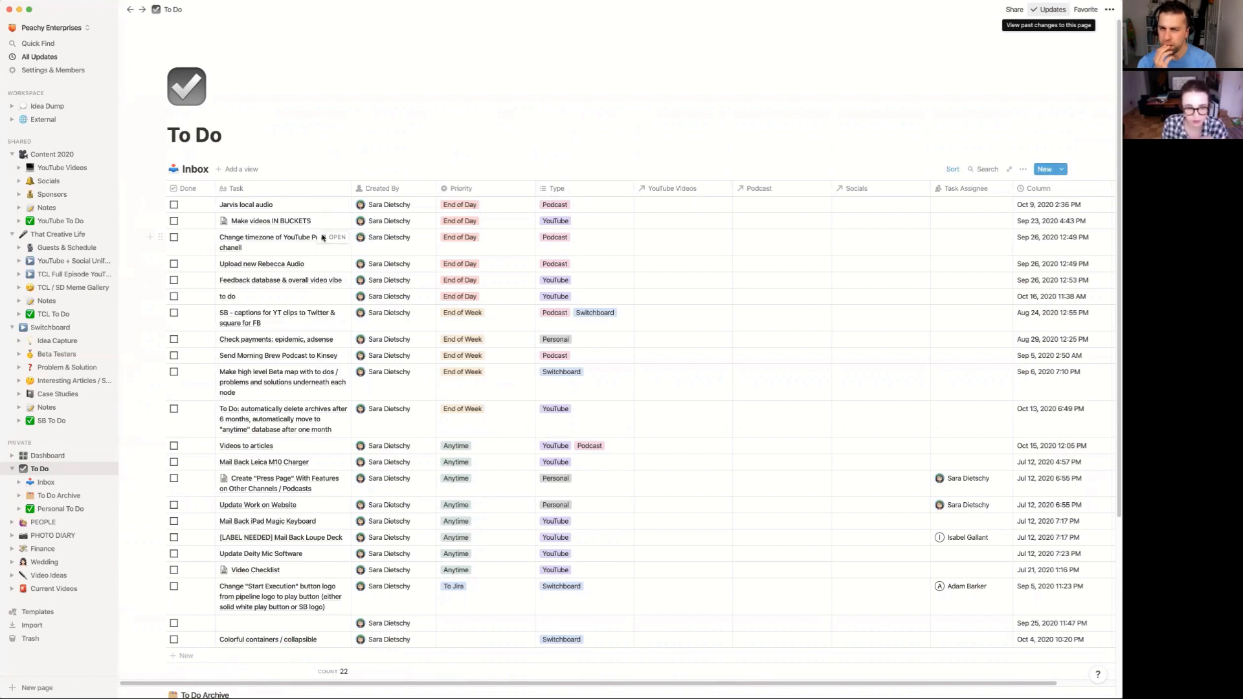
Step: Open YouTube To Do under Content 2020, showing the four YouTube tasks from the Inbox
click(61, 221)
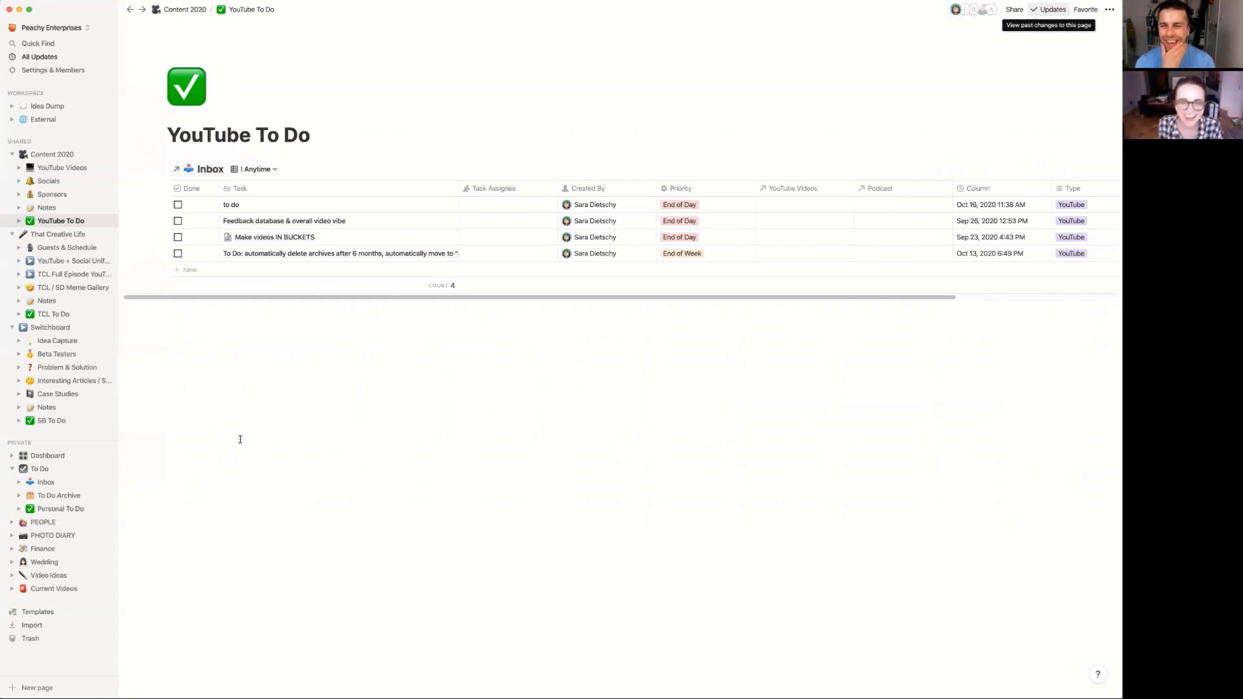
mouse_move(265, 391)
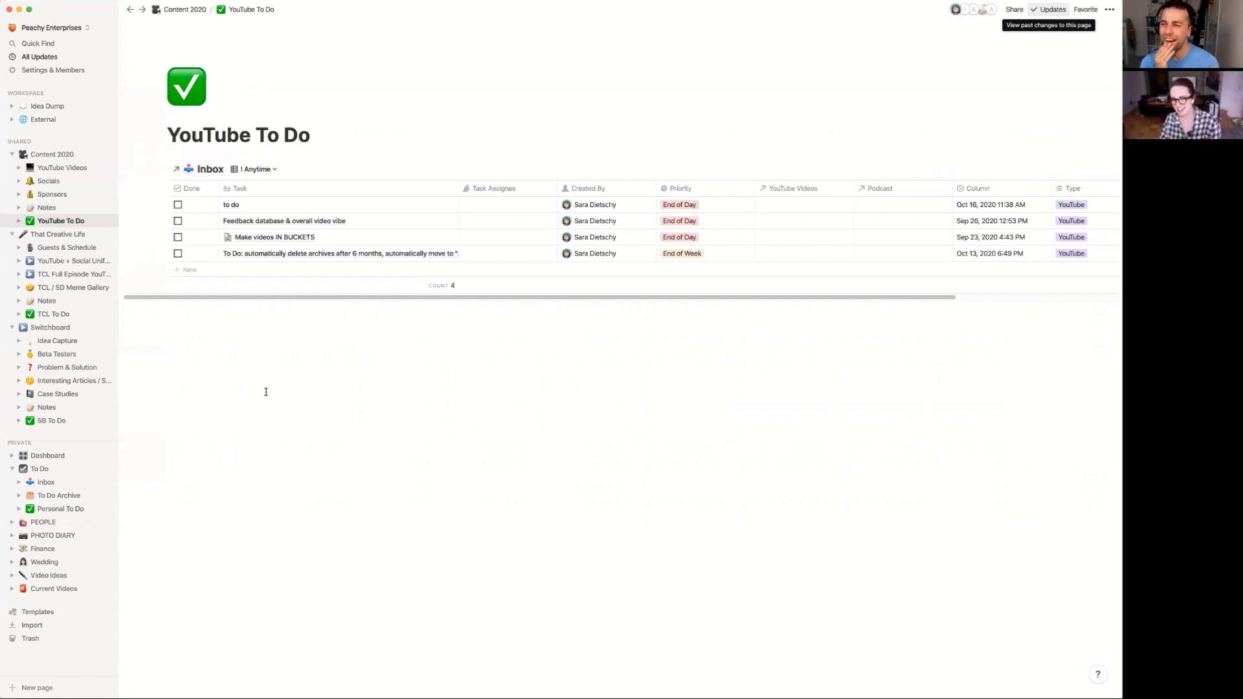
mouse_move(197, 168)
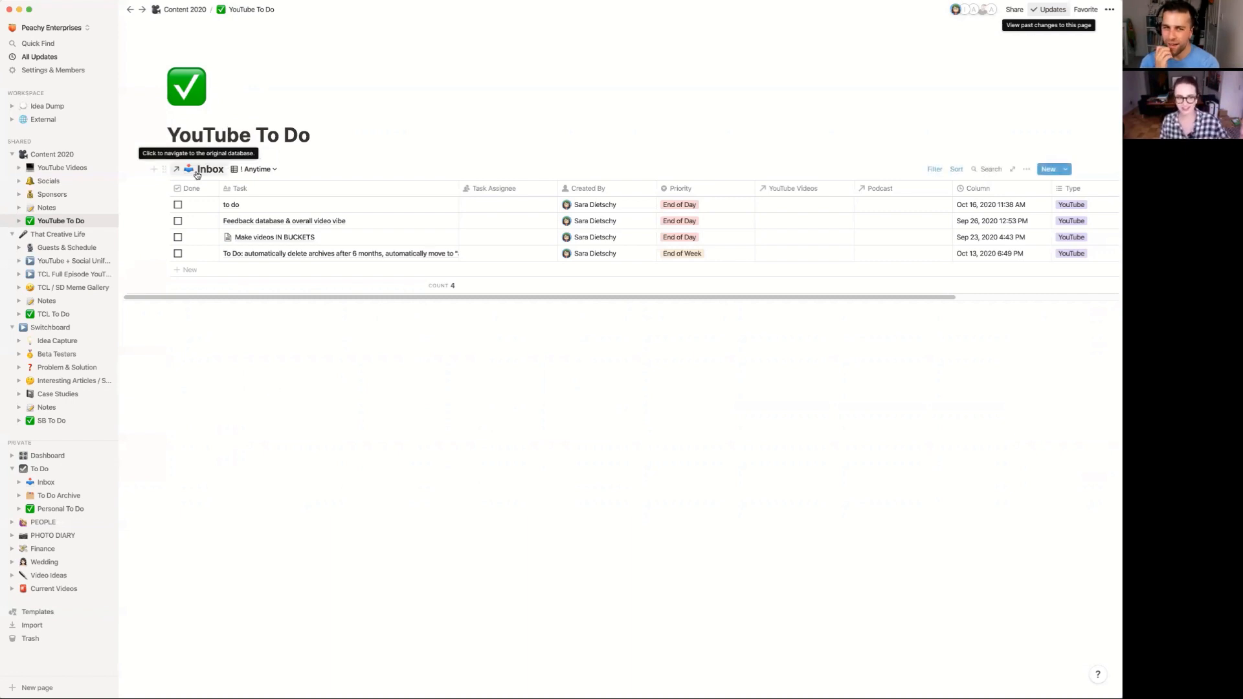
Step: Go to the main To Do page, then back into the YouTube To Do list
click(955, 168)
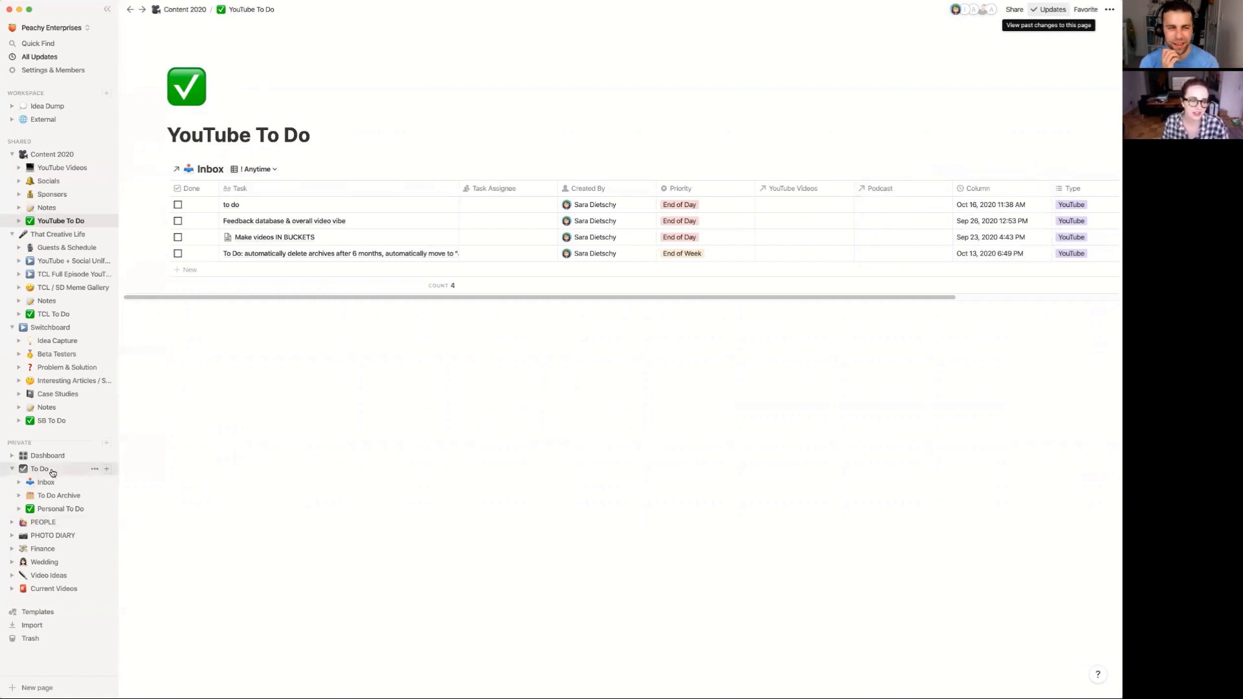
click(39, 469)
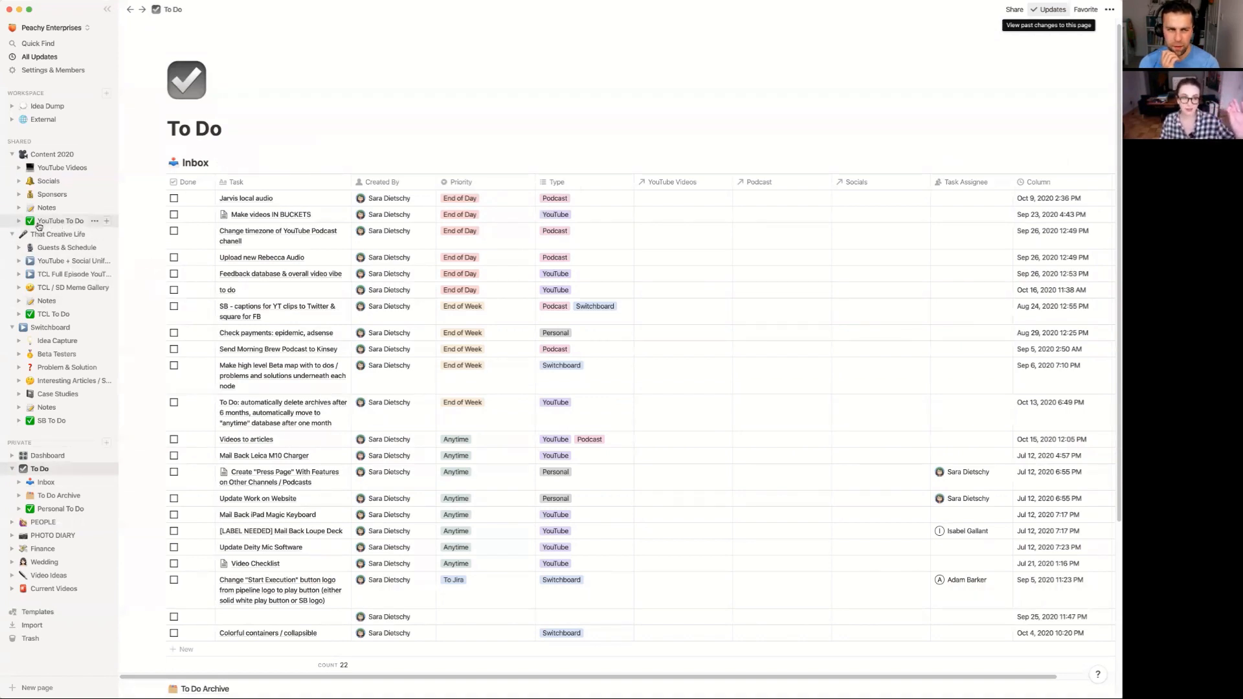
click(61, 220)
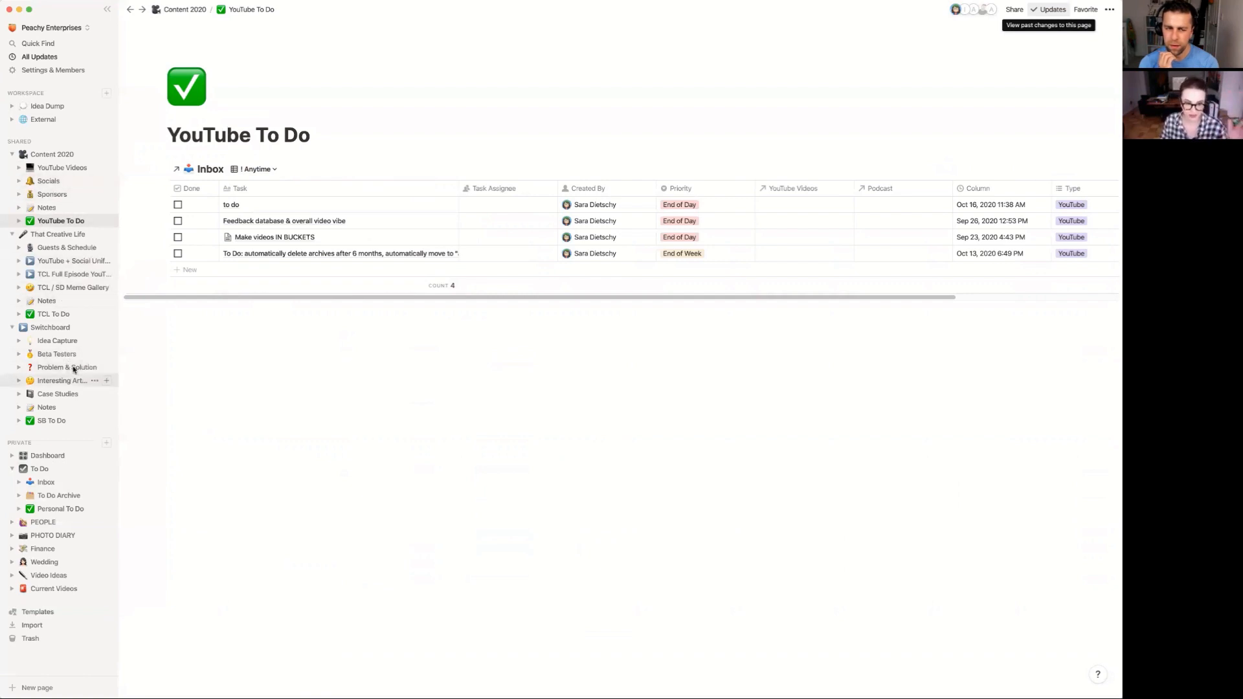
mouse_move(231, 365)
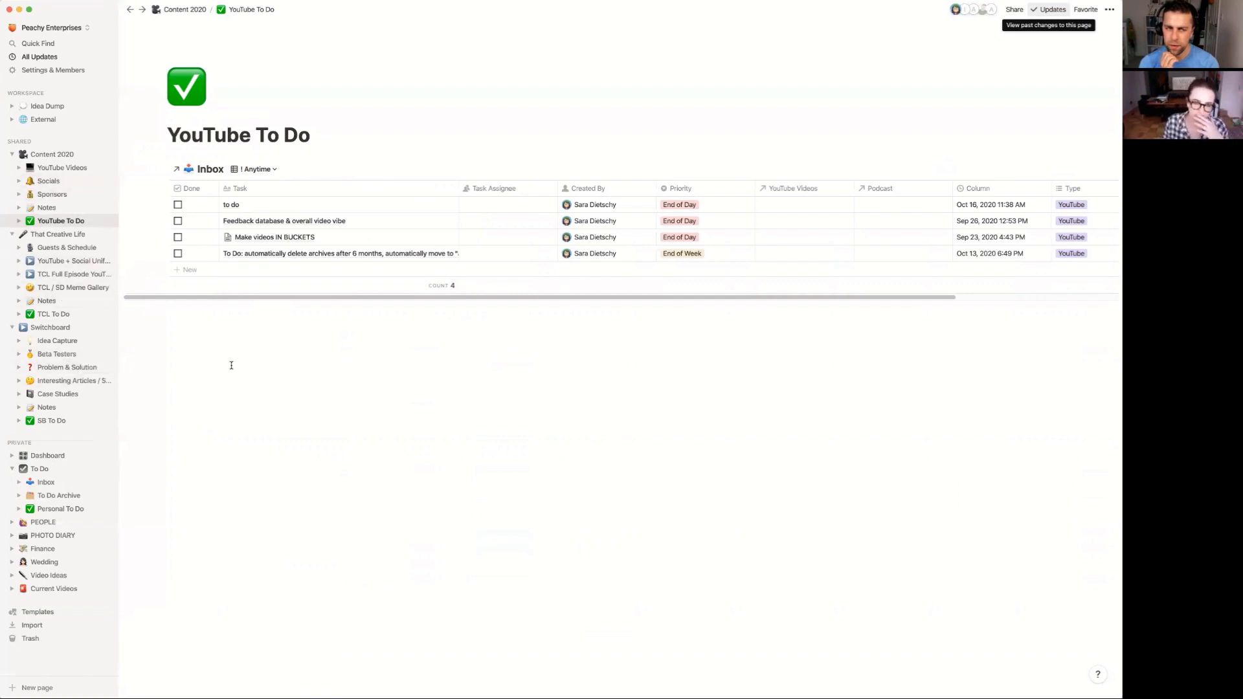
Step: View the TCL To Do page's six podcast tasks, then return to the main To Do Inbox
click(53, 314)
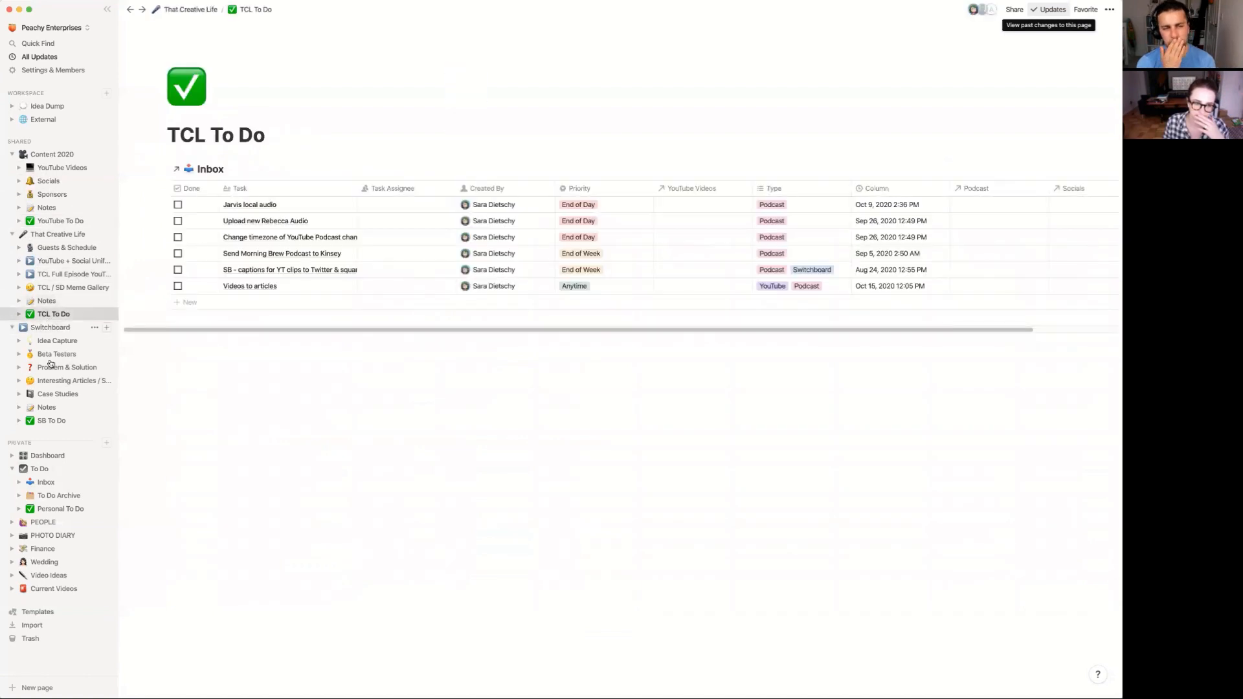
click(38, 468)
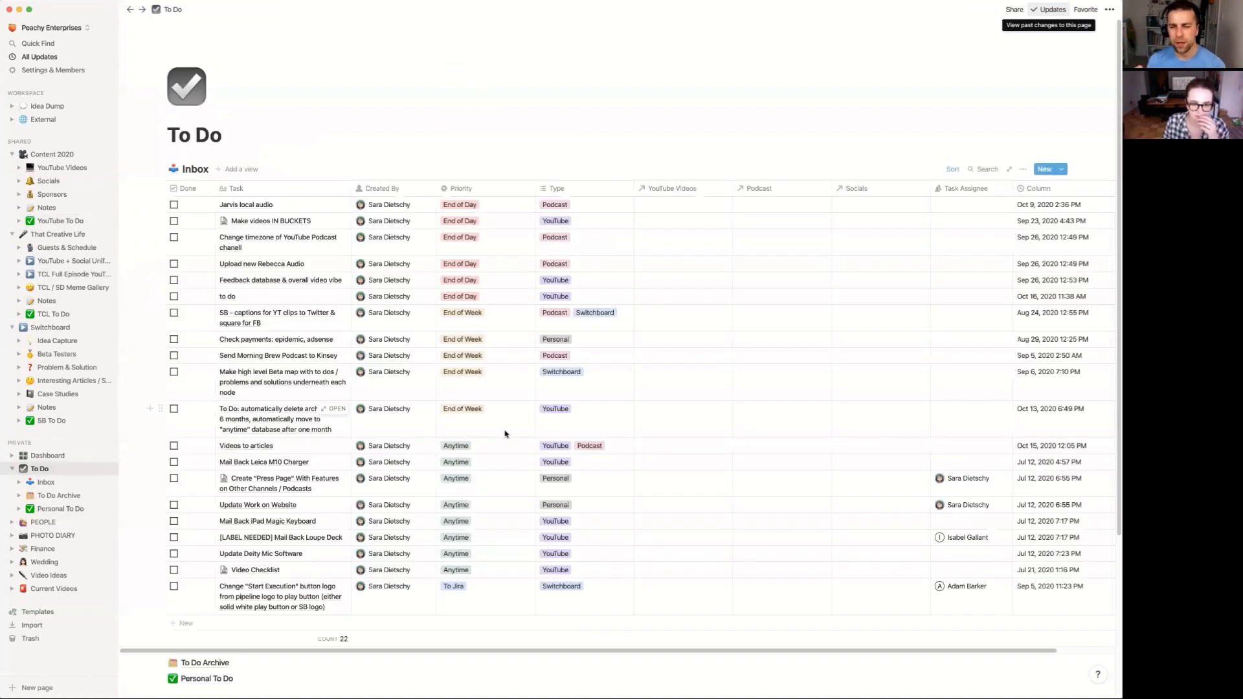
Step: Set the 'to do' row's Priority to Anytime so it reorders among the Anytime tasks
scroll(down, 3)
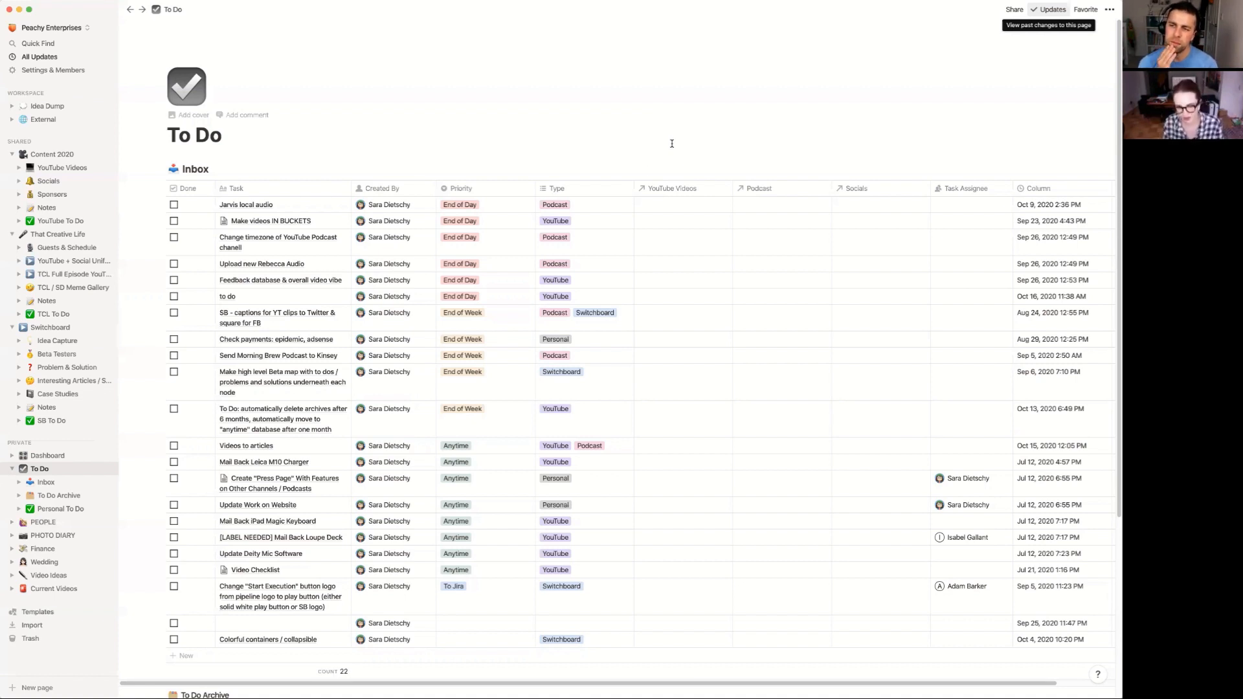
click(460, 295)
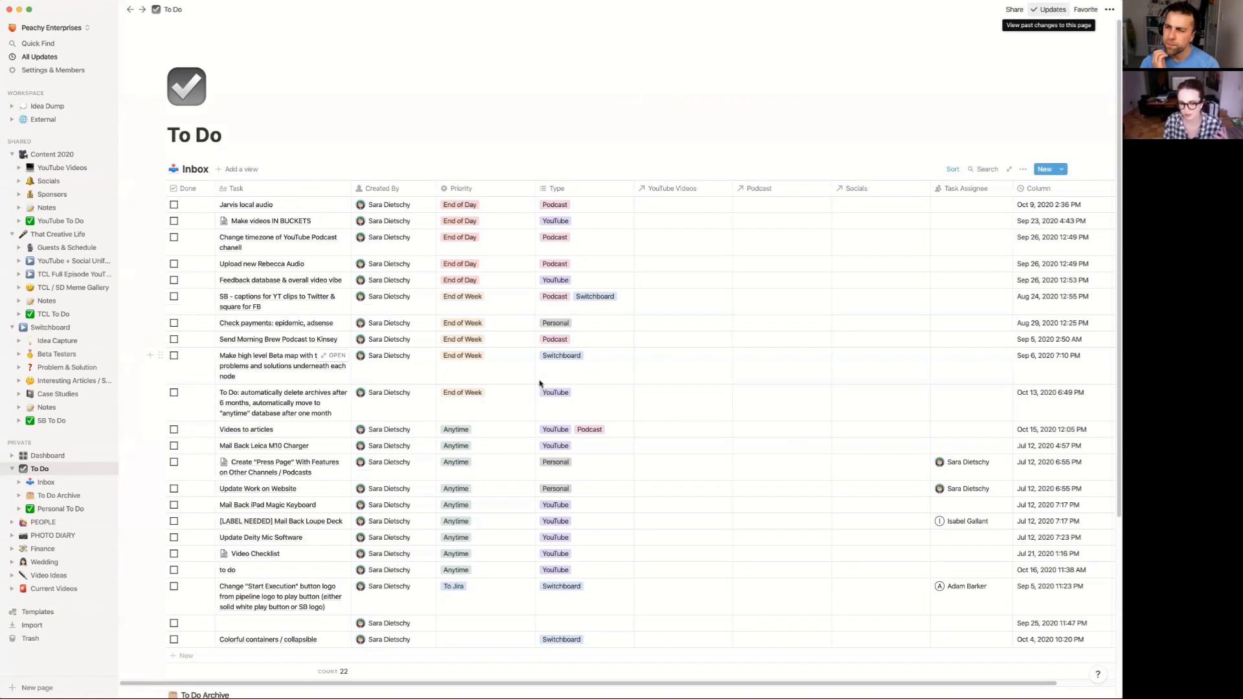
scroll(down, 3)
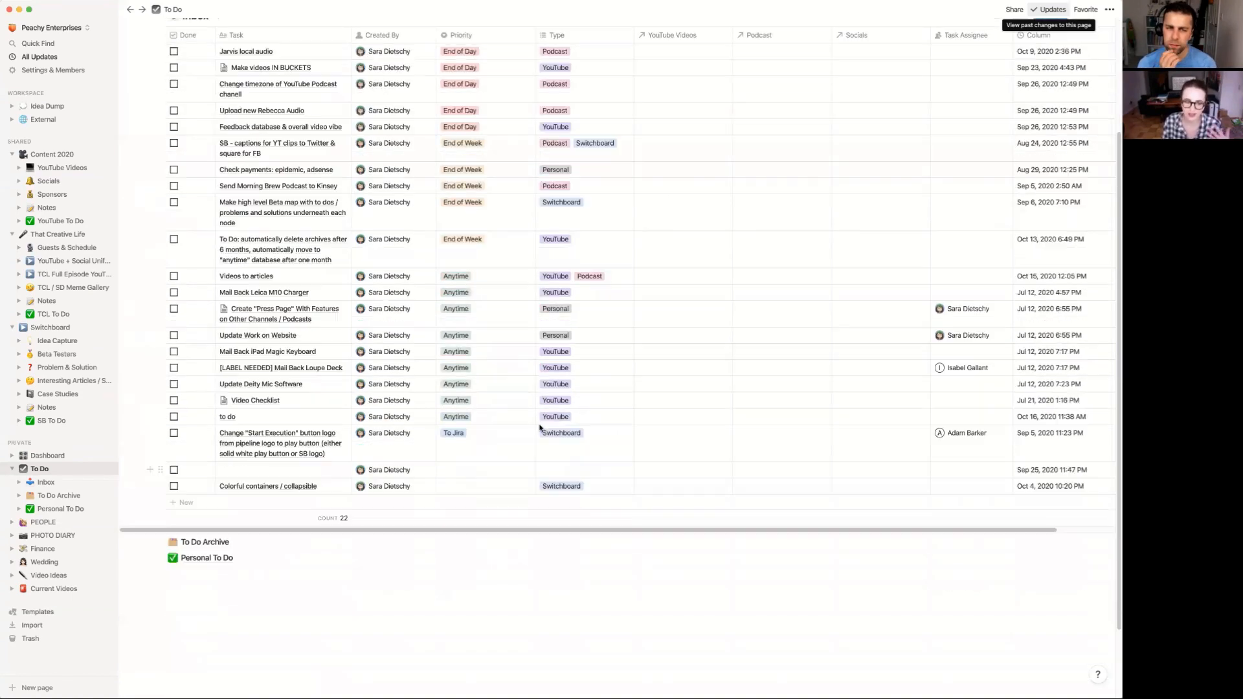
scroll(up, 3)
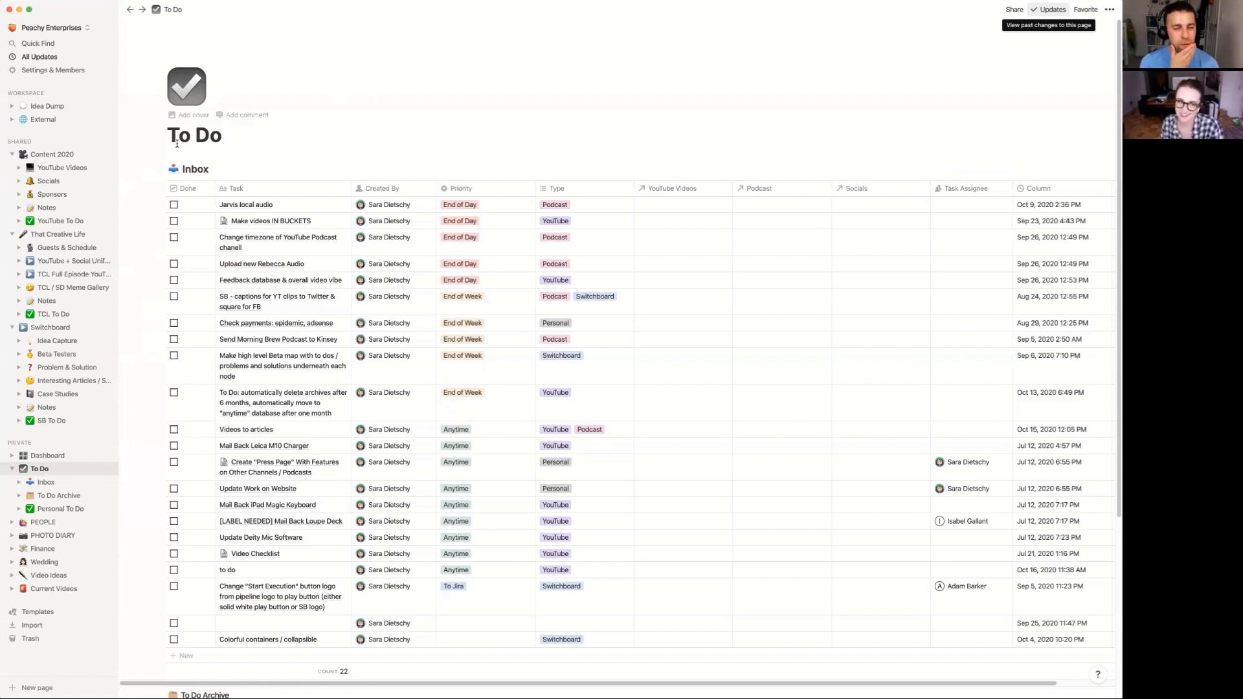
mouse_move(493, 65)
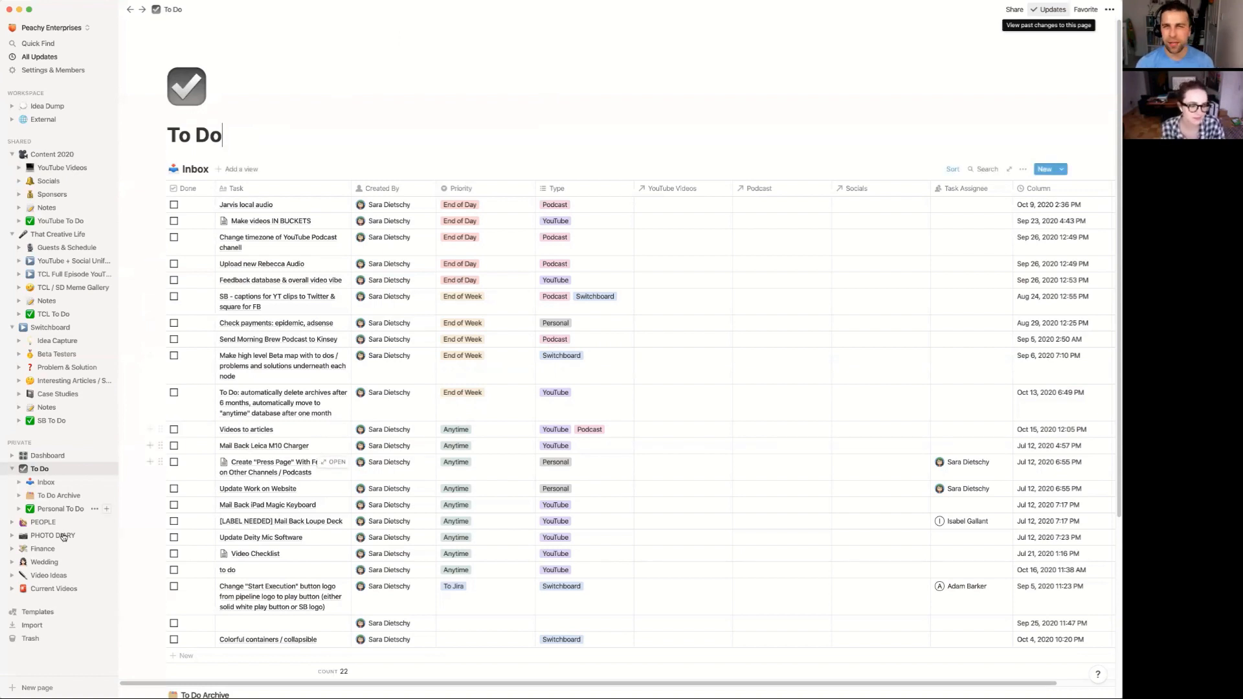
Step: Set the PHOTO DIARY gallery's card size to Large, then return to the To Do Inbox
click(52, 534)
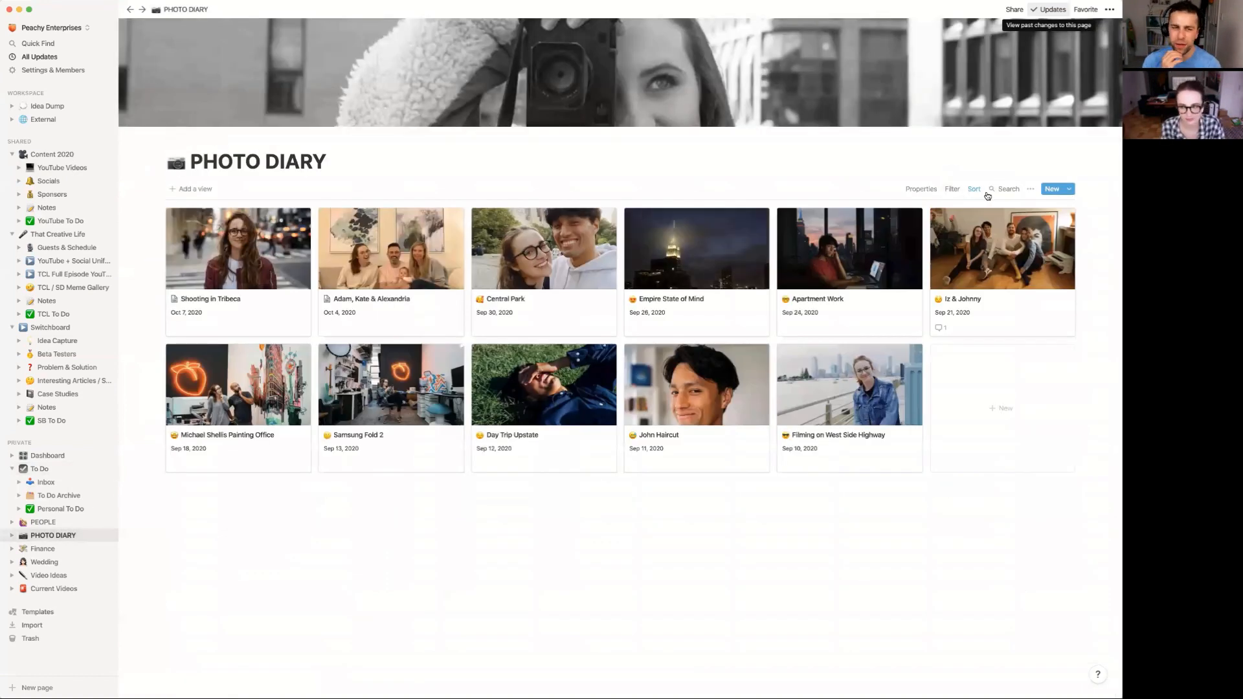
click(920, 189)
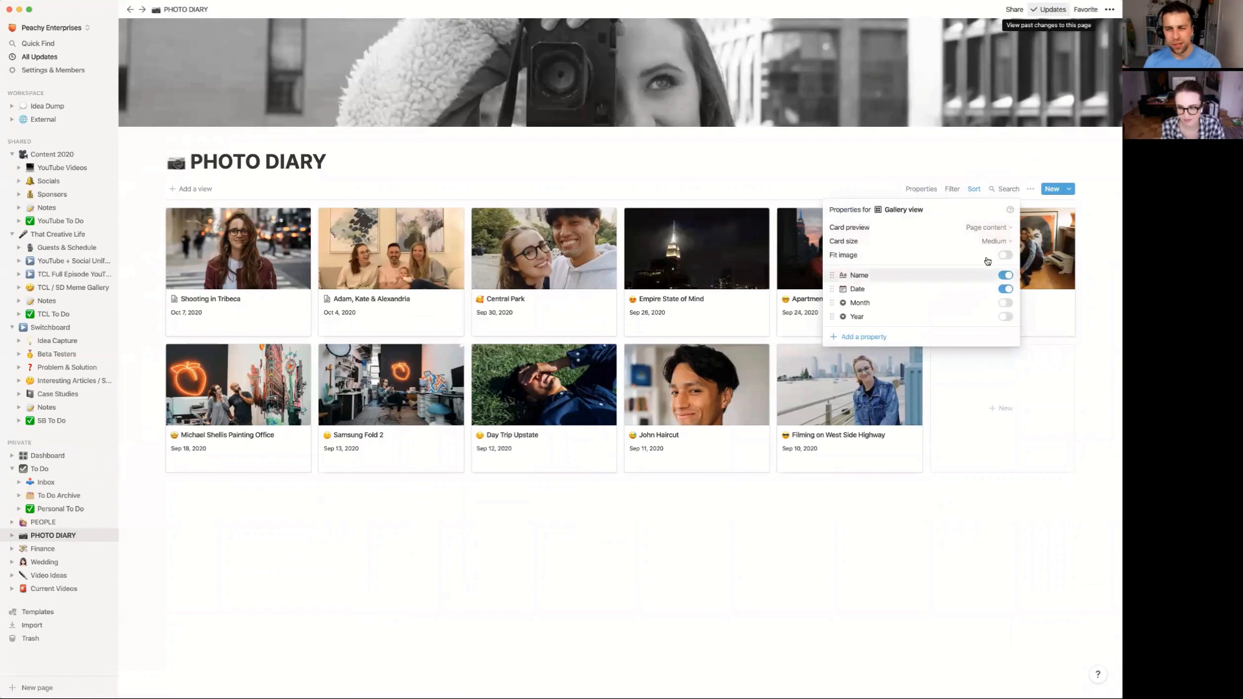
click(995, 241)
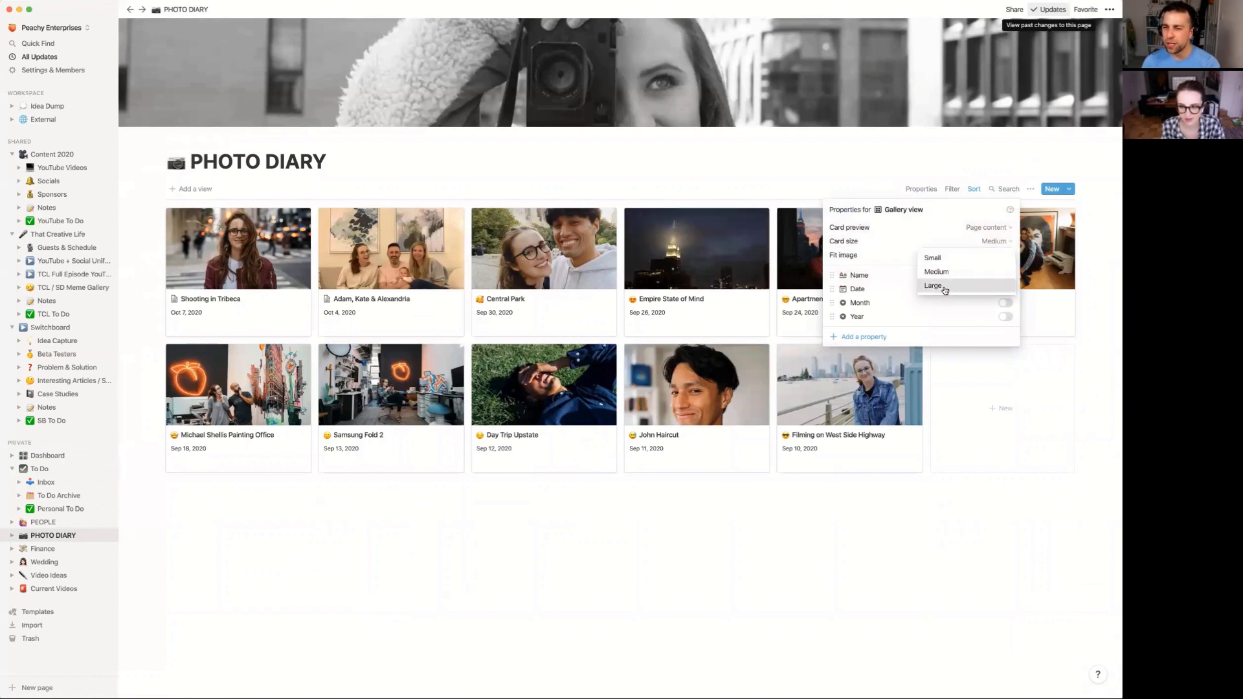
click(933, 285)
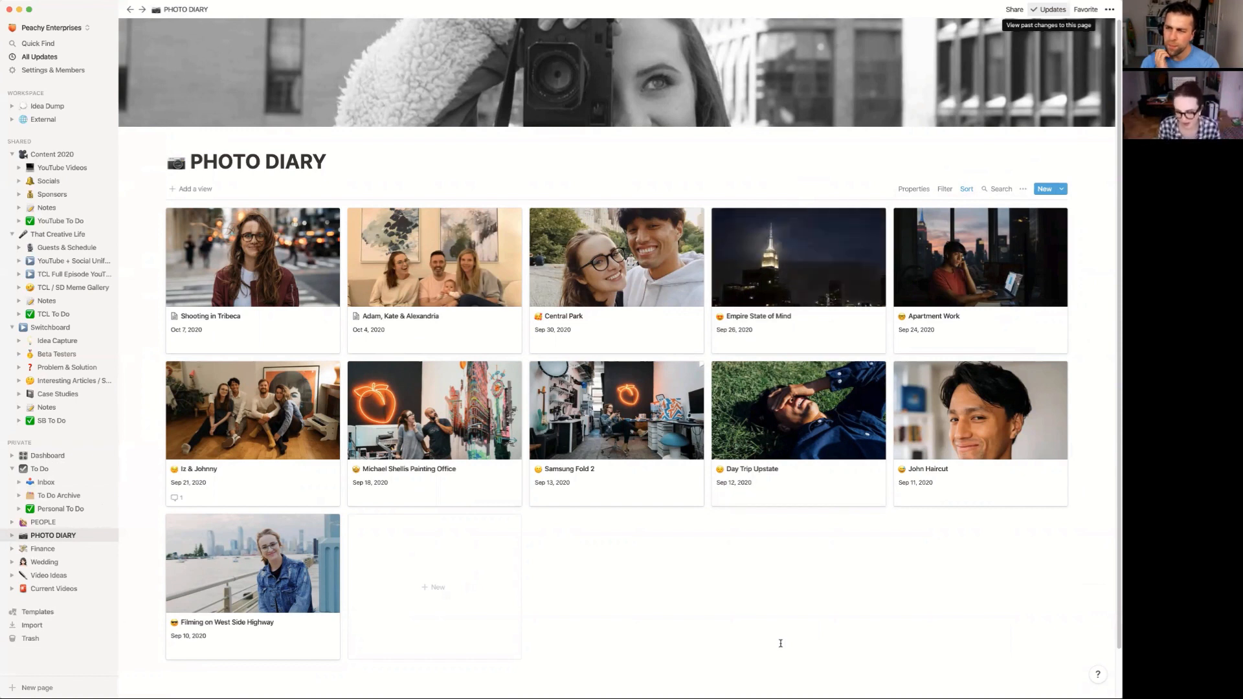
mouse_move(796, 256)
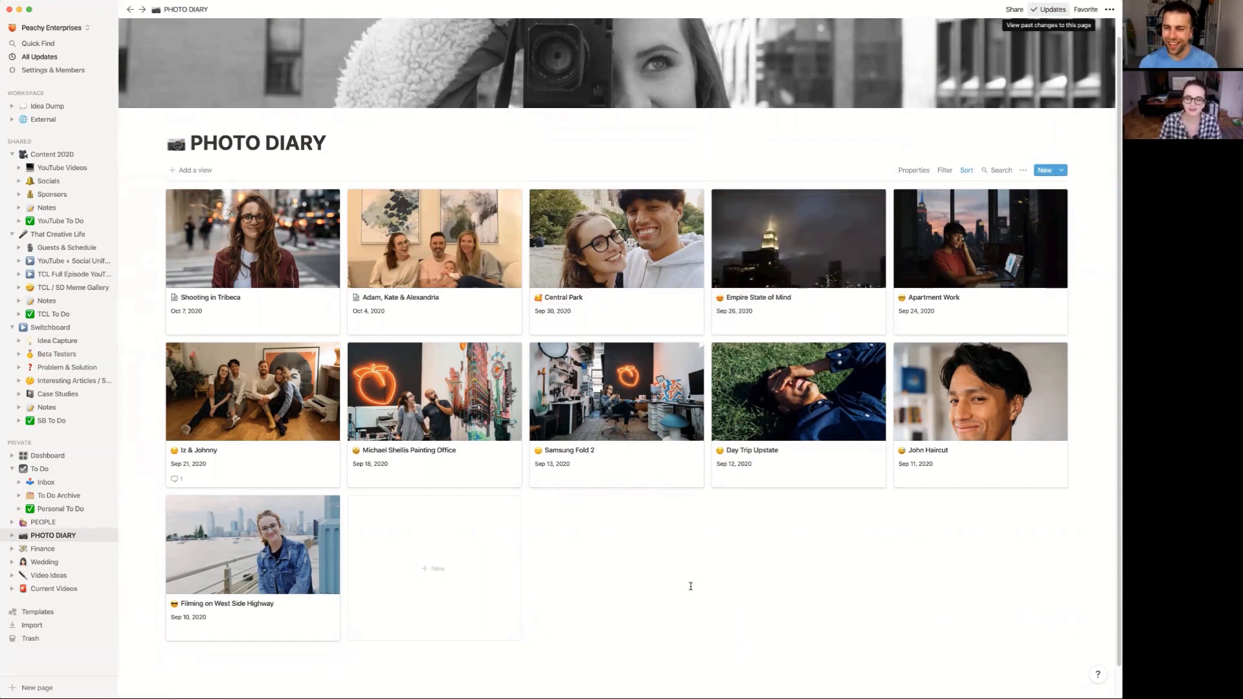
mouse_move(683, 584)
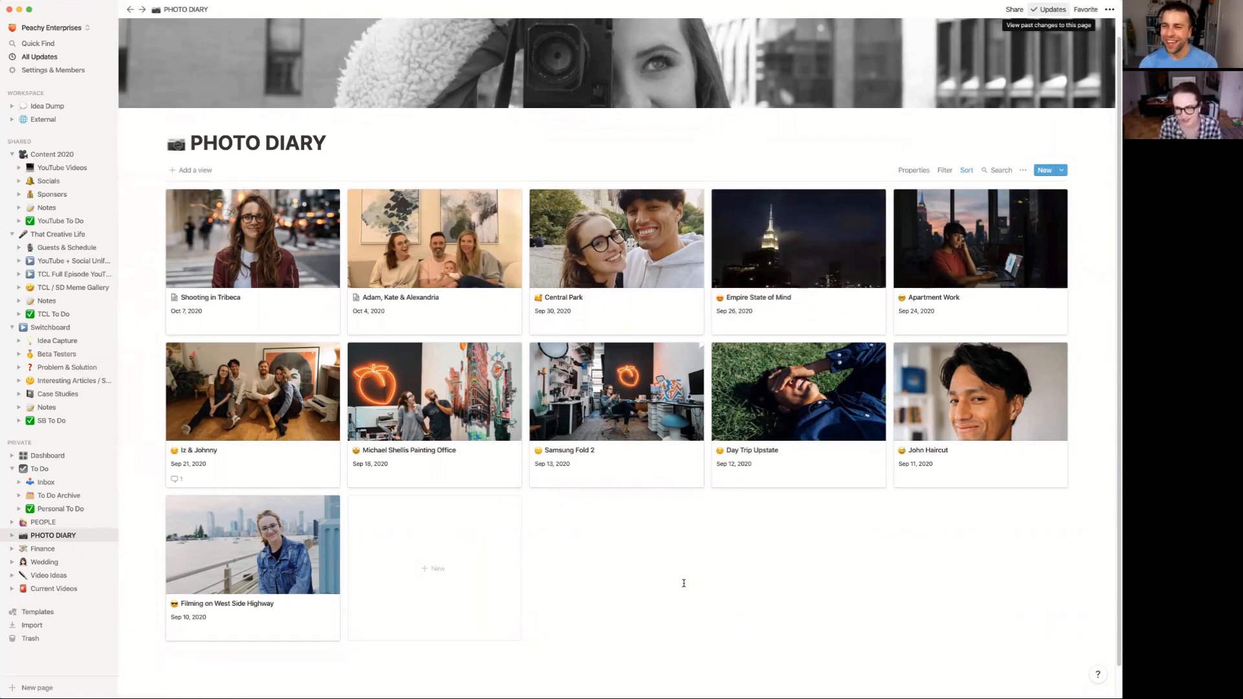
mouse_move(514, 666)
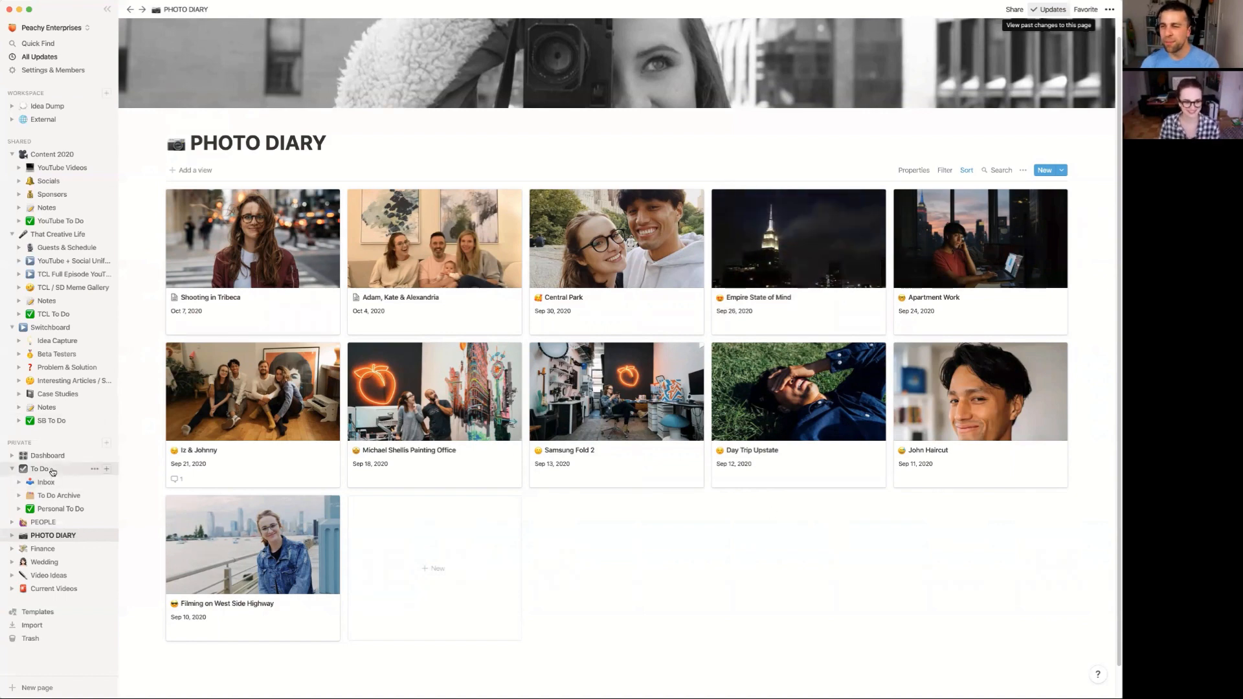
click(38, 469)
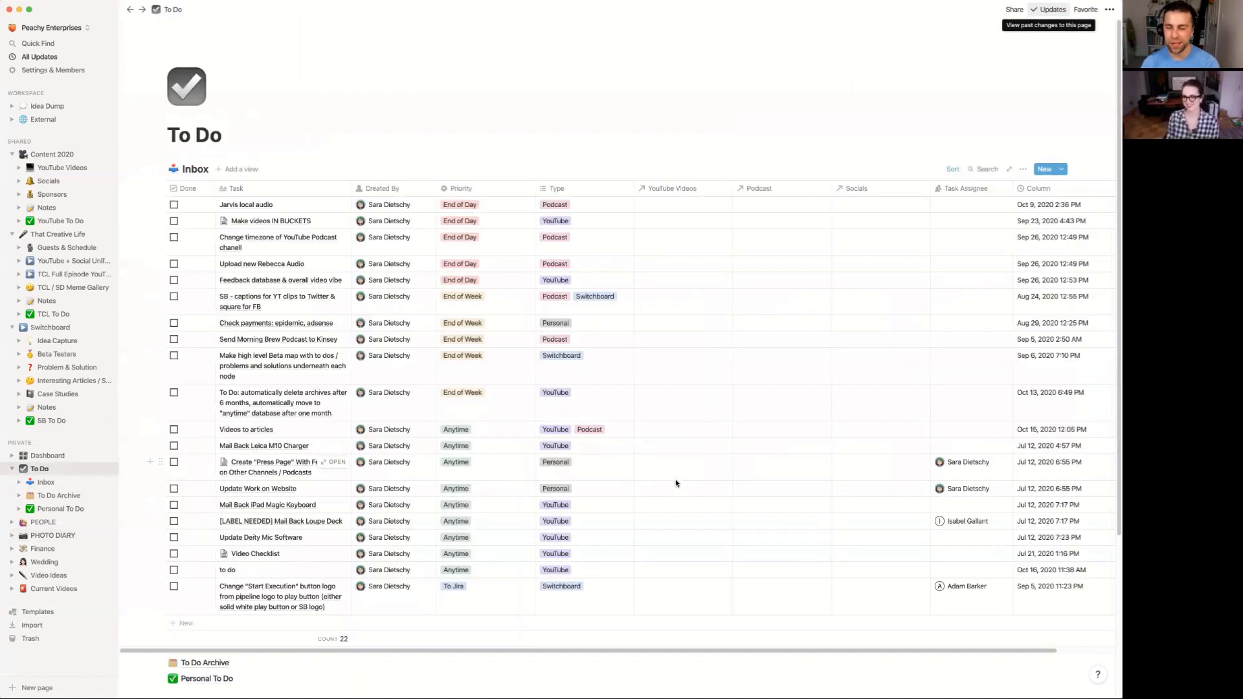